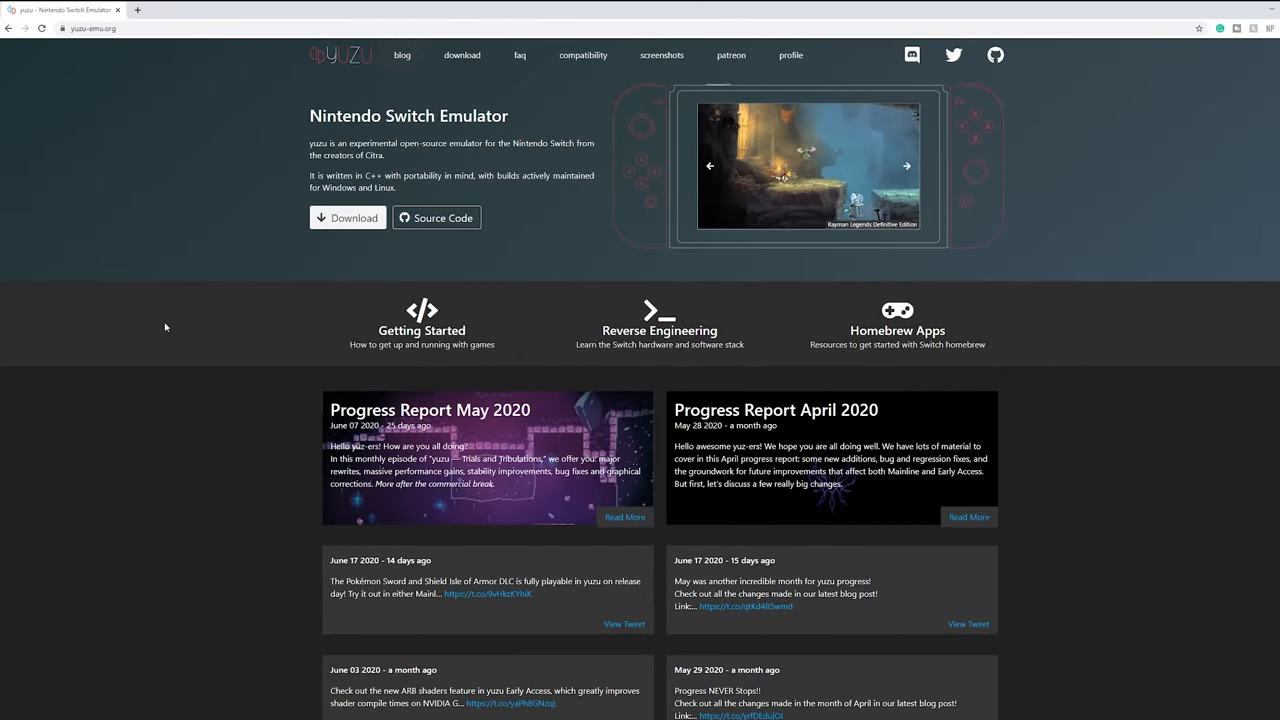
mouse_move(97, 55)
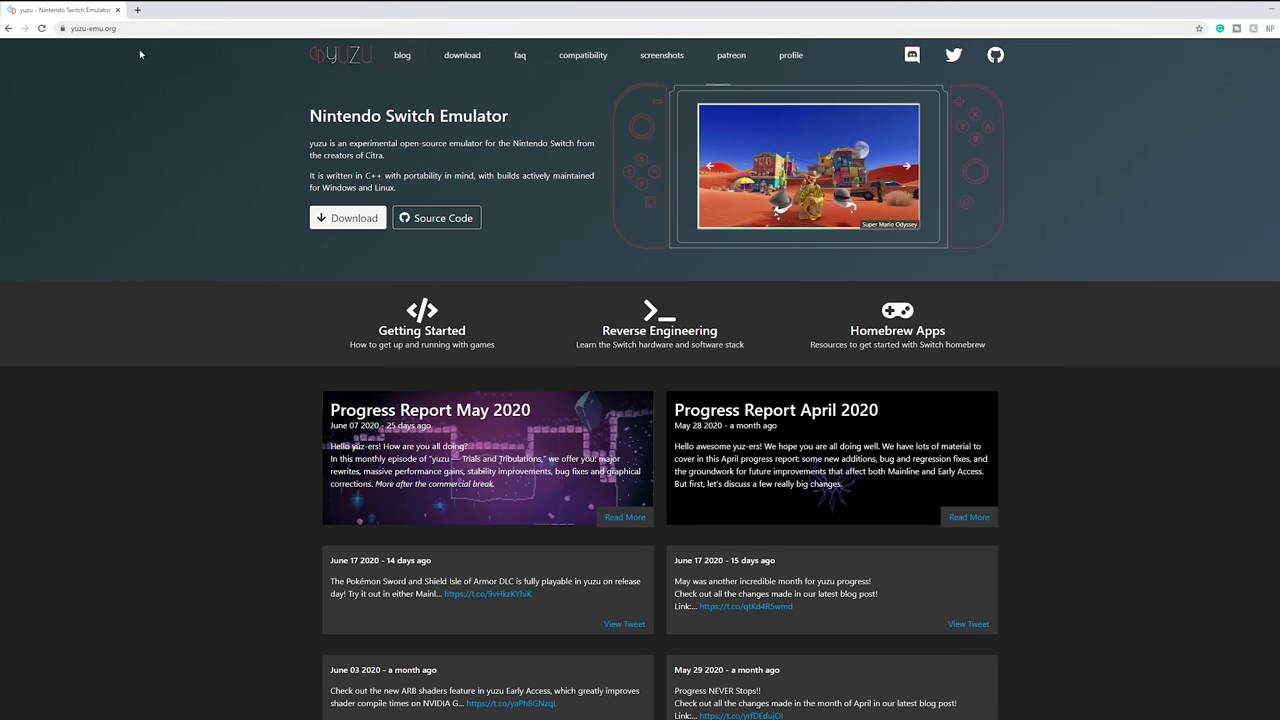
mouse_move(421, 311)
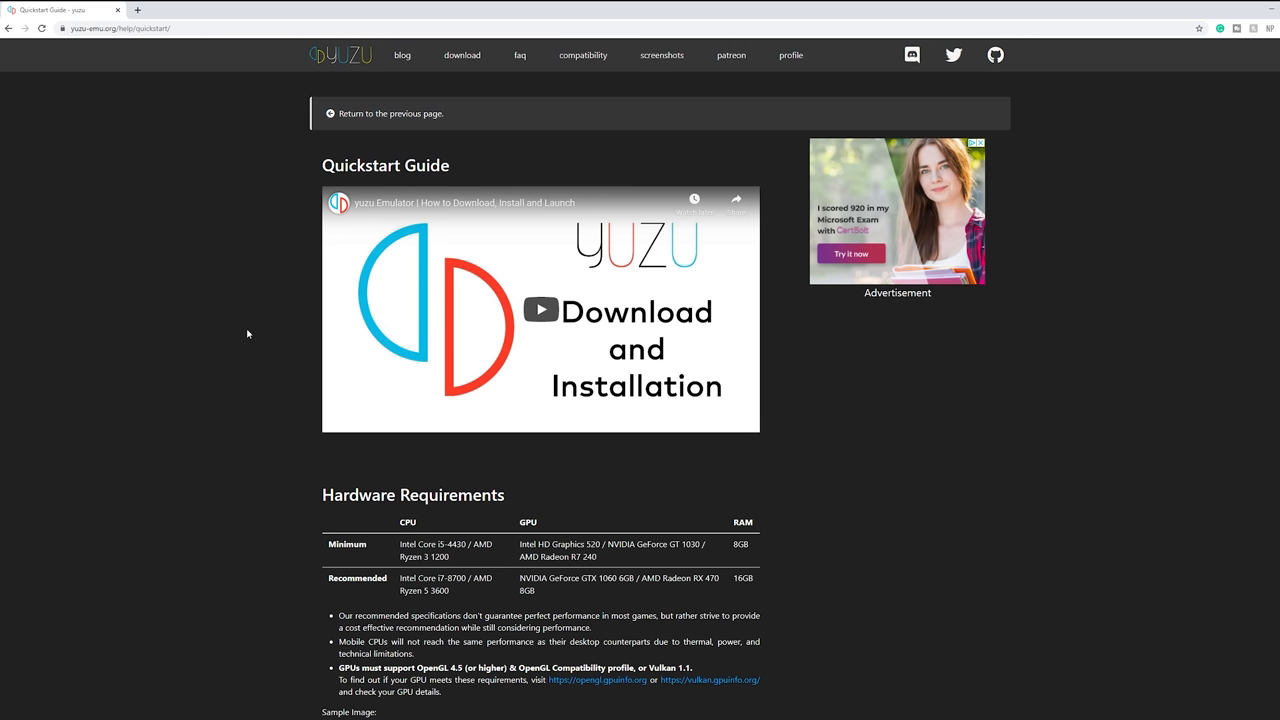
Scroll to Hardware Requirements and highlight the minimum CPU and 8GB RAM entries
scroll(down, 3)
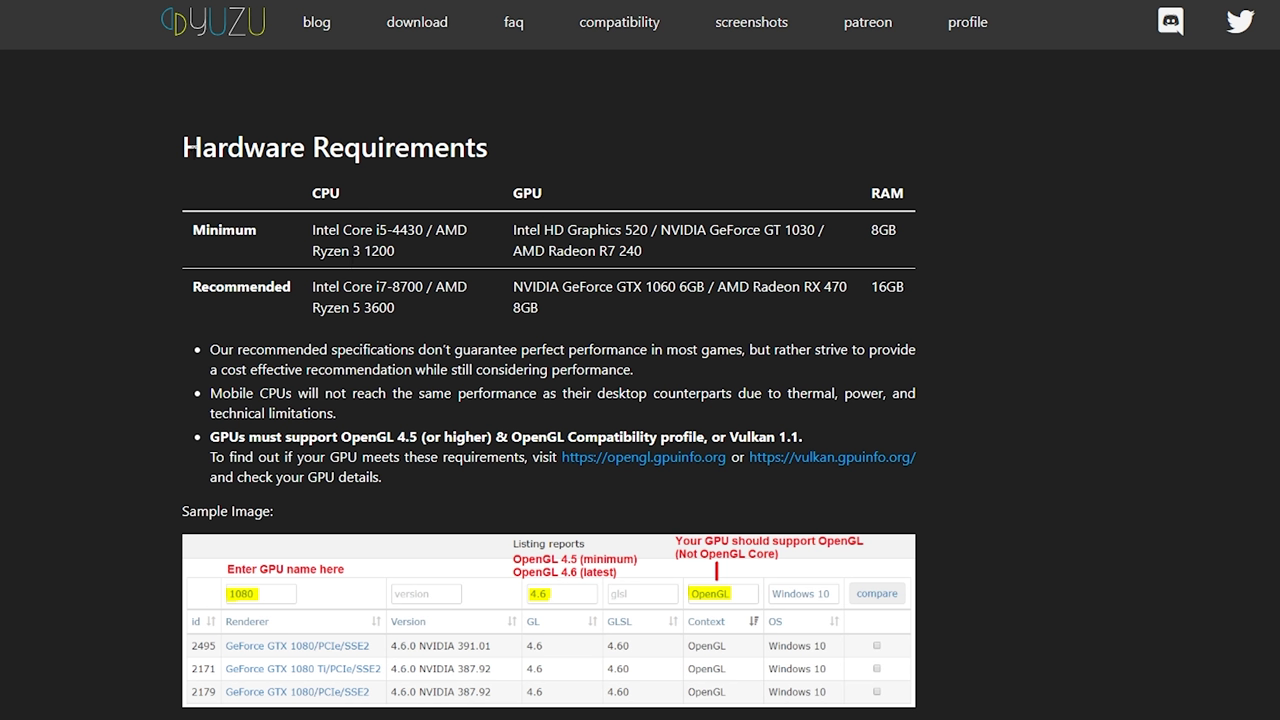
mouse_move(312, 247)
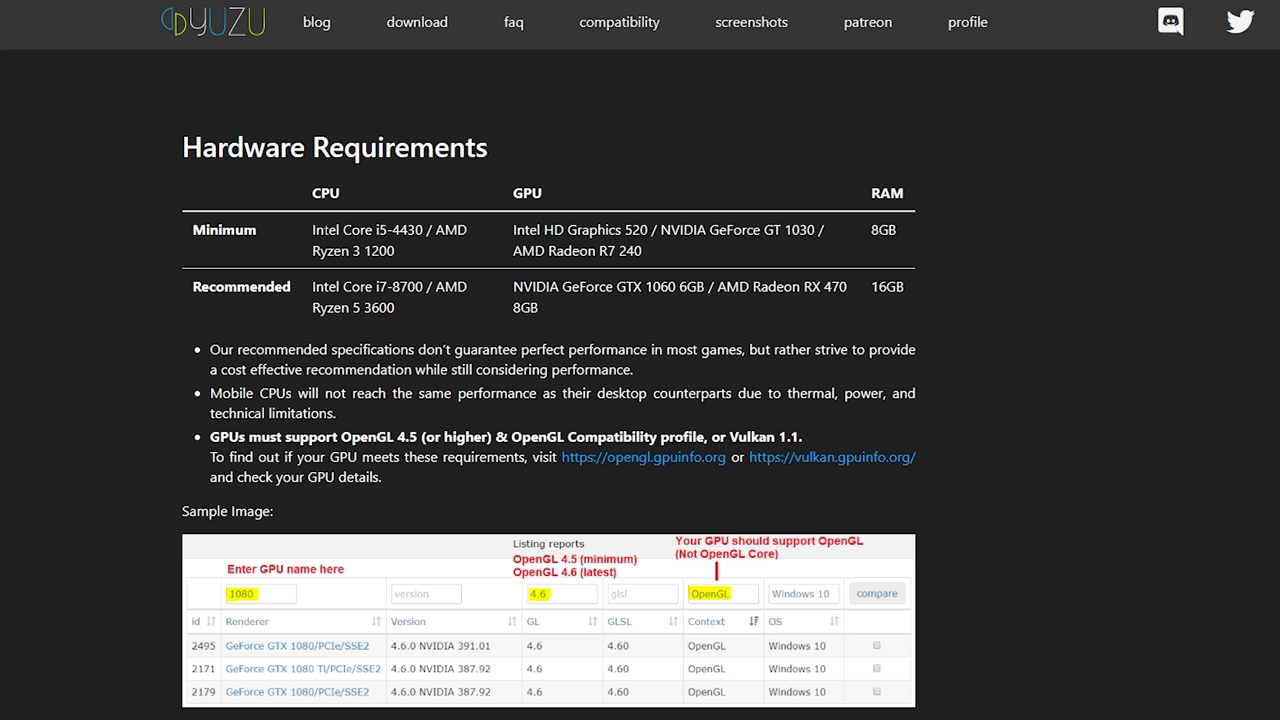
drag(312, 230, 395, 250)
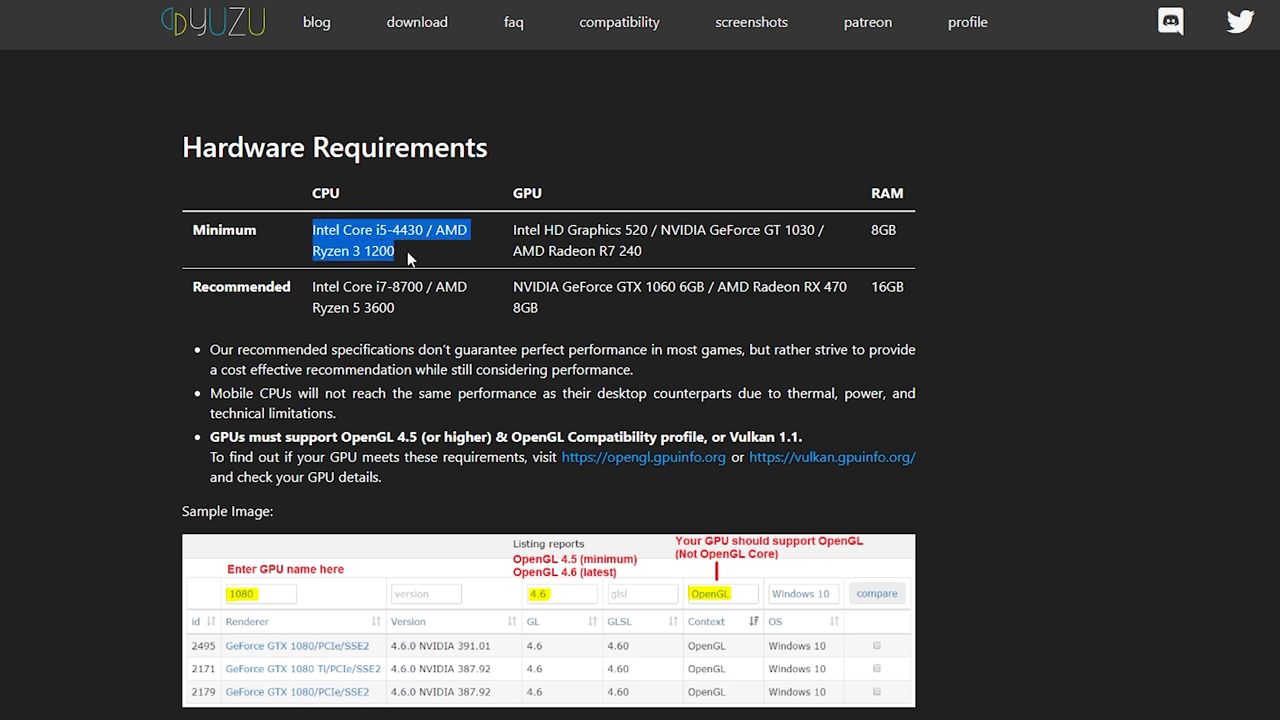
click(412, 256)
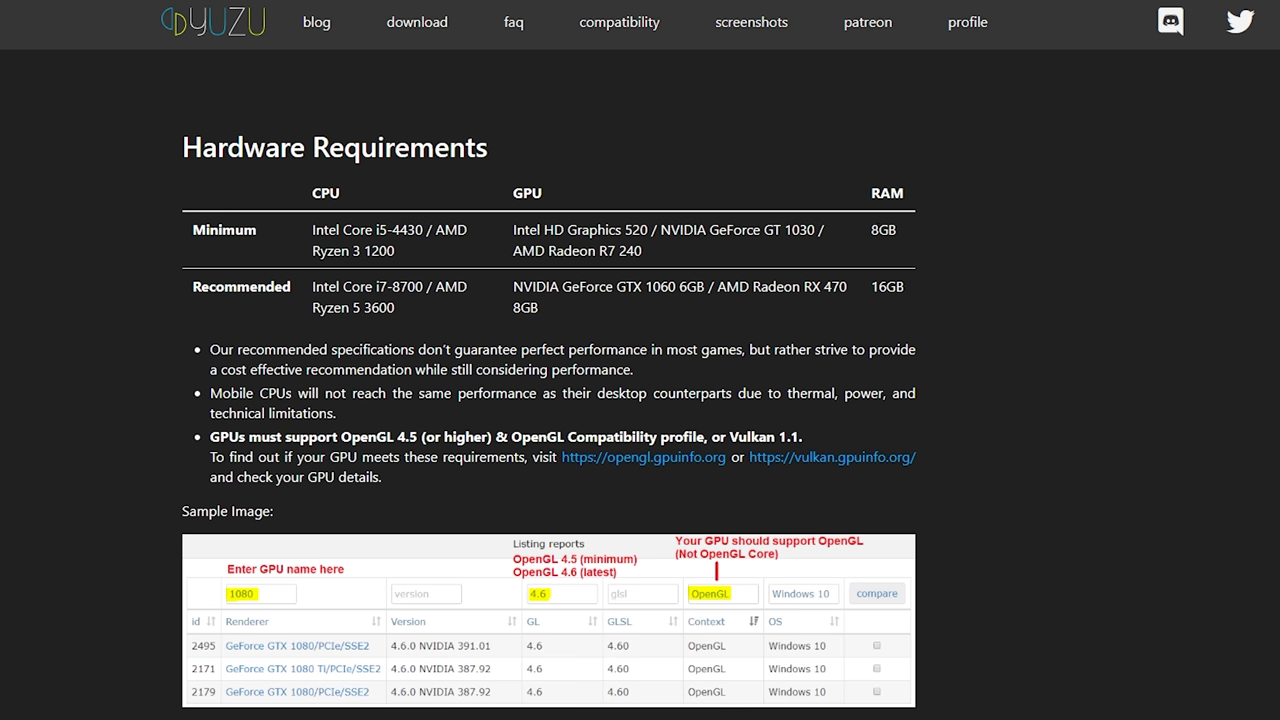
double_click(883, 230)
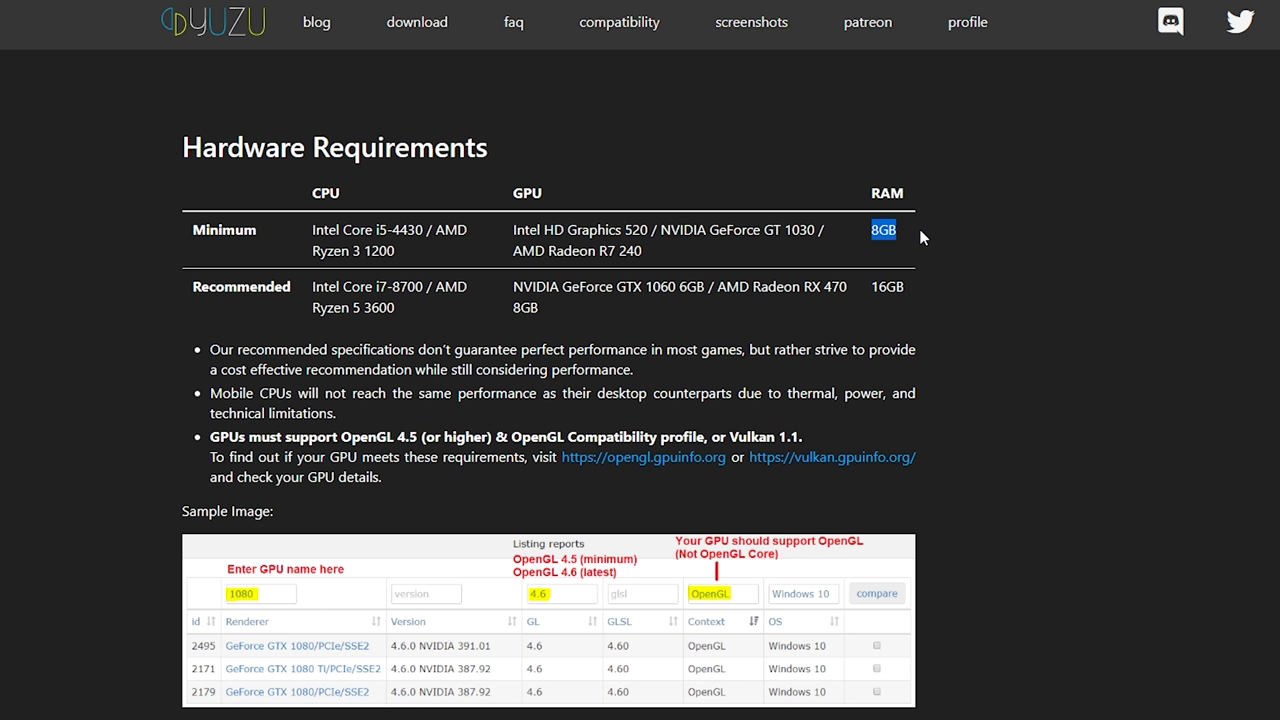
mouse_move(926, 292)
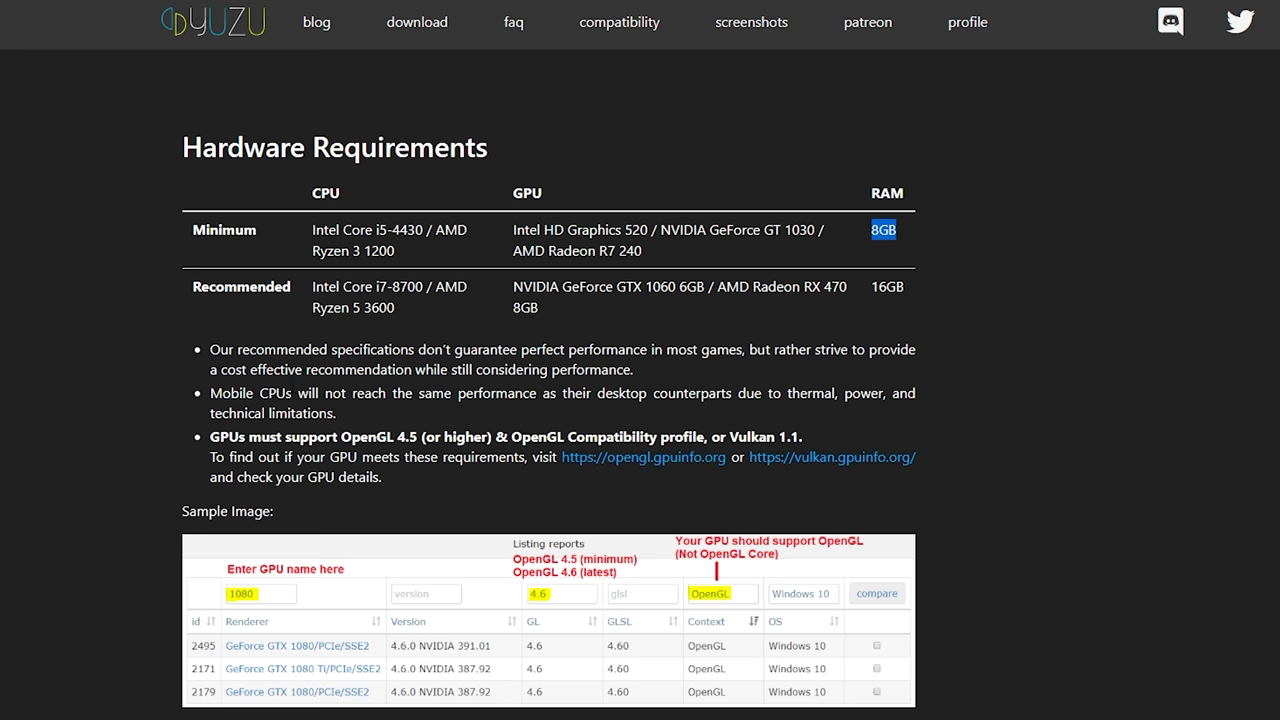
mouse_move(417, 317)
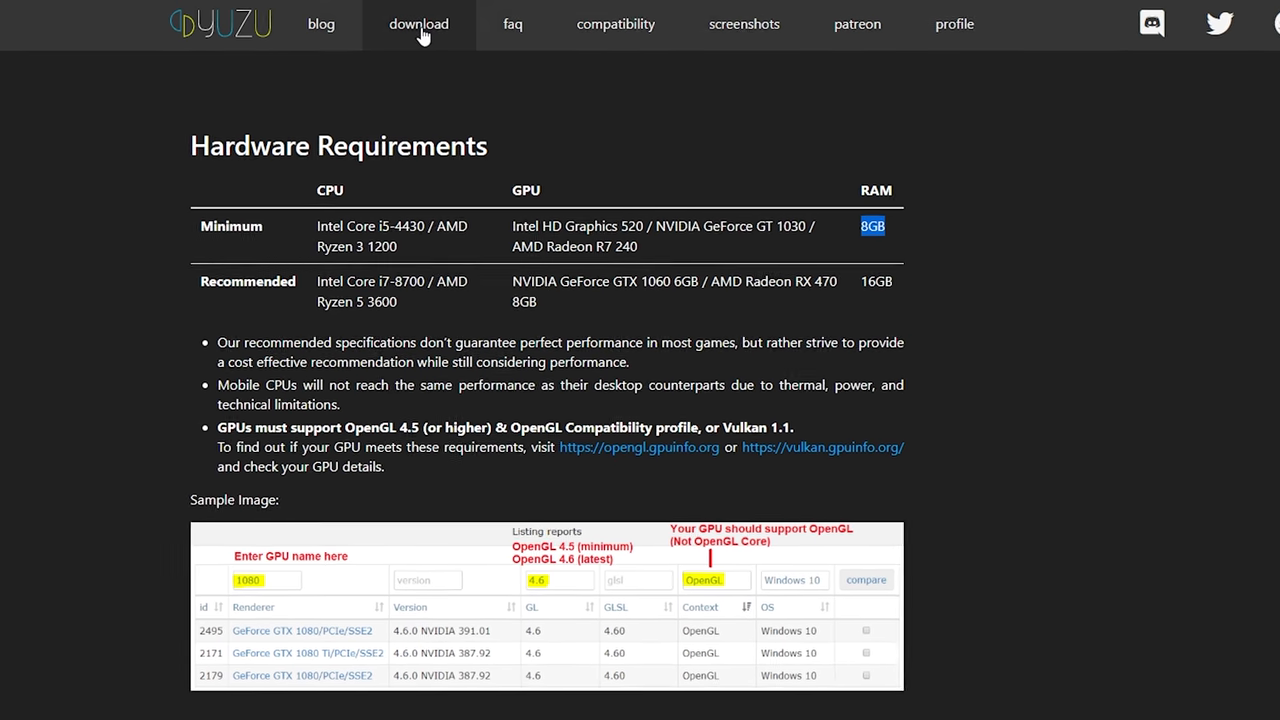
Save the Windows x64 installer yuzu_install.exe into the Emulation/Switch folder
click(418, 24)
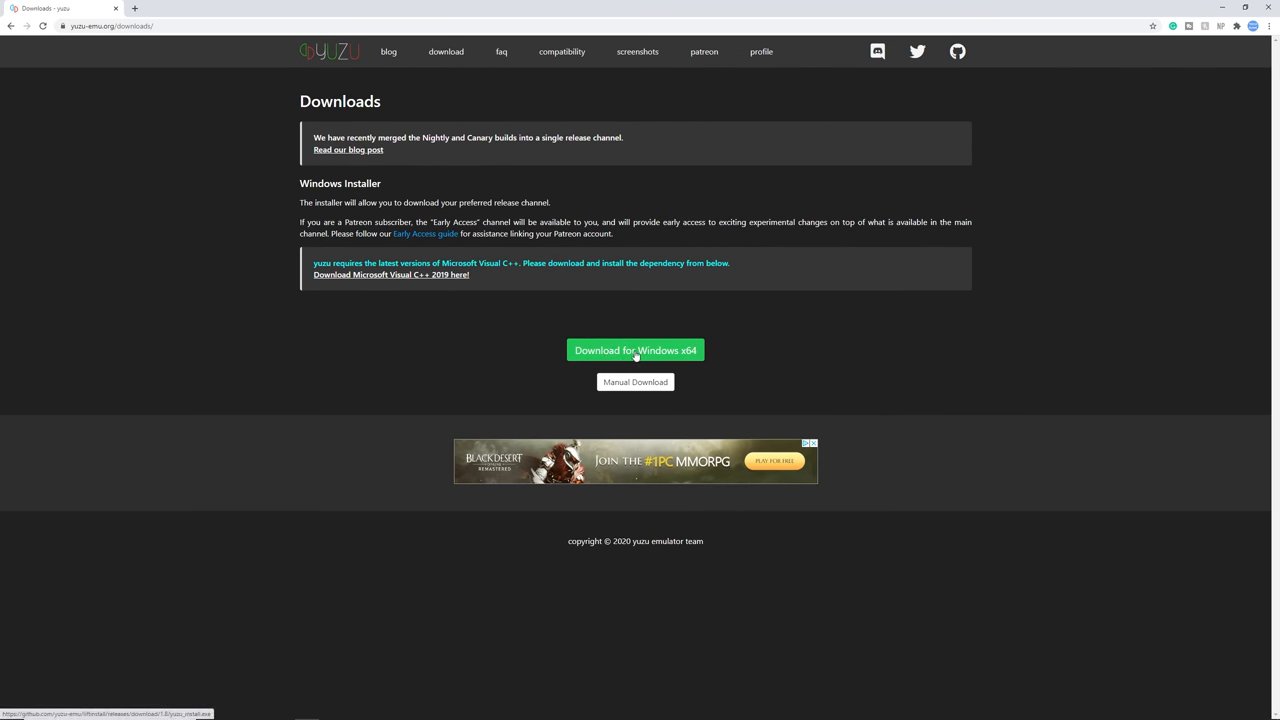
click(635, 350)
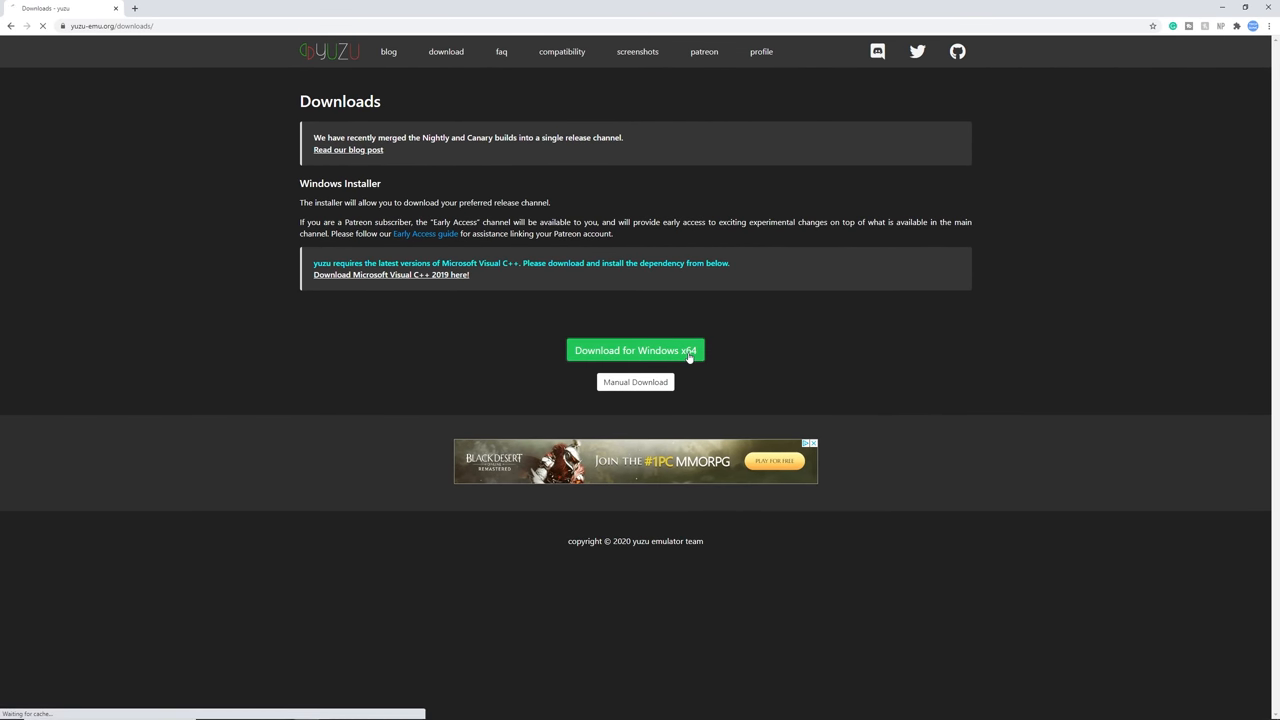
click(635, 350)
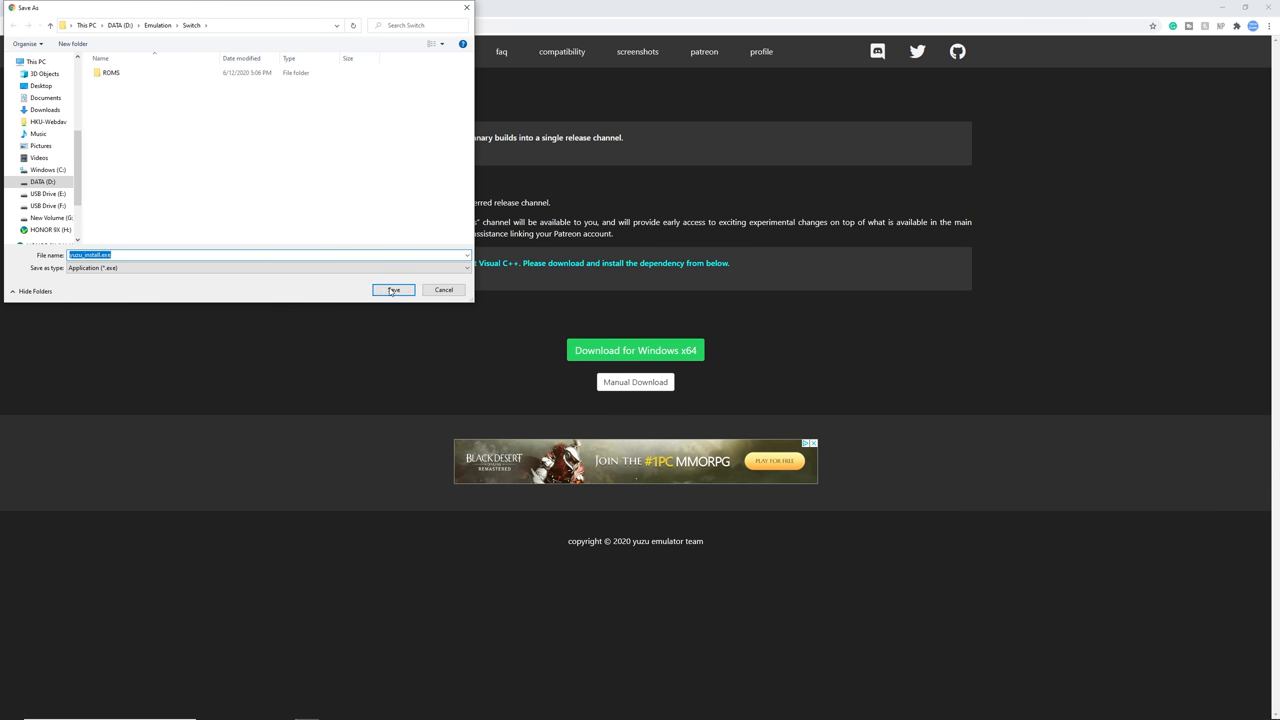
click(392, 290)
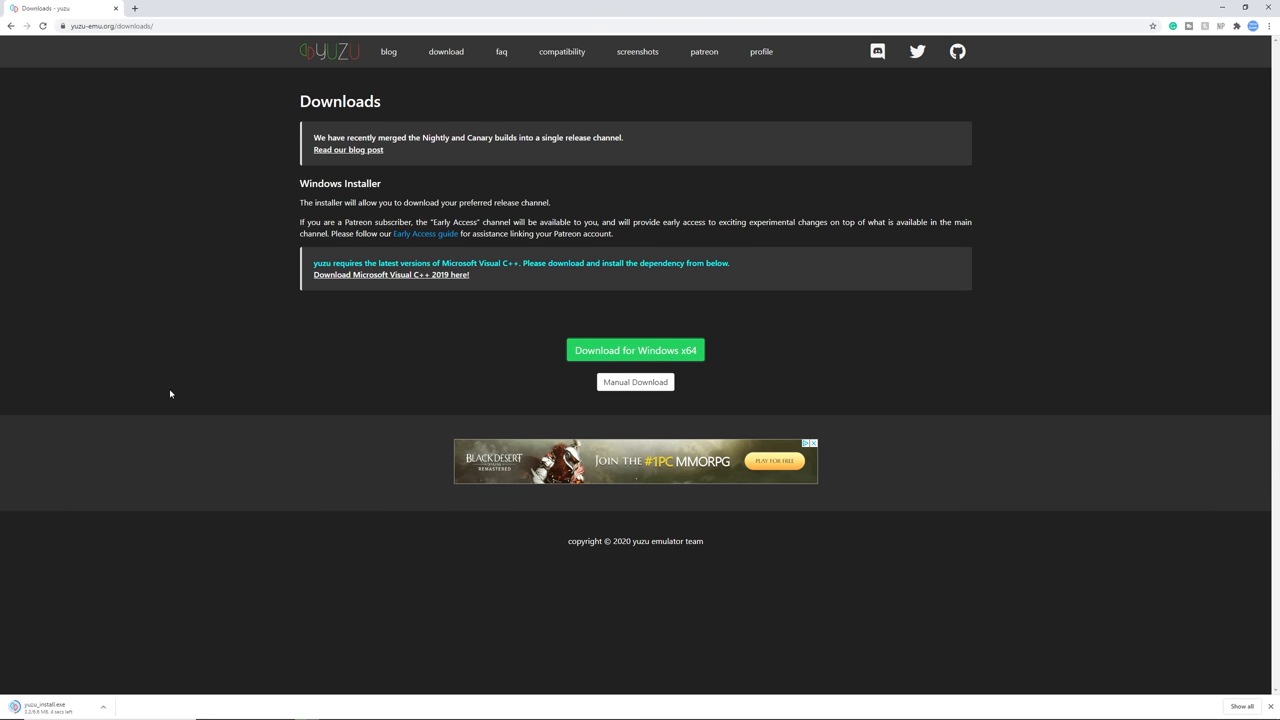
mouse_move(134, 481)
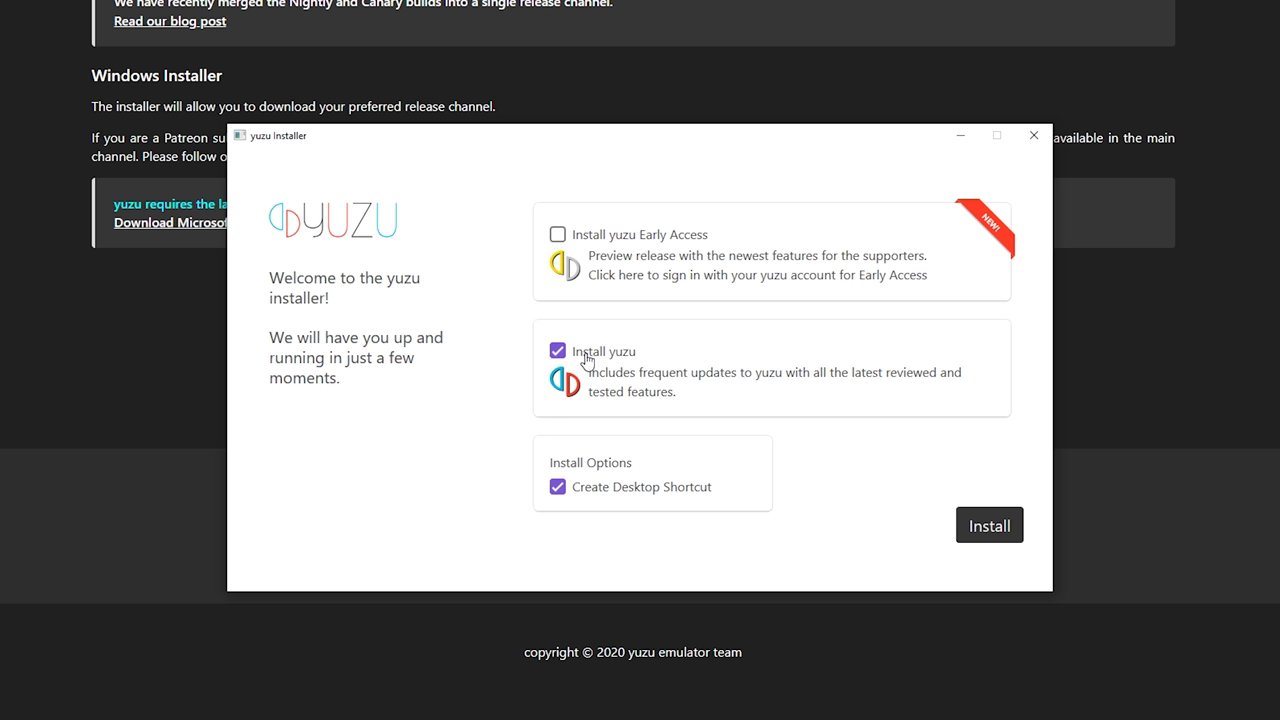
mouse_move(630, 302)
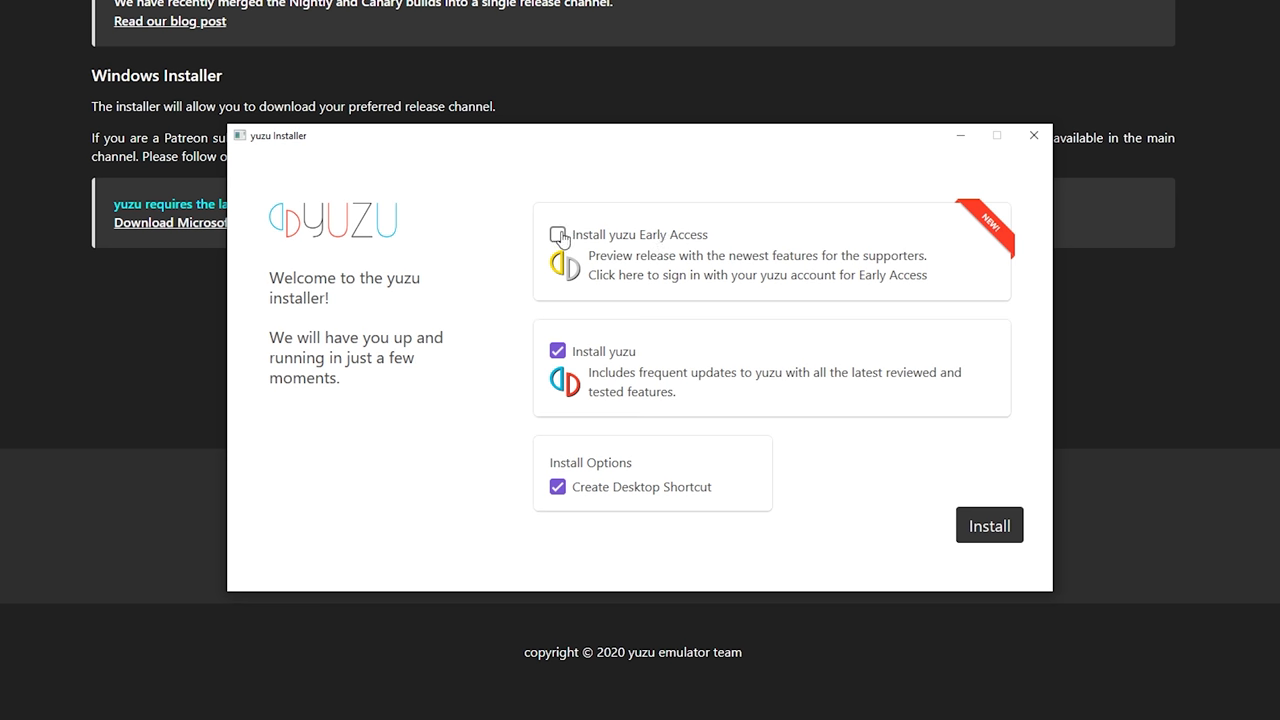
Verify the Early Access account token, select both yuzu builds, and start installing
click(557, 236)
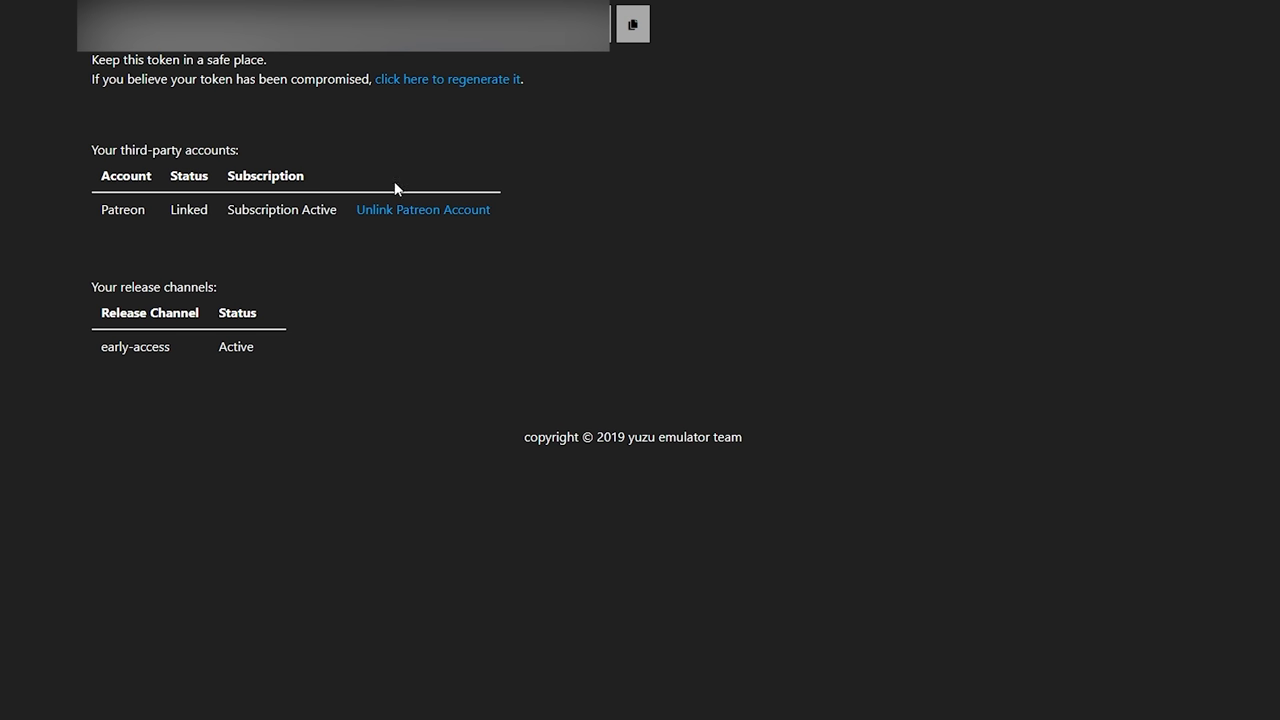
mouse_move(632, 28)
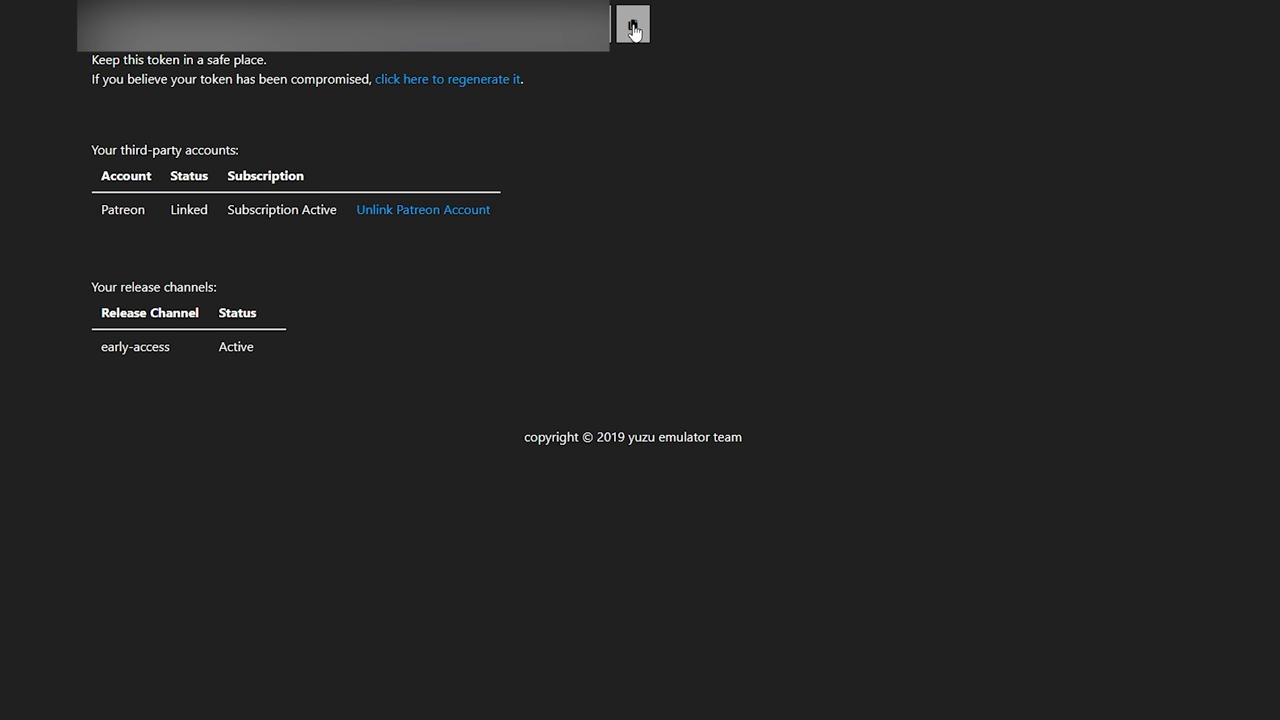
click(631, 24)
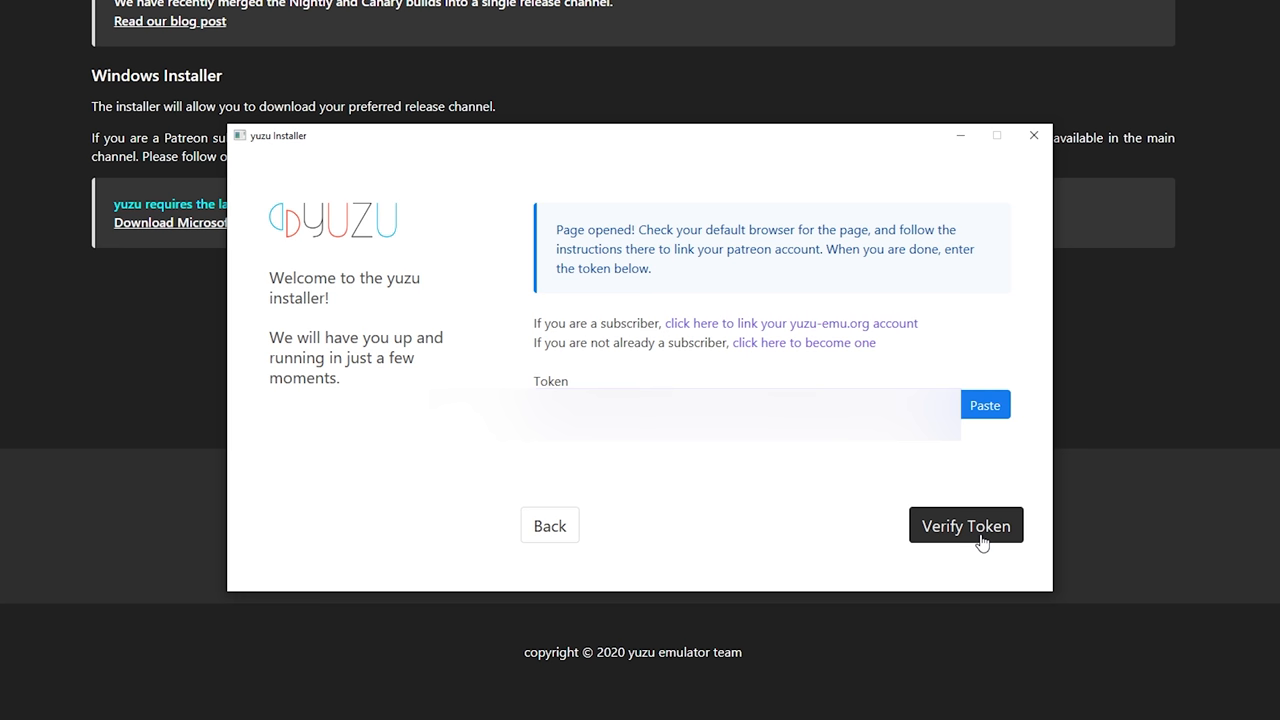
click(965, 525)
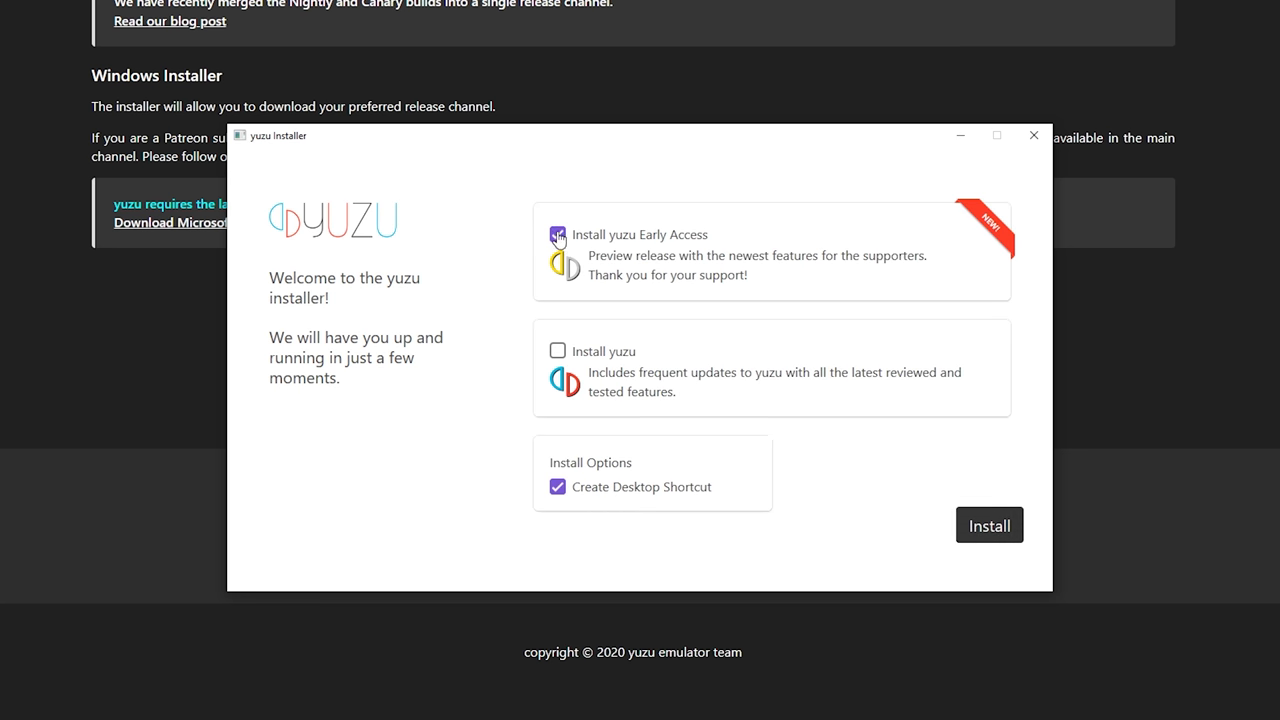
click(557, 351)
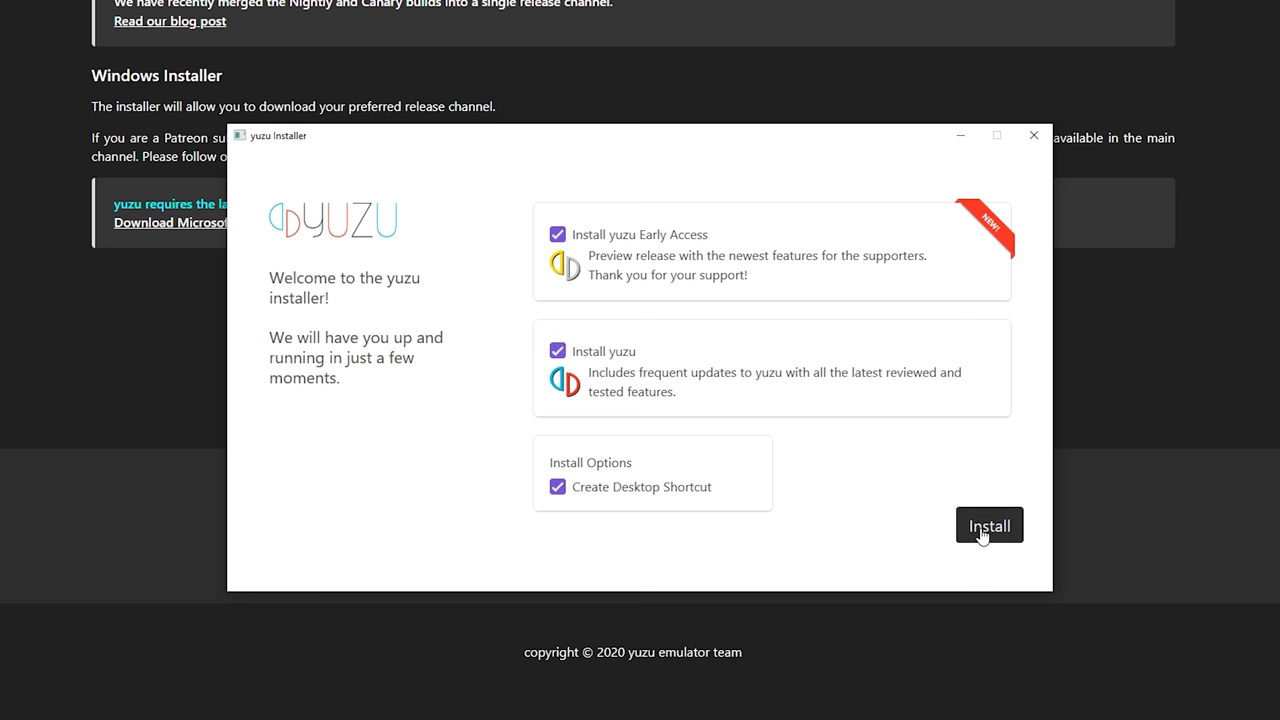
click(988, 525)
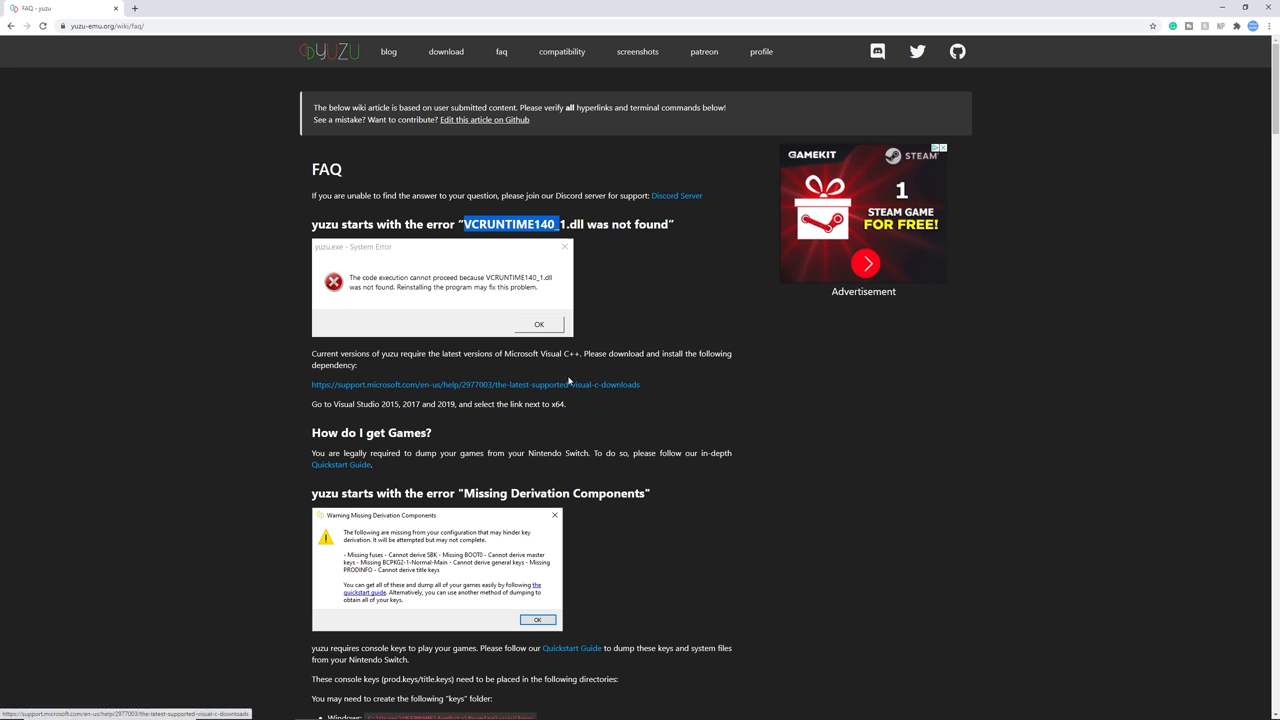
mouse_move(438, 388)
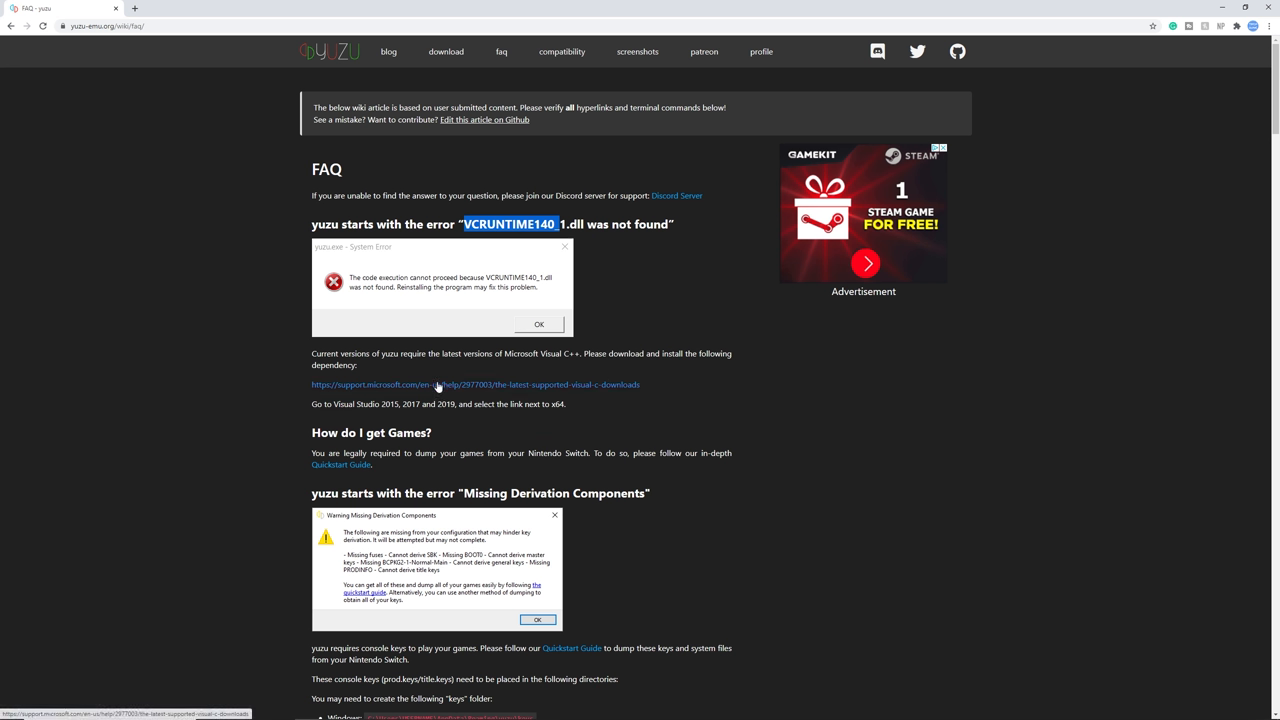
Scroll through the FAQ's VCRUNTIME140_1.dll fix until the installer finishes
scroll(down, 3)
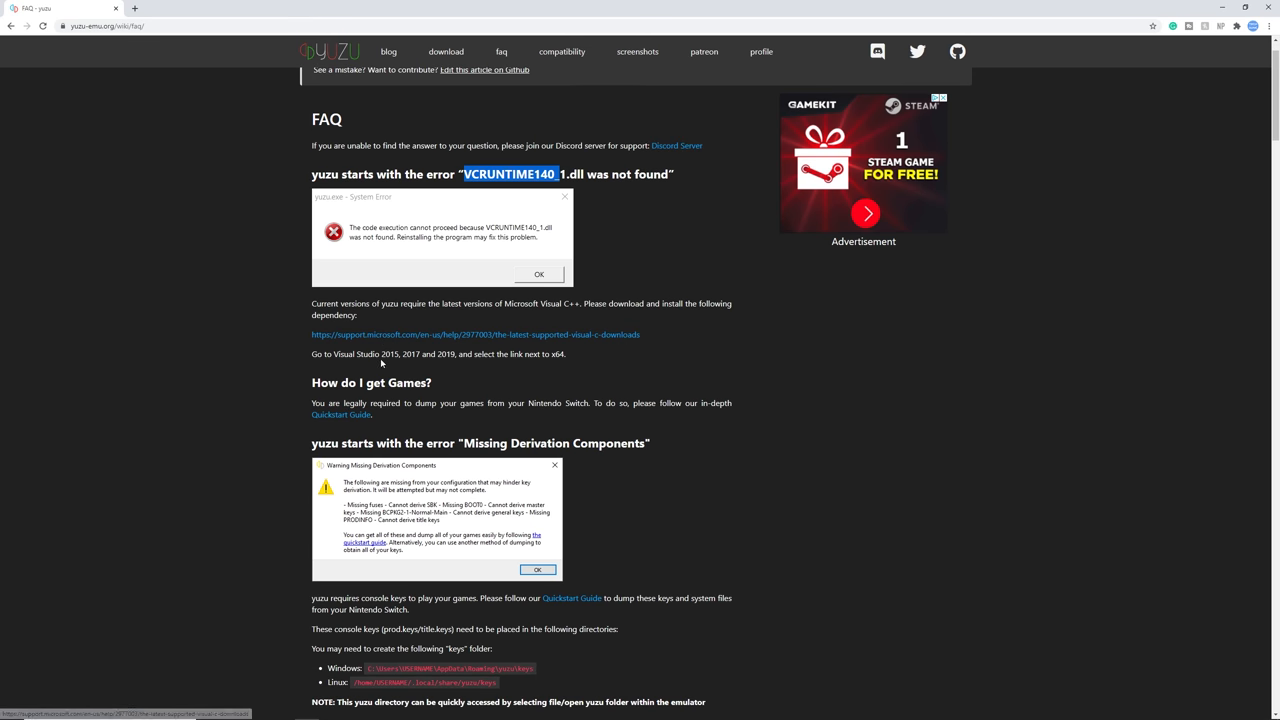
mouse_move(410, 397)
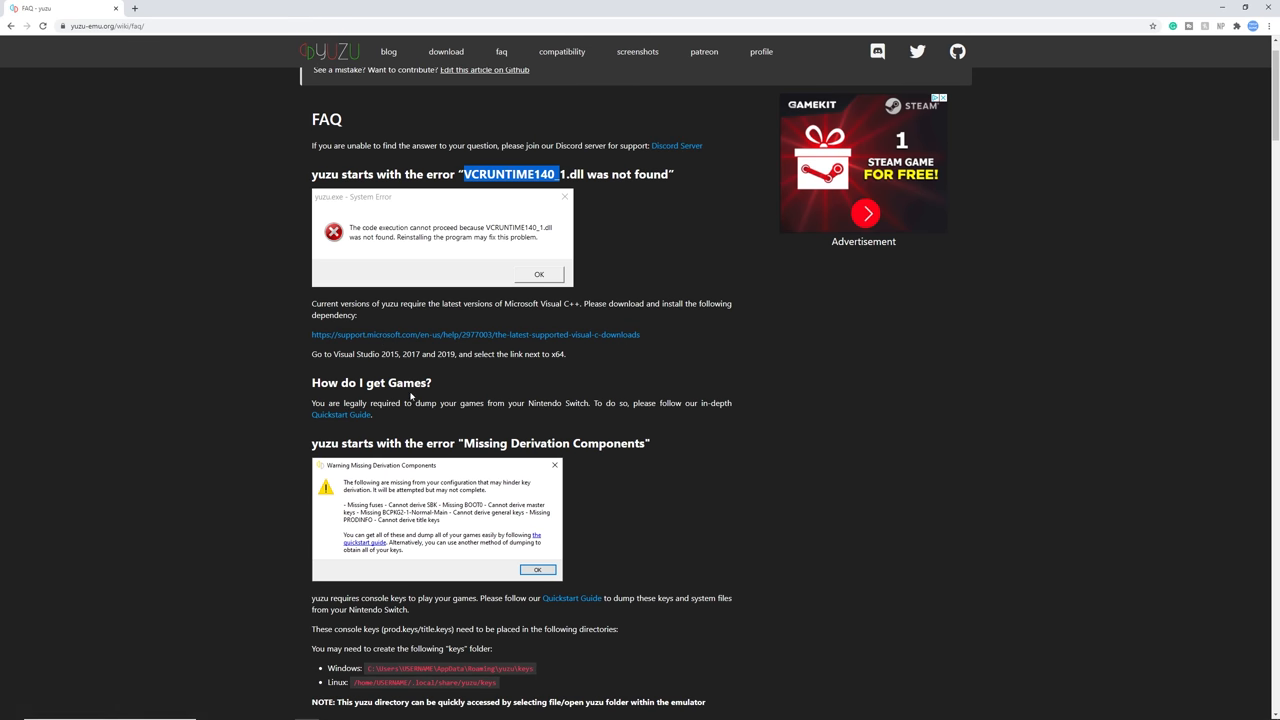
scroll(down, 3)
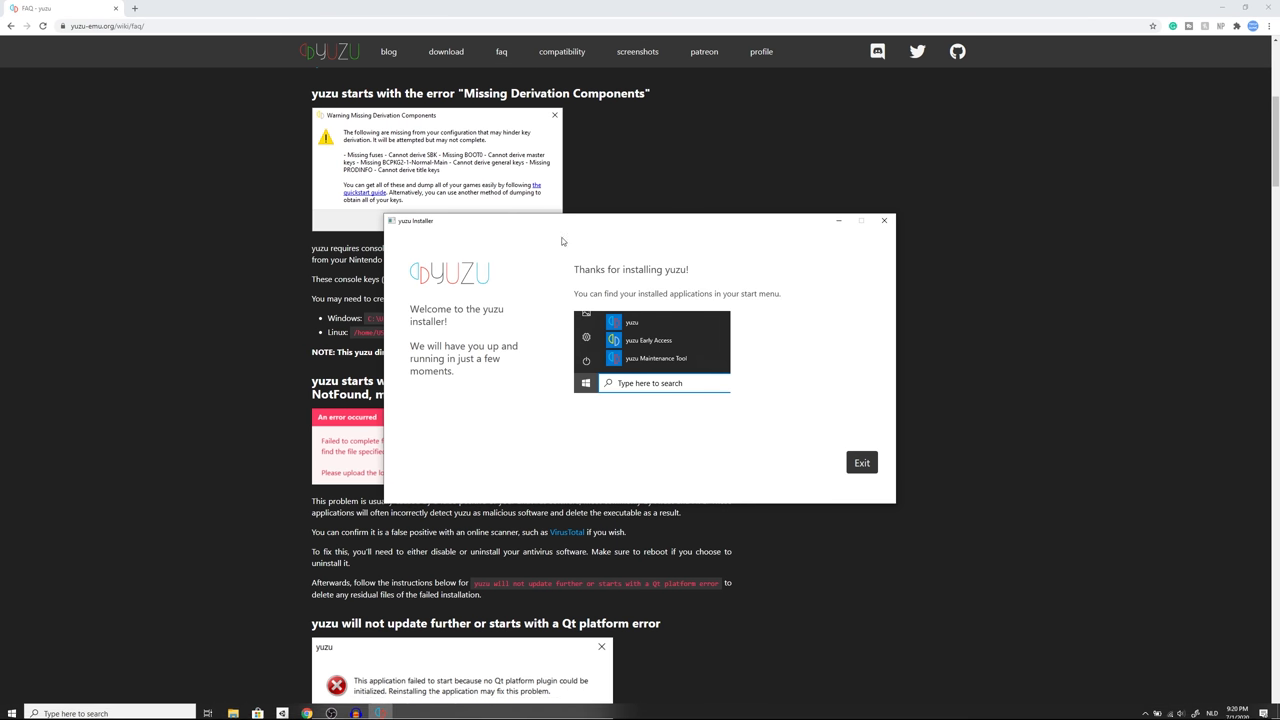
mouse_move(577, 273)
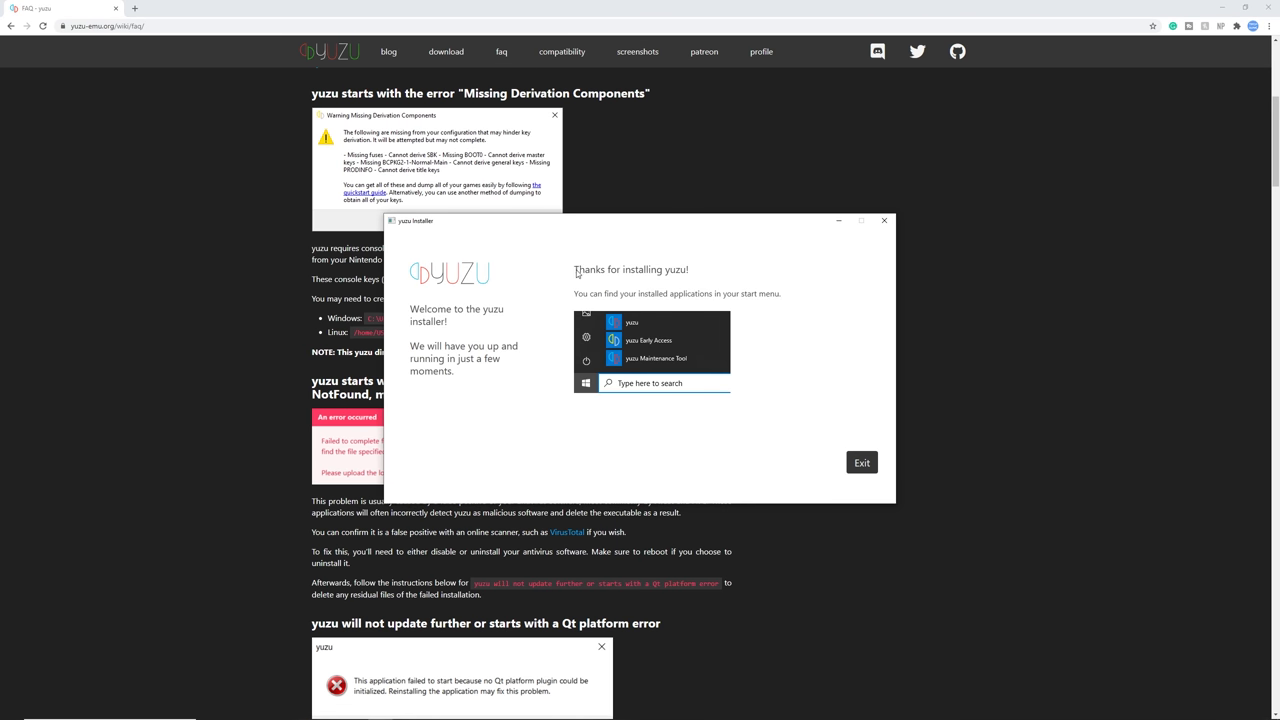
mouse_move(582, 308)
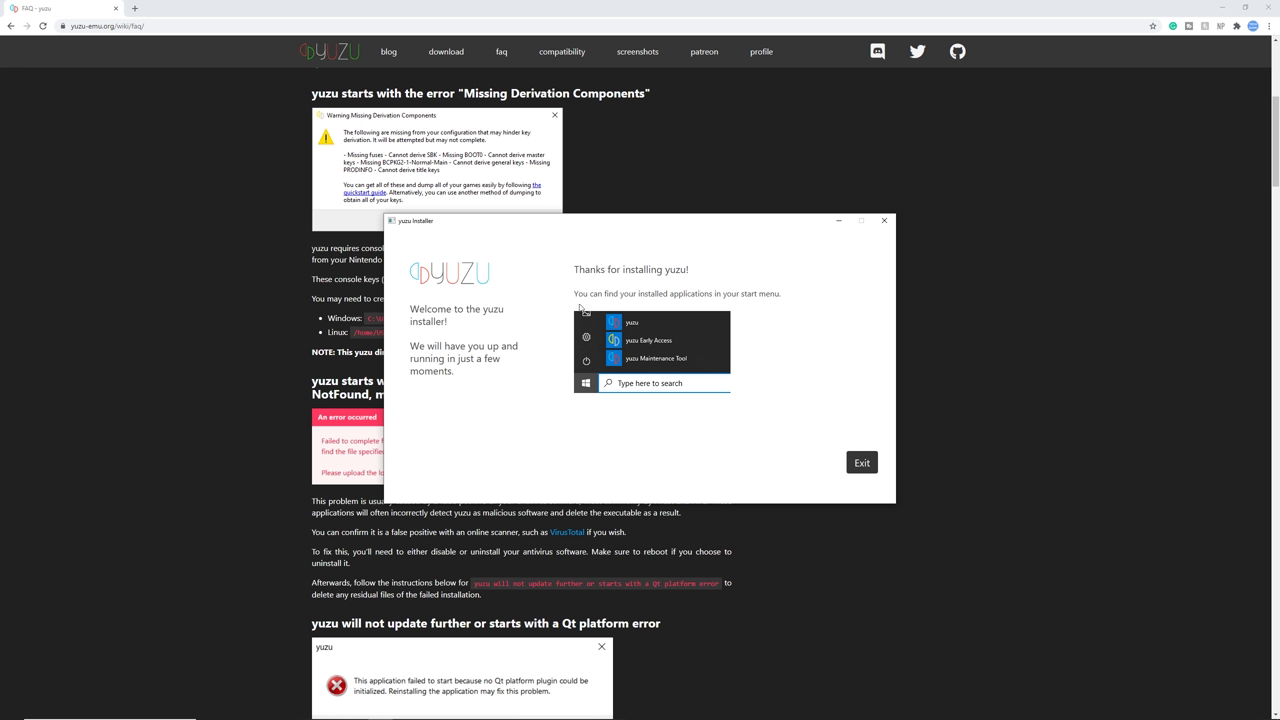
mouse_move(827, 484)
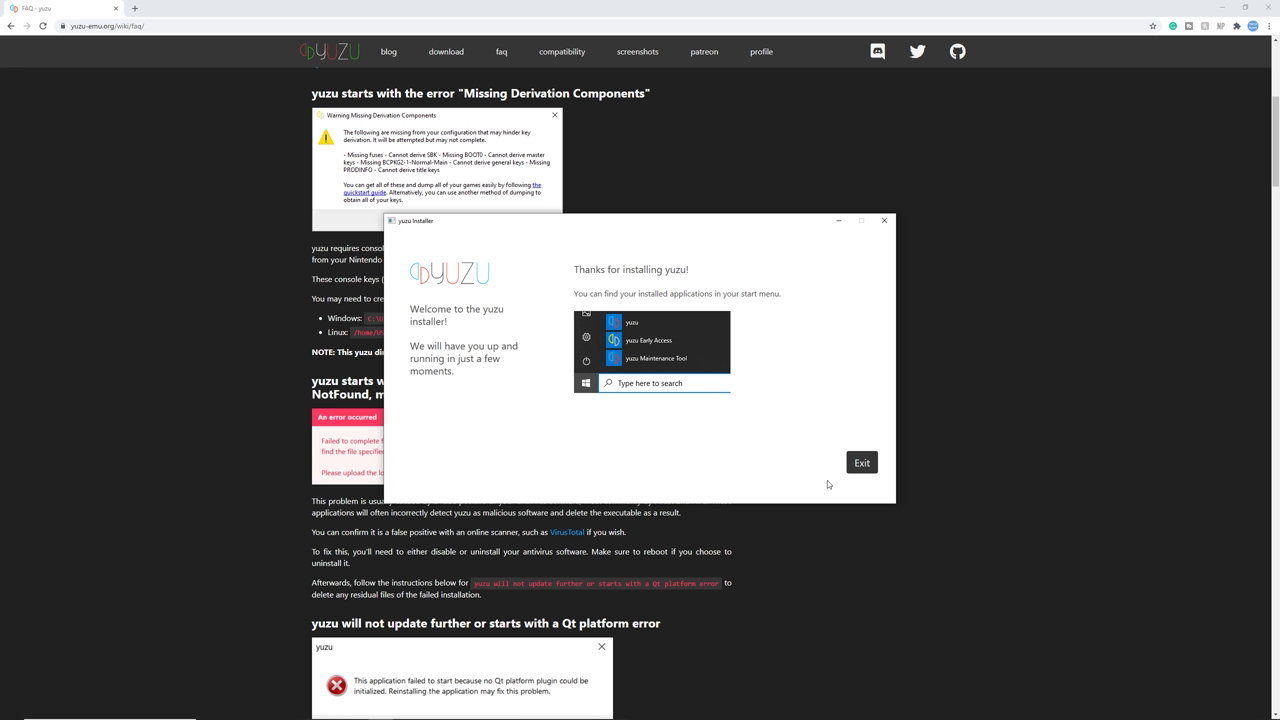
Exit the installer and start yuzu Early Access by searching Windows for 'yu'
click(861, 462)
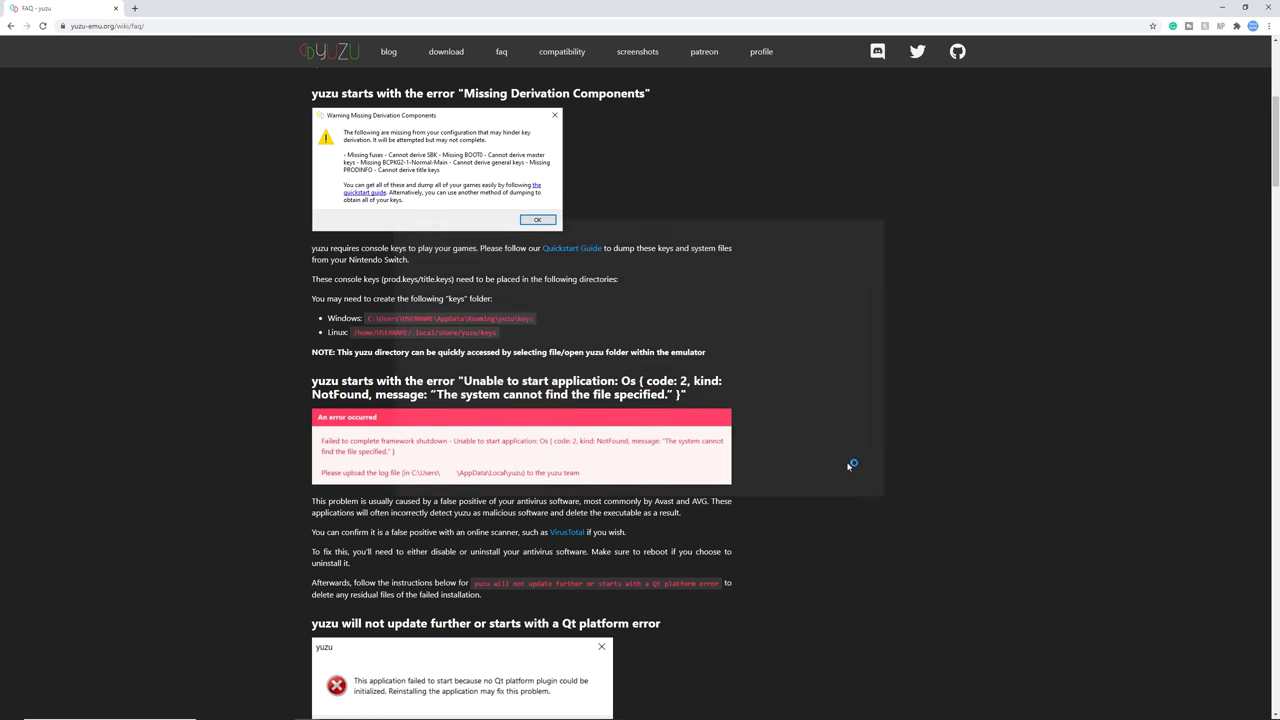
click(11, 710)
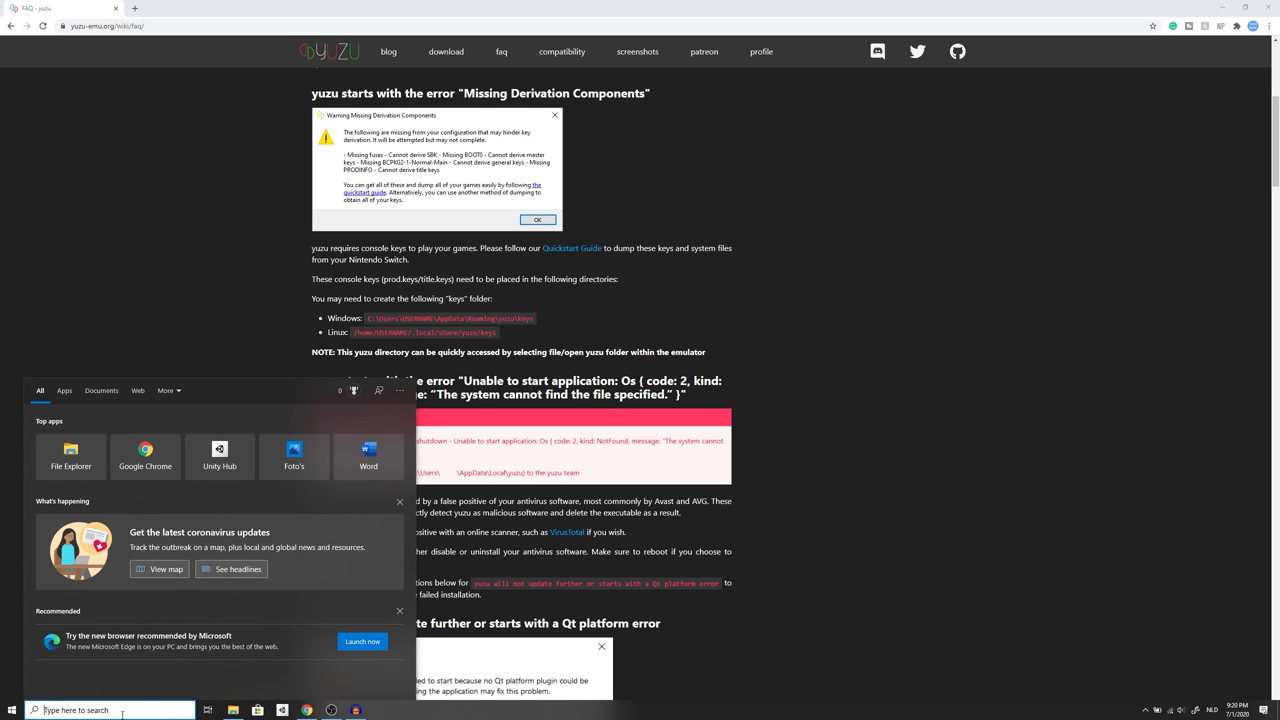
text(yu)
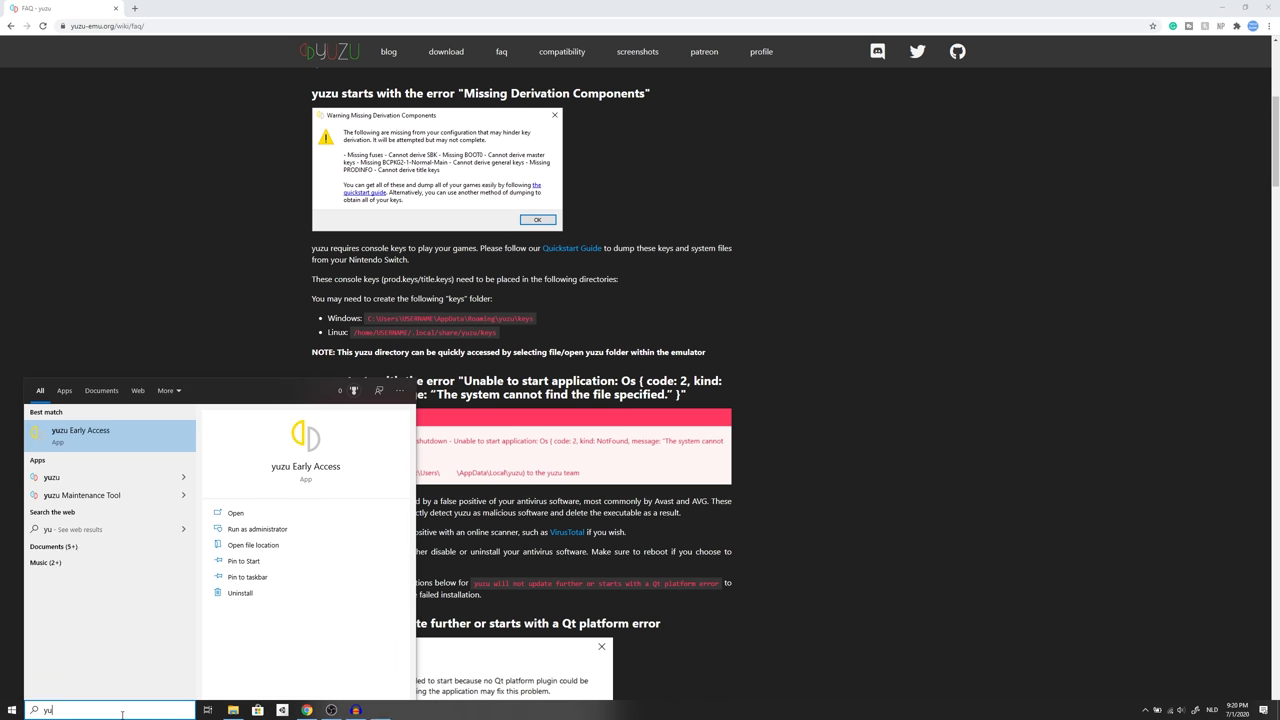
click(235, 512)
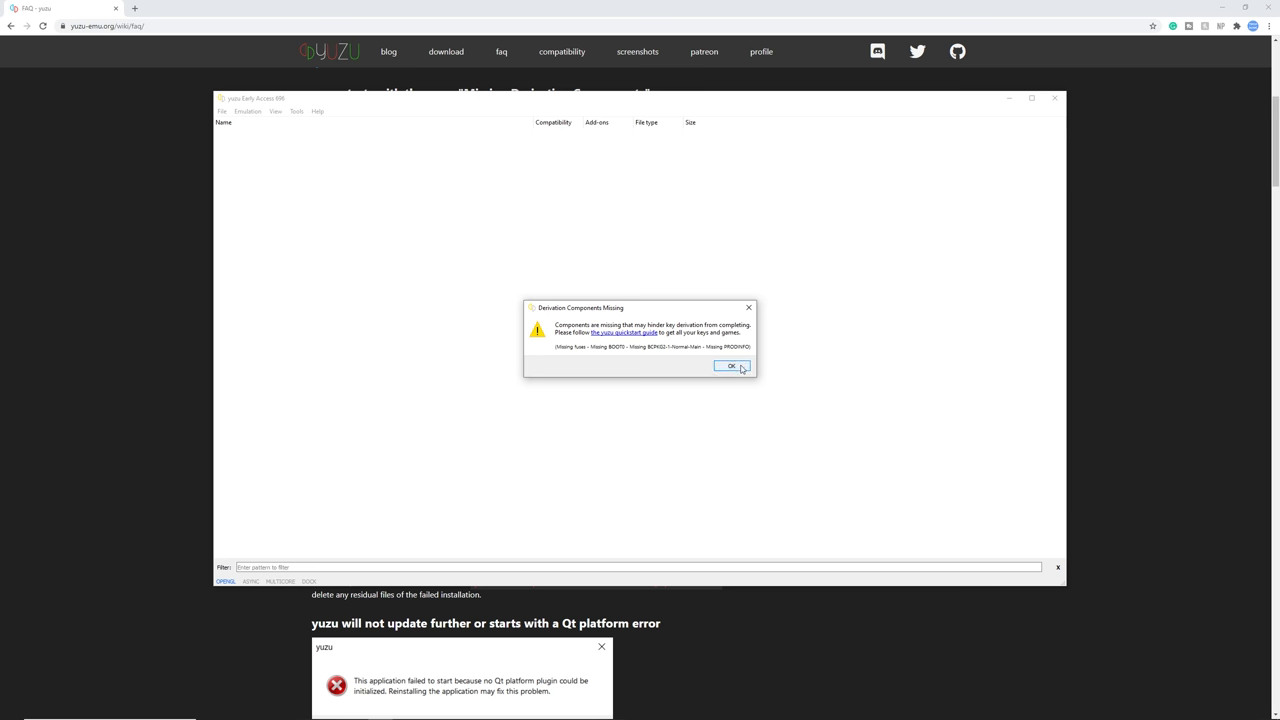
Dismiss the Derivation Components Missing warning and accept the telemetry prompt
click(732, 365)
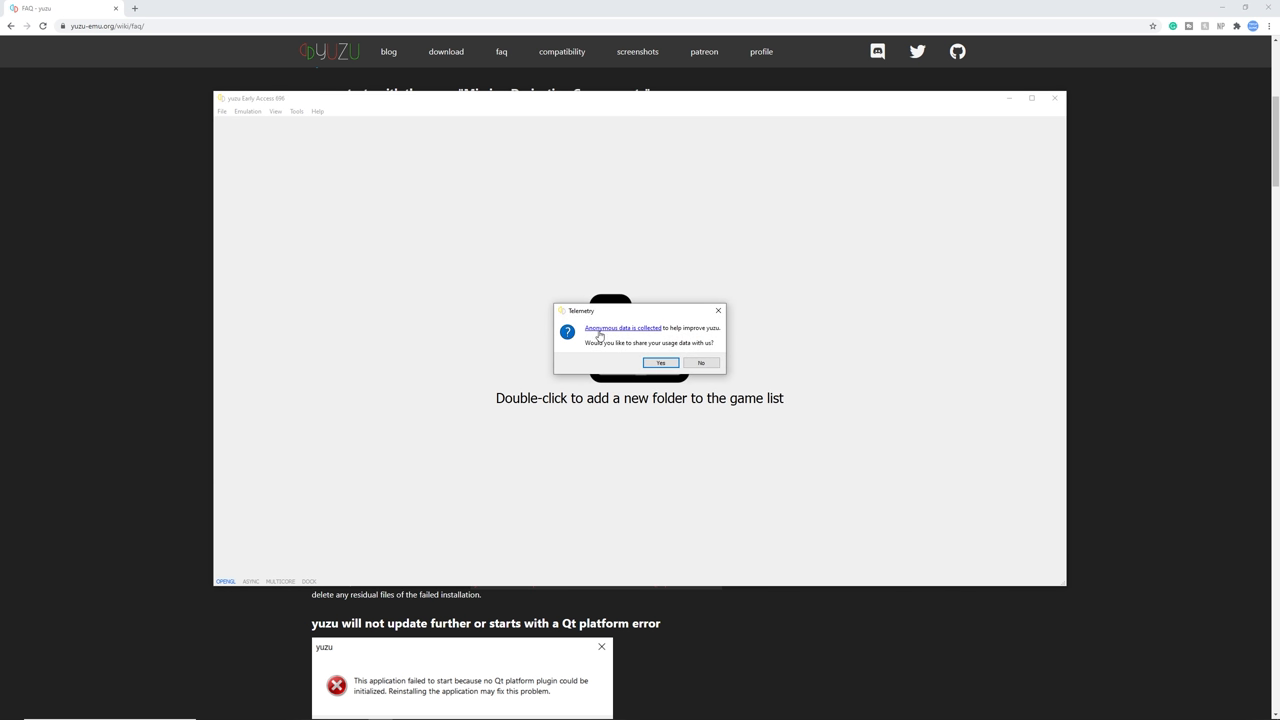
mouse_move(684, 337)
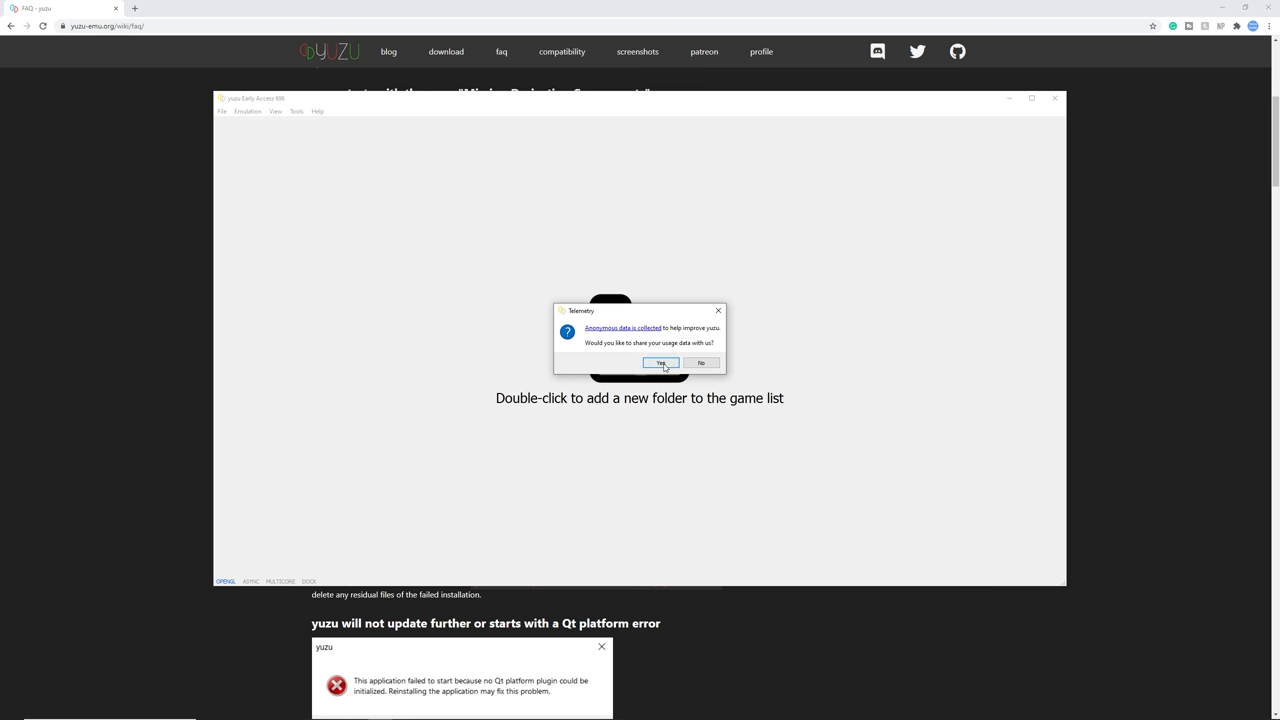
click(660, 363)
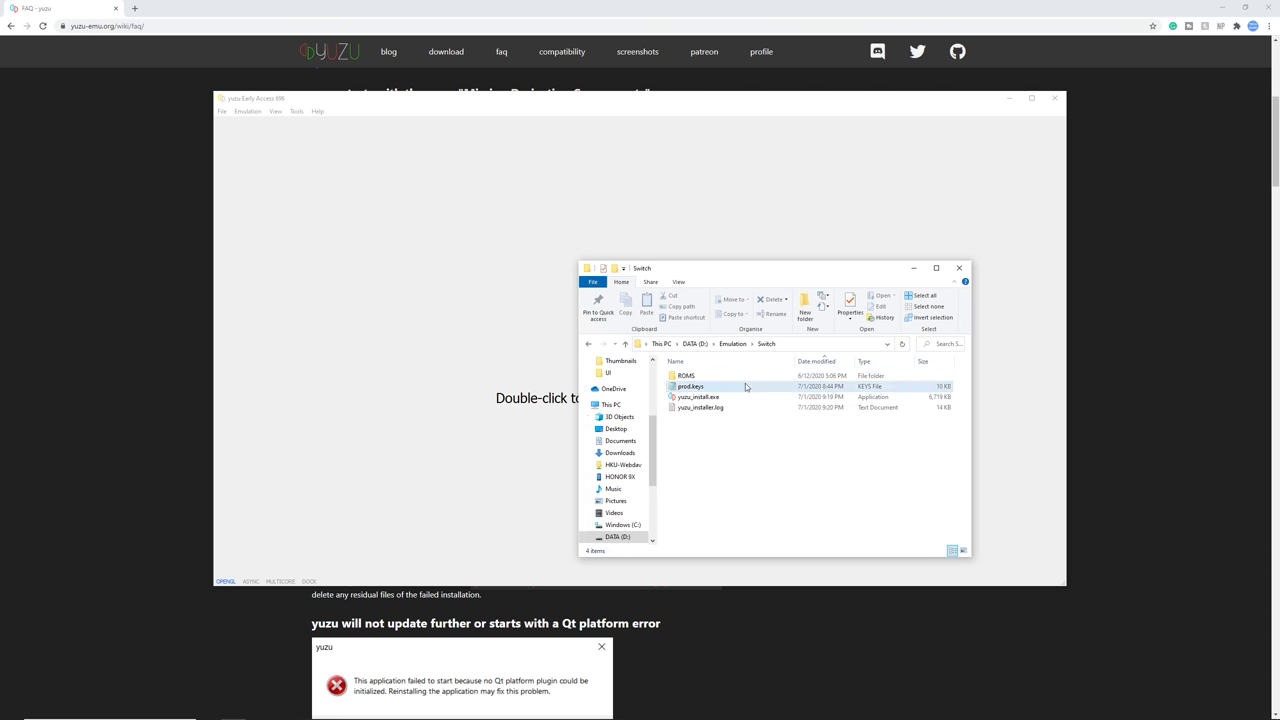
Copy prod.keys into a new keys folder in yuzu's data folder, then close Explorer
click(690, 386)
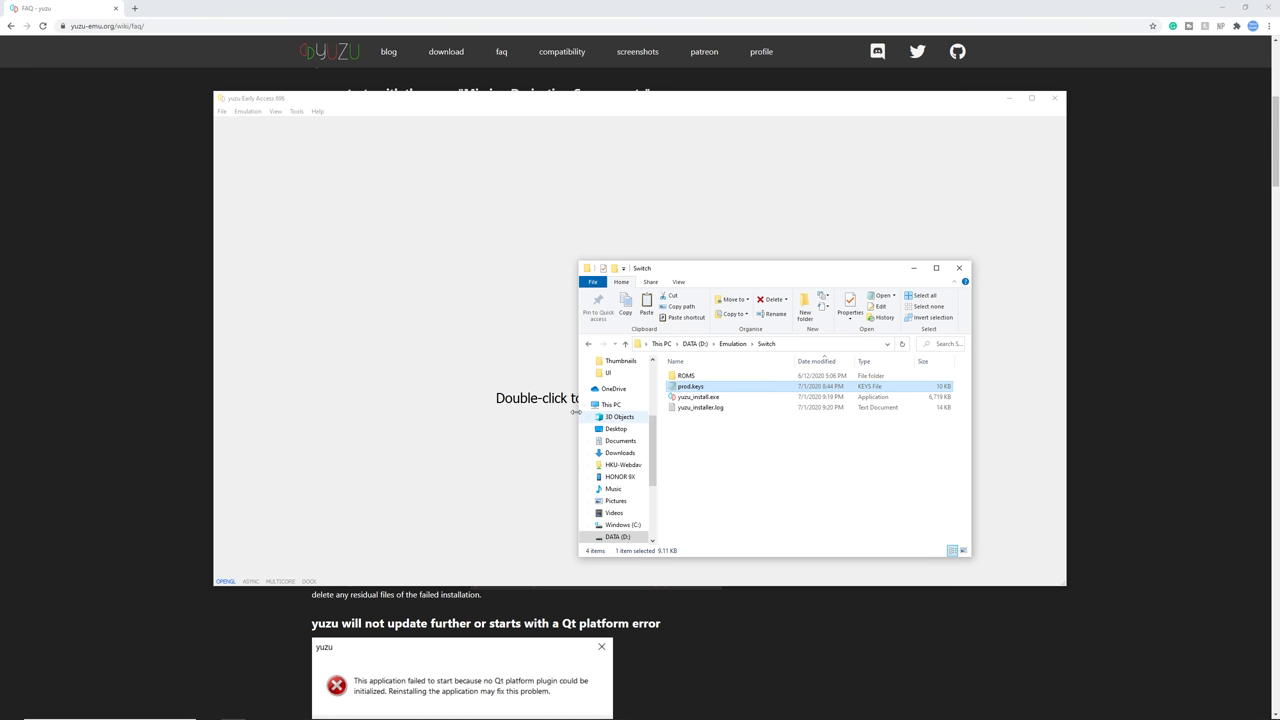
click(222, 111)
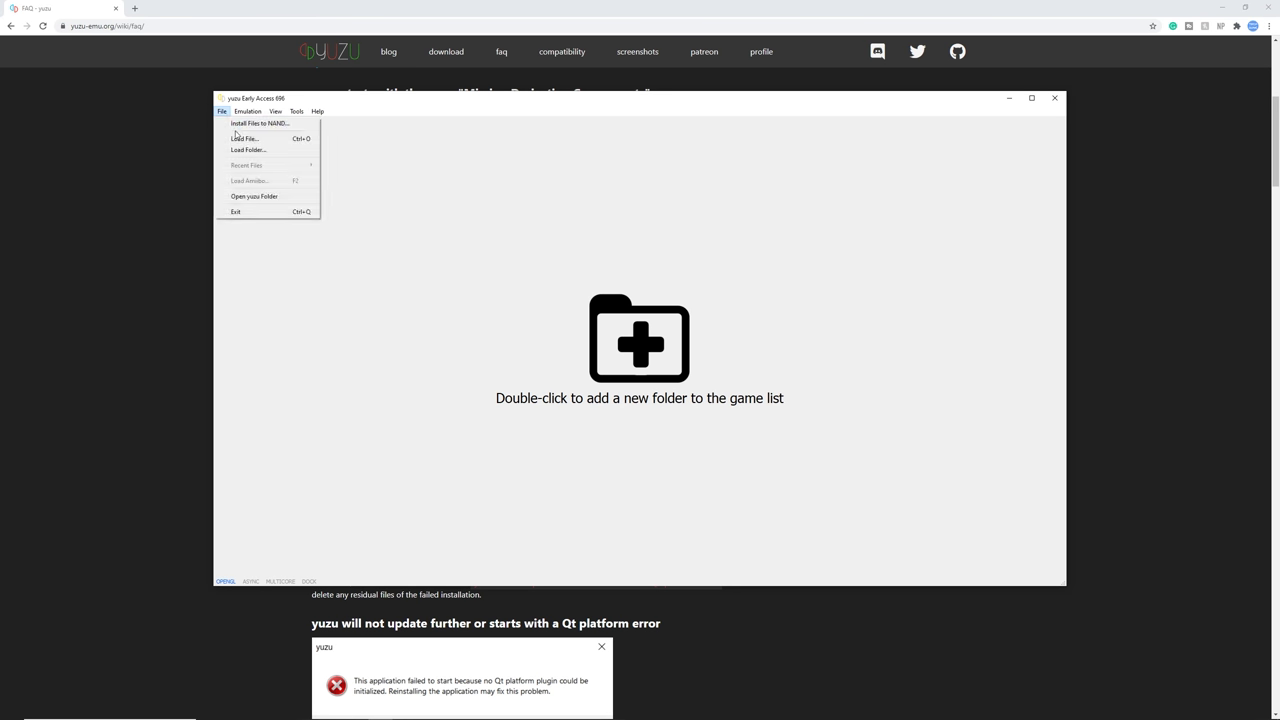
click(222, 111)
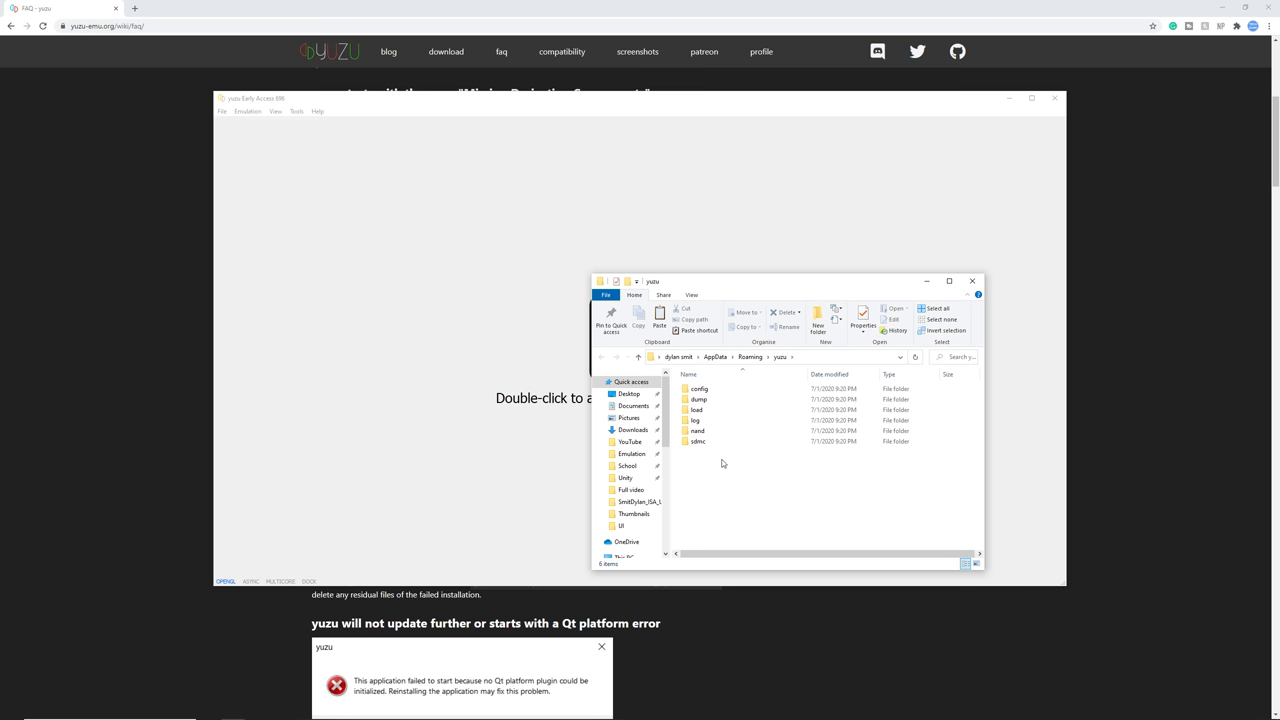
right_click(720, 463)
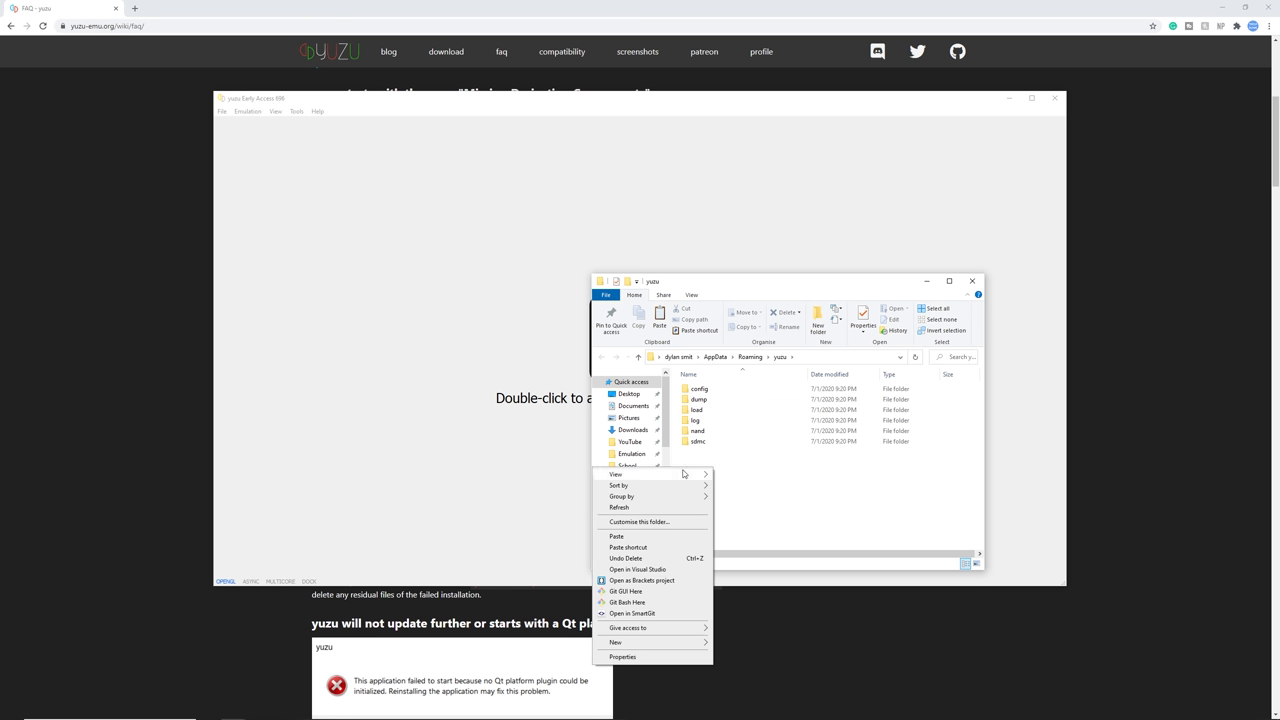
click(616, 642)
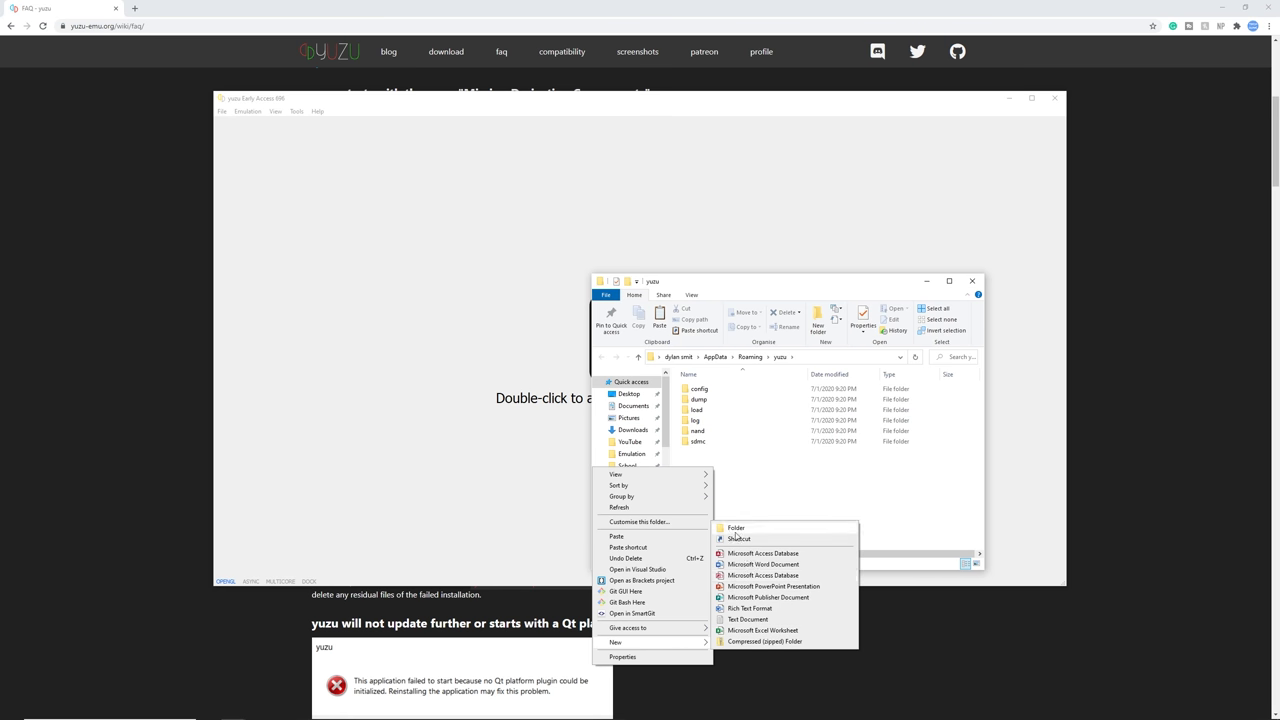
click(736, 528)
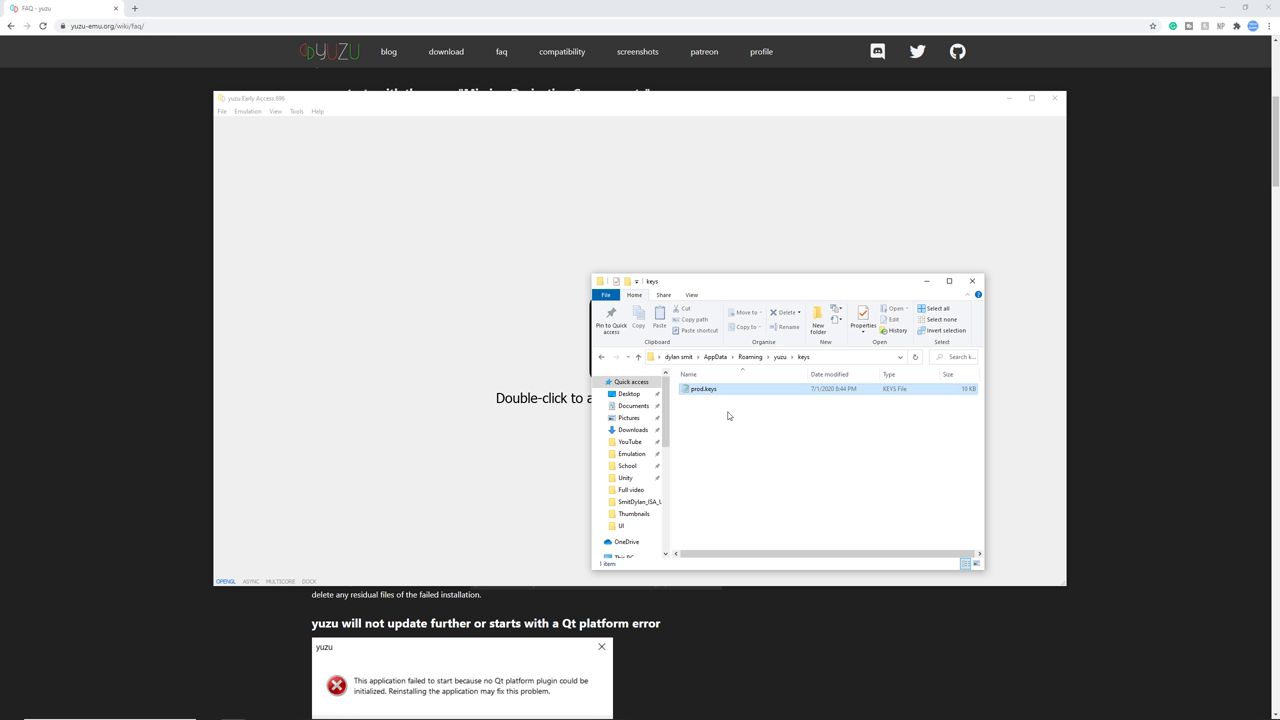
click(703, 389)
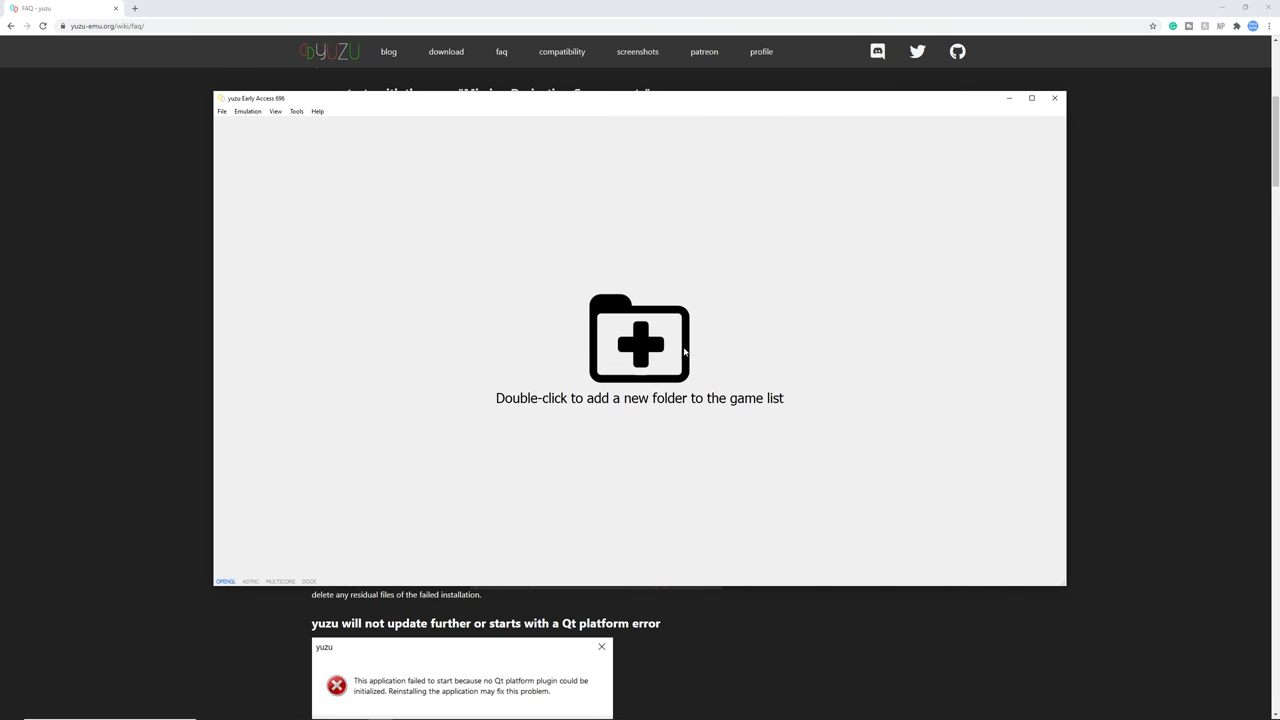
mouse_move(639, 366)
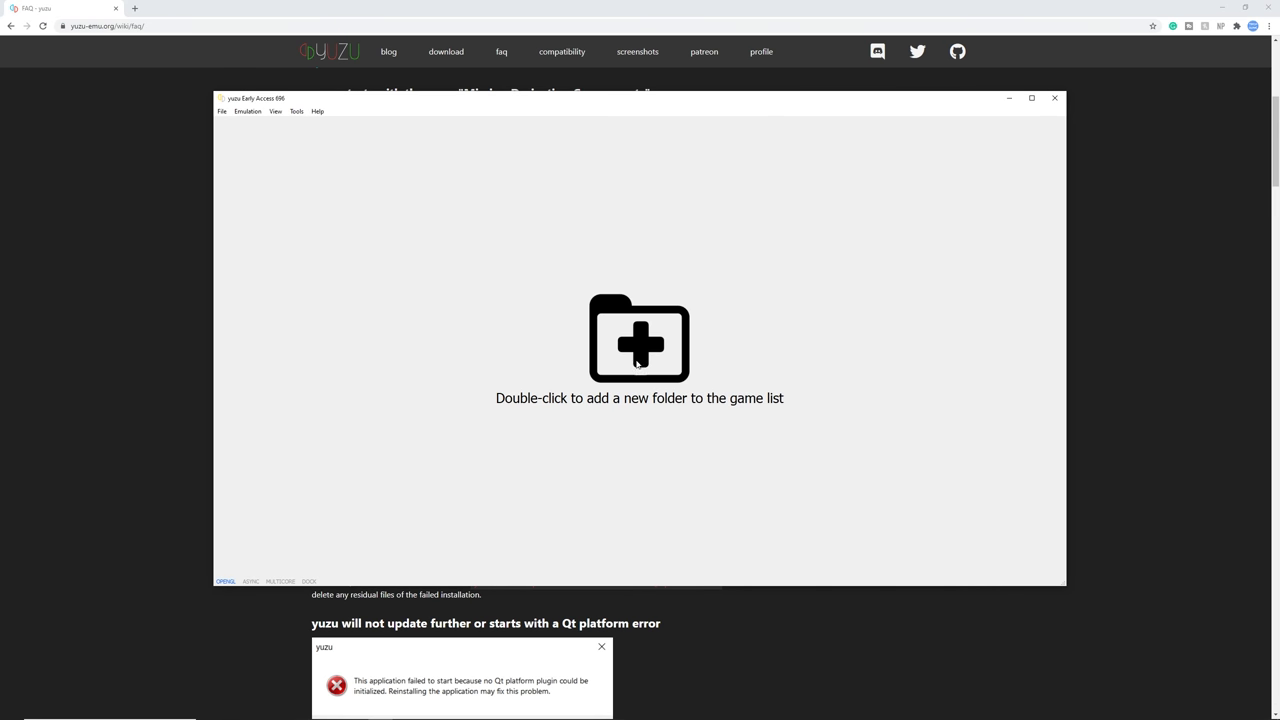
Add D:/Emulation/Switch/ROMS as a game directory
double_click(639, 338)
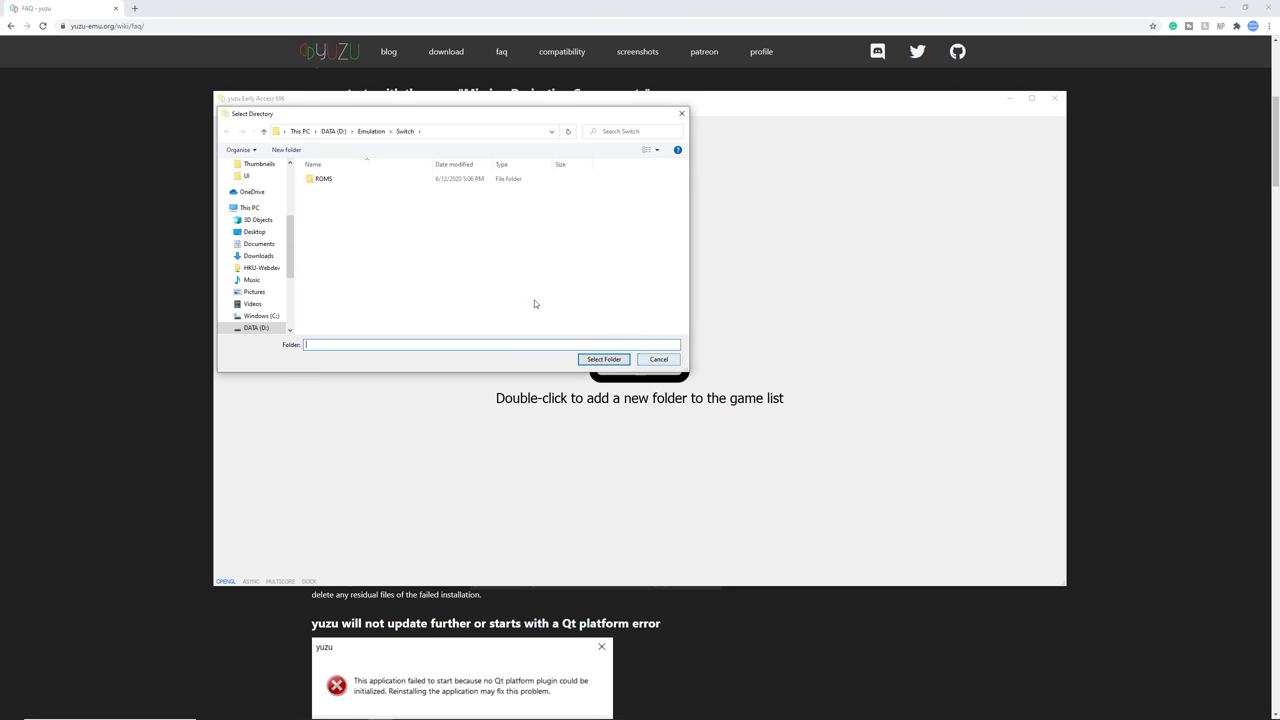
mouse_move(323, 178)
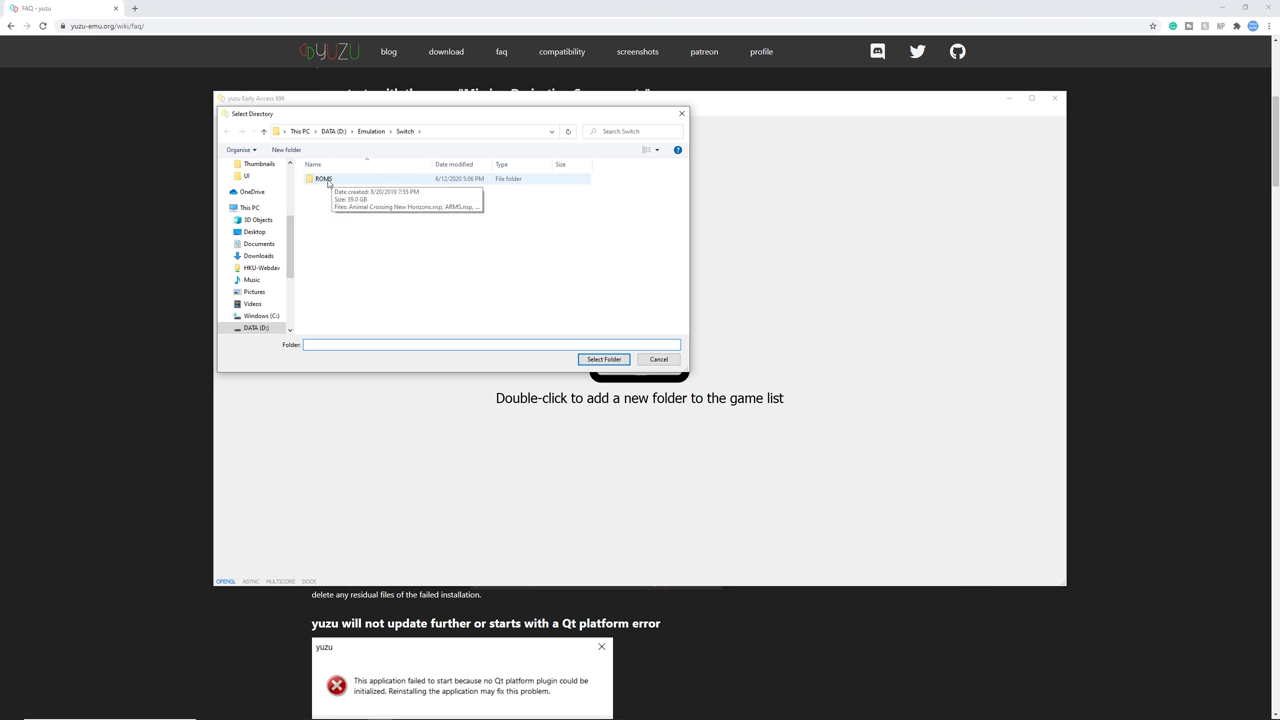
mouse_move(349, 184)
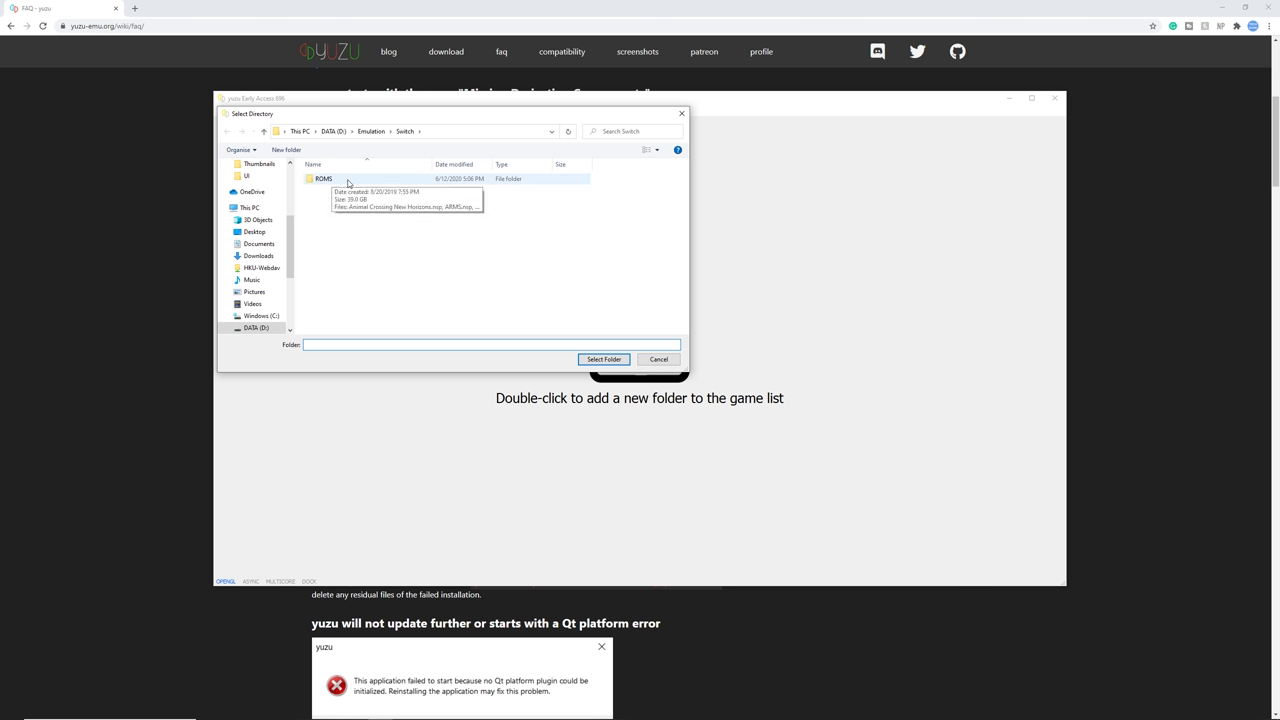
double_click(323, 178)
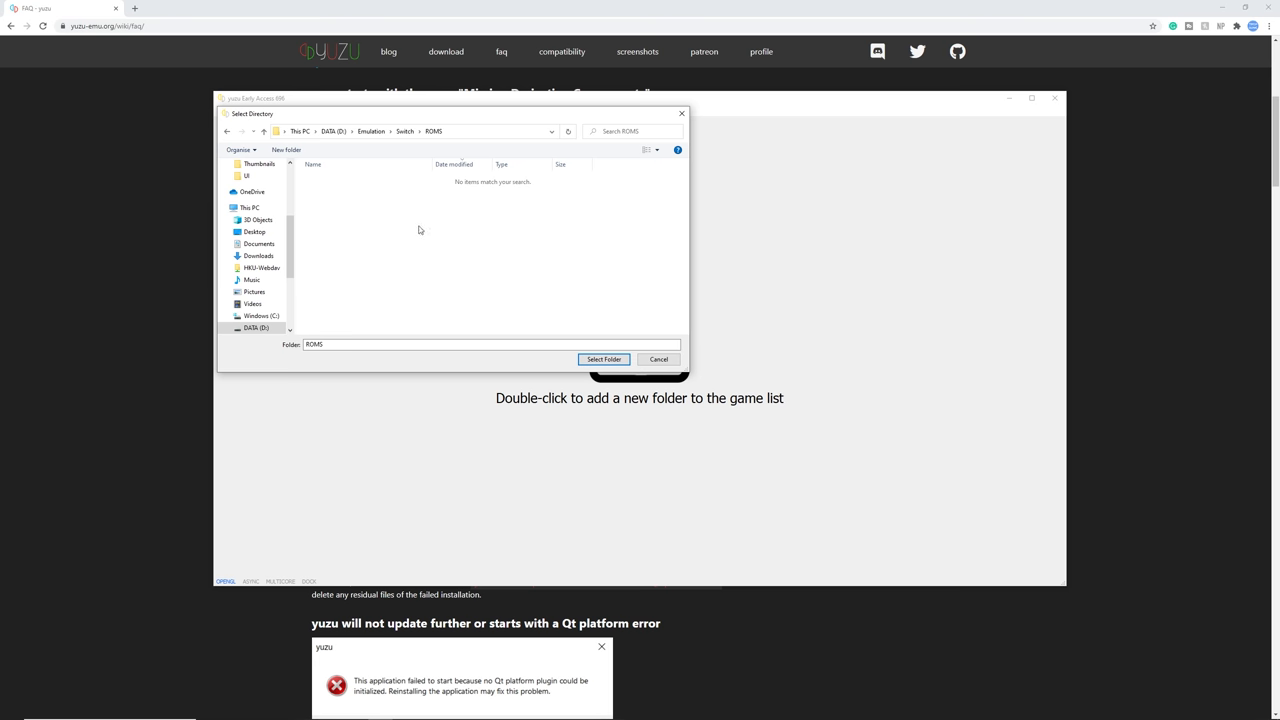
click(603, 359)
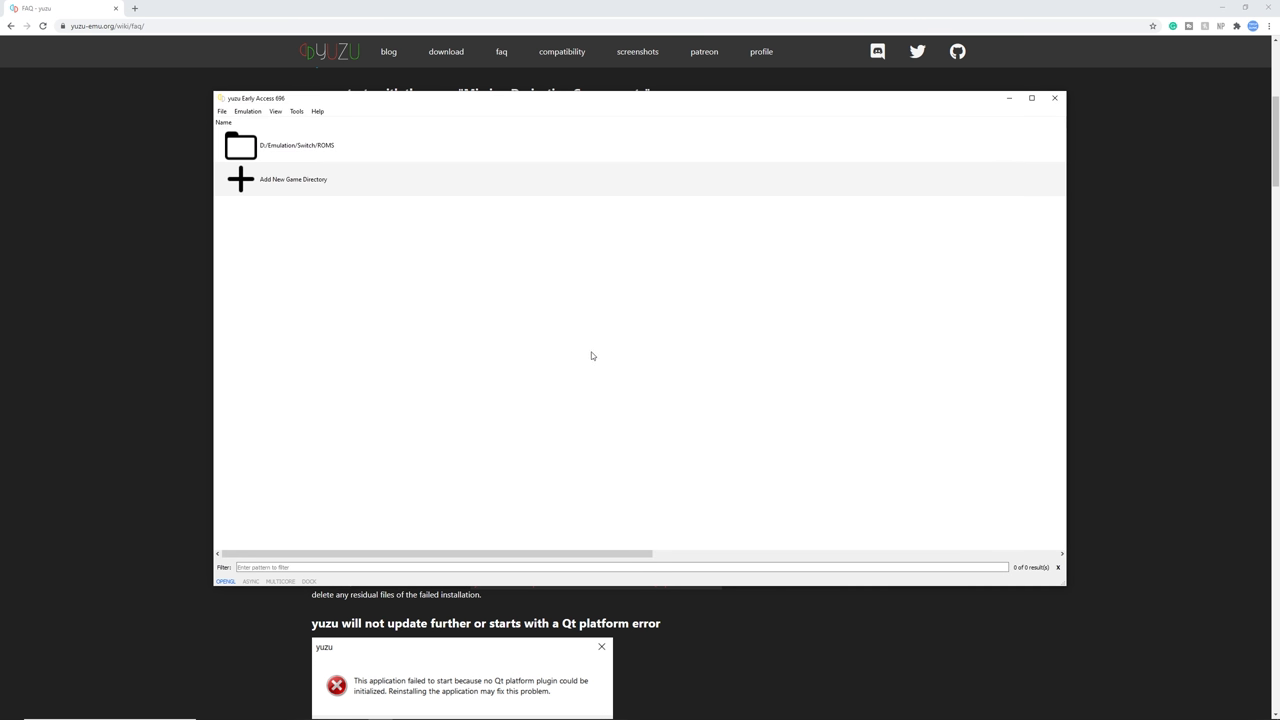
mouse_move(367, 474)
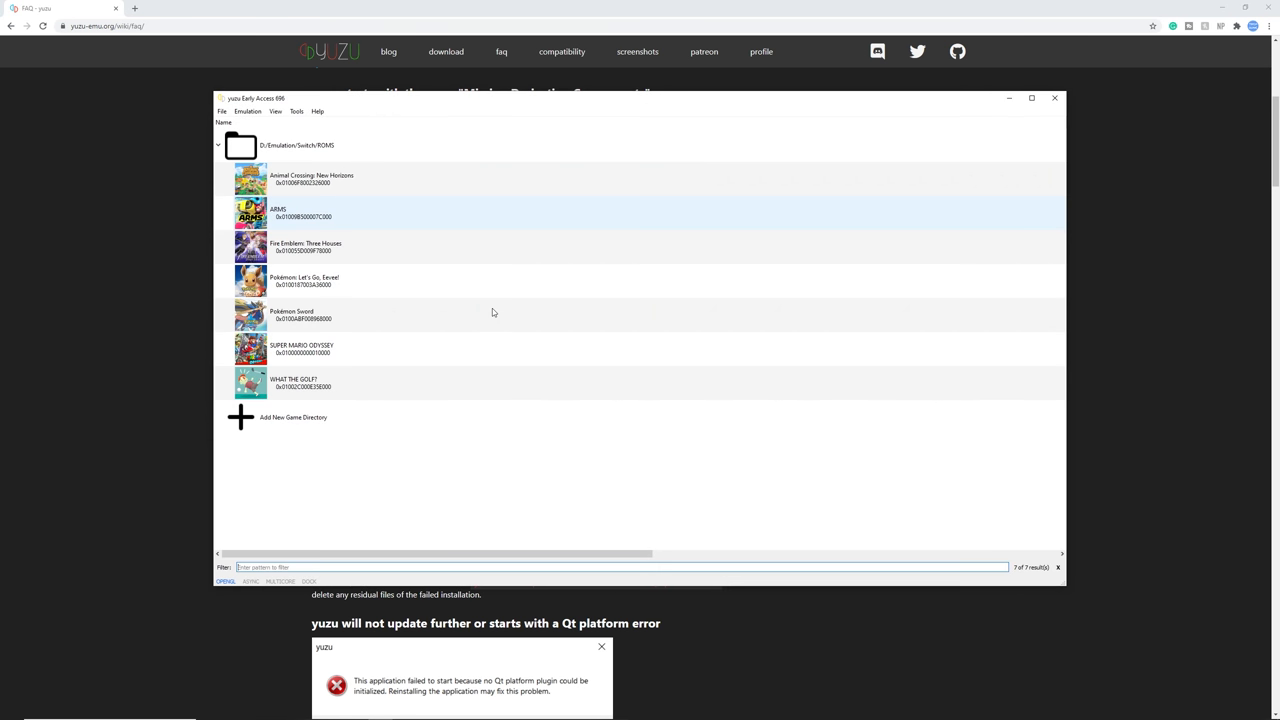
Bring up yuzu 299 beside Early Access and open its Emulation menu
click(296, 145)
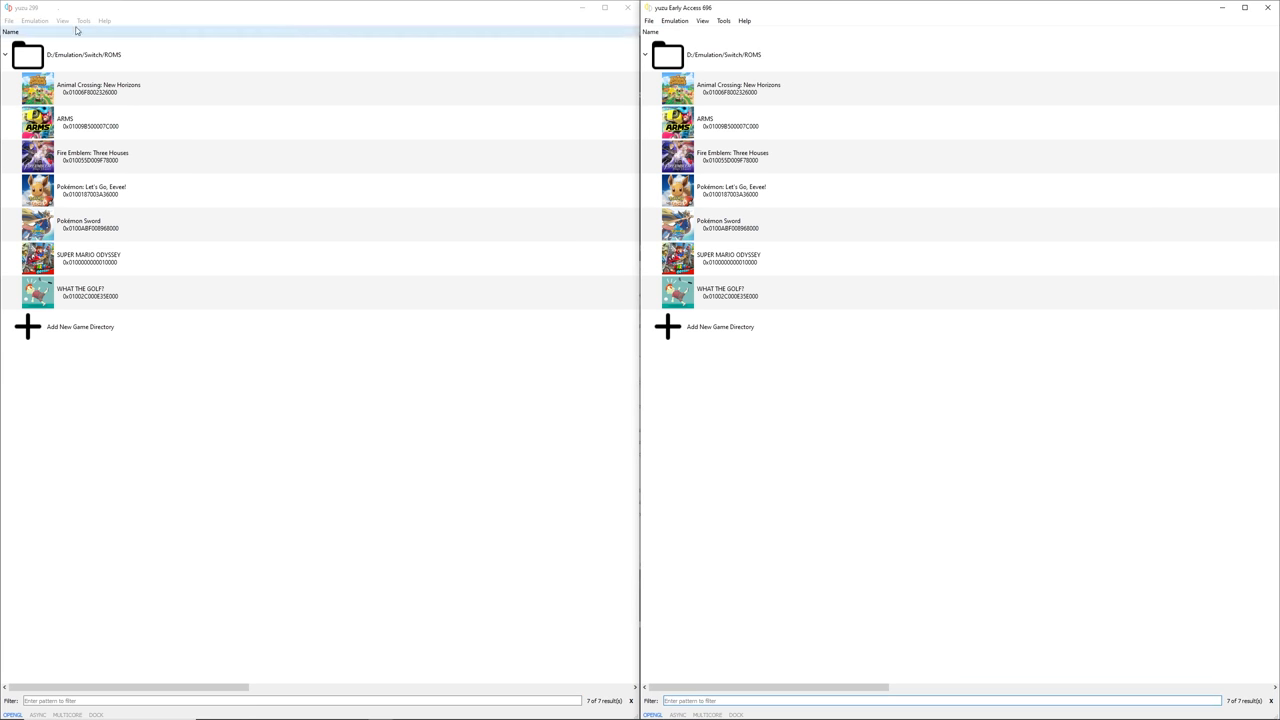
click(35, 20)
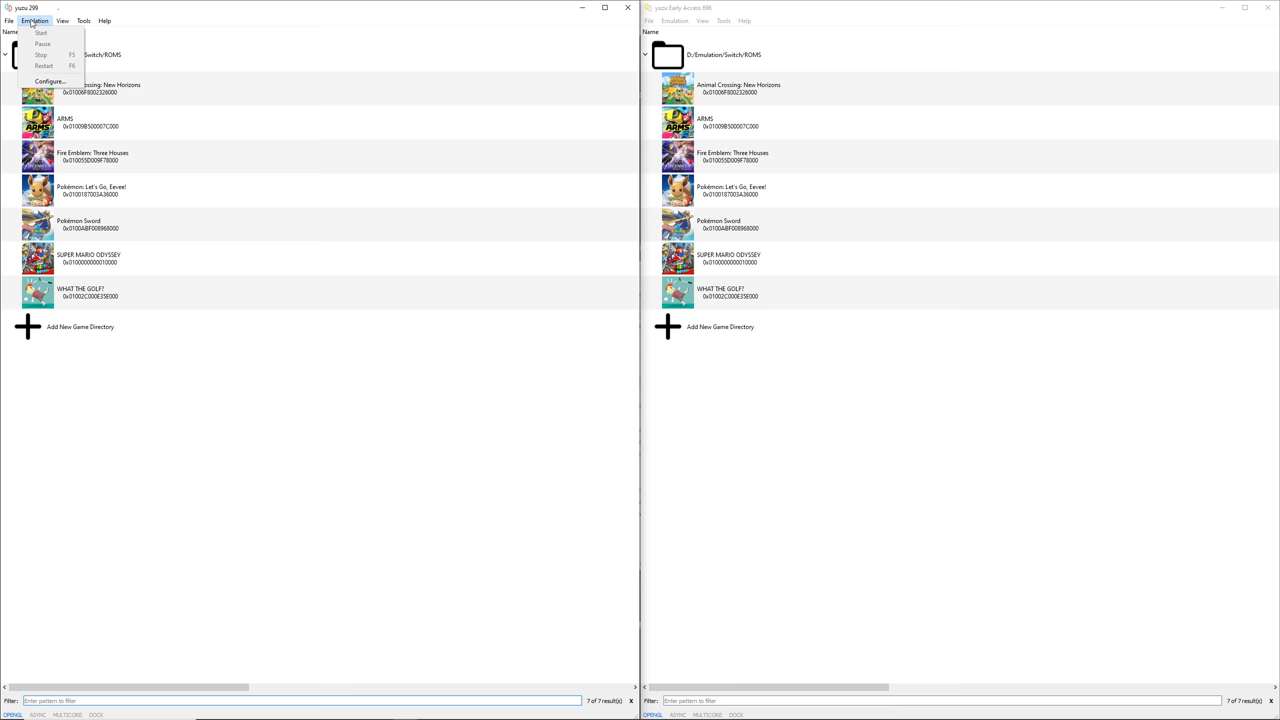
mouse_move(48, 81)
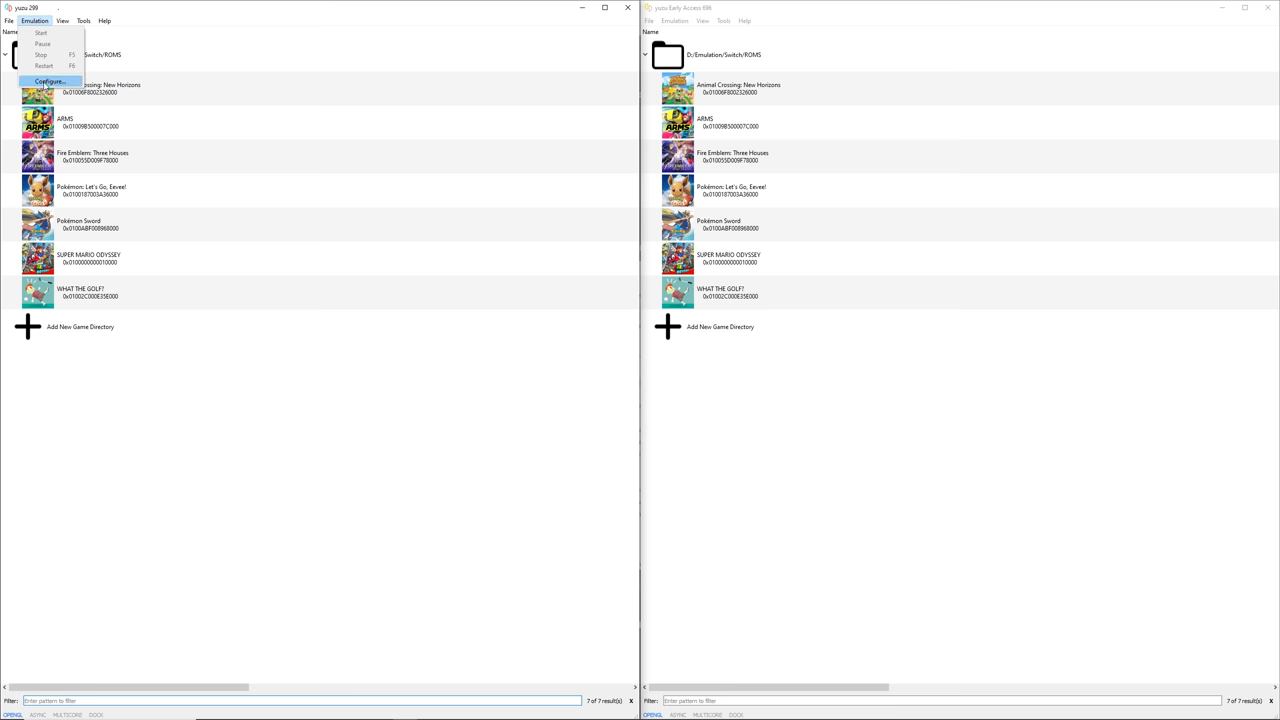
Open Emulation > Configure and enable multicore CPU emulation on the General tab
click(48, 81)
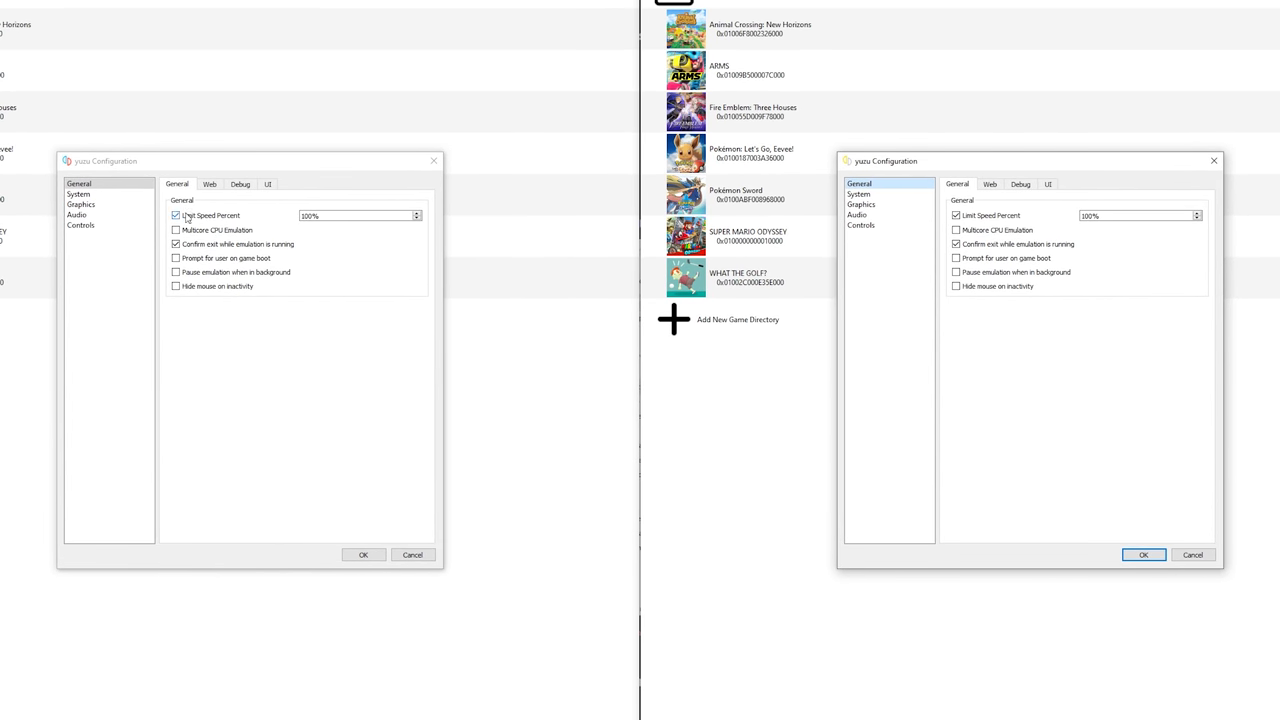
mouse_move(208, 220)
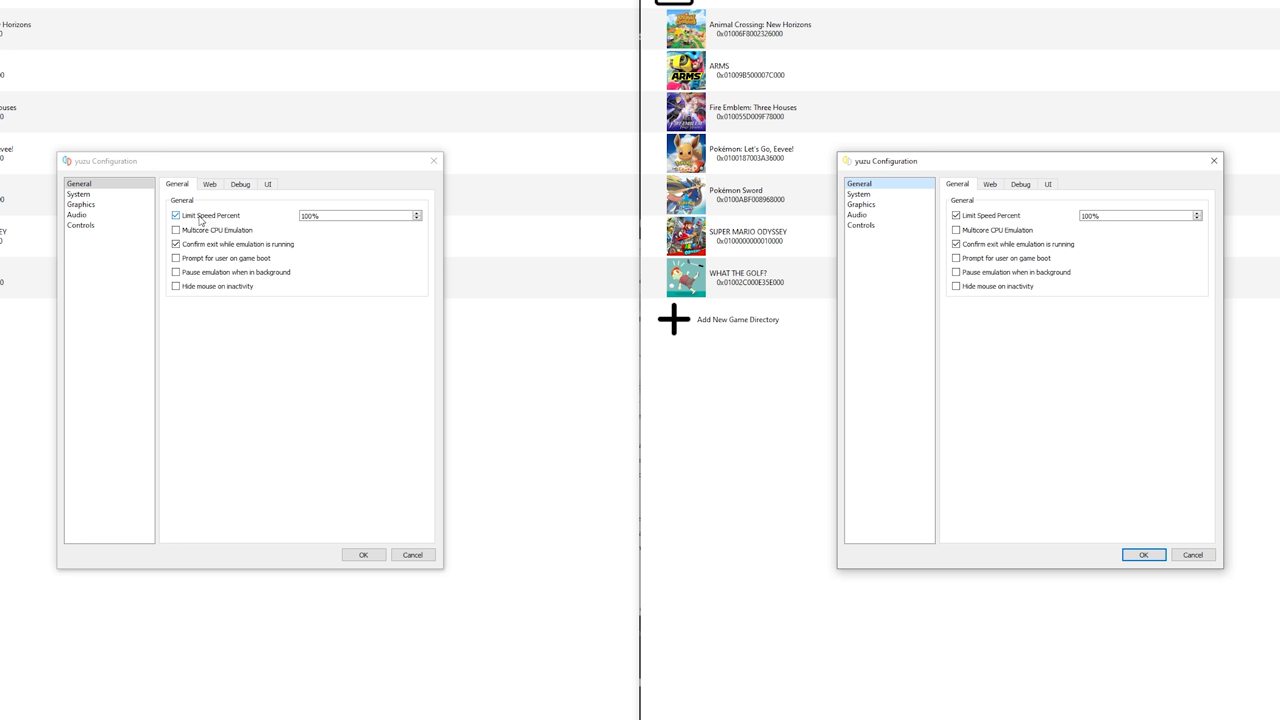
mouse_move(207, 222)
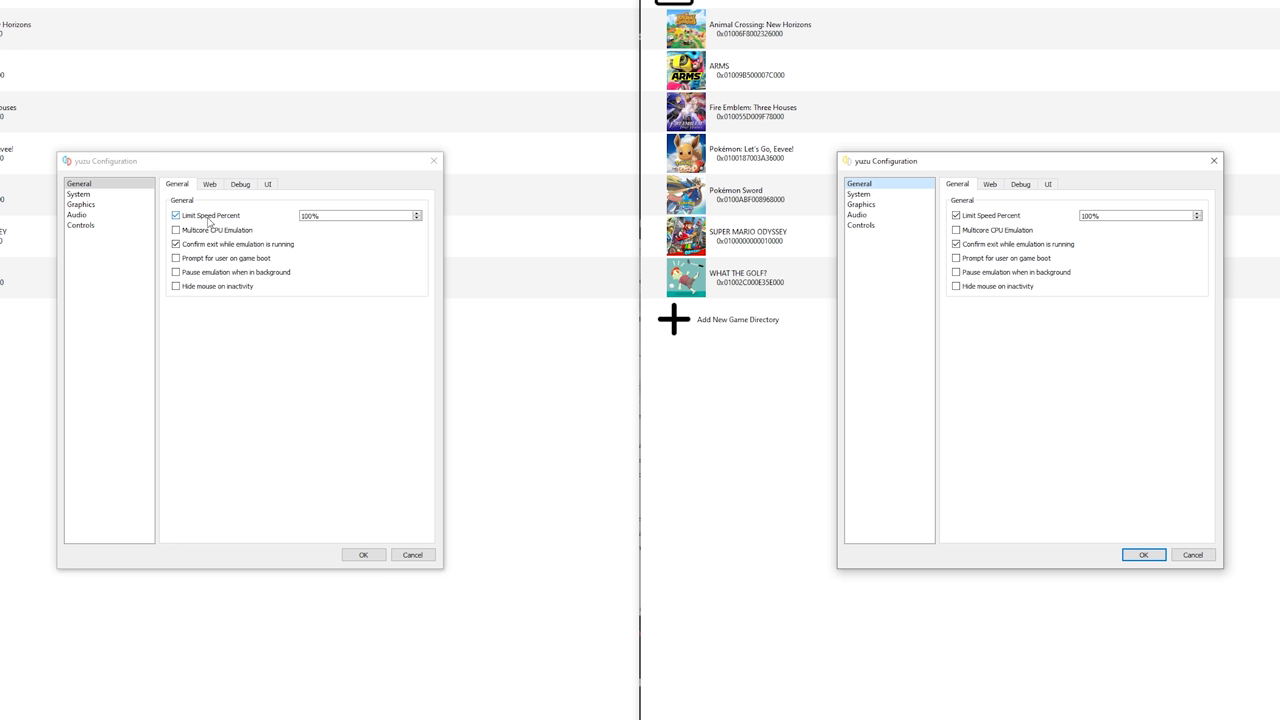
click(360, 216)
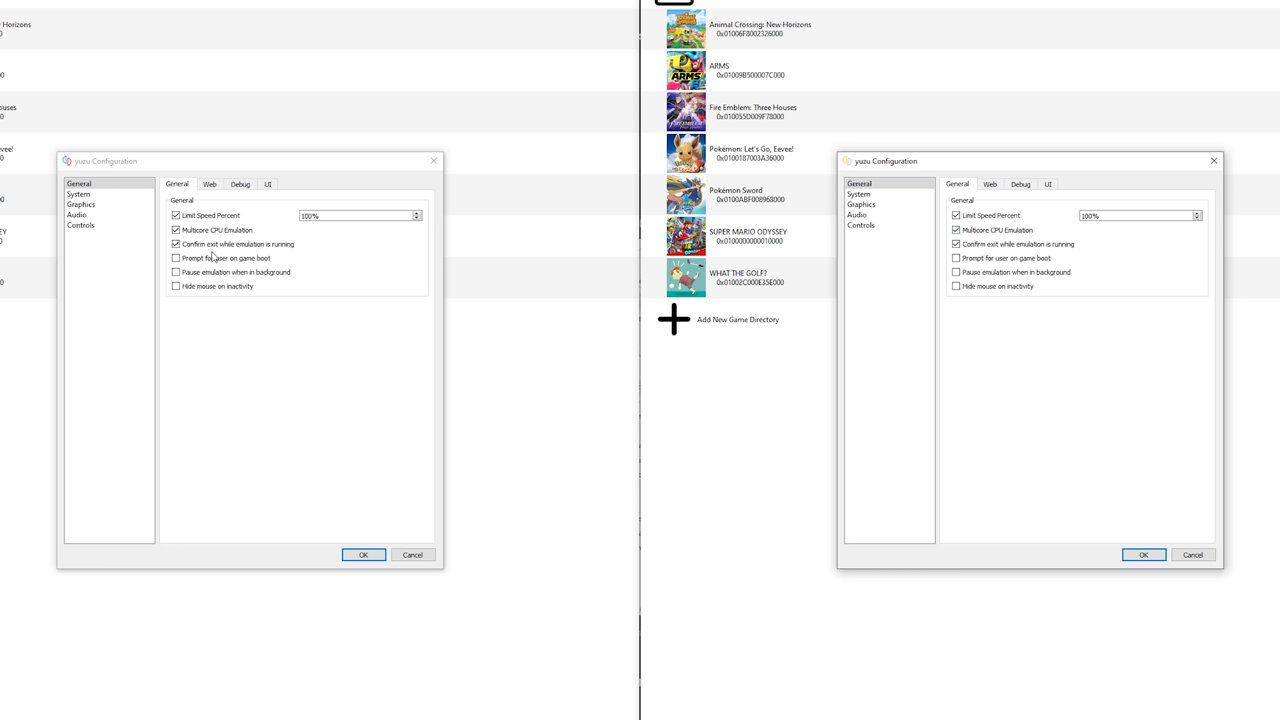
mouse_move(286, 353)
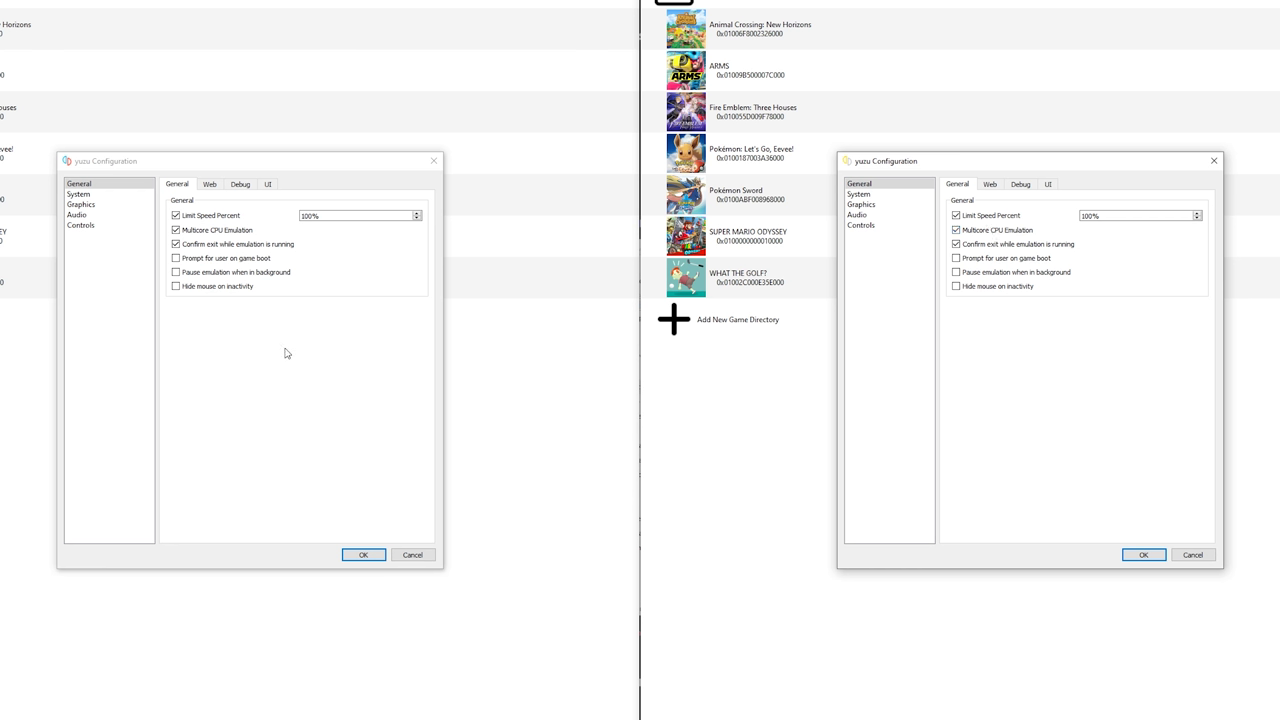
mouse_move(282, 273)
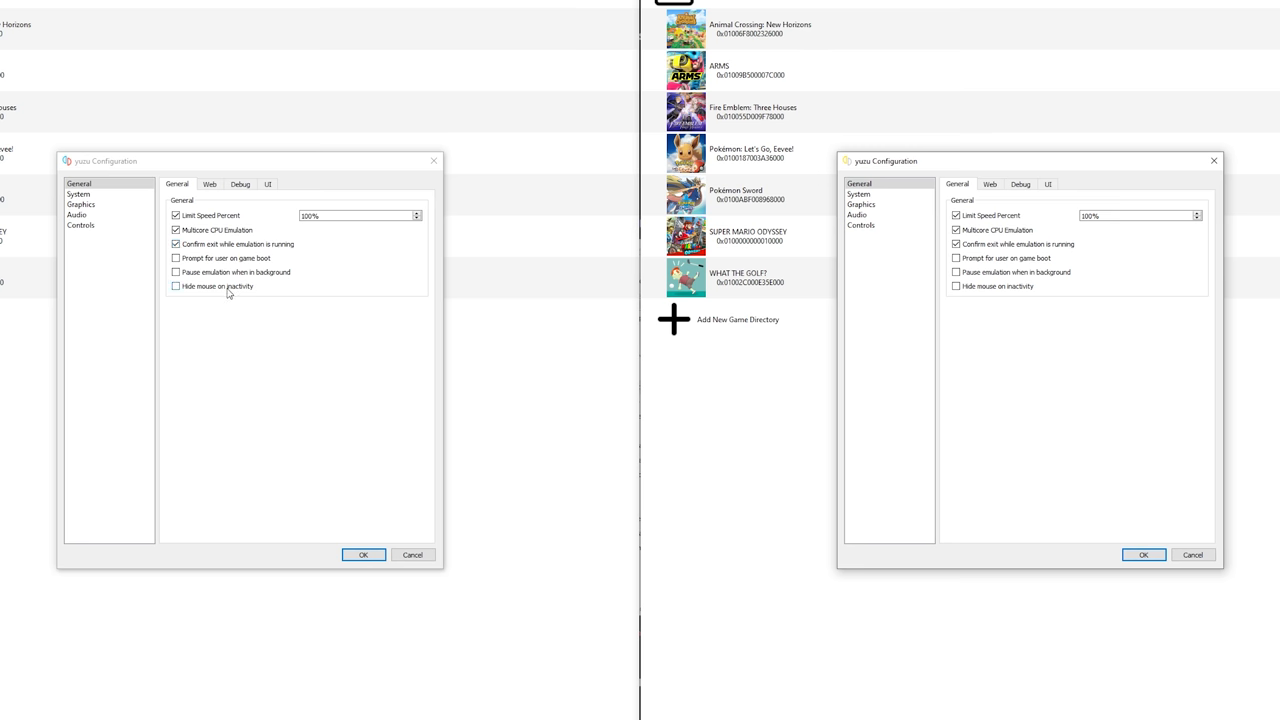
Browse the Web, Debug and UI settings tabs, ending on the System settings page
click(209, 184)
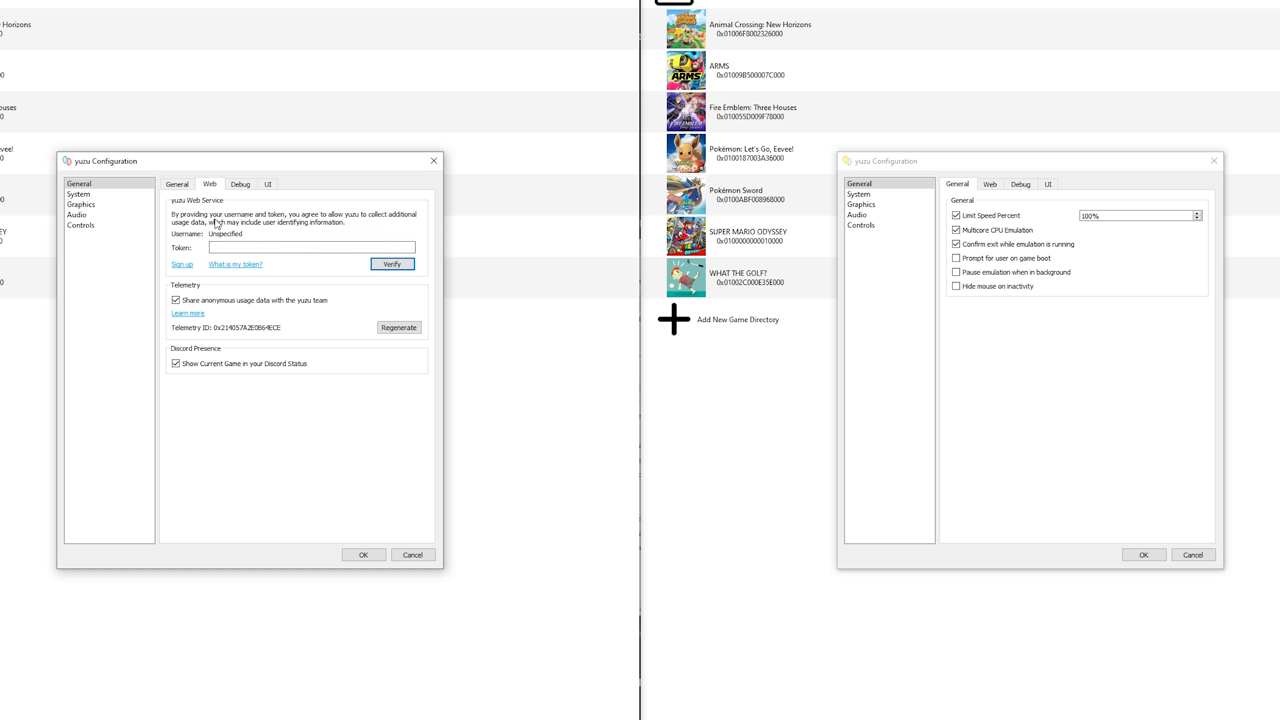
mouse_move(200, 218)
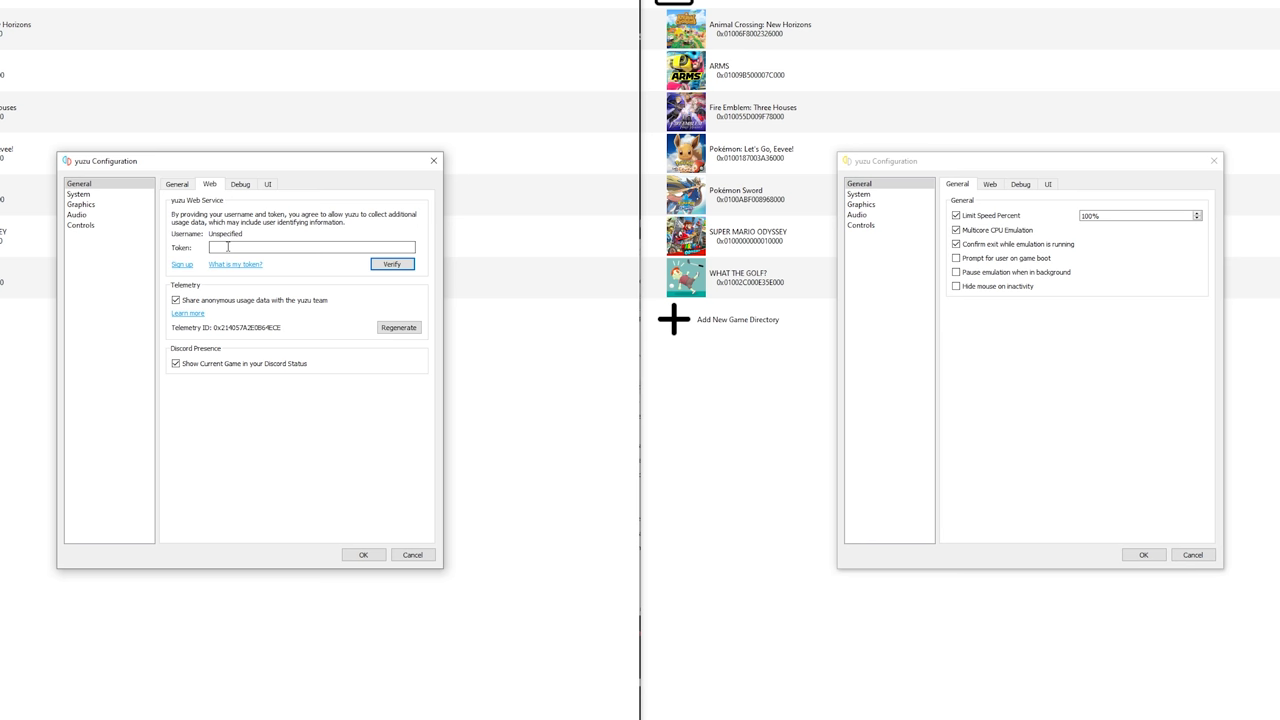
click(240, 184)
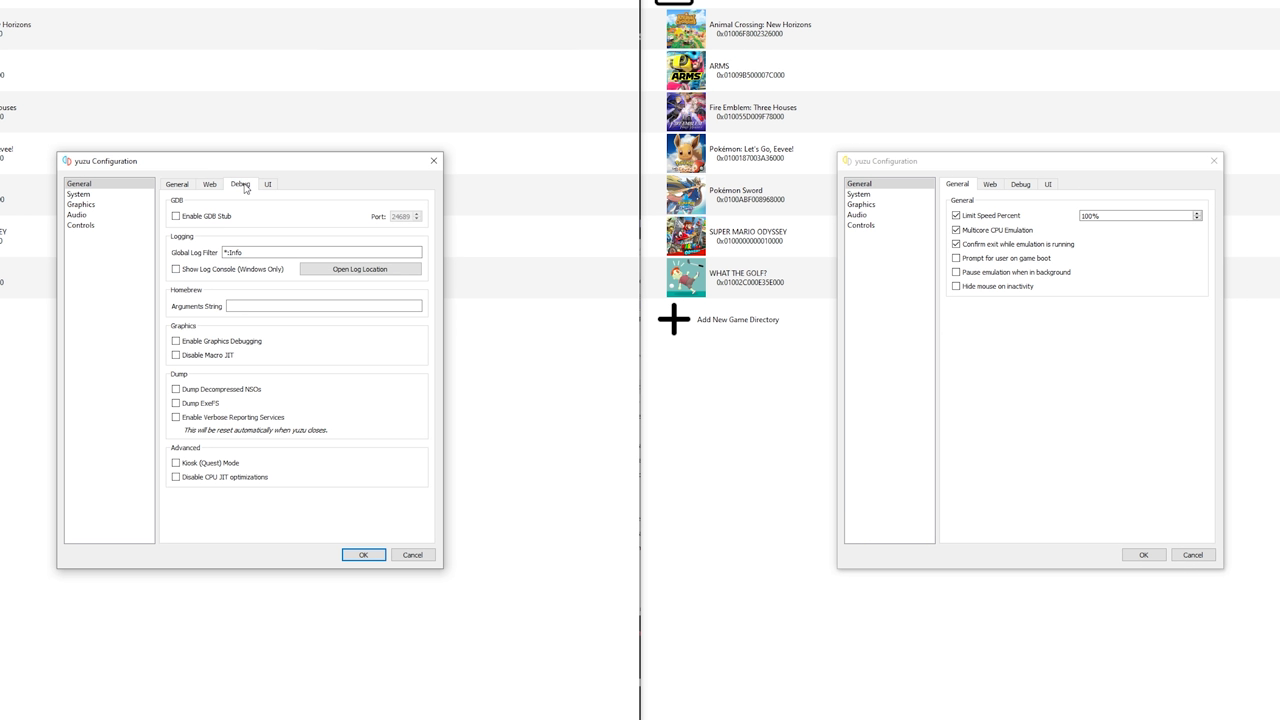
click(267, 184)
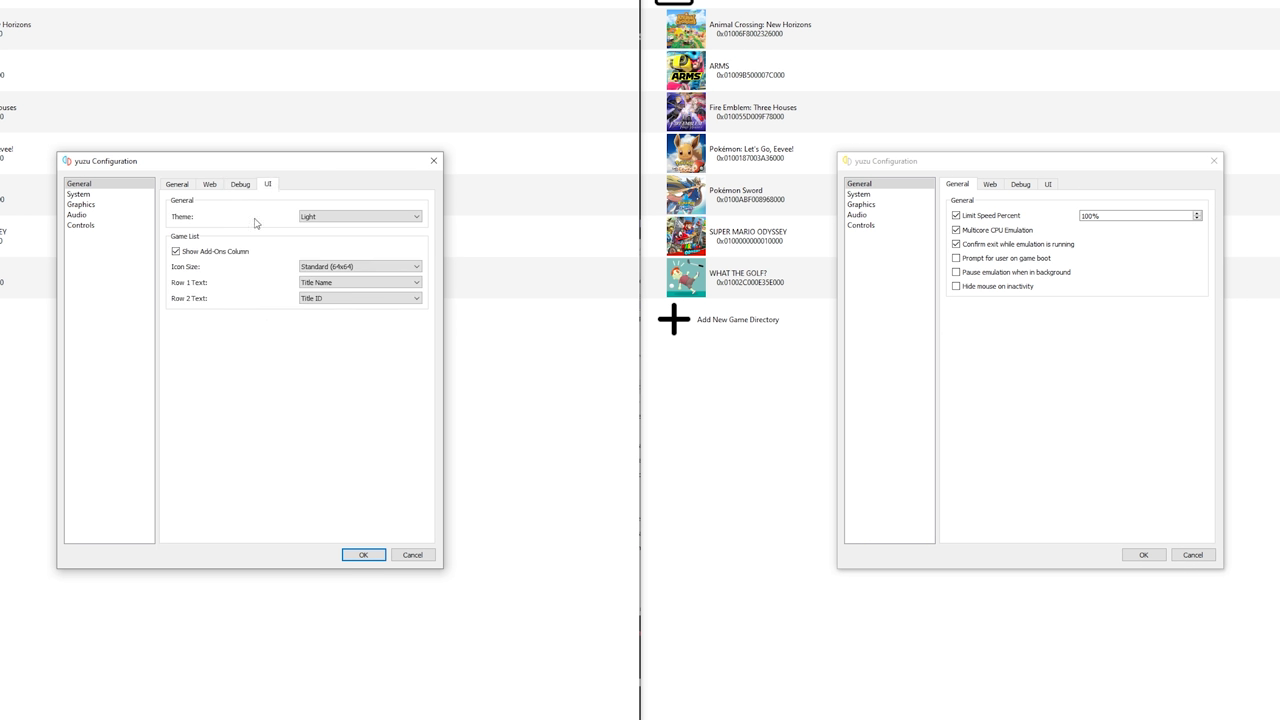
mouse_move(327, 317)
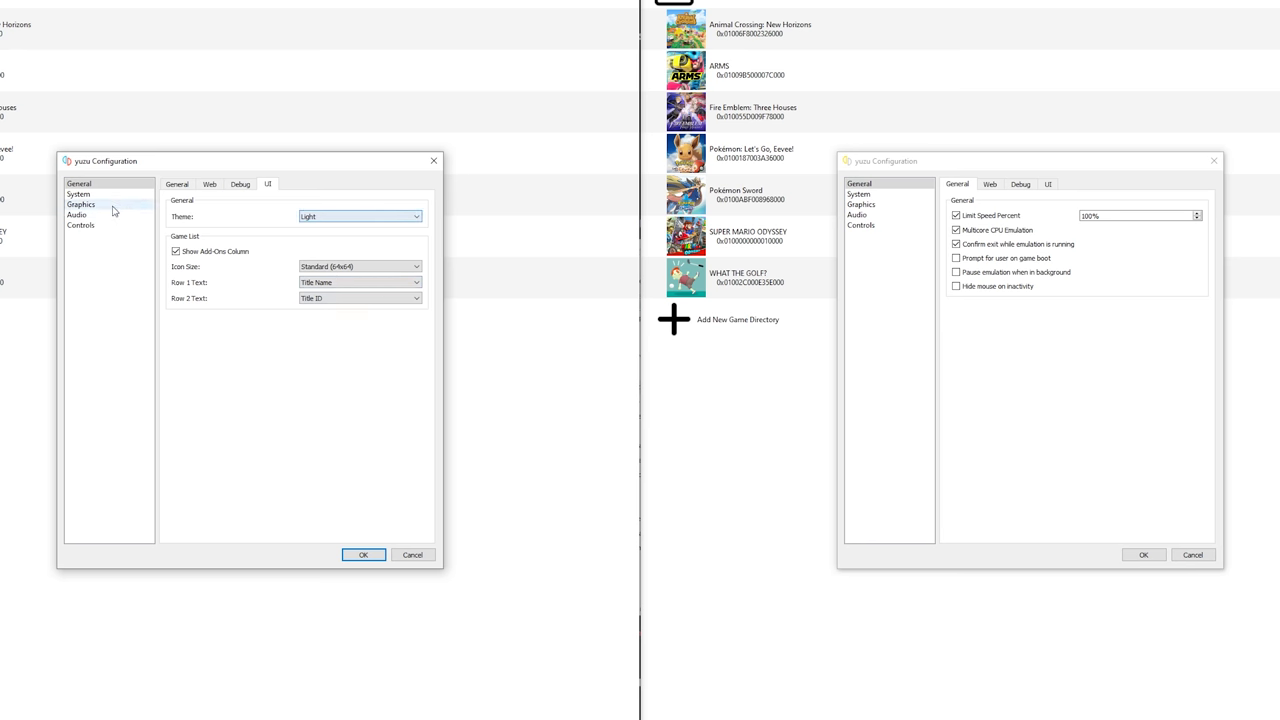
click(78, 194)
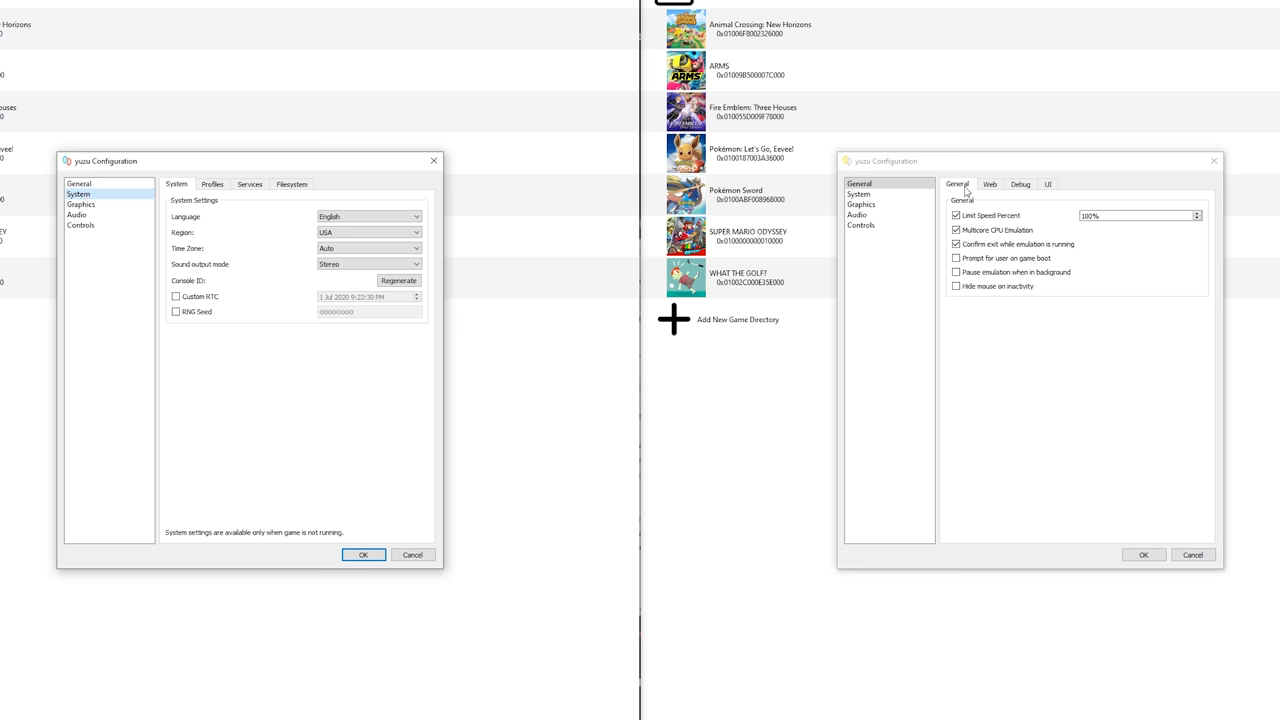
Check the system language dropdown and keep English
click(858, 194)
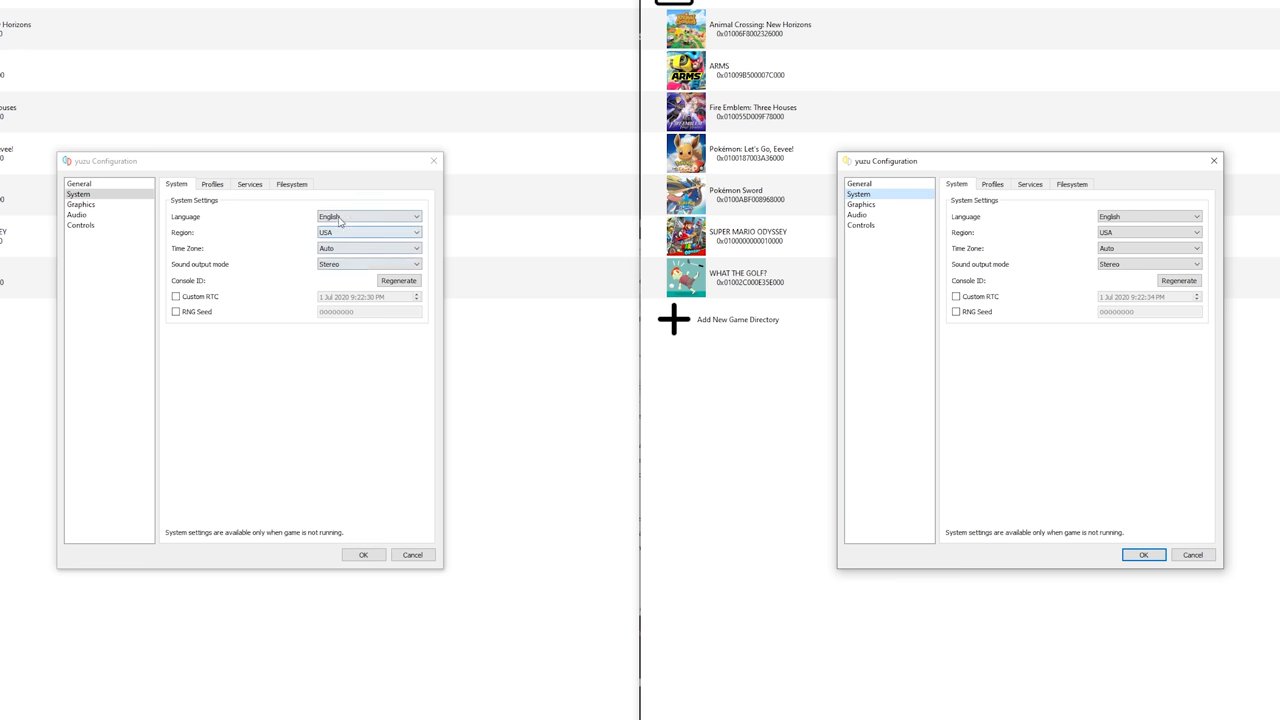
click(368, 232)
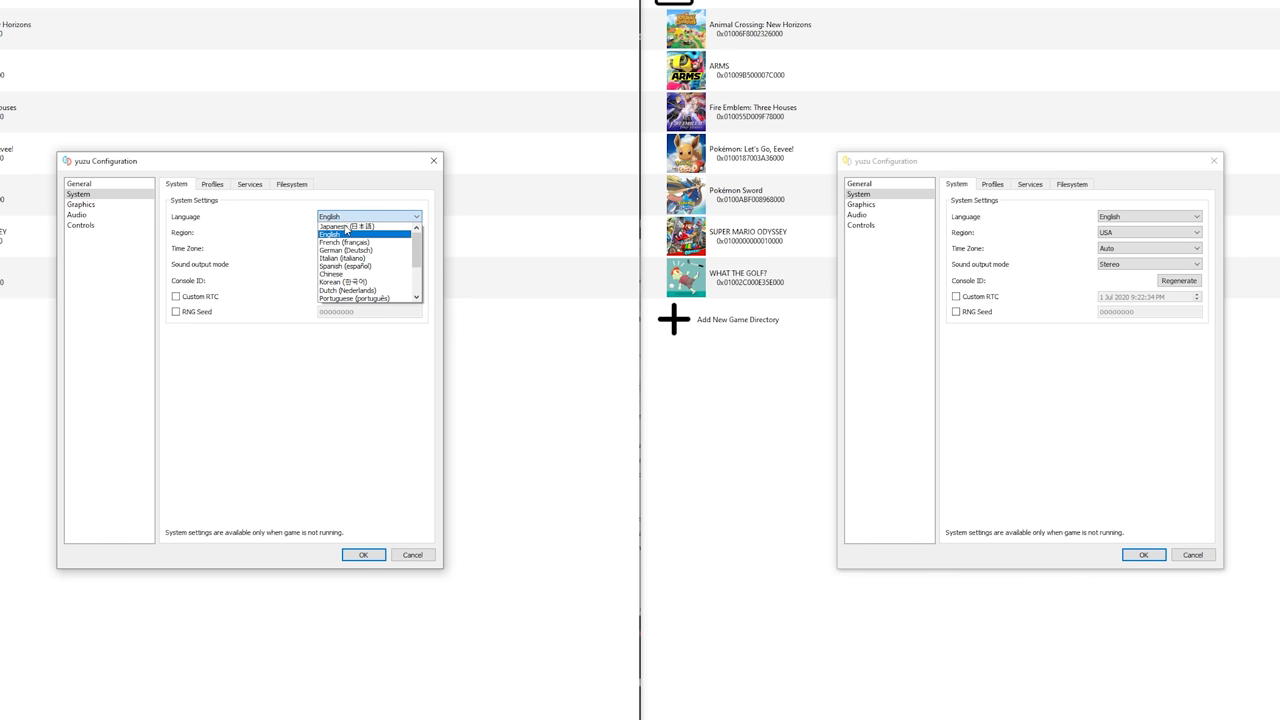
click(330, 216)
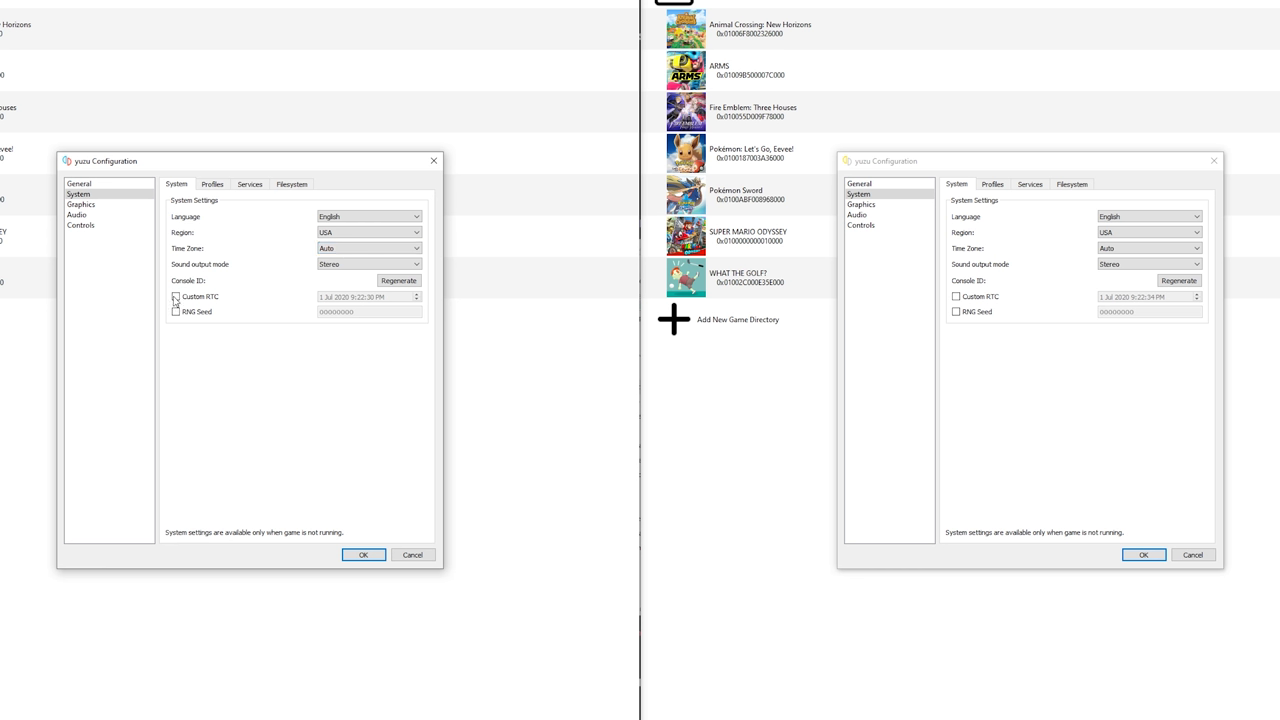
Toggle Custom RTC on and back off, leaving the clock unchanged
click(176, 297)
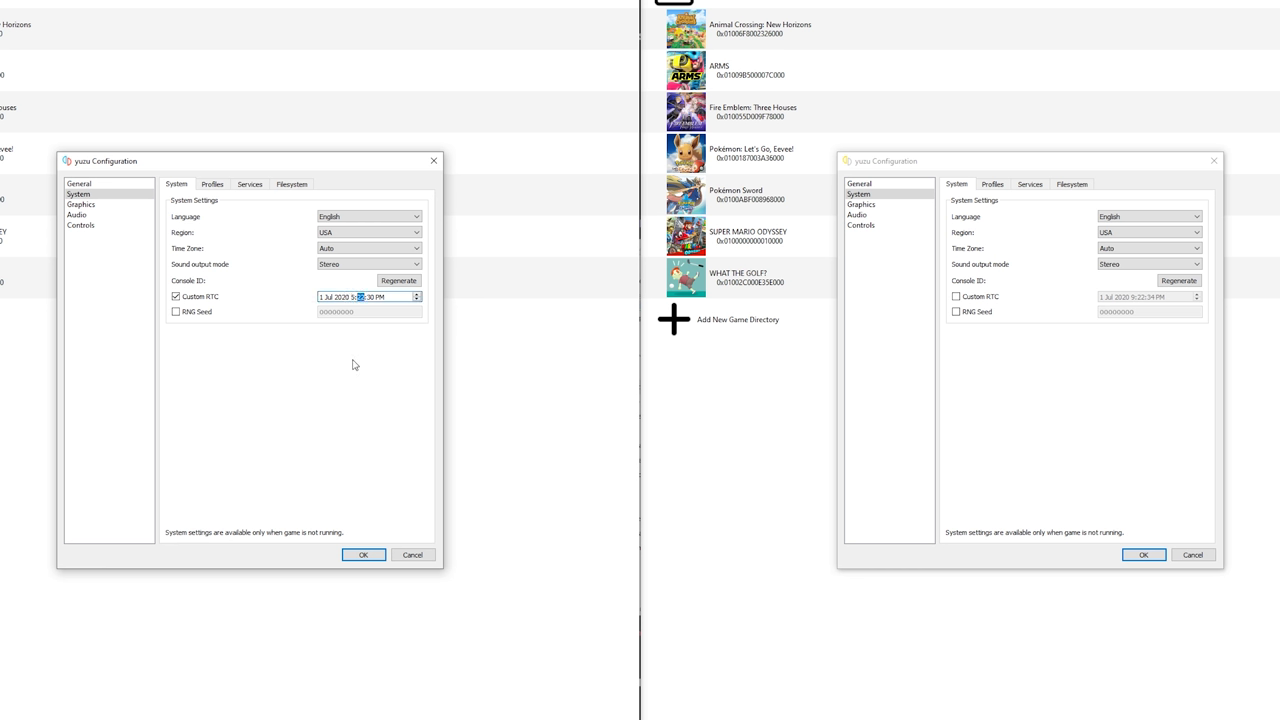
click(363, 297)
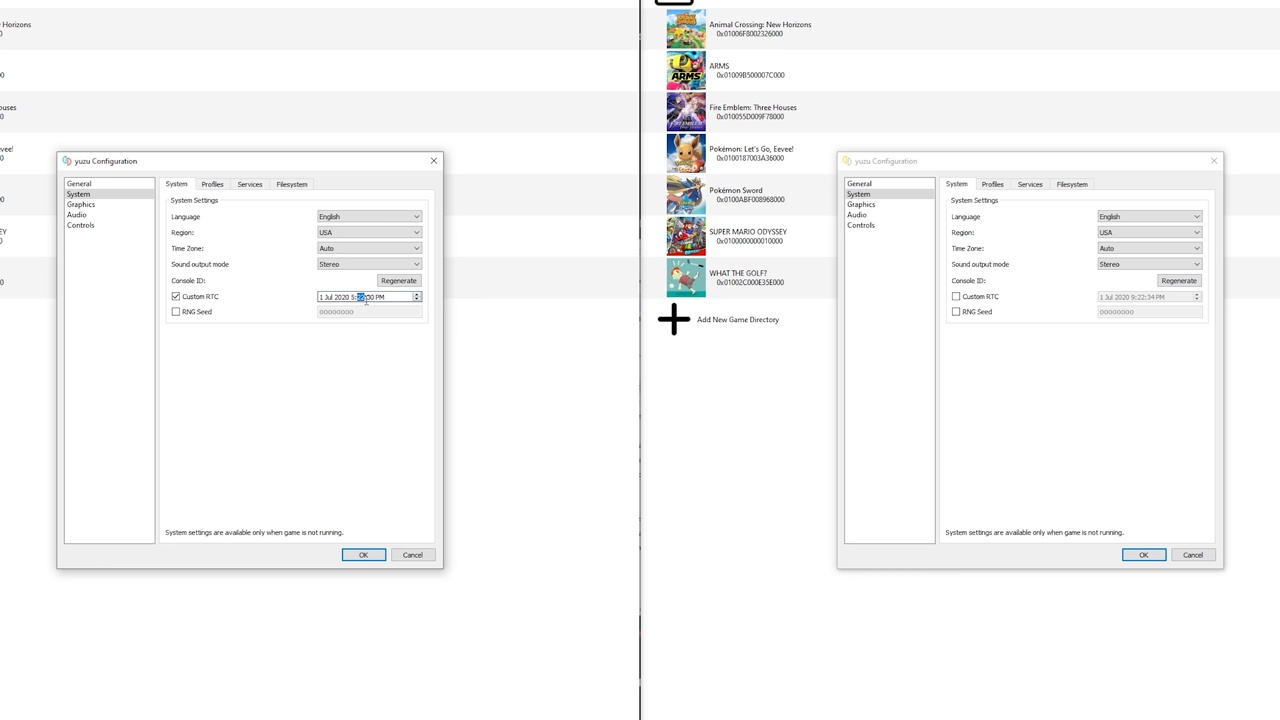
click(176, 297)
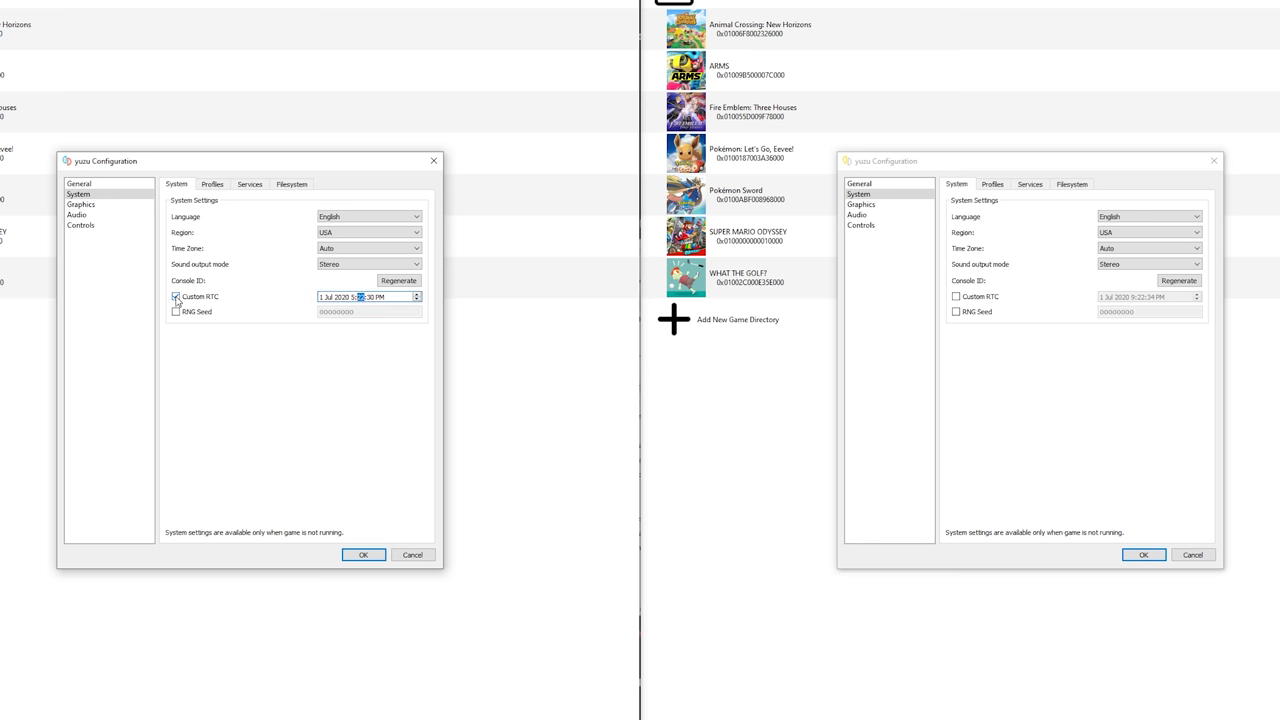
click(176, 297)
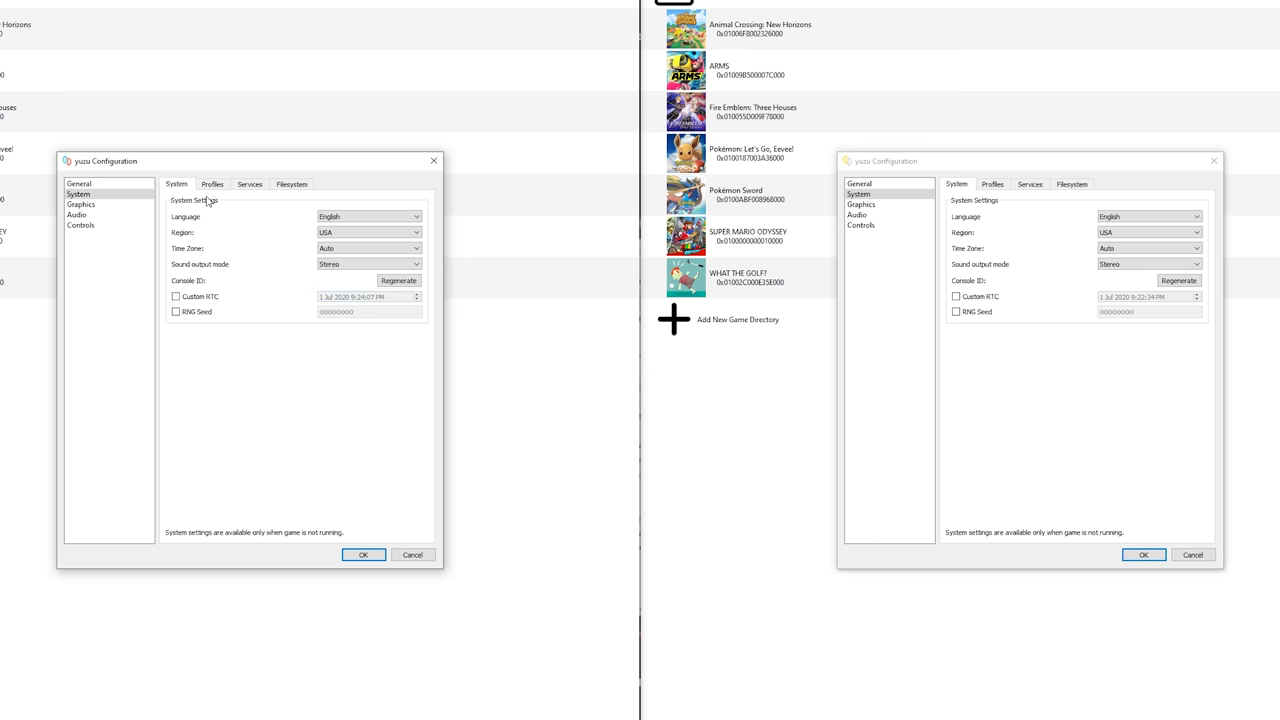
click(212, 184)
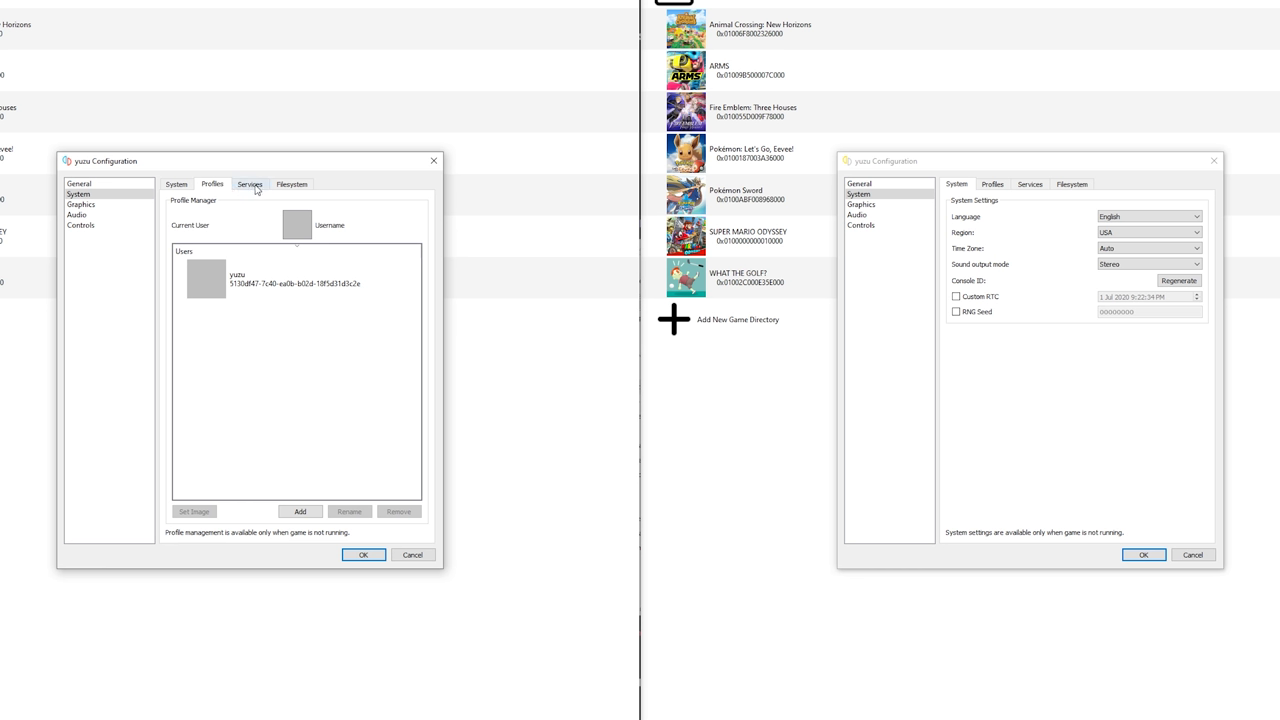
Select the existing yuzu user and rename it to TechDunk
click(290, 278)
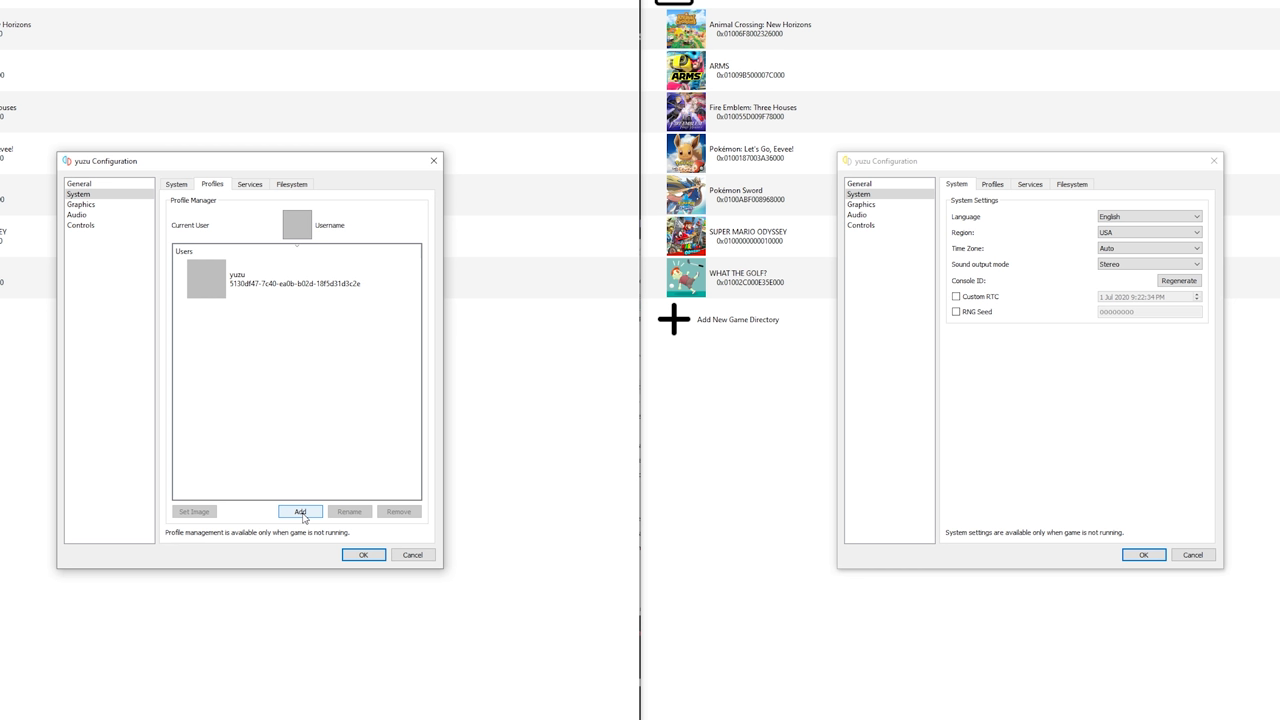
click(300, 278)
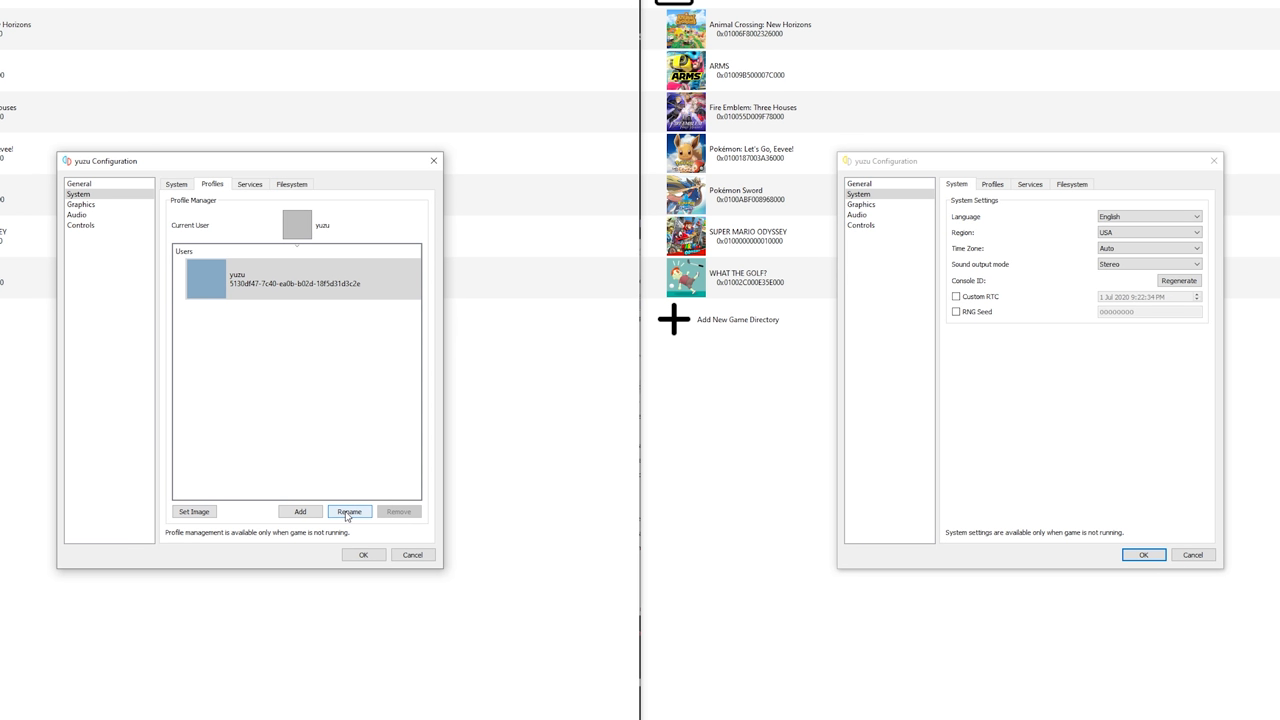
click(349, 511)
text(TechDunk)
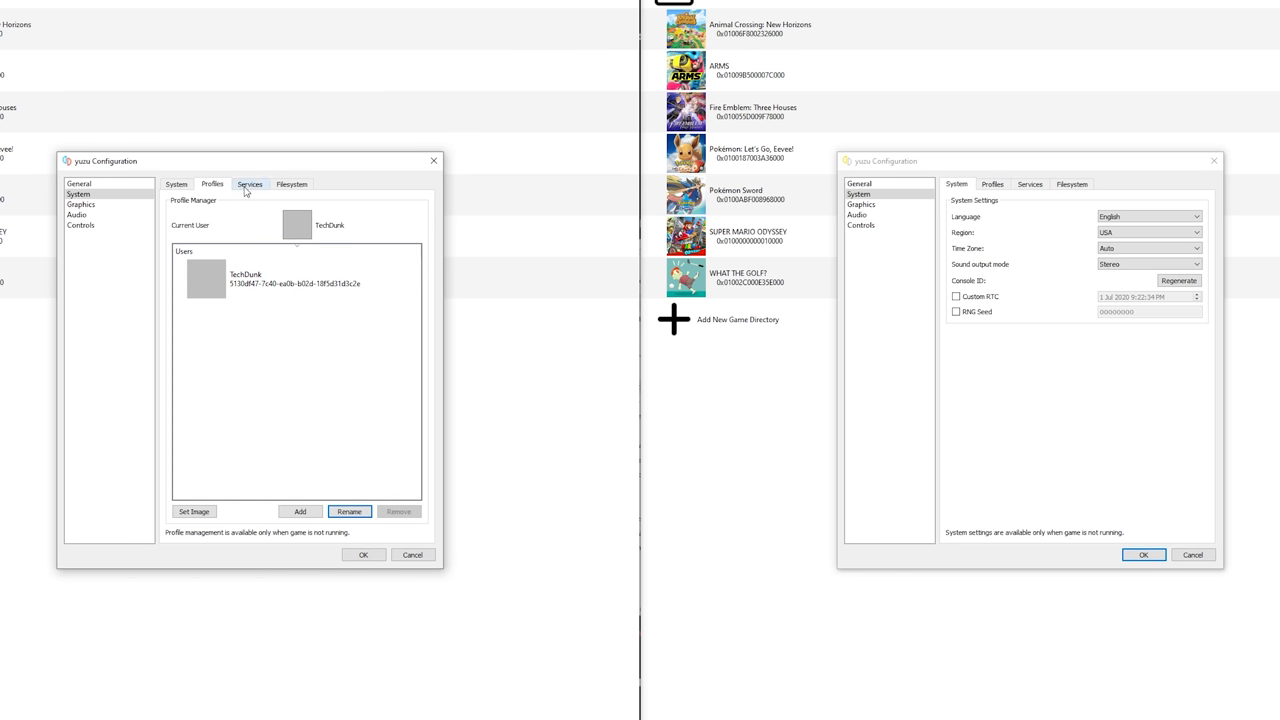
Set the BCAT backend to Boxcat, then view the Filesystem storage settings
click(249, 183)
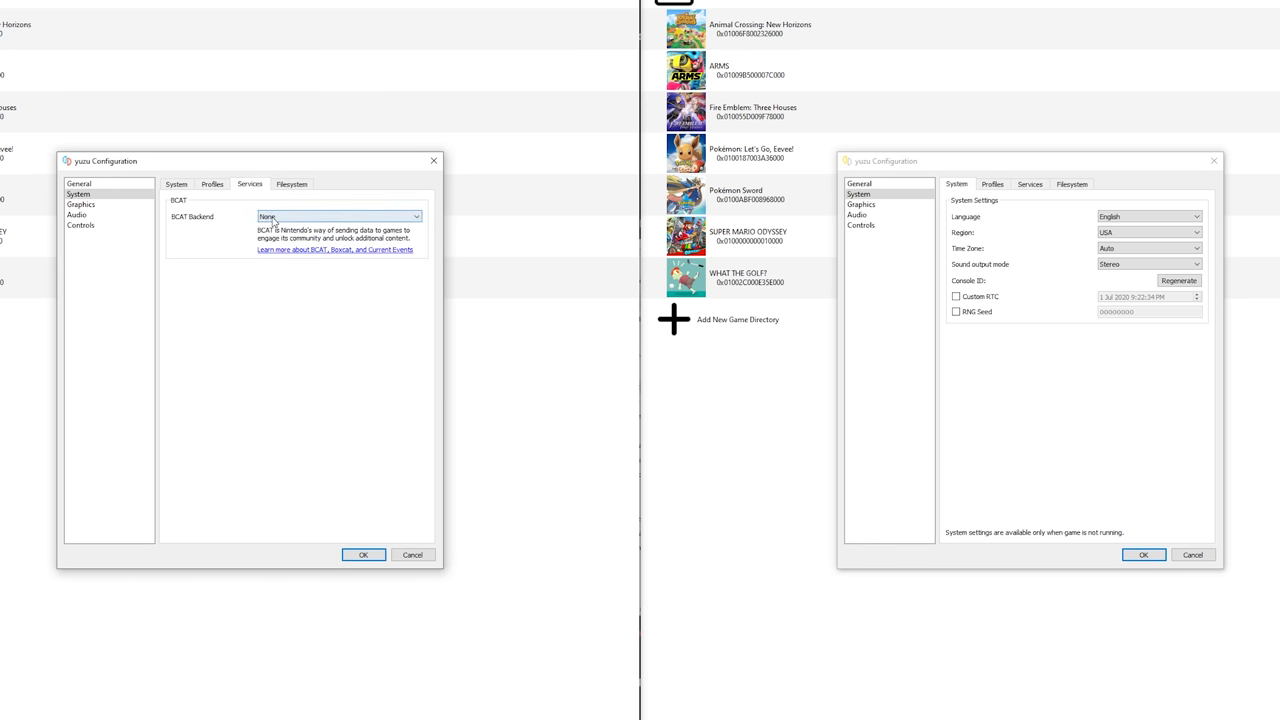
click(338, 217)
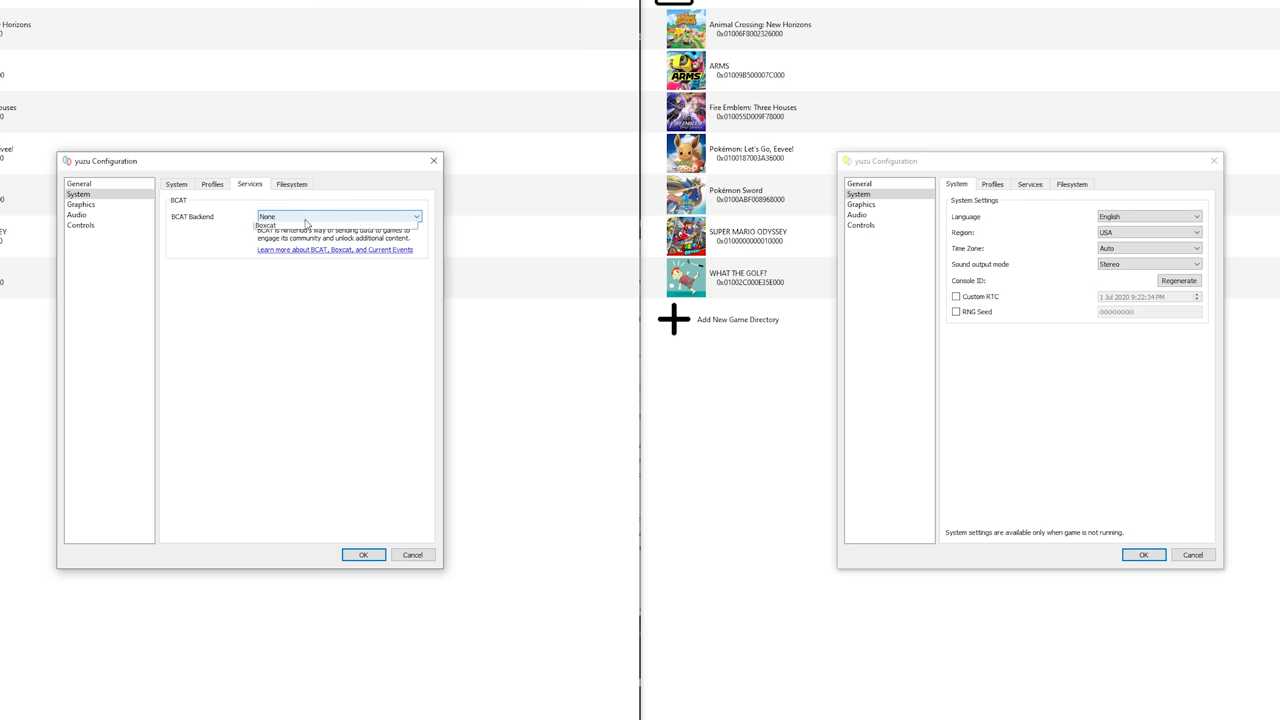
click(266, 224)
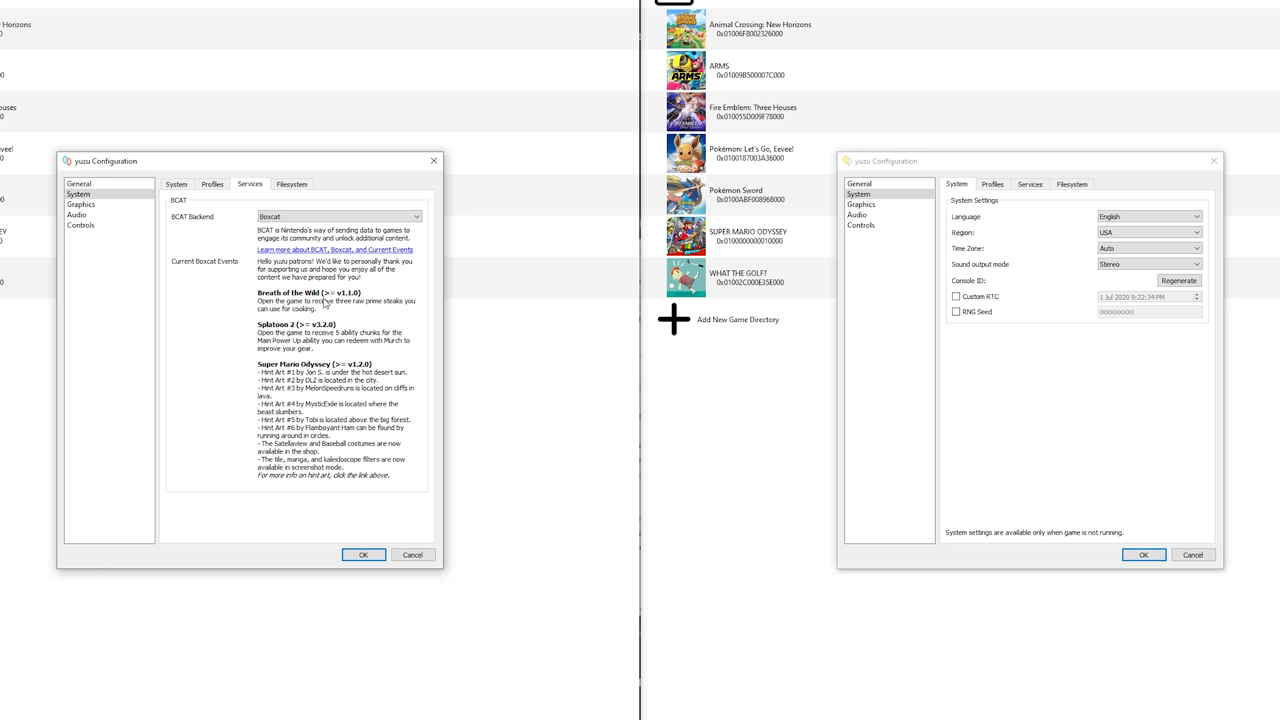
mouse_move(350, 311)
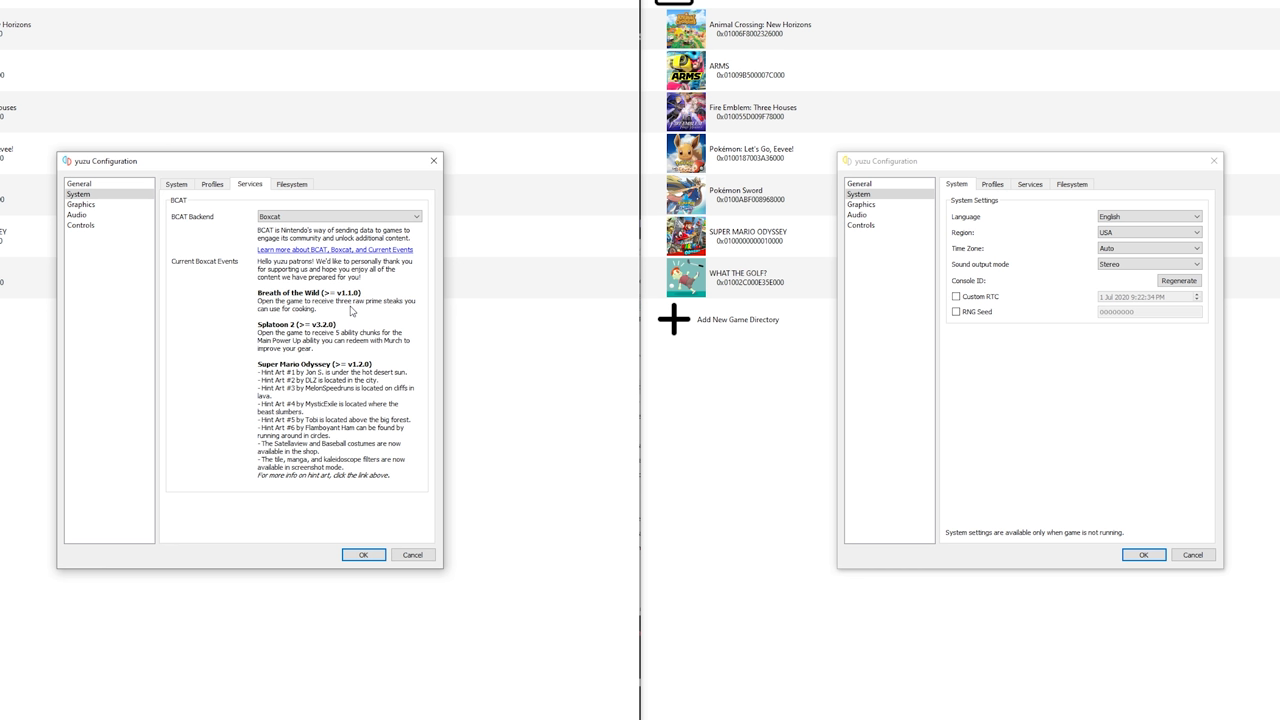
mouse_move(326, 332)
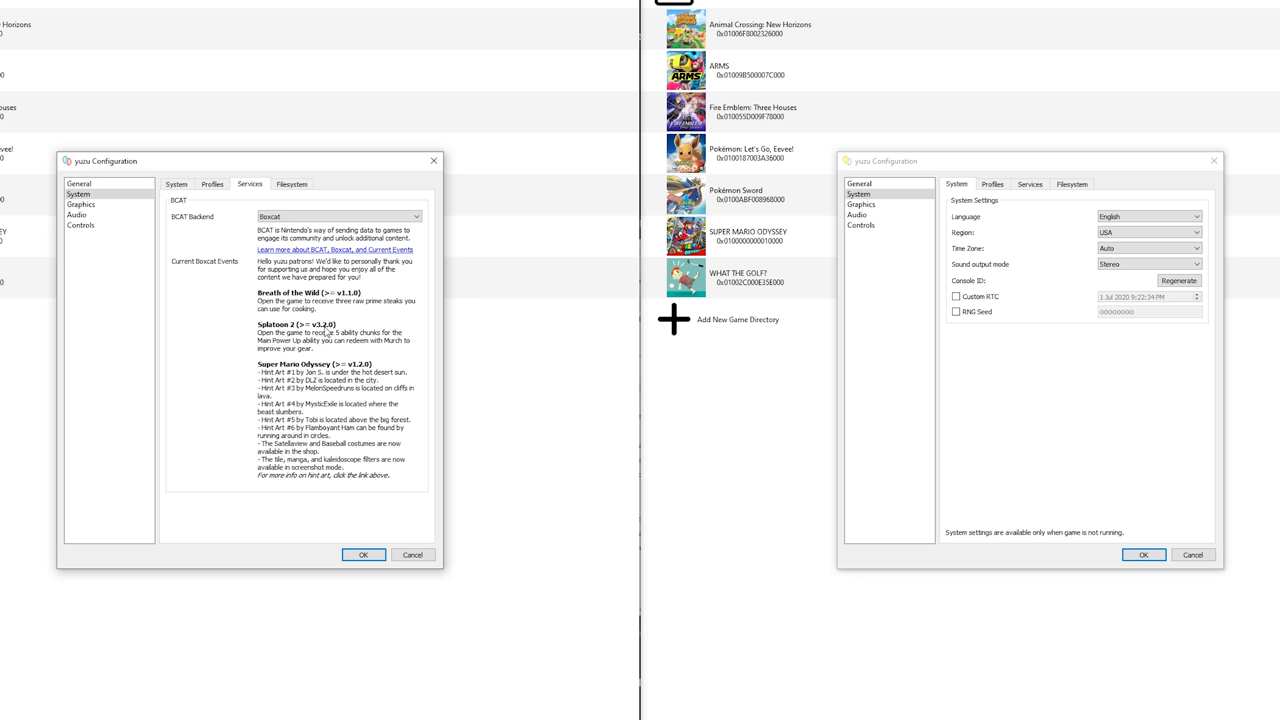
click(338, 216)
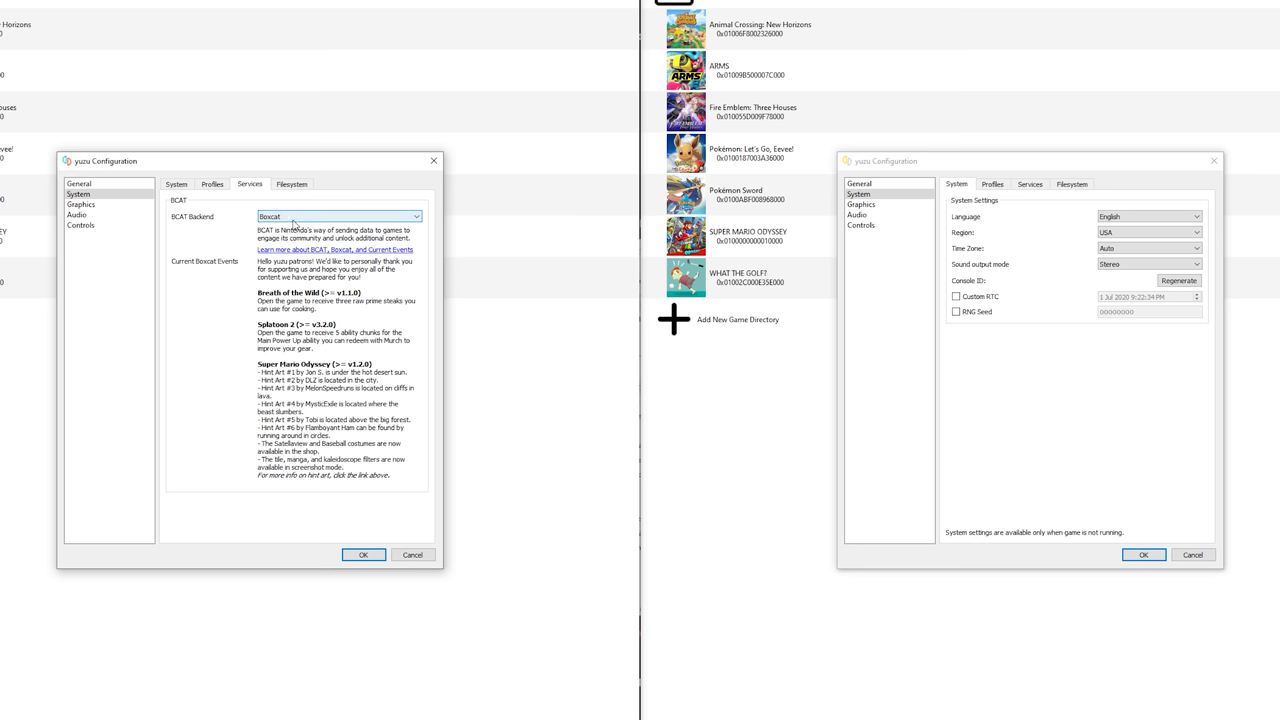
click(292, 184)
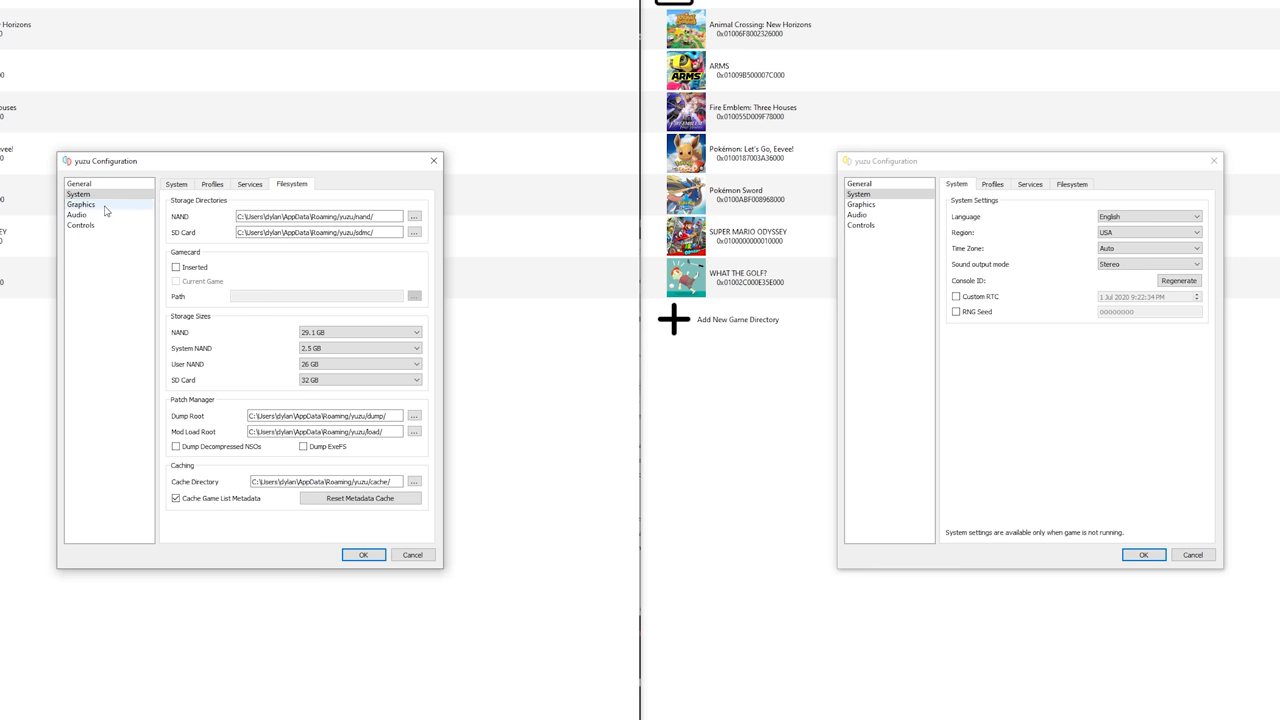
Keep OpenGL as the graphics API and enable asynchronous GPU emulation
click(81, 204)
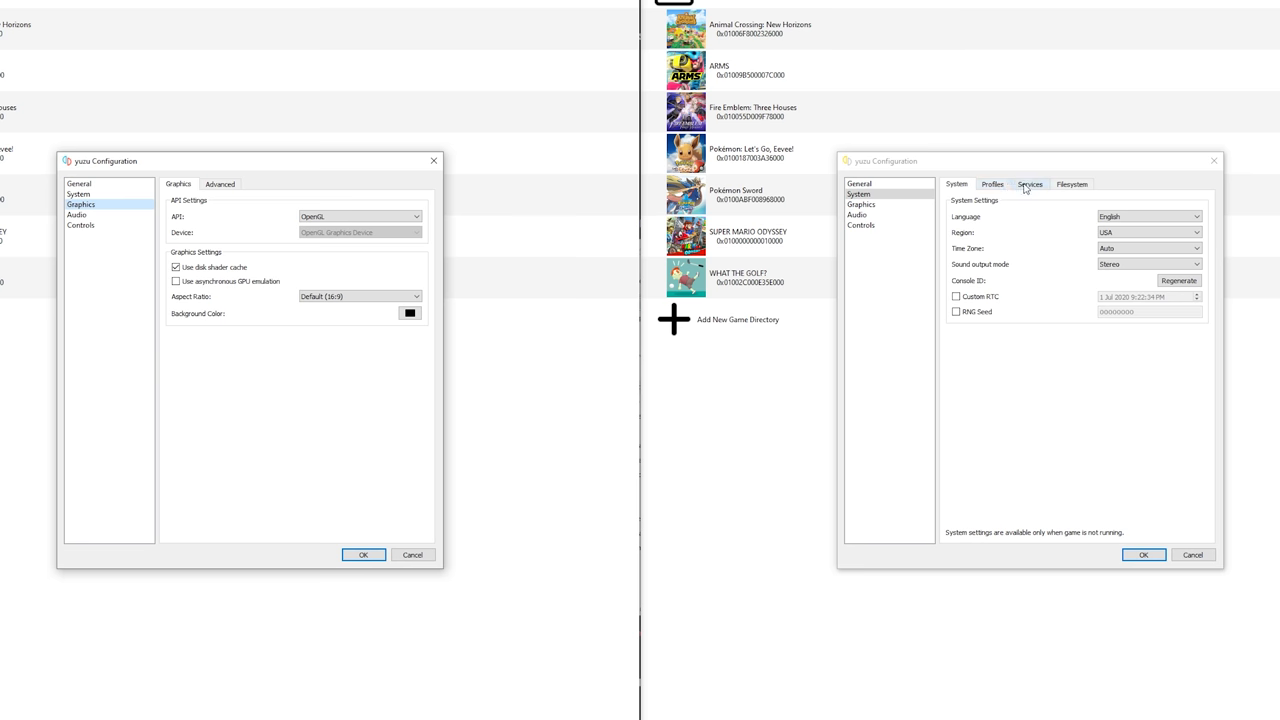
click(1029, 184)
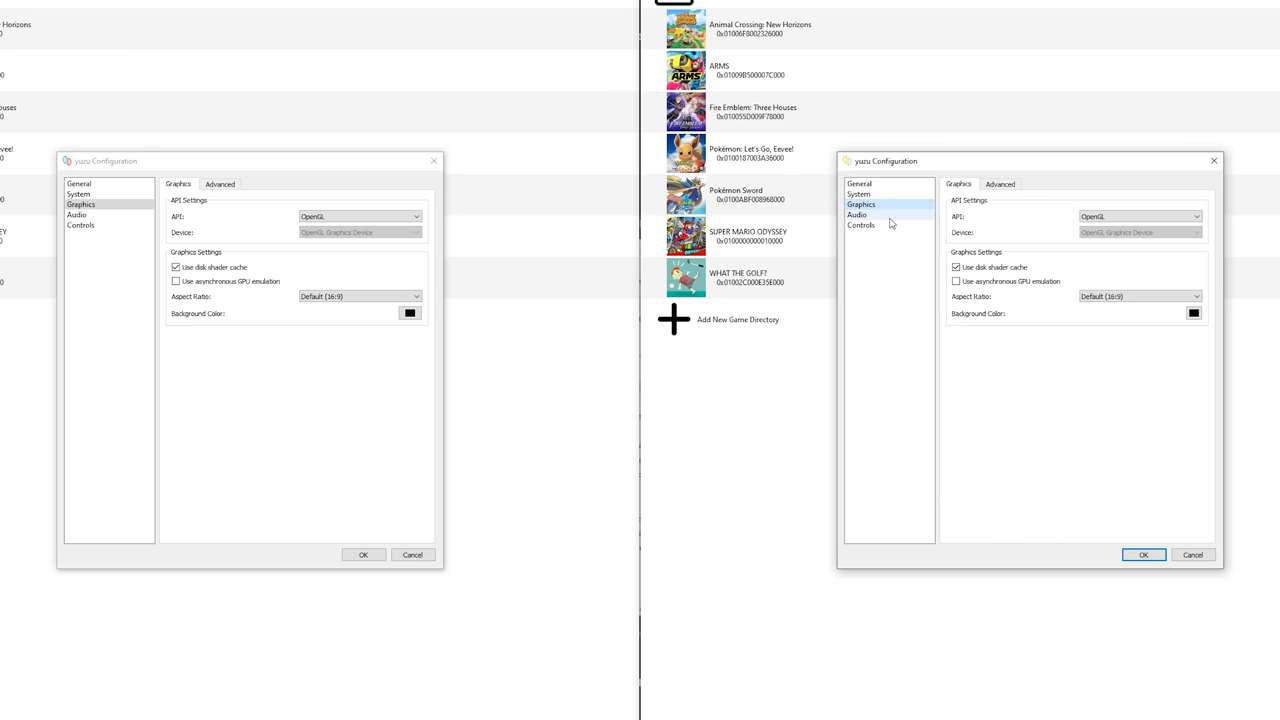
mouse_move(1020, 225)
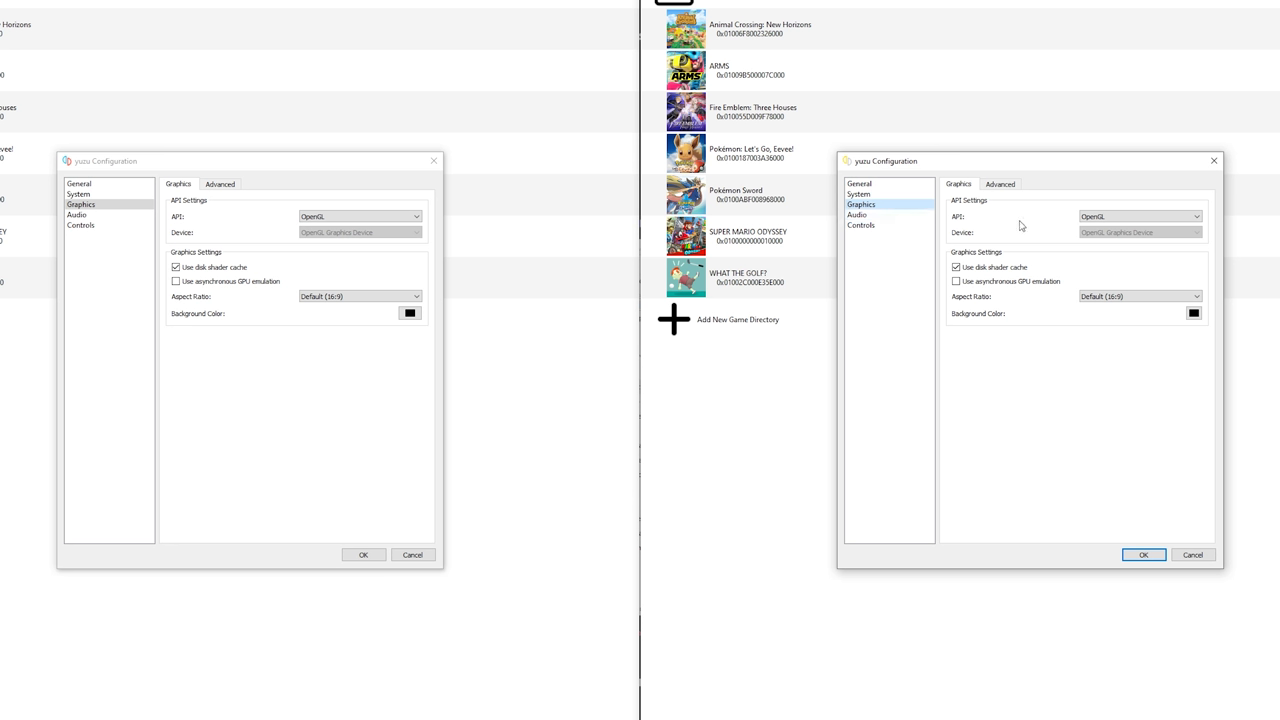
mouse_move(1005, 232)
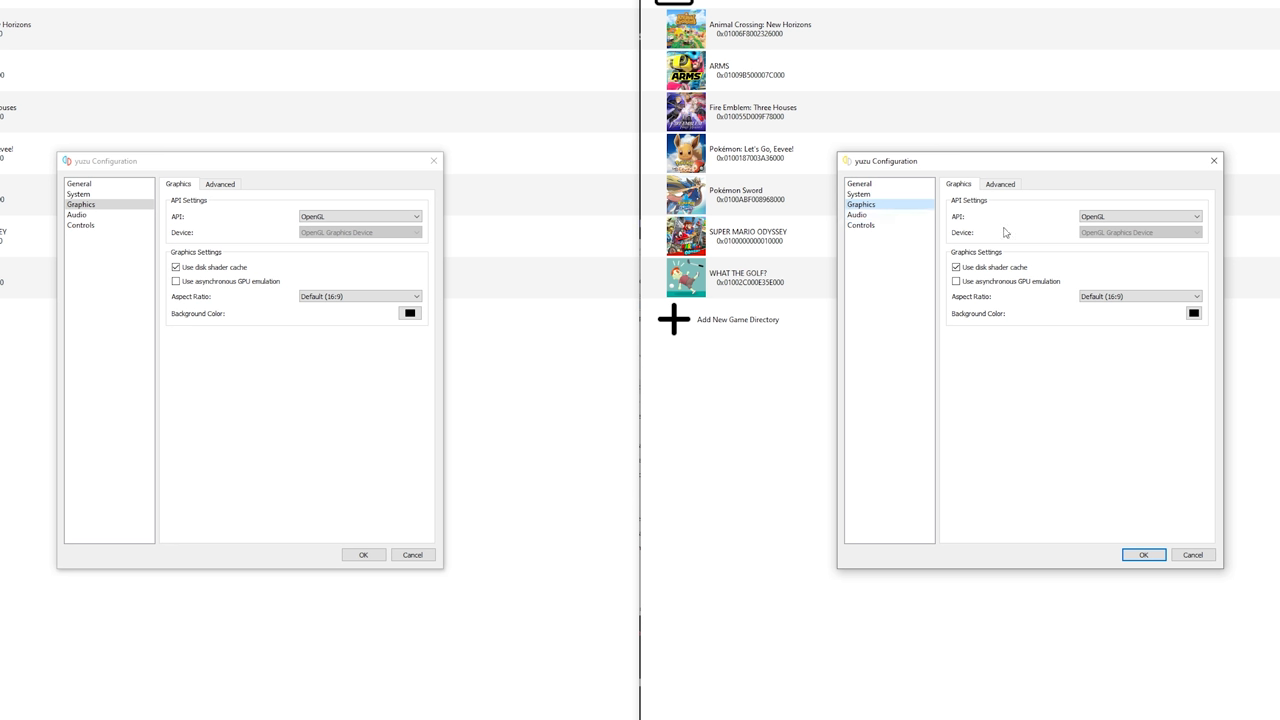
click(1140, 217)
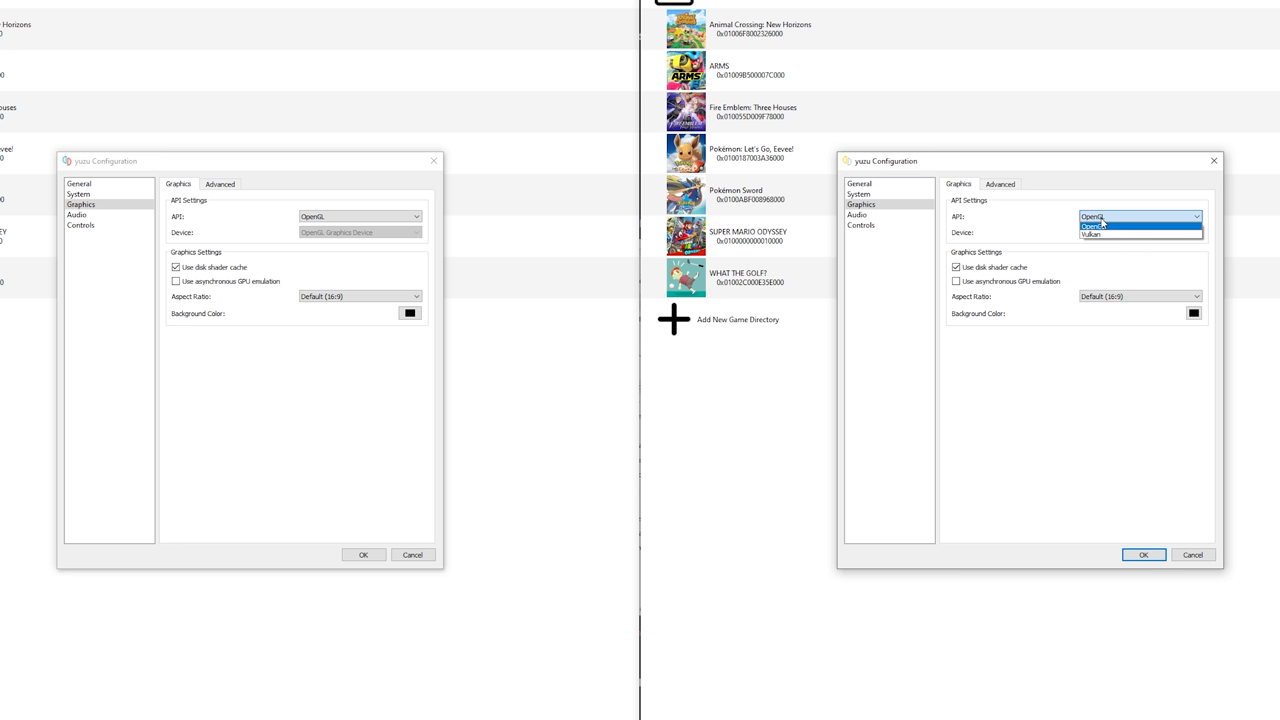
mouse_move(1108, 237)
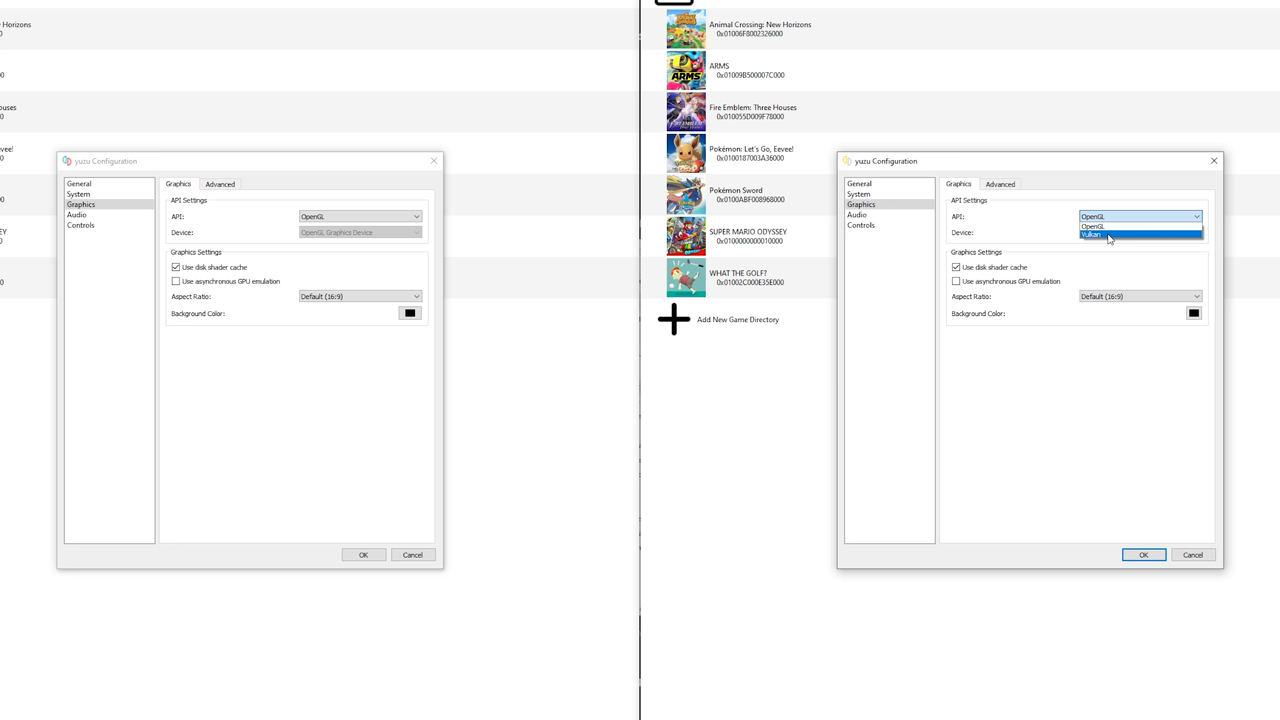
mouse_move(1093, 225)
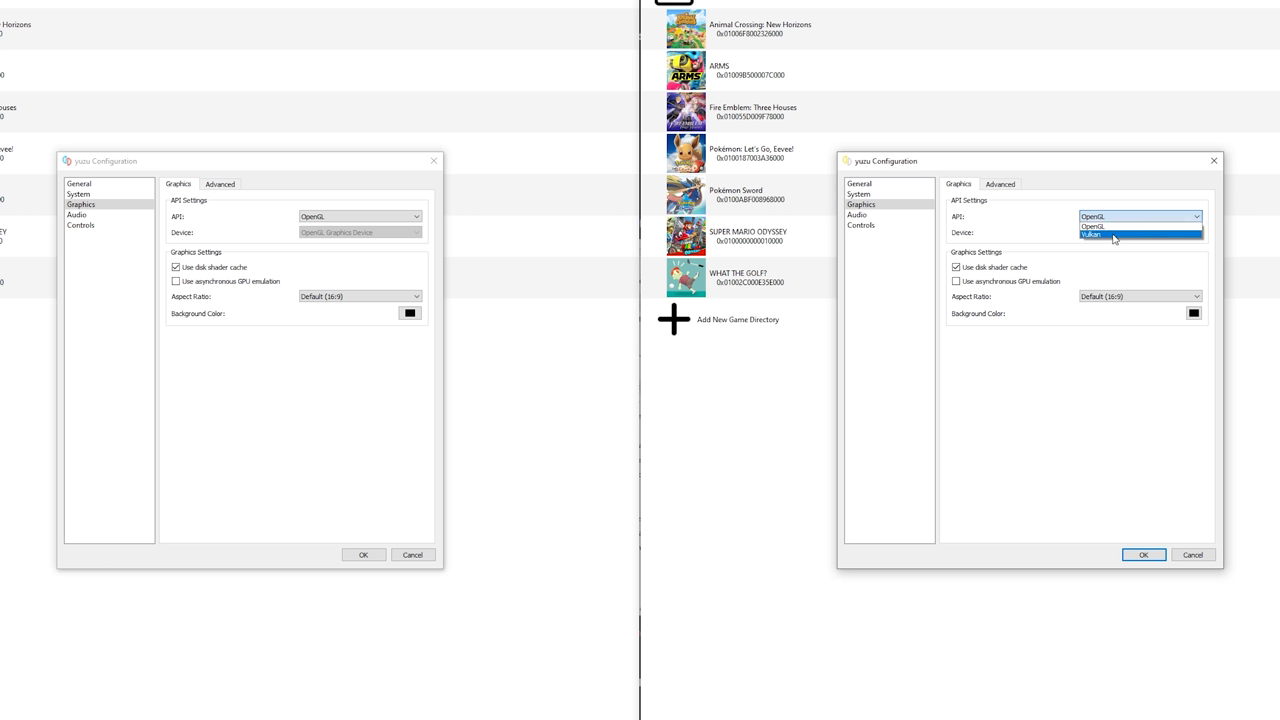
click(1092, 225)
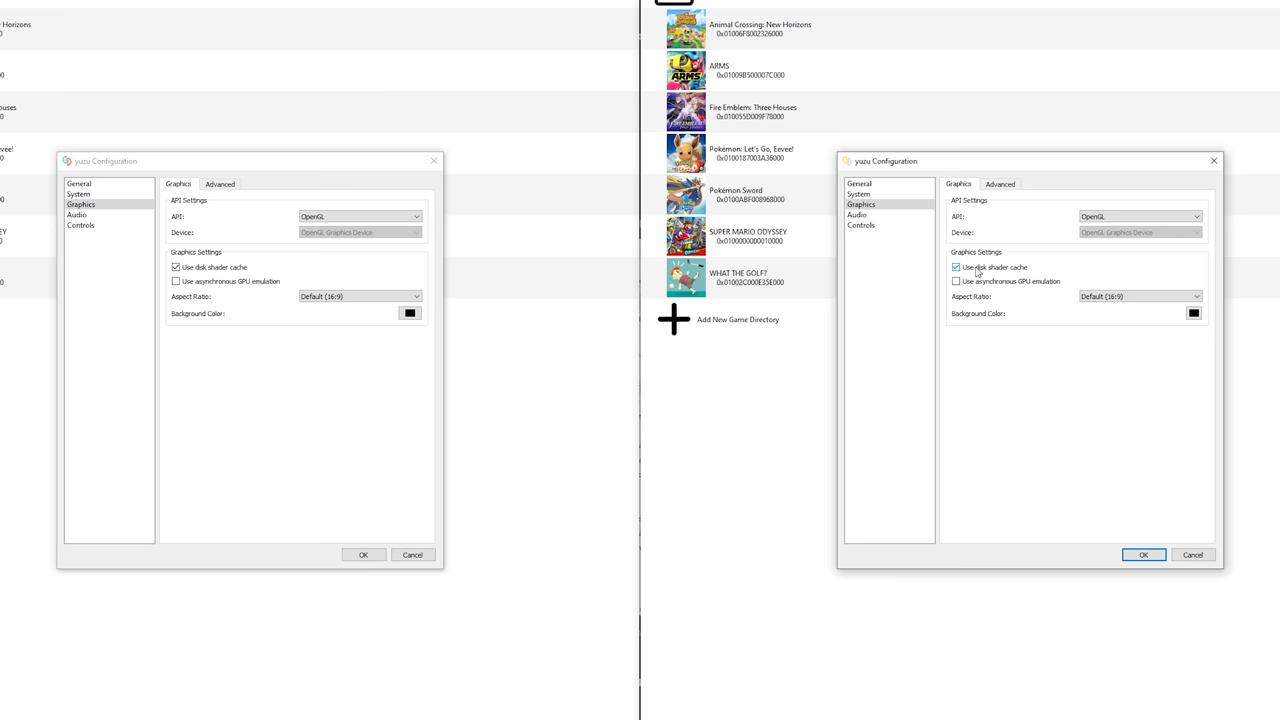
click(956, 281)
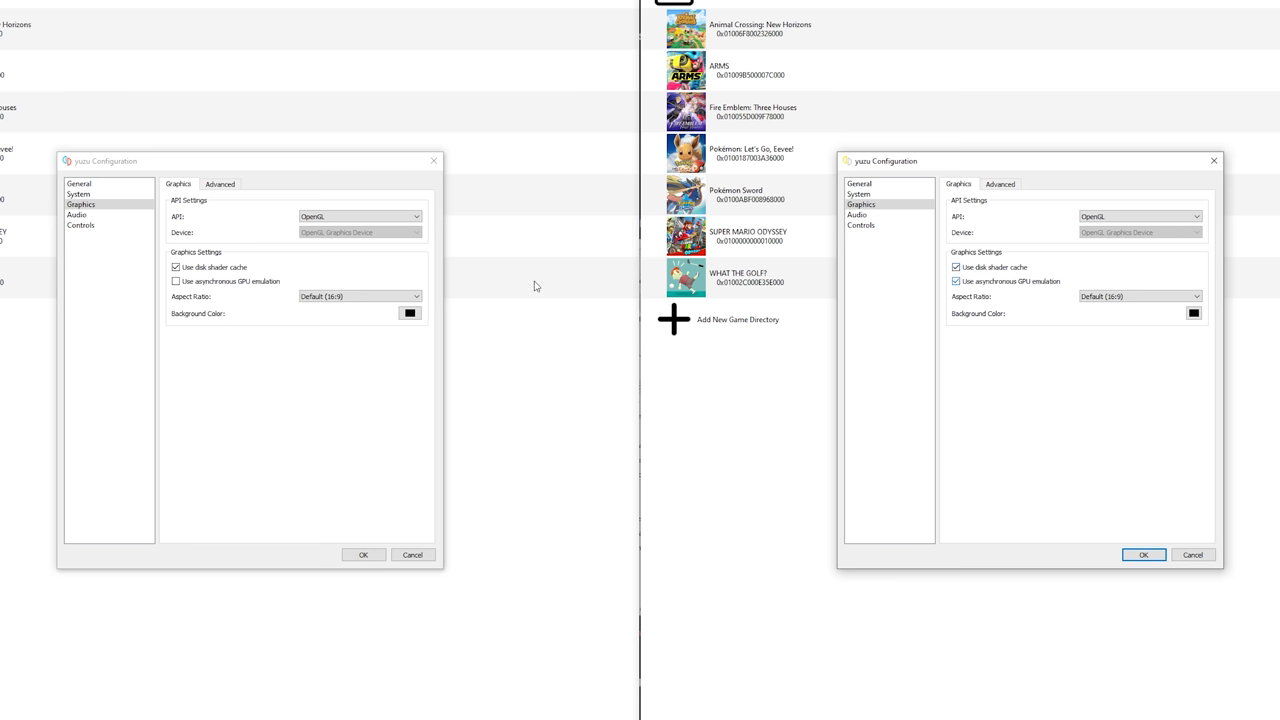
click(176, 281)
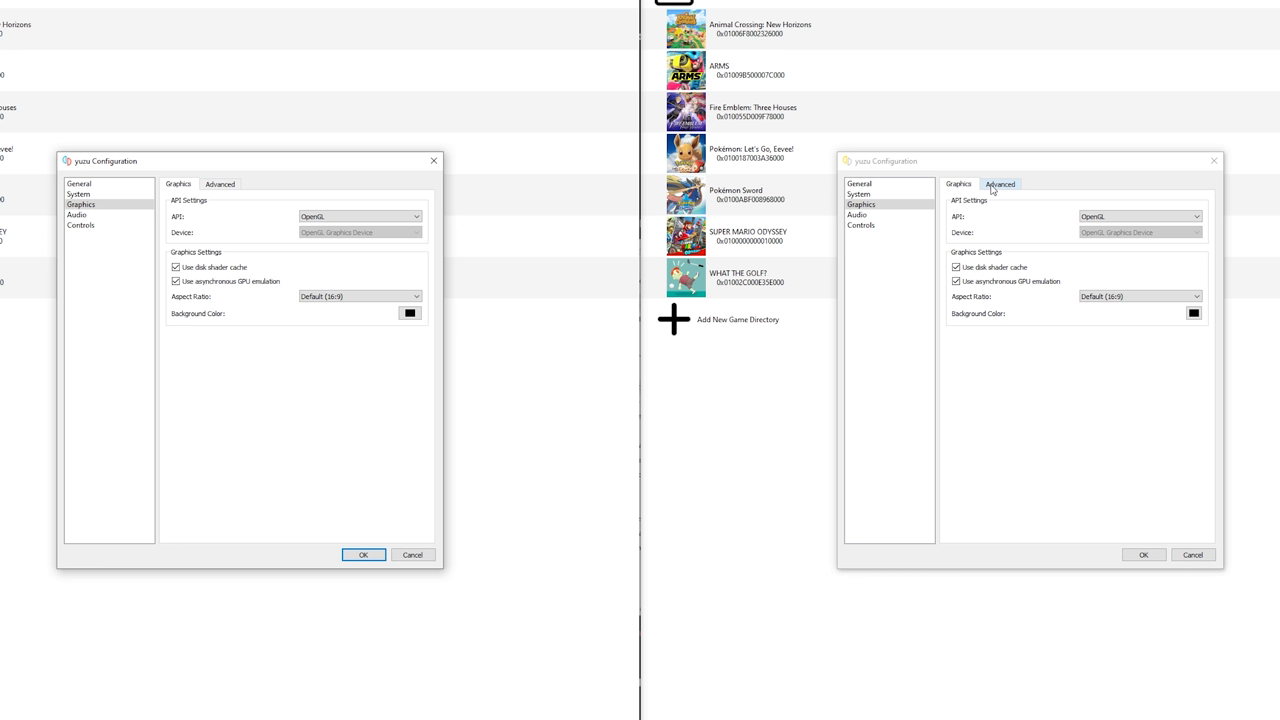
mouse_move(994, 192)
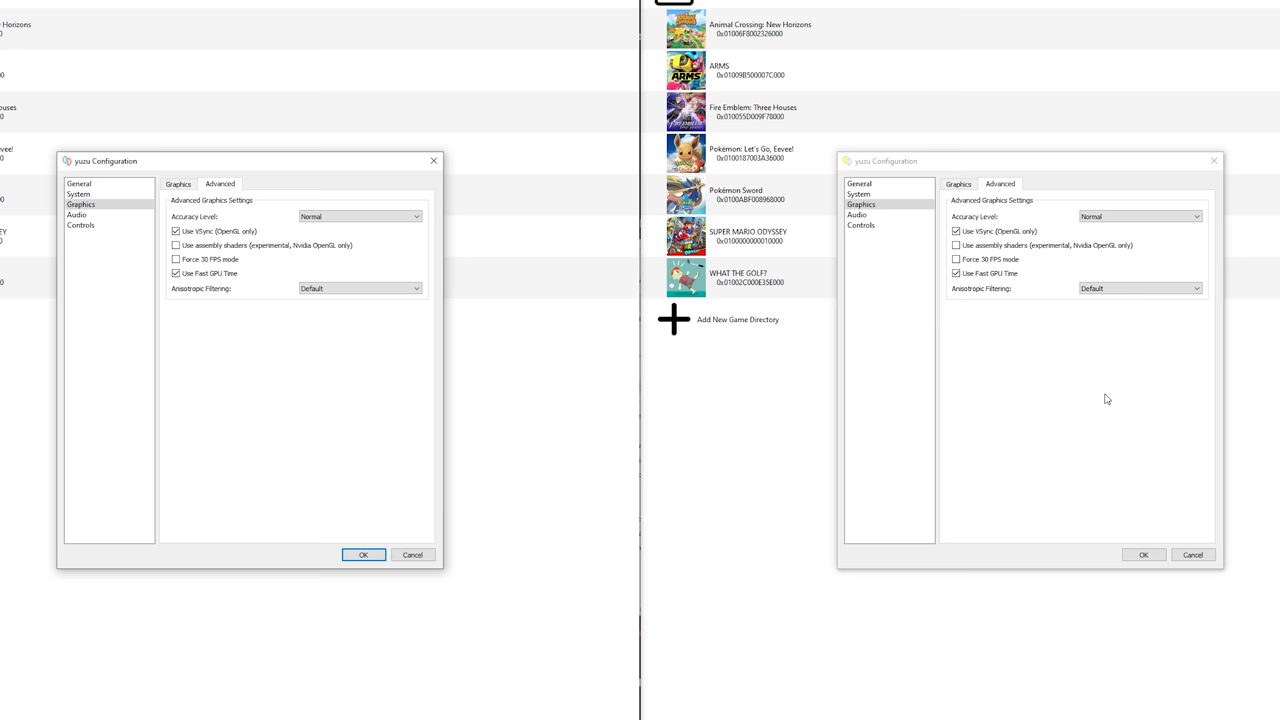
Try accuracy level High, then set it back to Normal
click(1138, 216)
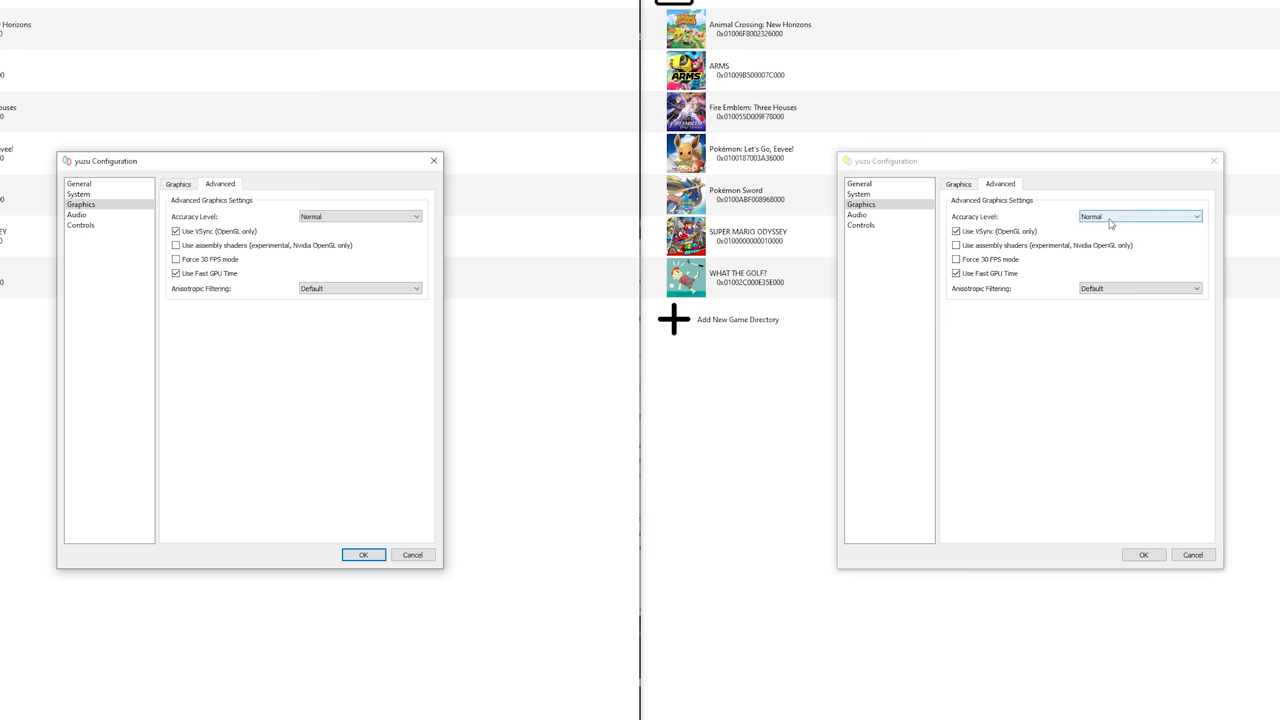
click(1140, 216)
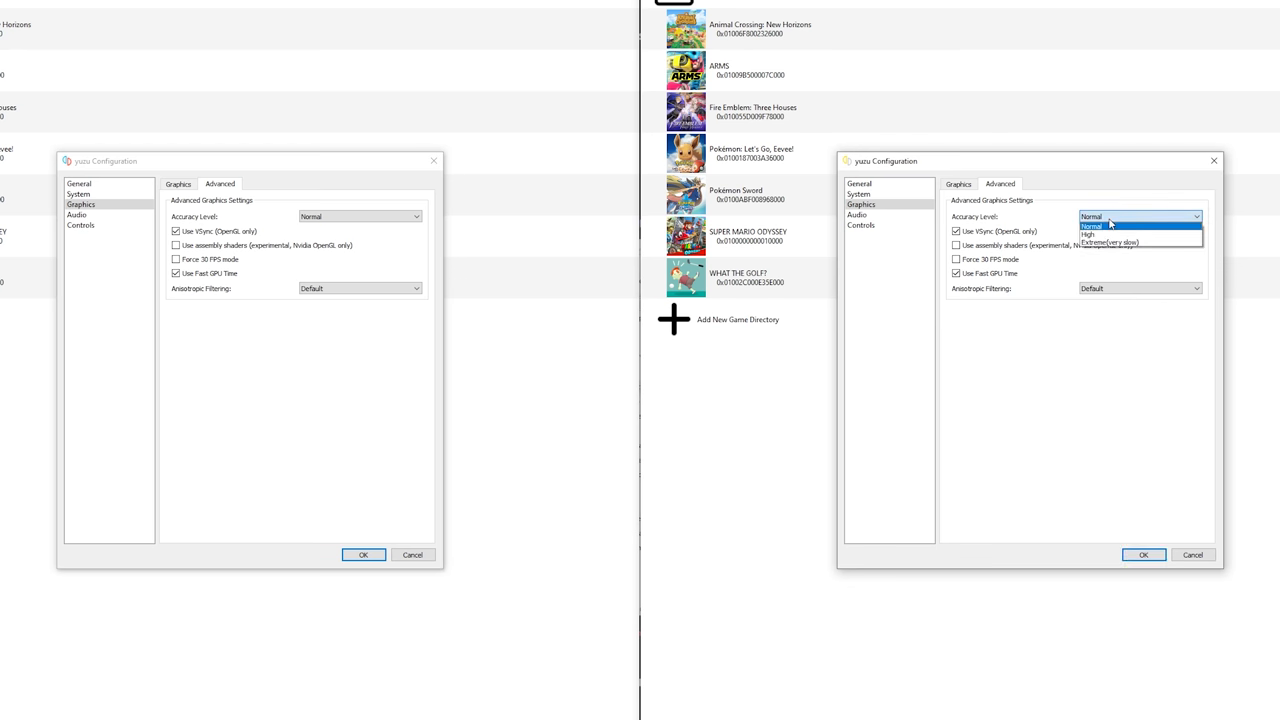
mouse_move(1090, 235)
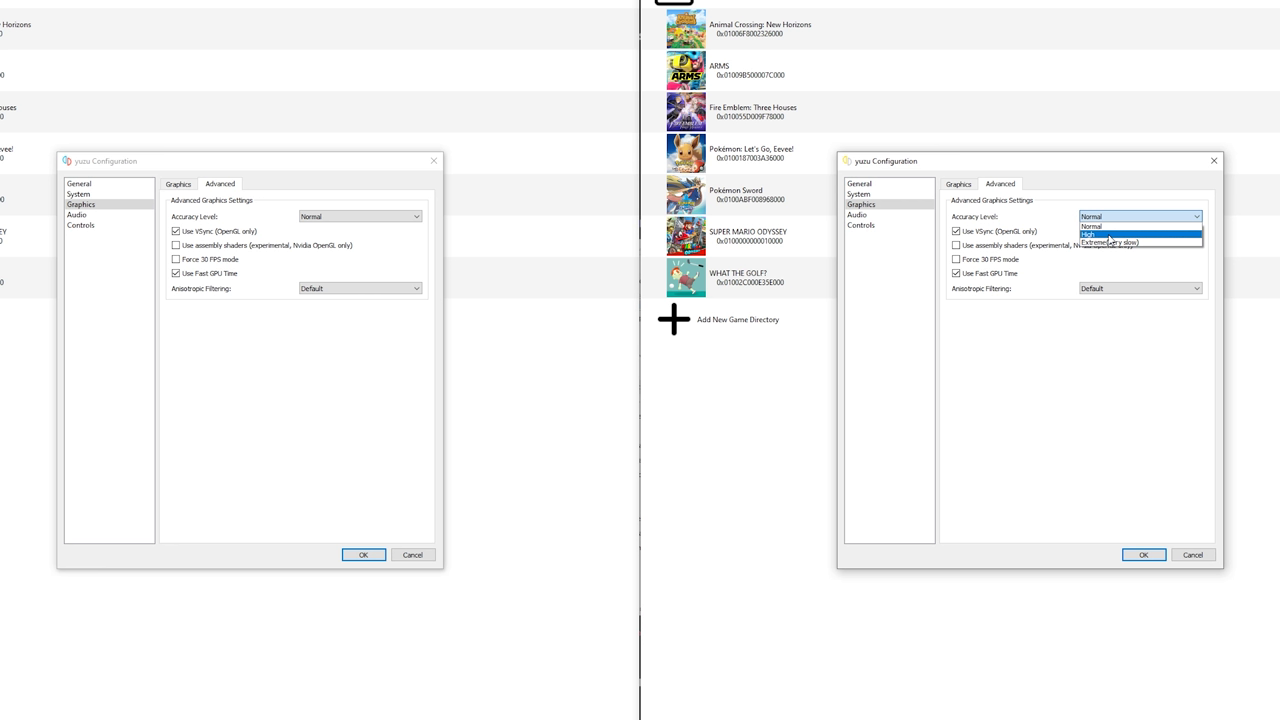
click(1088, 234)
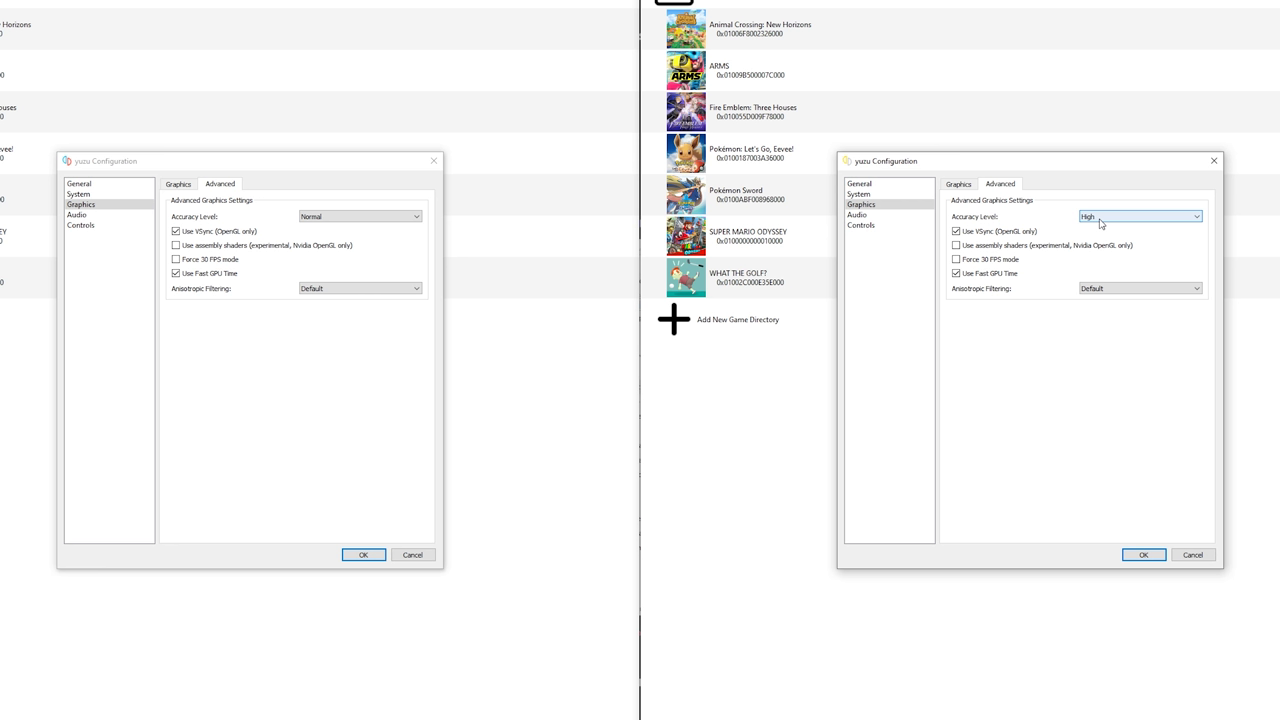
click(1138, 216)
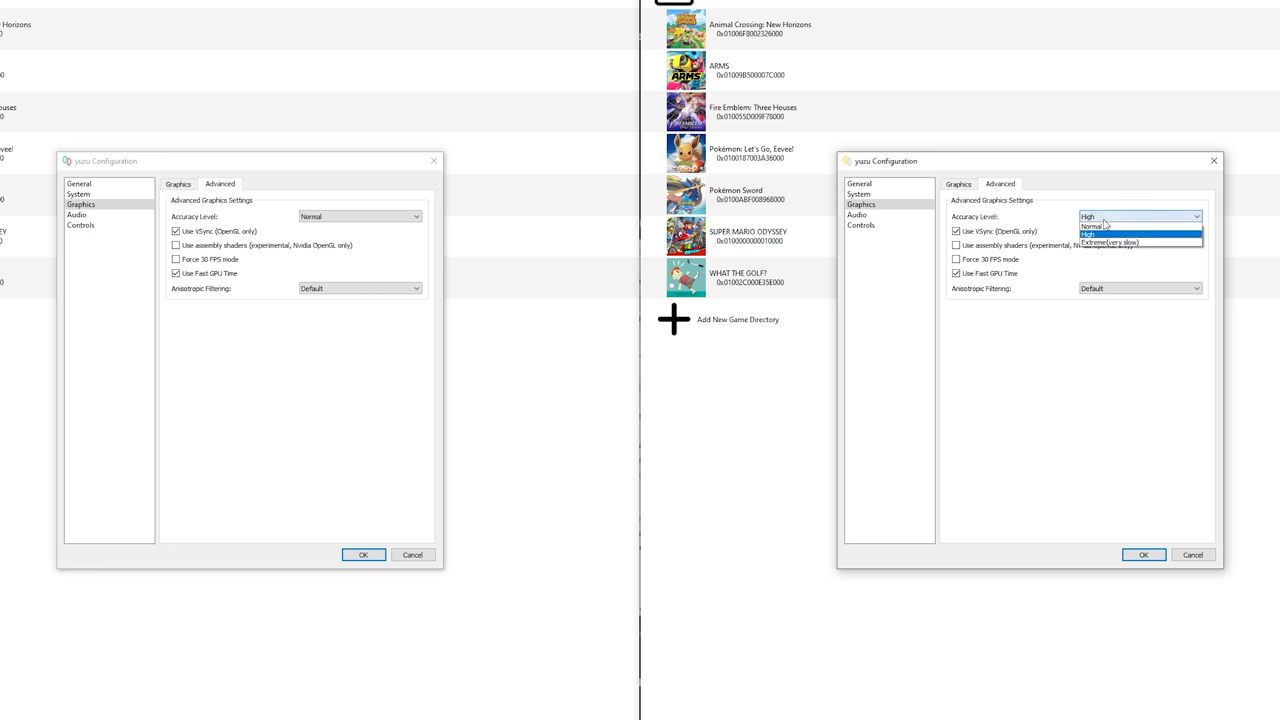
click(1091, 226)
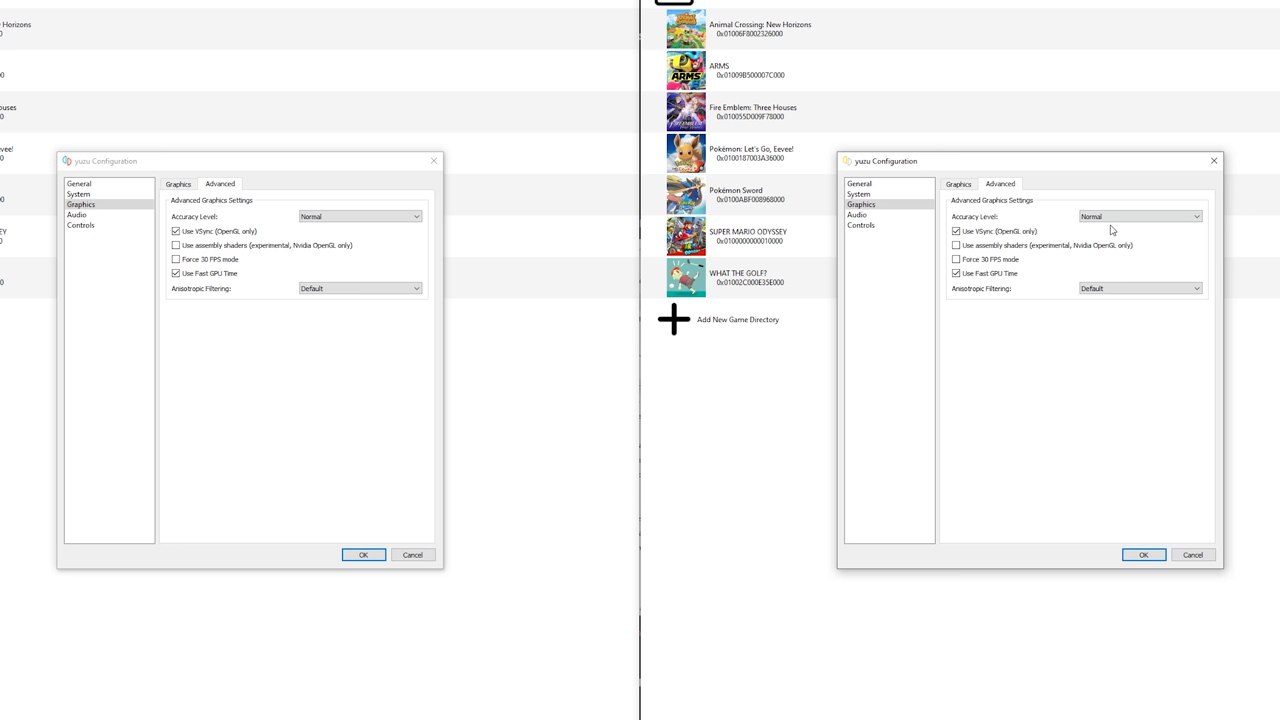
click(1138, 216)
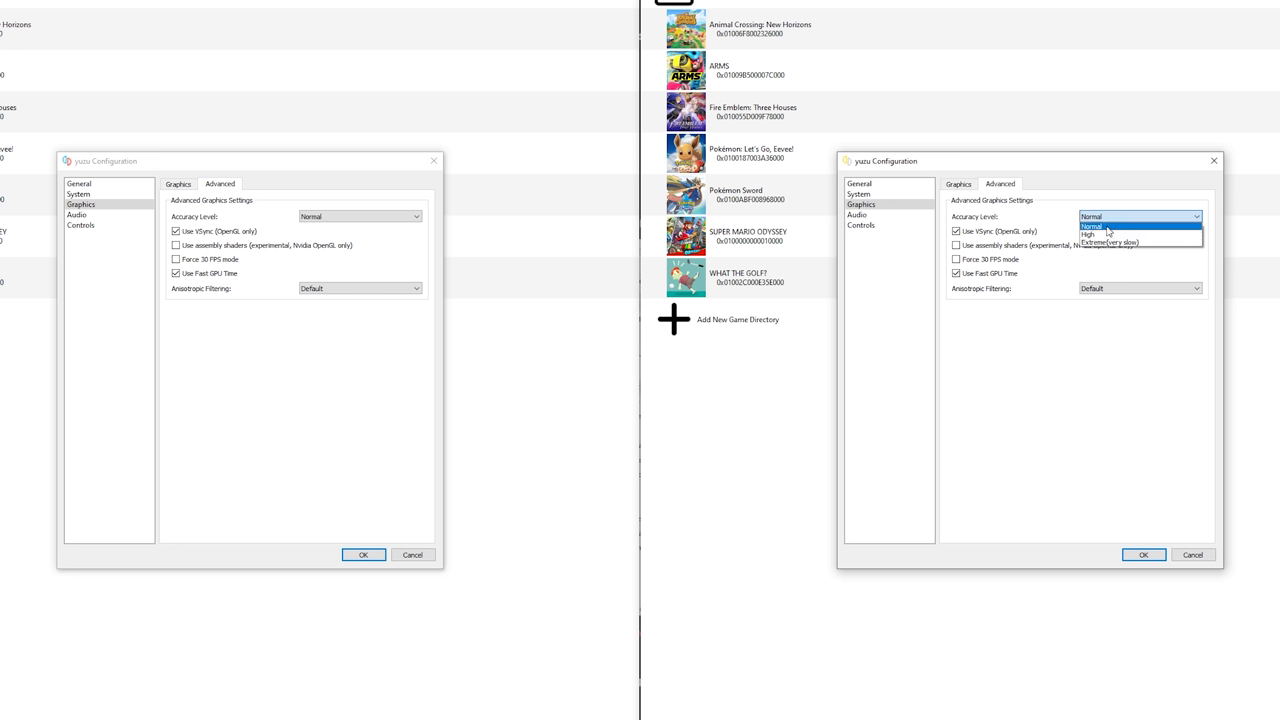
click(1090, 226)
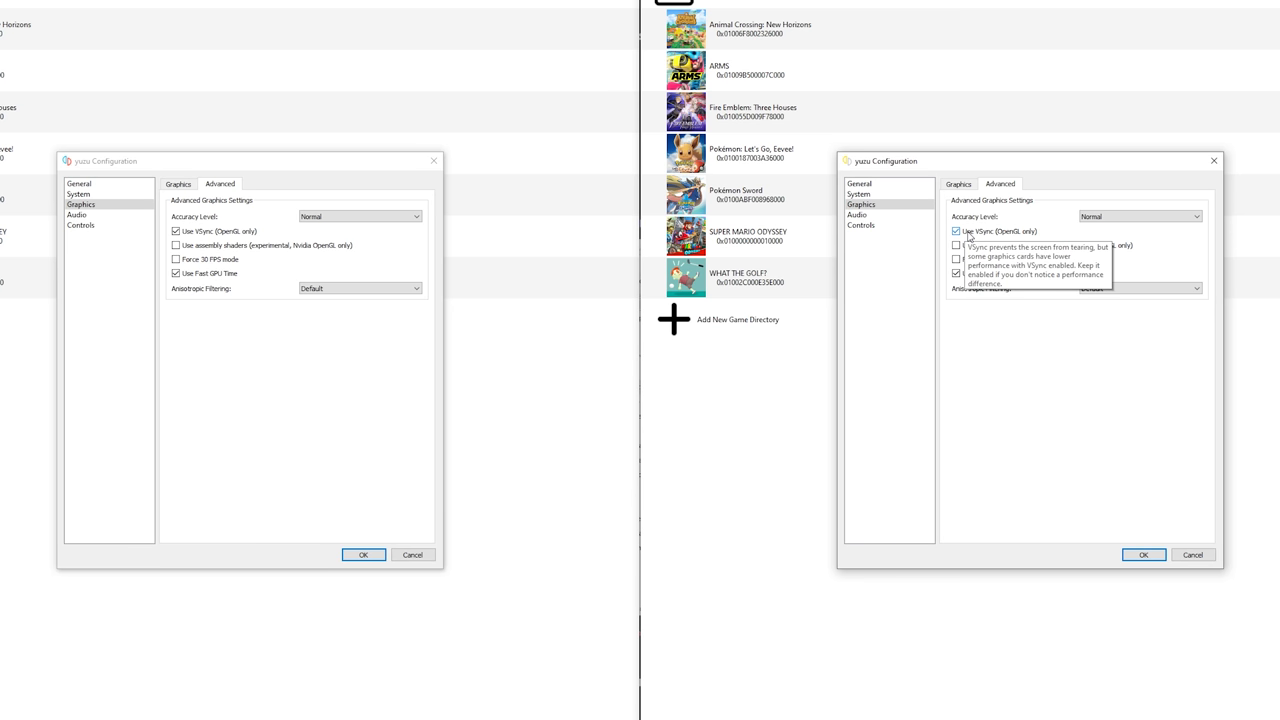
mouse_move(978, 238)
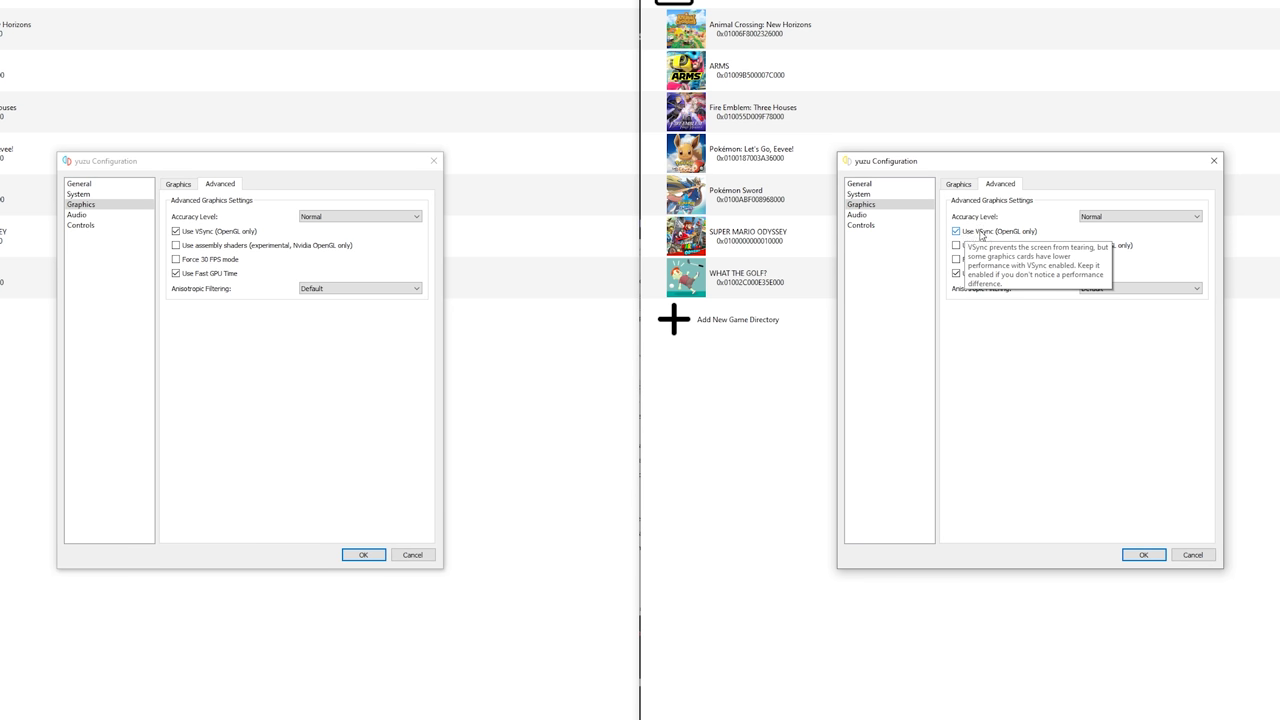
Turn VSync off and enable assembly shaders and fast GPU time
click(956, 231)
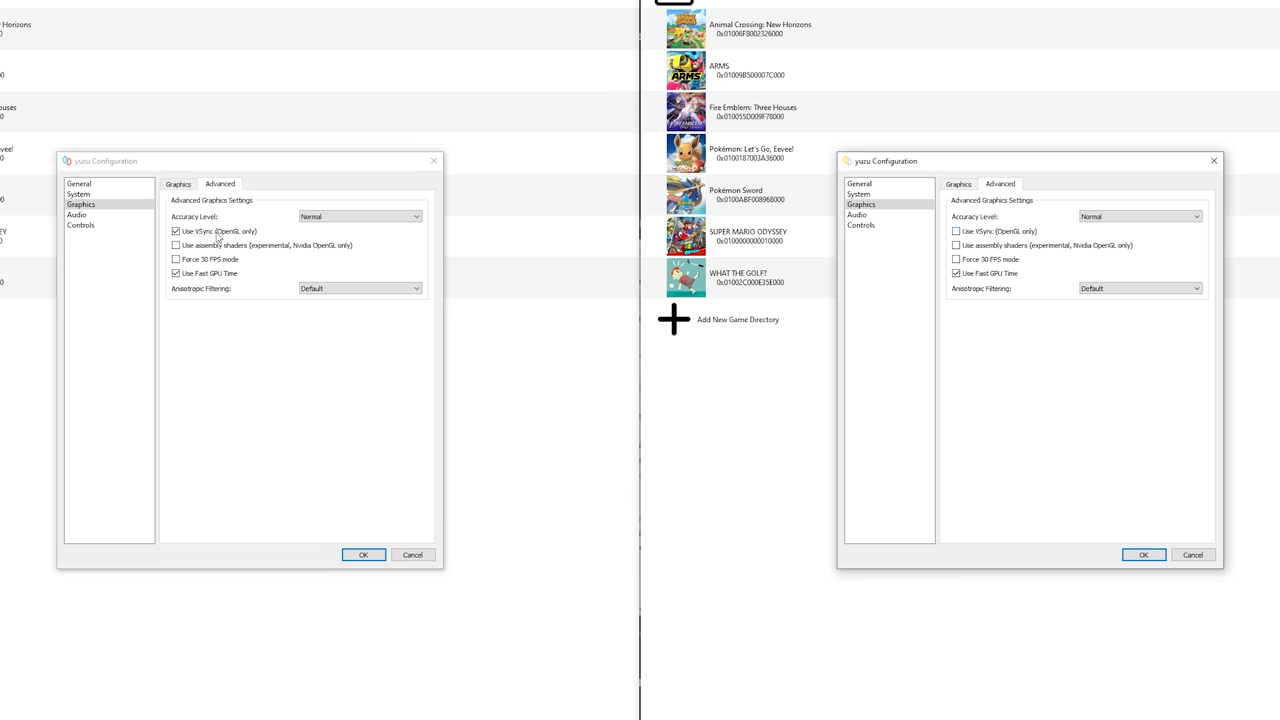
click(176, 231)
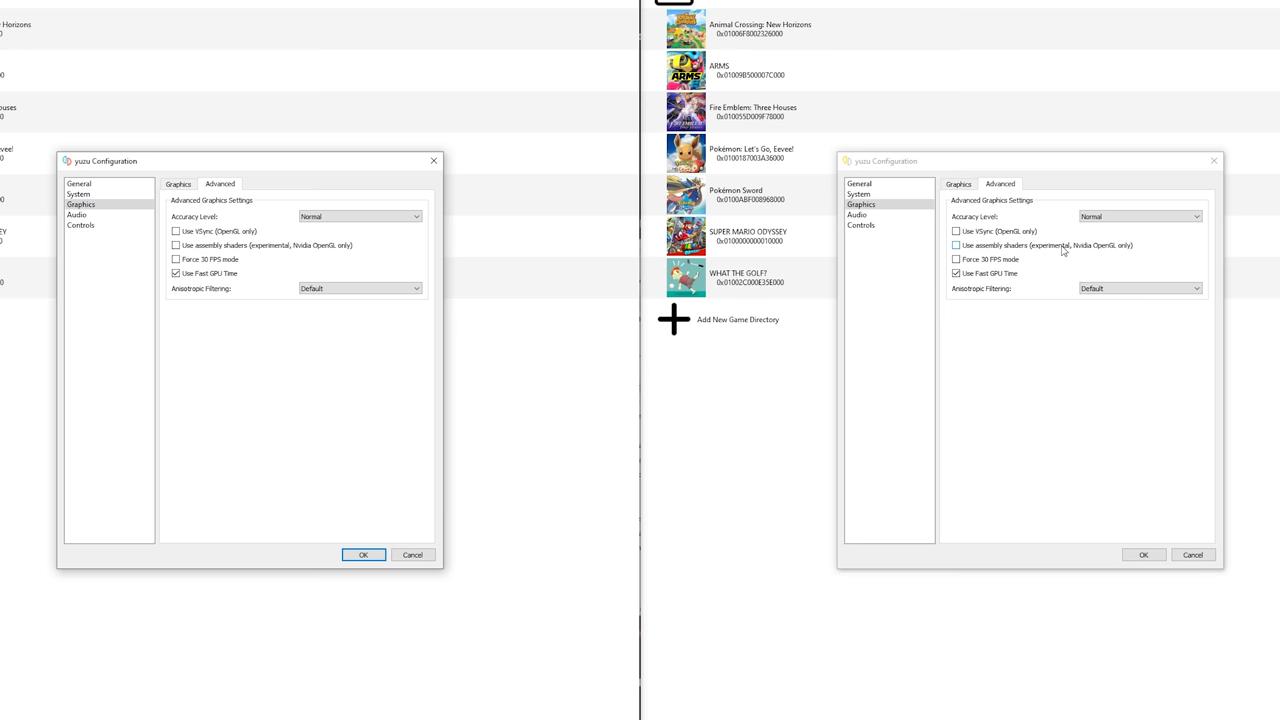
click(956, 245)
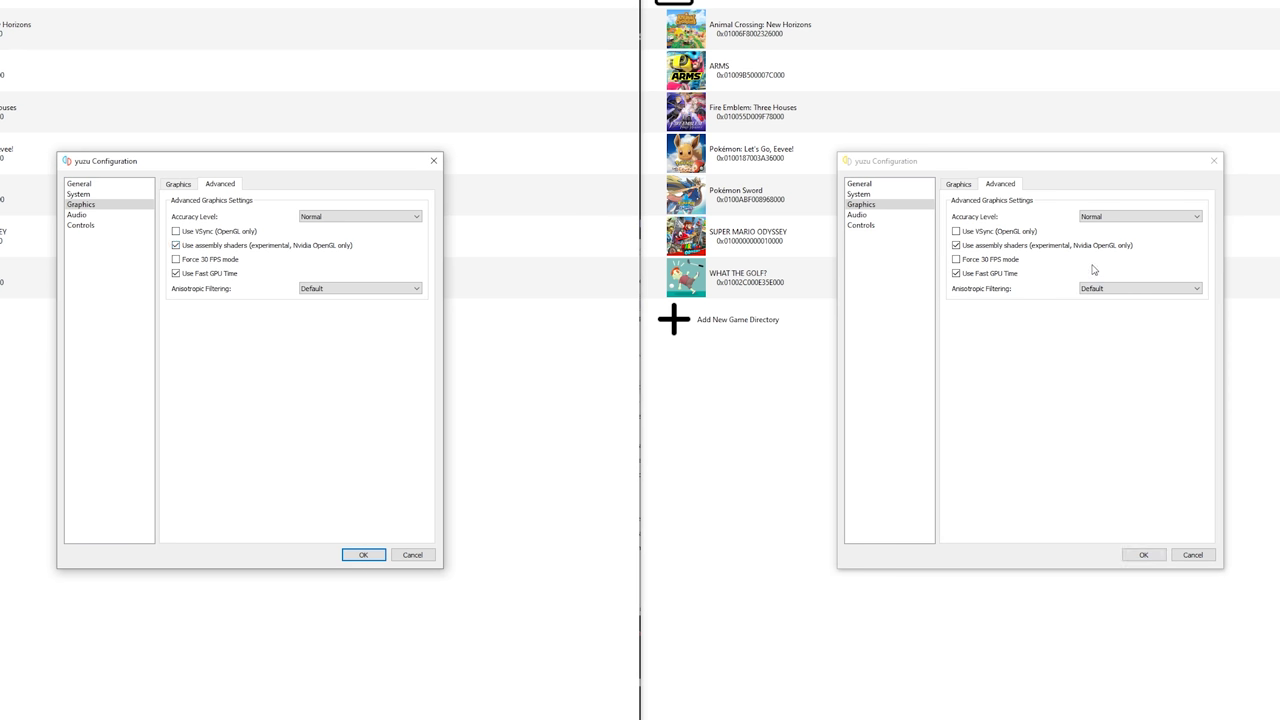
mouse_move(1083, 258)
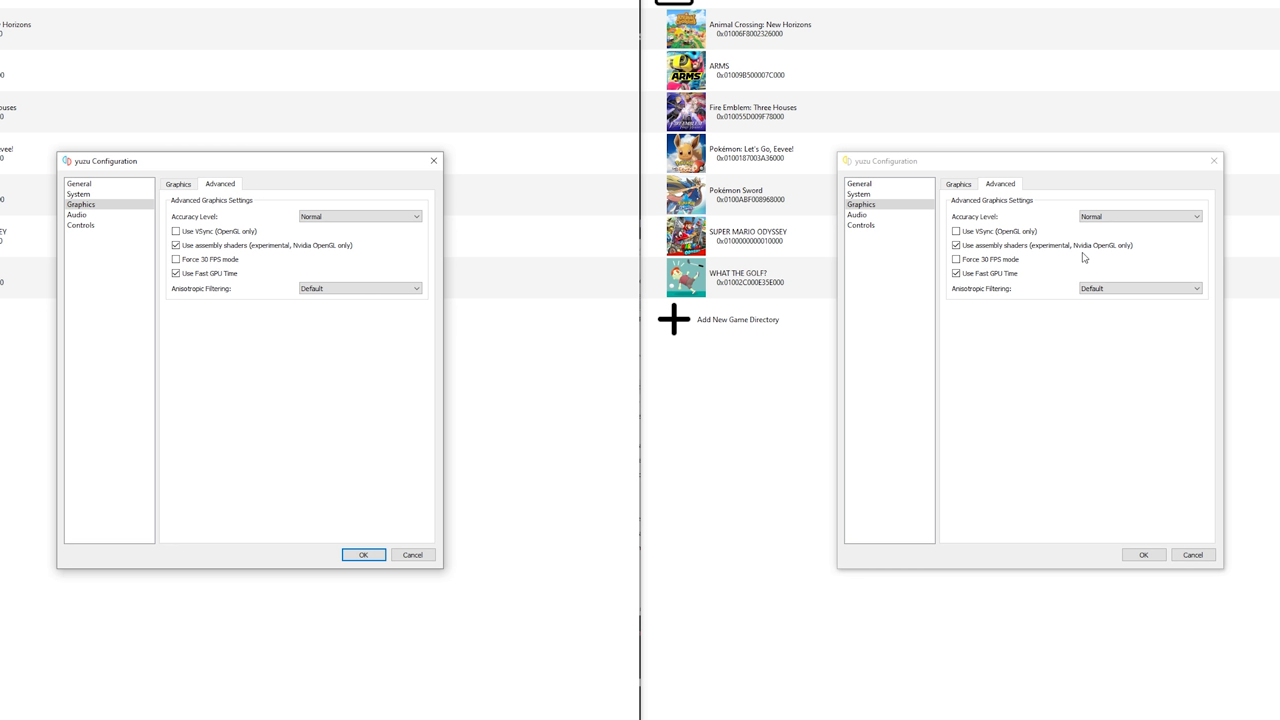
click(956, 245)
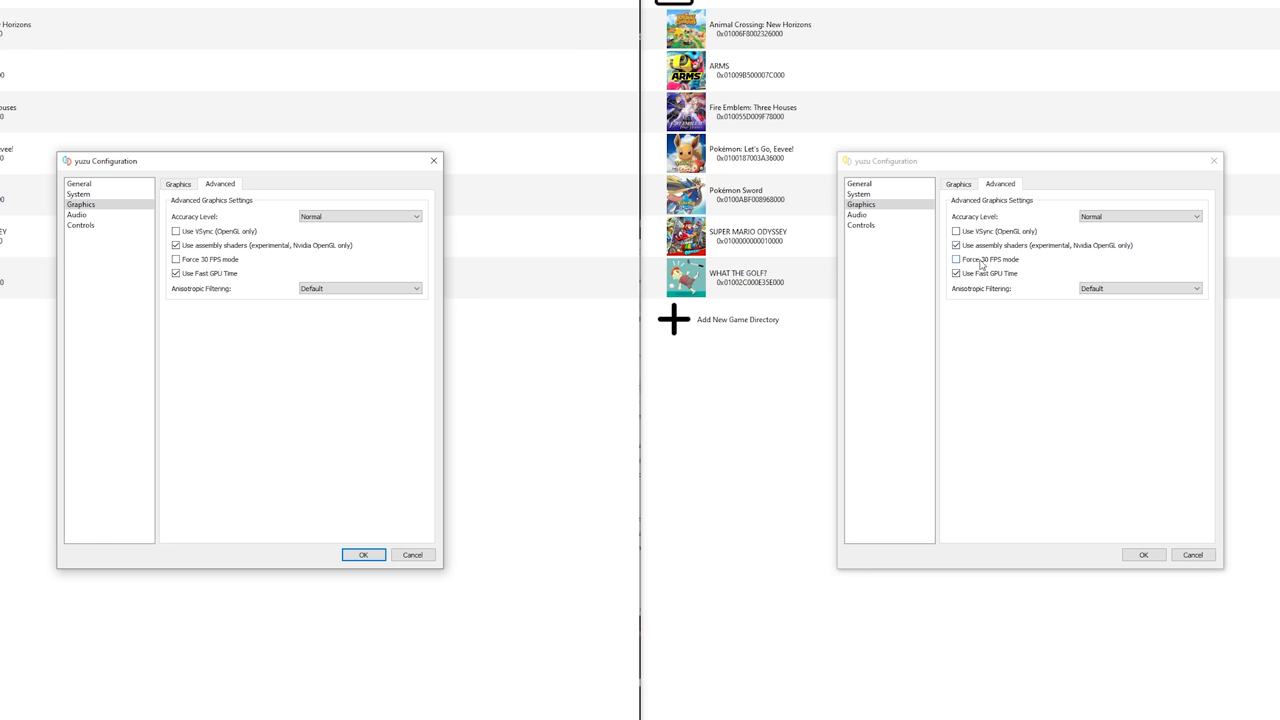
click(956, 273)
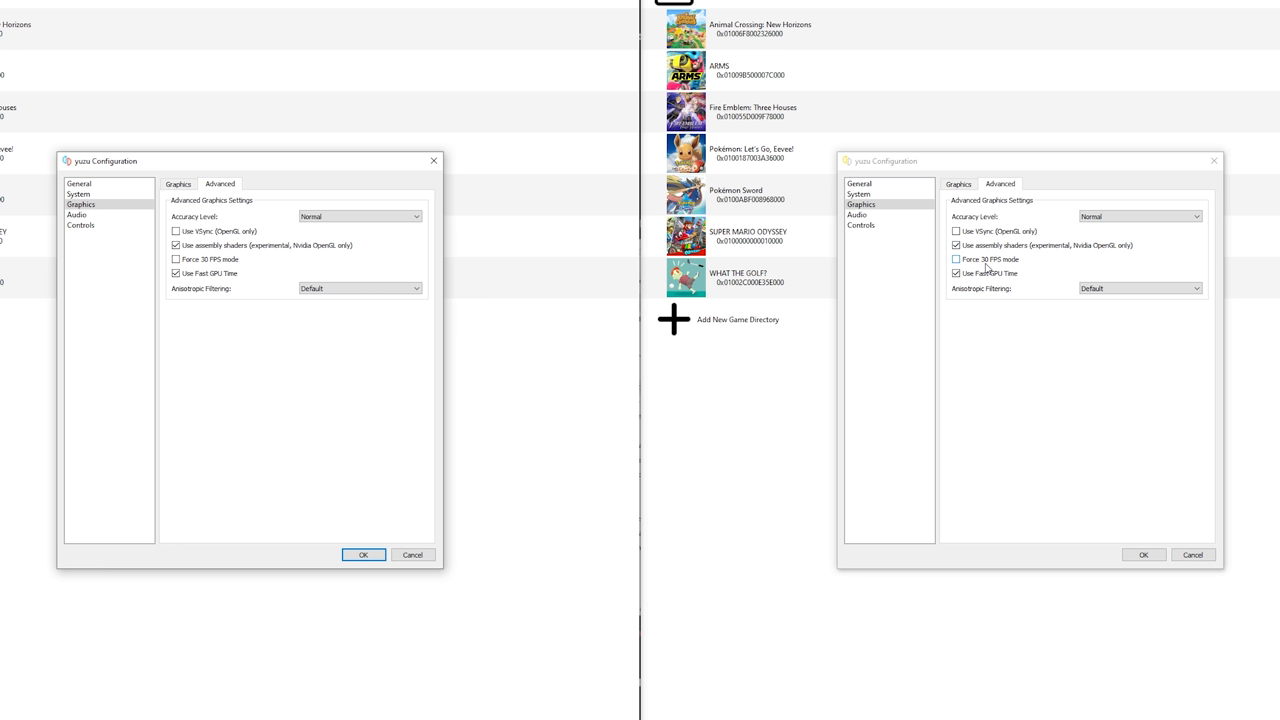
click(956, 259)
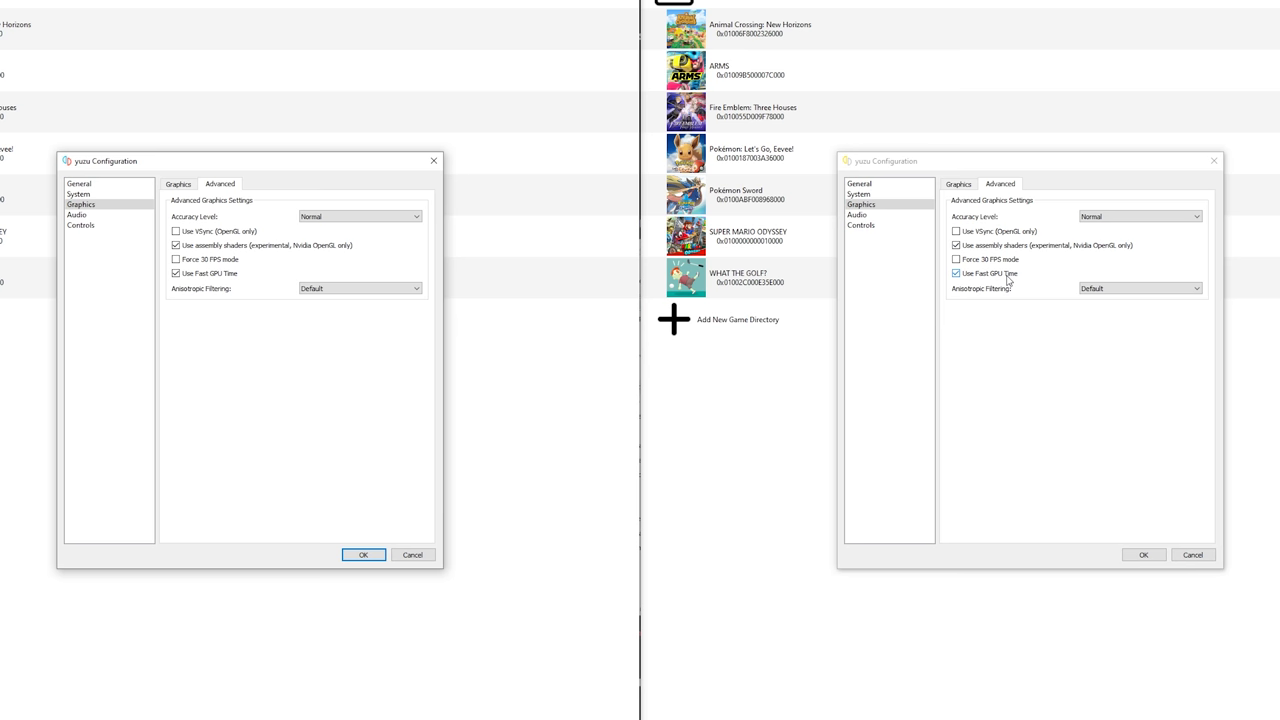
click(1140, 288)
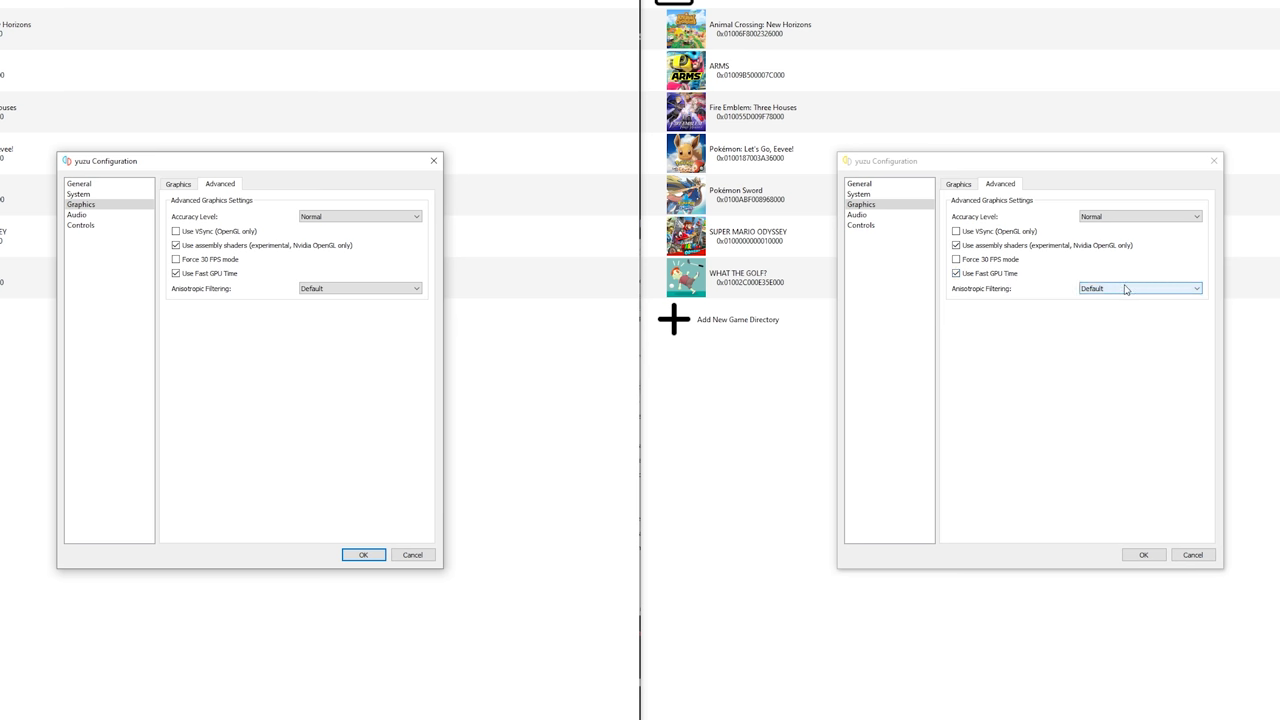
Choose 16x in the Anisotropic Filtering dropdown
click(1140, 288)
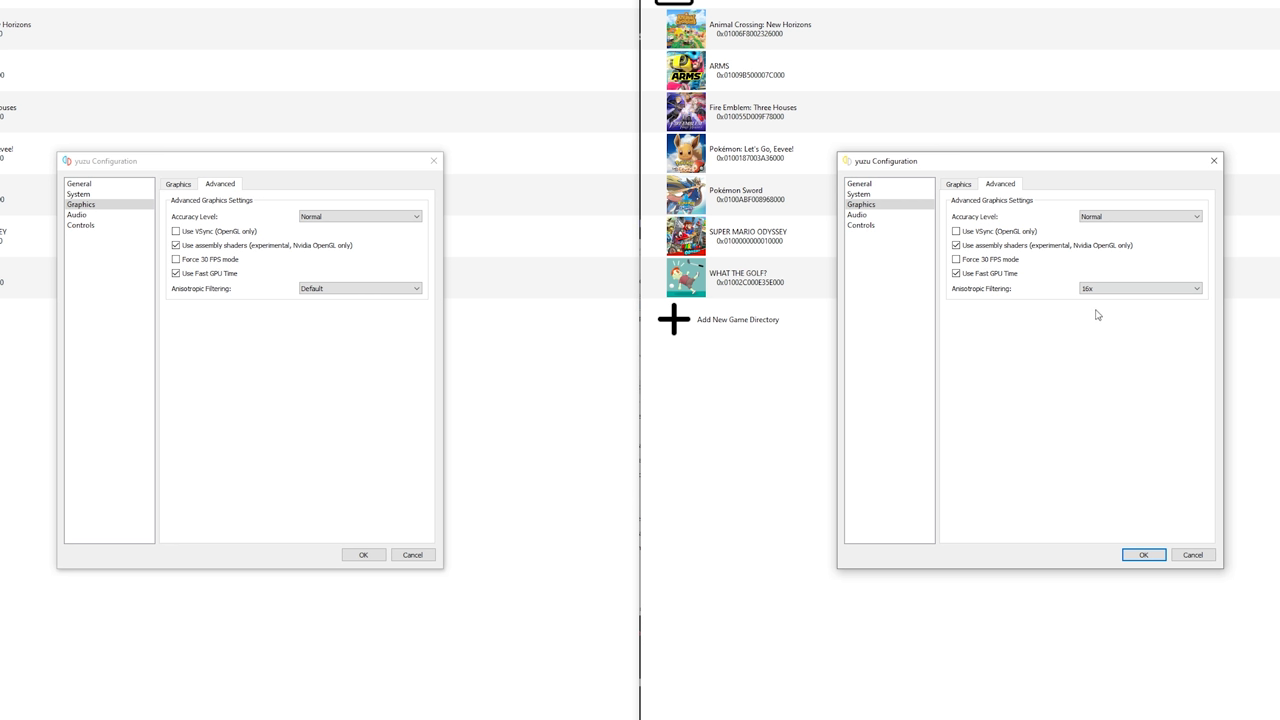
click(1140, 288)
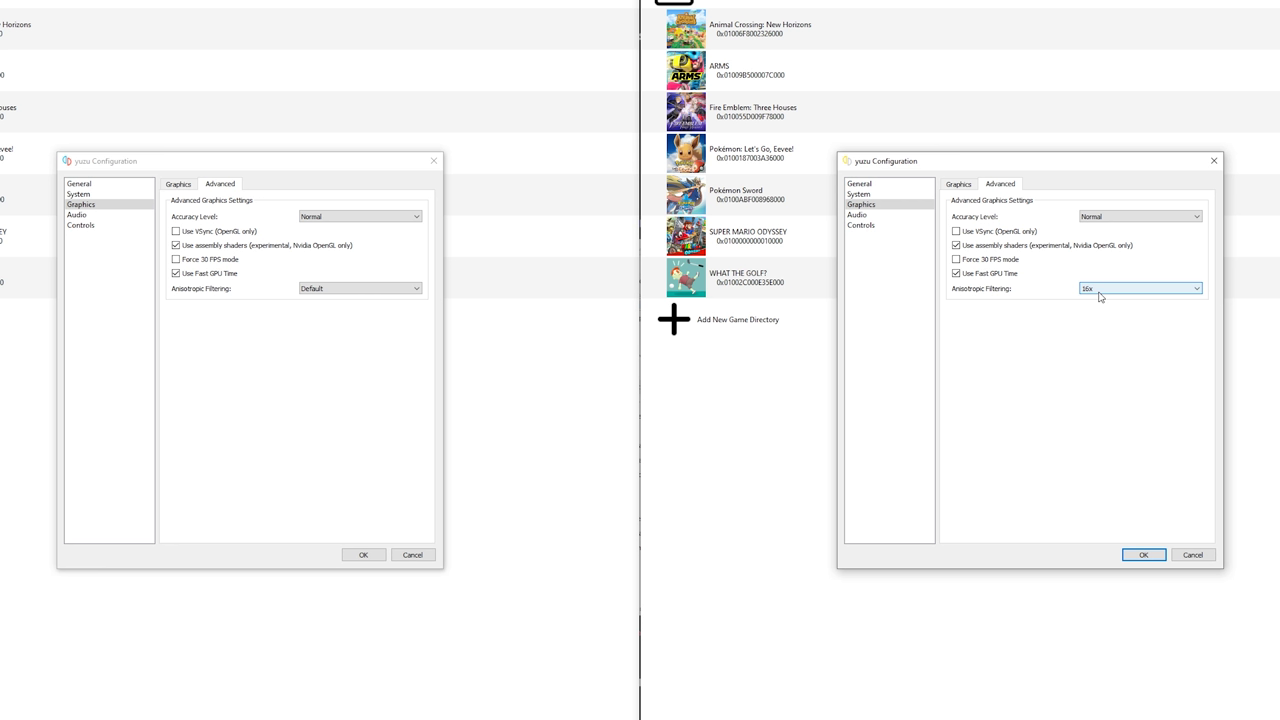
click(1139, 288)
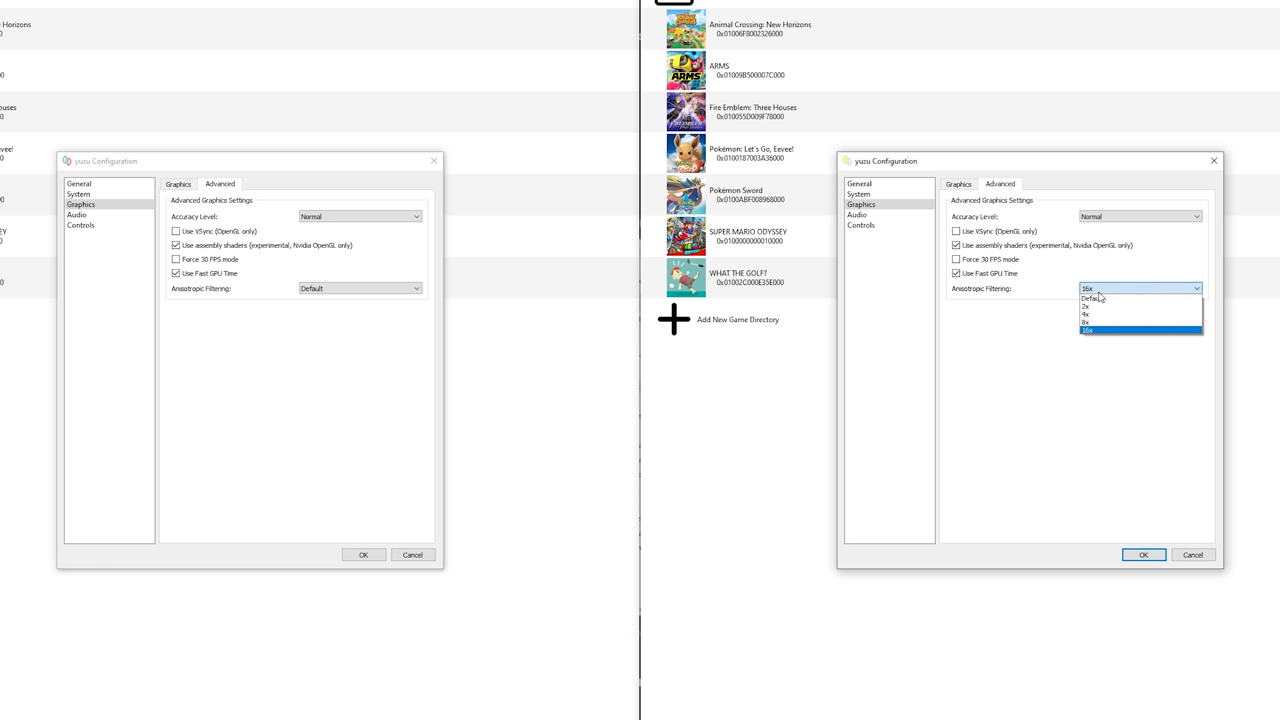
mouse_move(1088, 332)
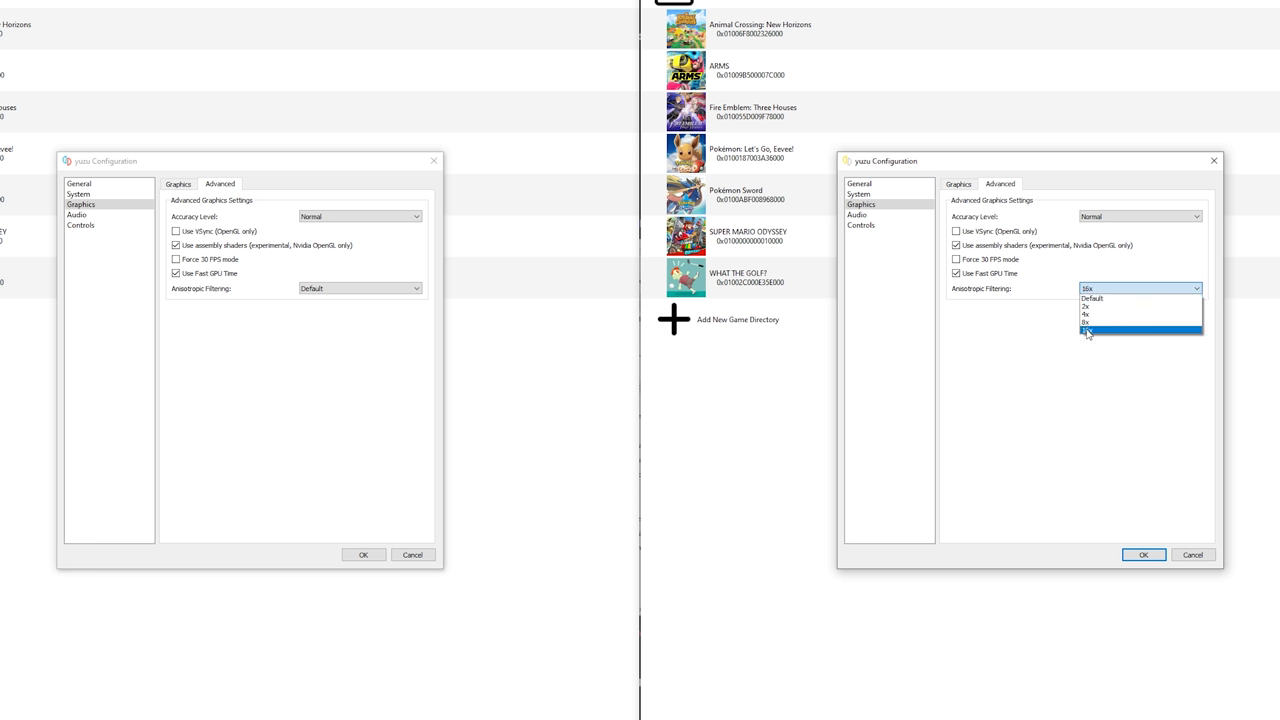
click(1092, 298)
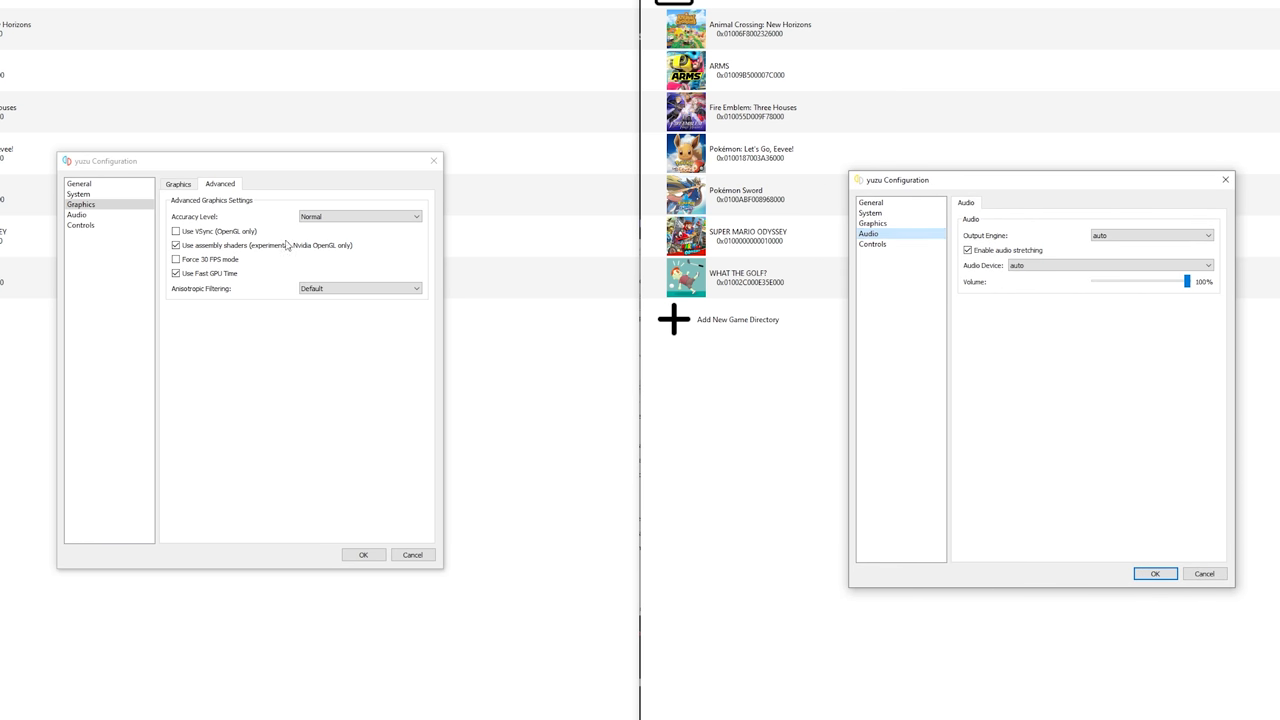
click(77, 215)
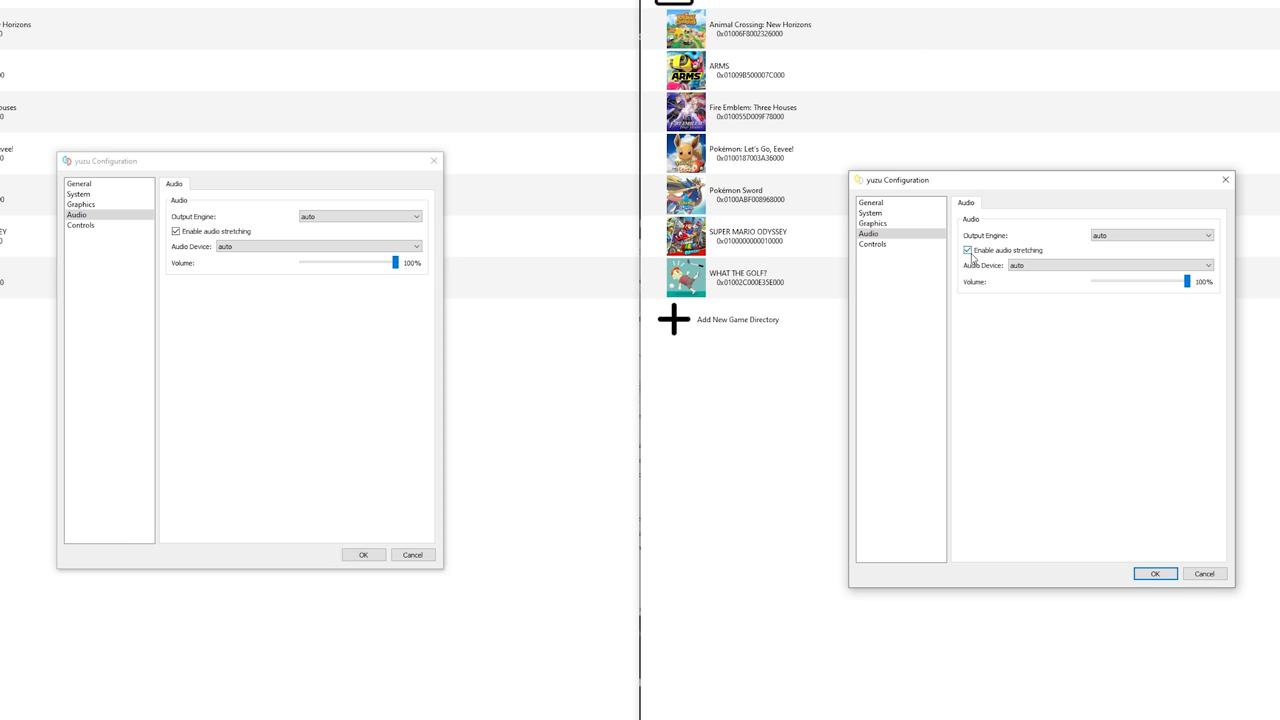
mouse_move(985, 251)
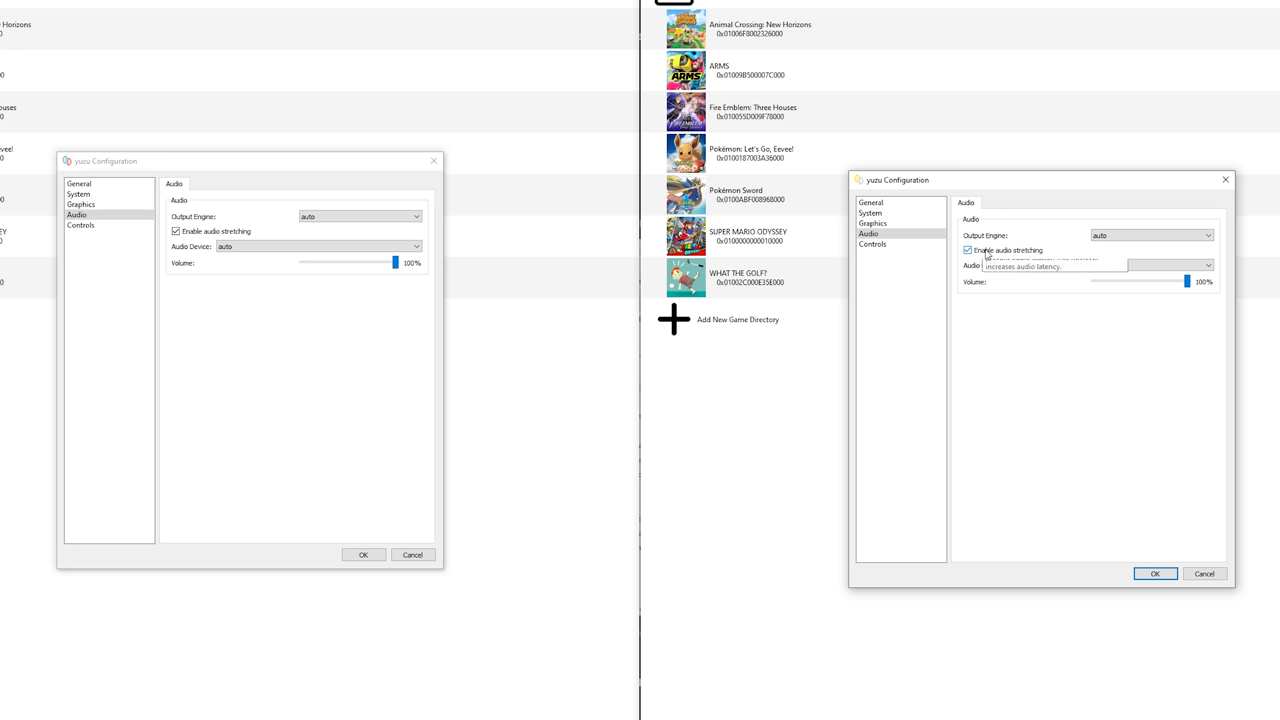
mouse_move(1006, 250)
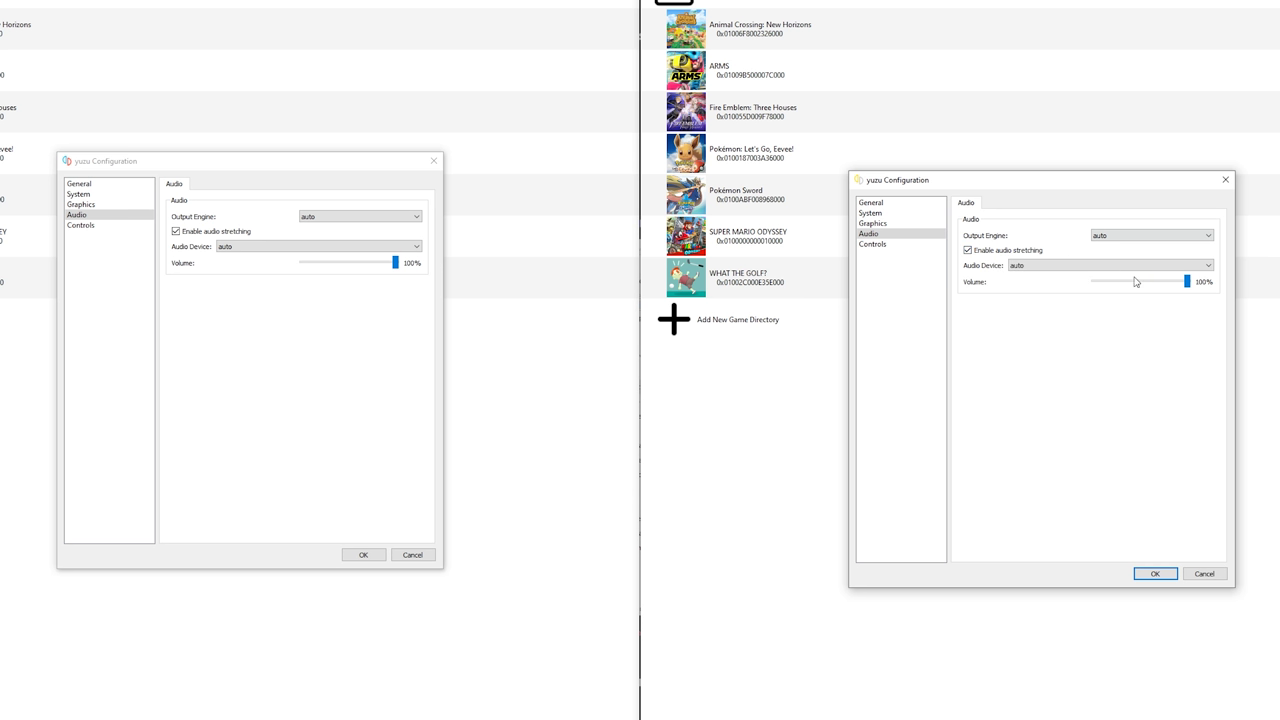
click(1108, 265)
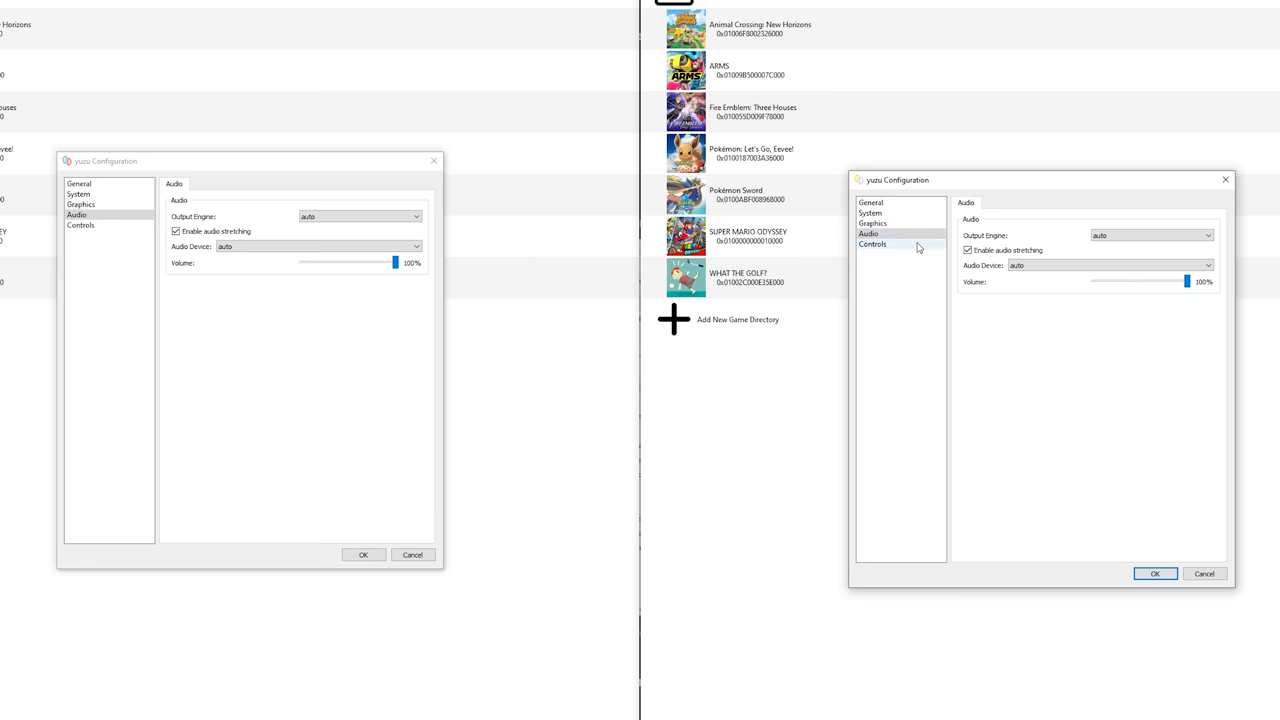
Select a custom controller configuration and make Player 1 a Pro Controller
click(872, 244)
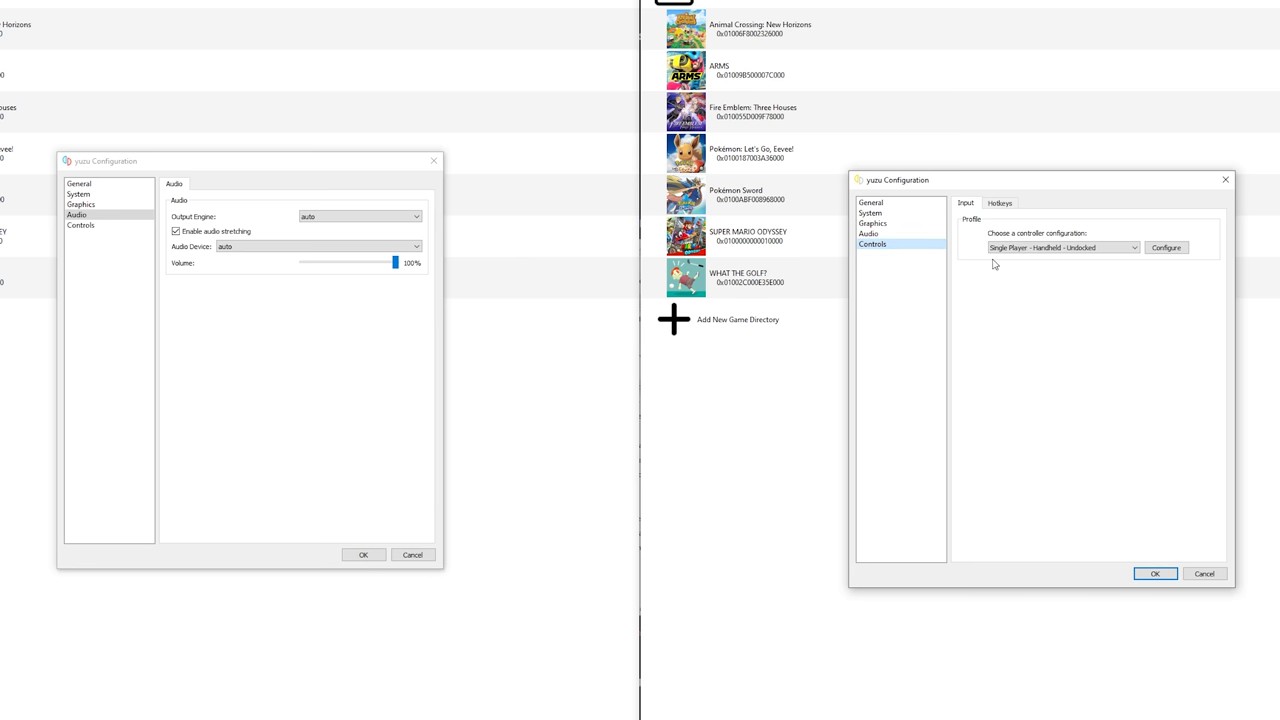
click(1063, 247)
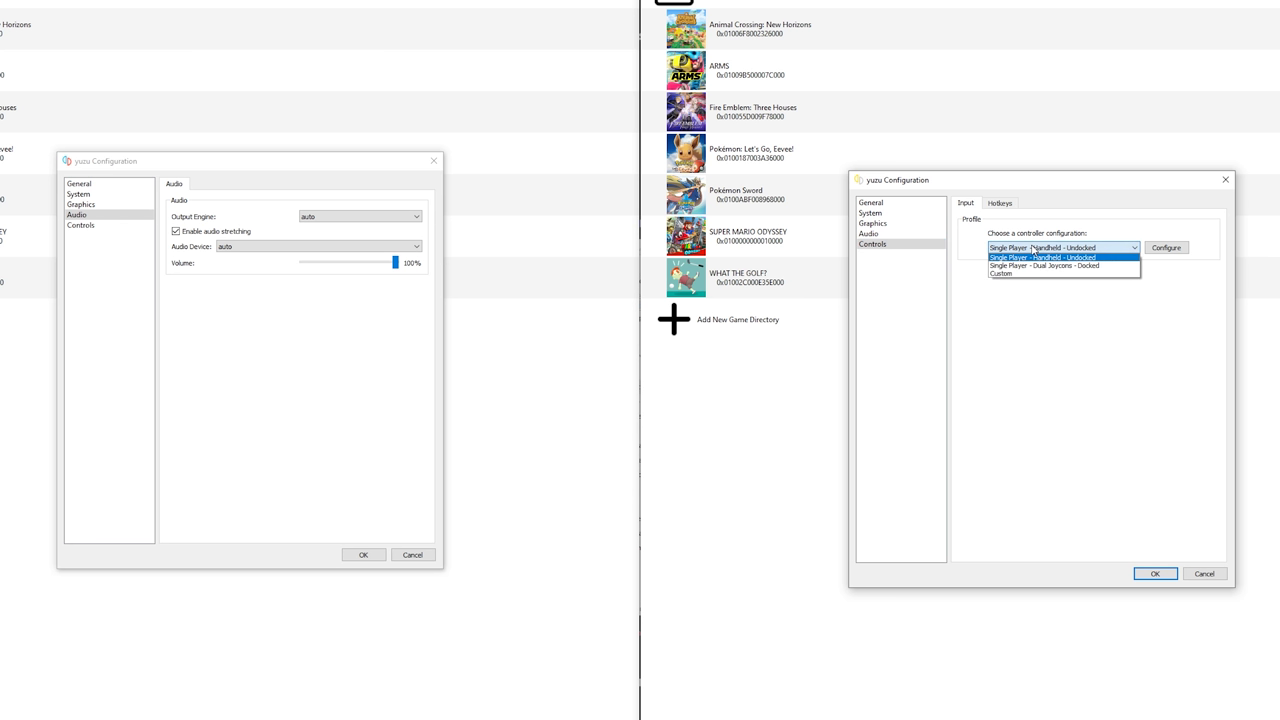
mouse_move(1044, 265)
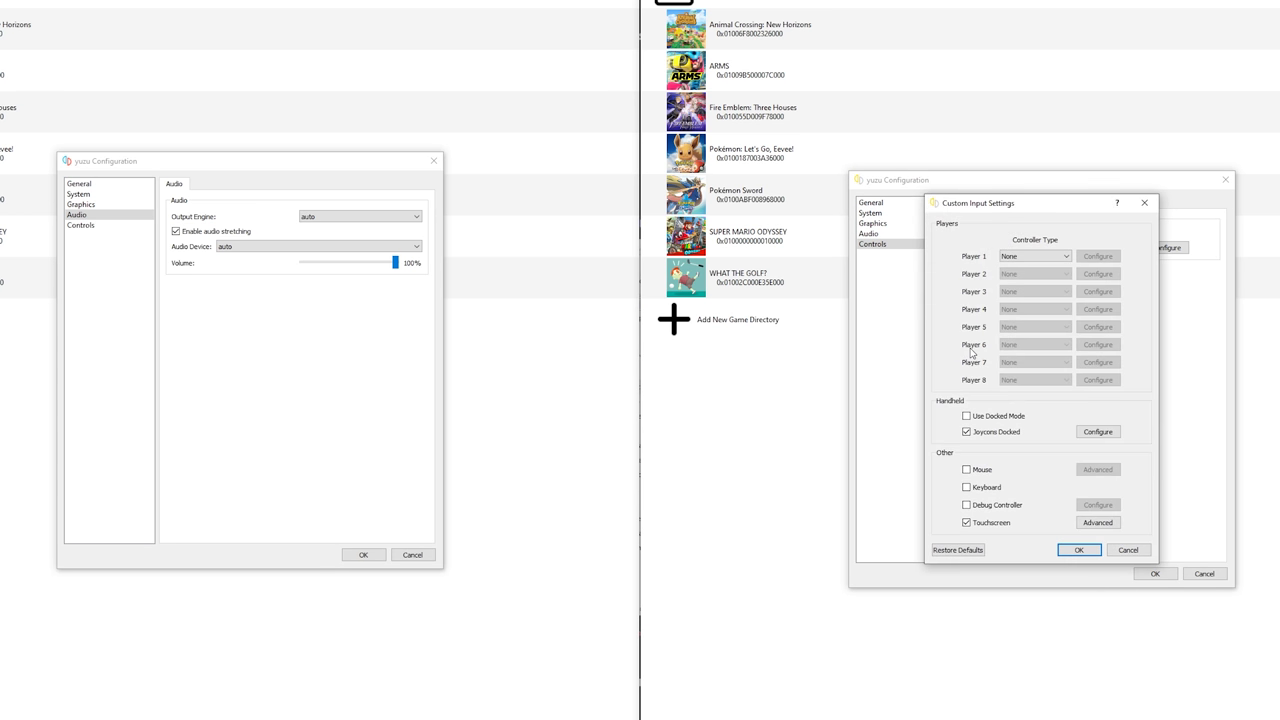
click(1062, 256)
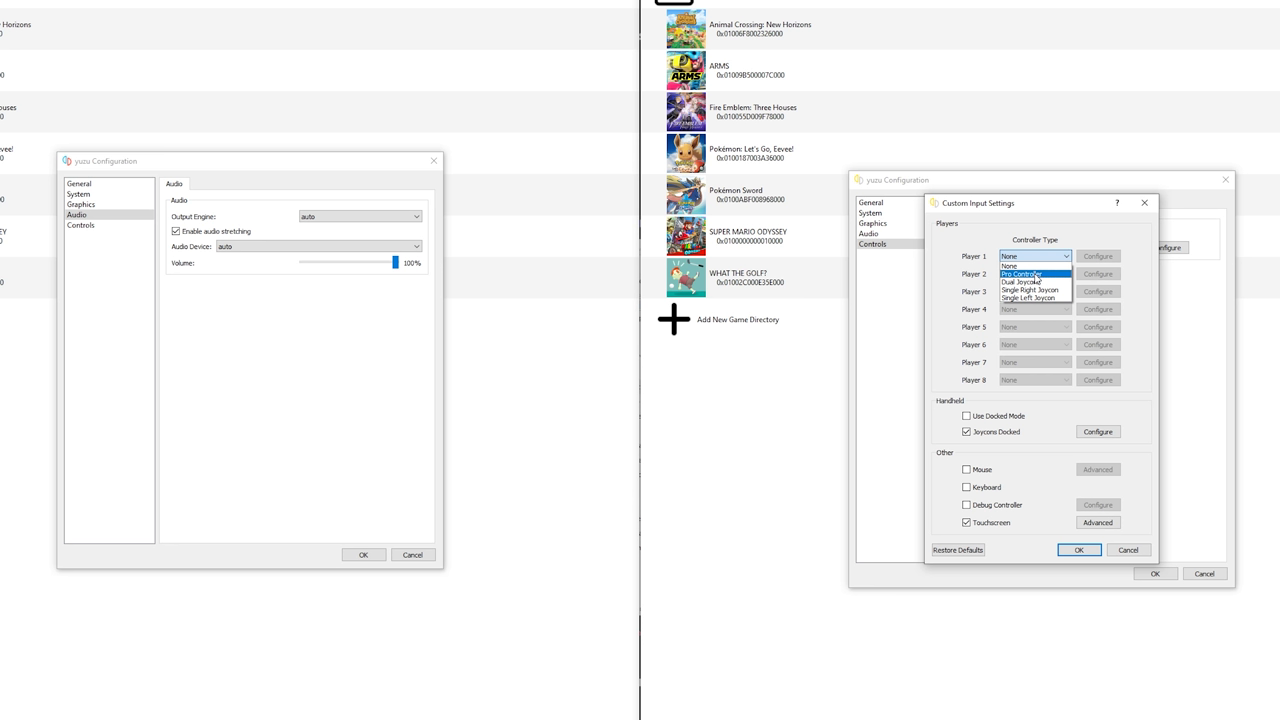
click(1097, 256)
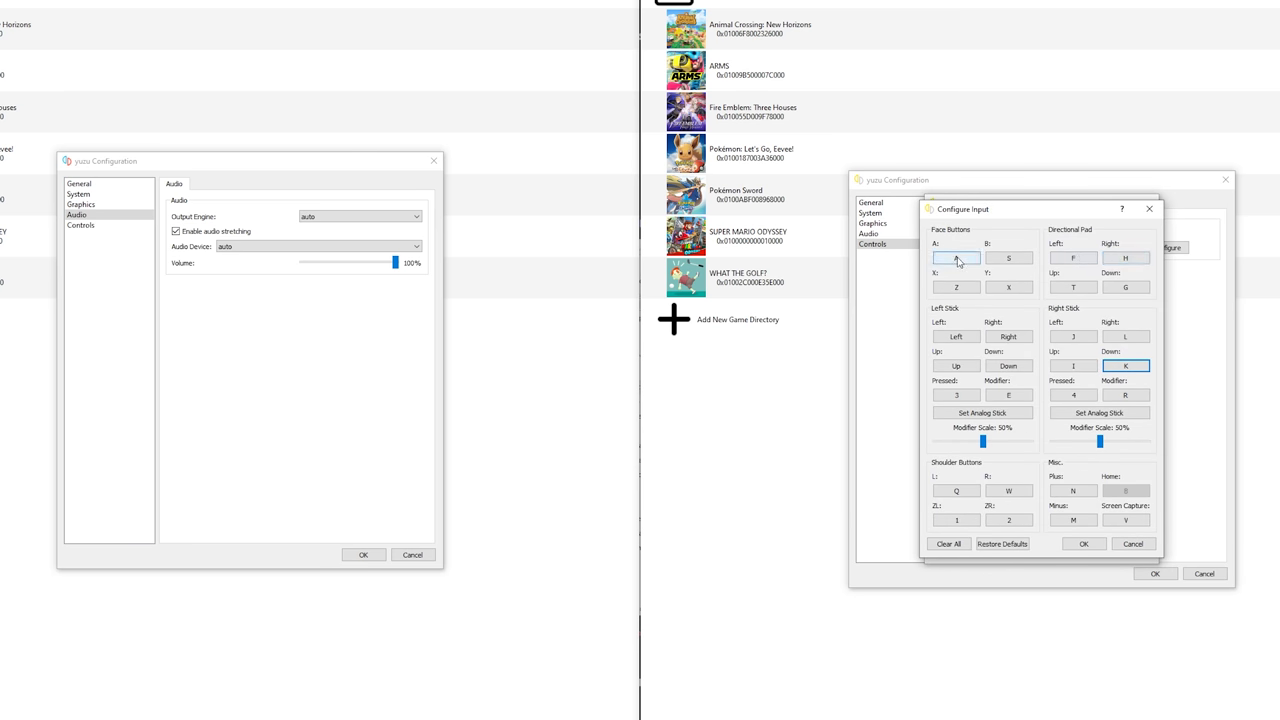
Assign gamepad inputs to Player 1's A button and L shoulder
click(955, 258)
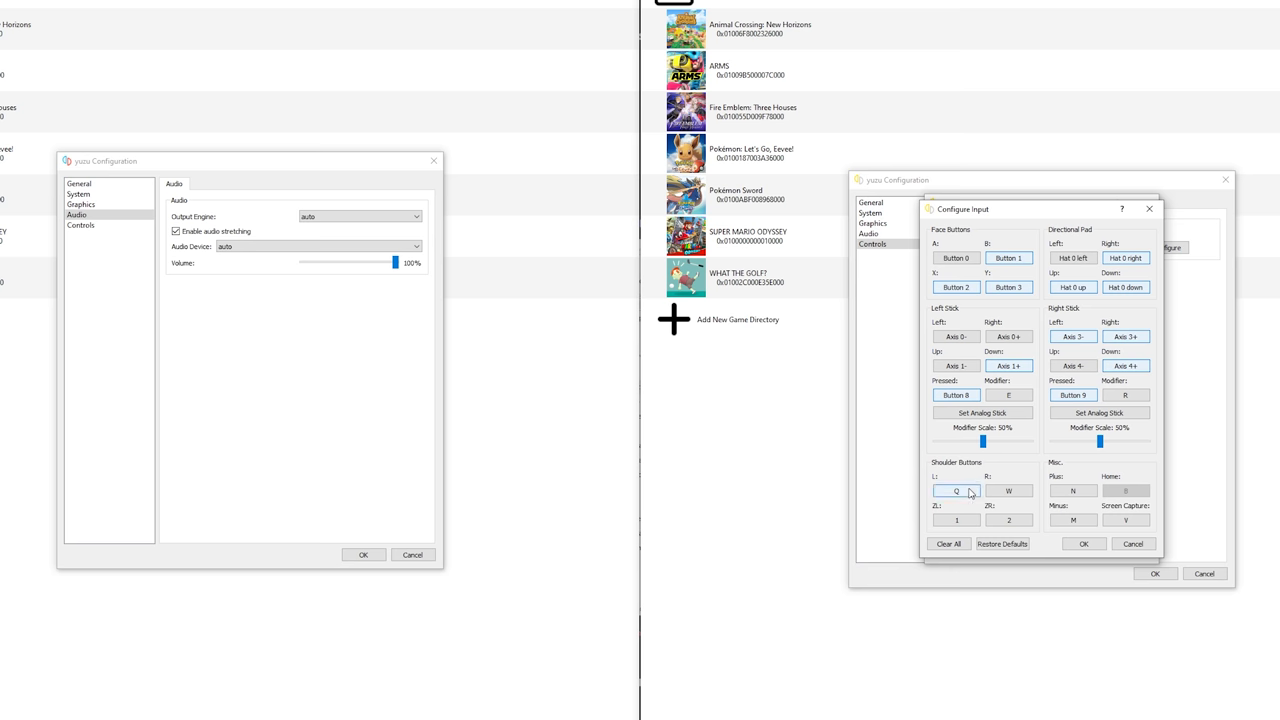
click(1072, 520)
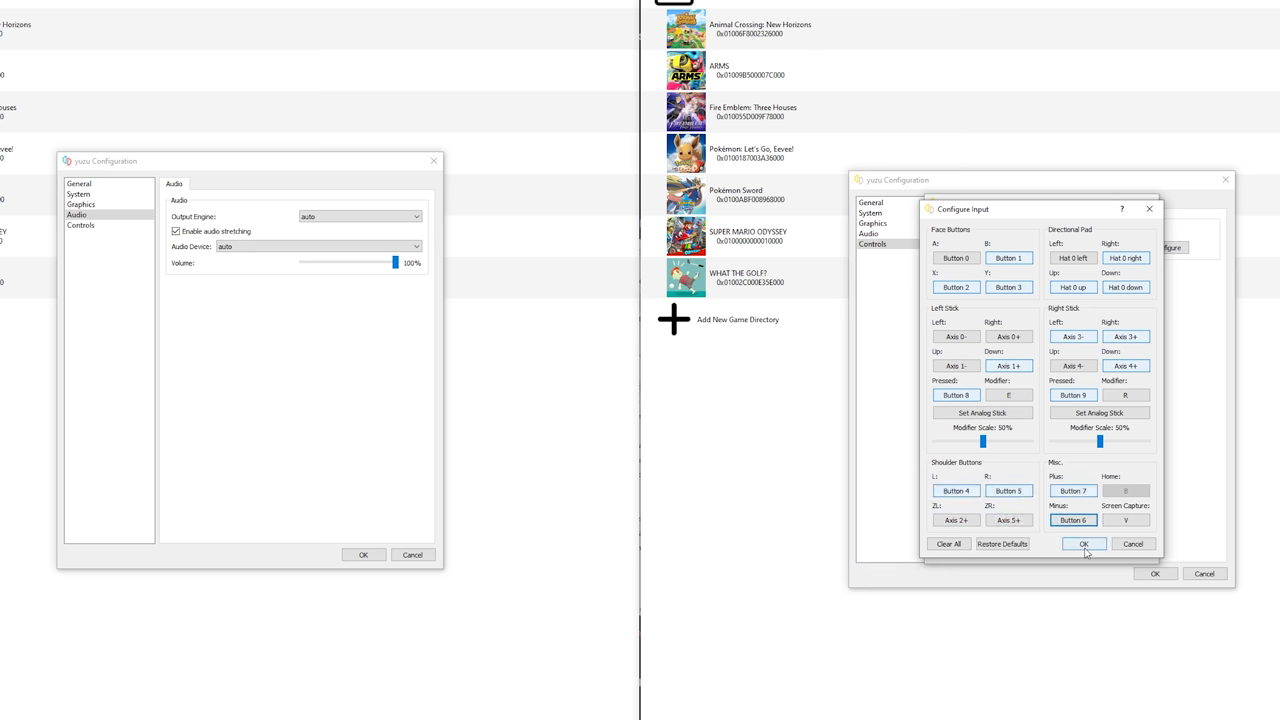
Confirm Player 1's mapping, enable docked mode, and save the configuration
click(1084, 543)
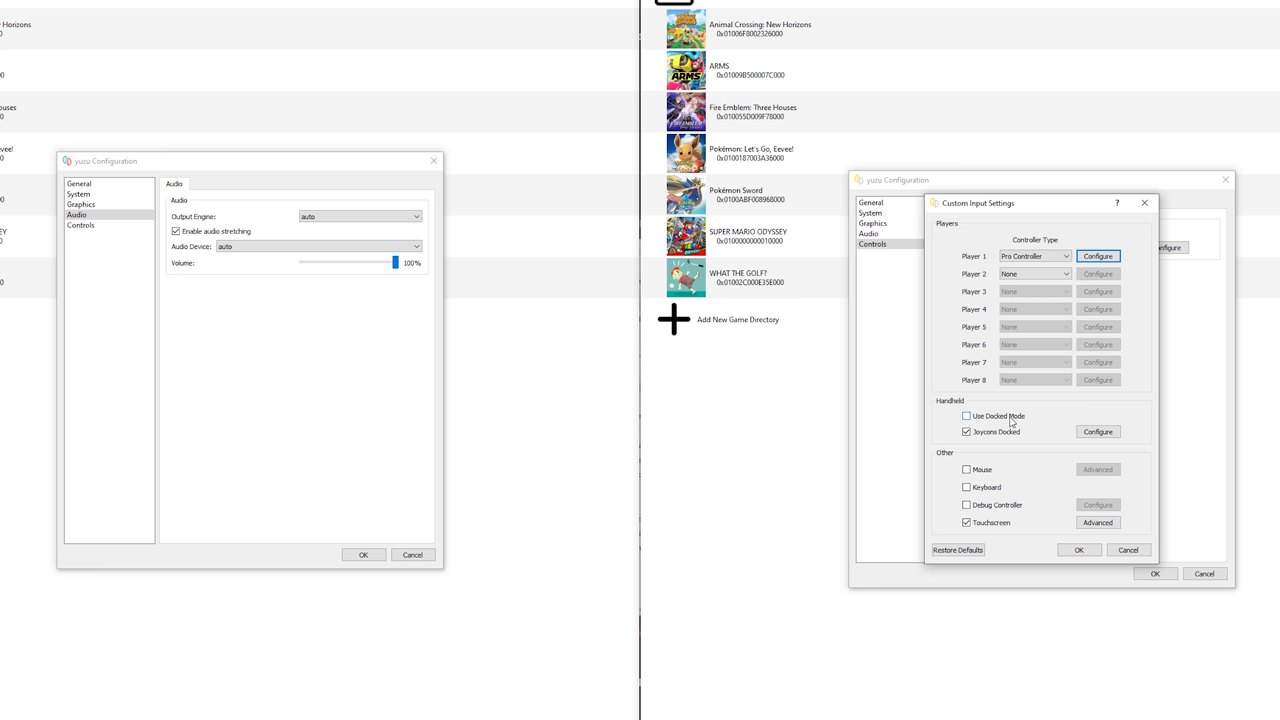
click(966, 416)
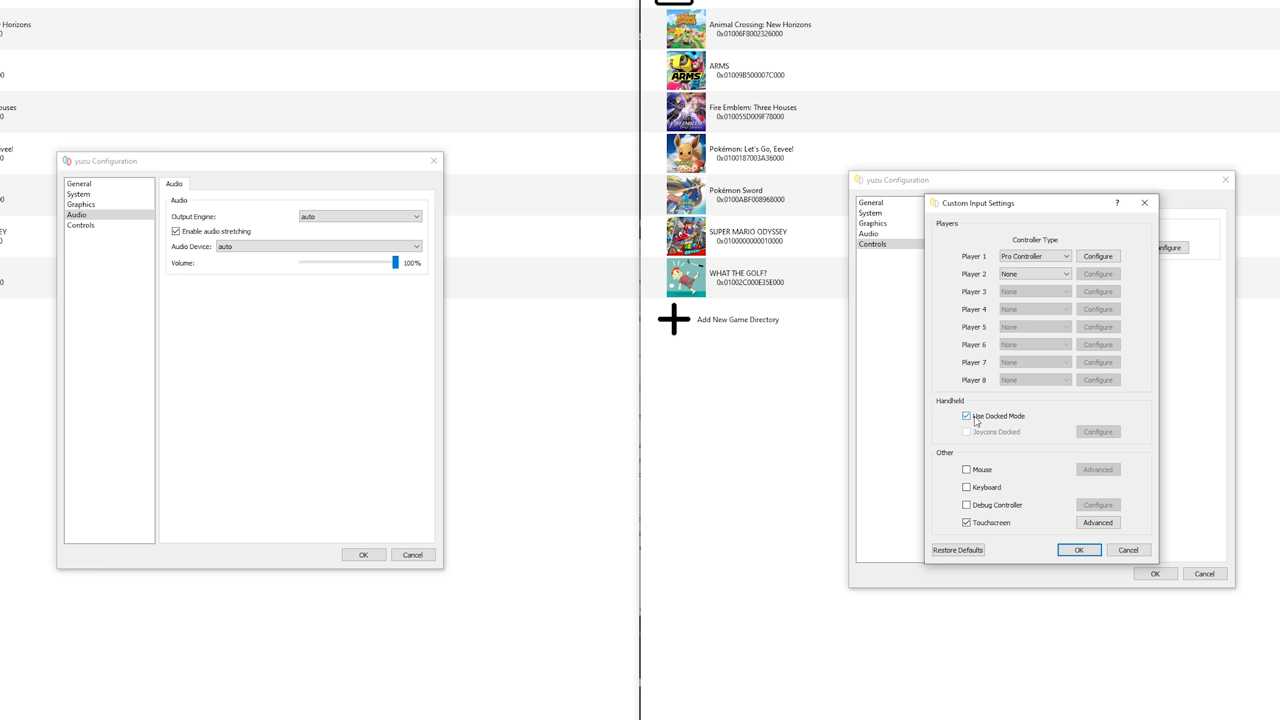
click(966, 416)
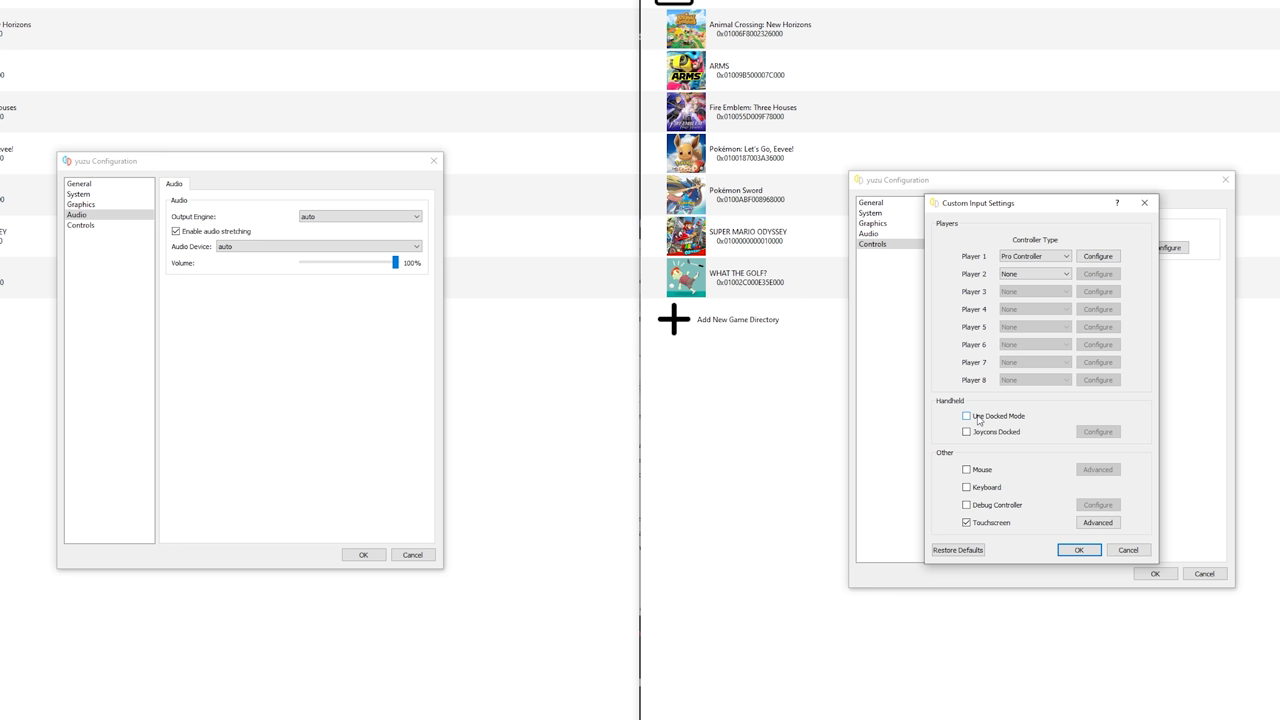
click(966, 416)
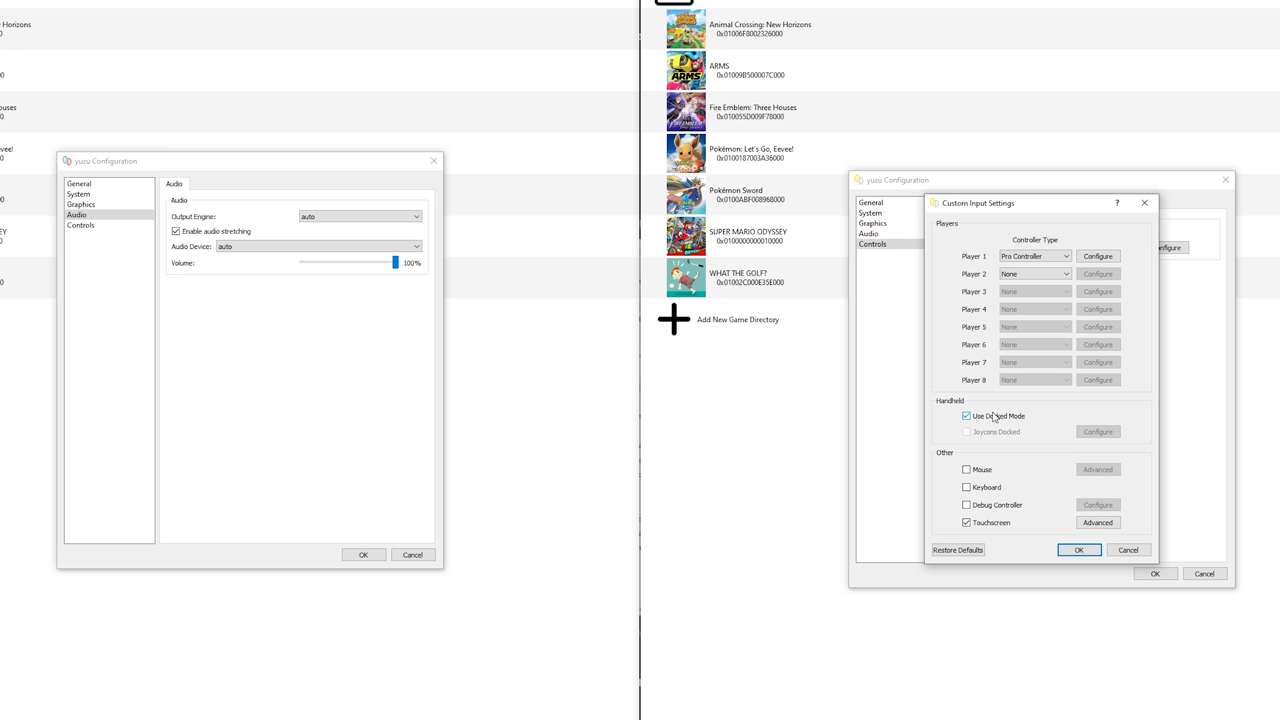
click(966, 416)
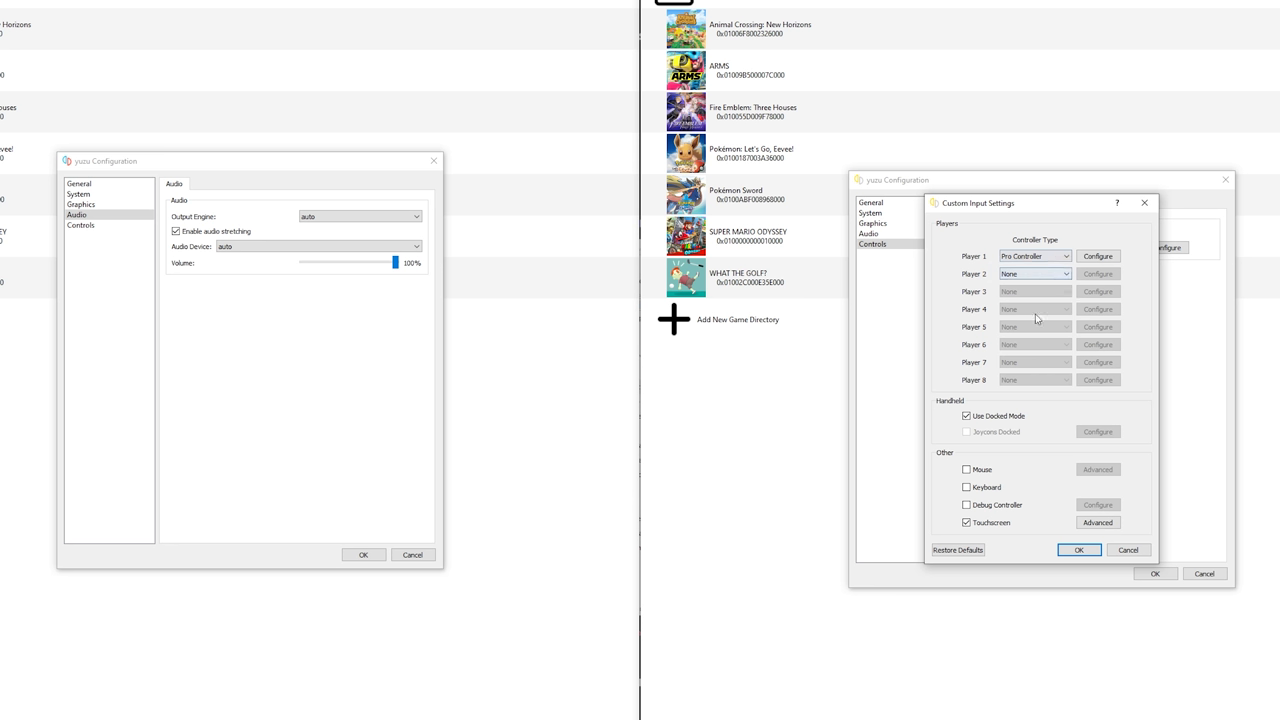
click(966, 415)
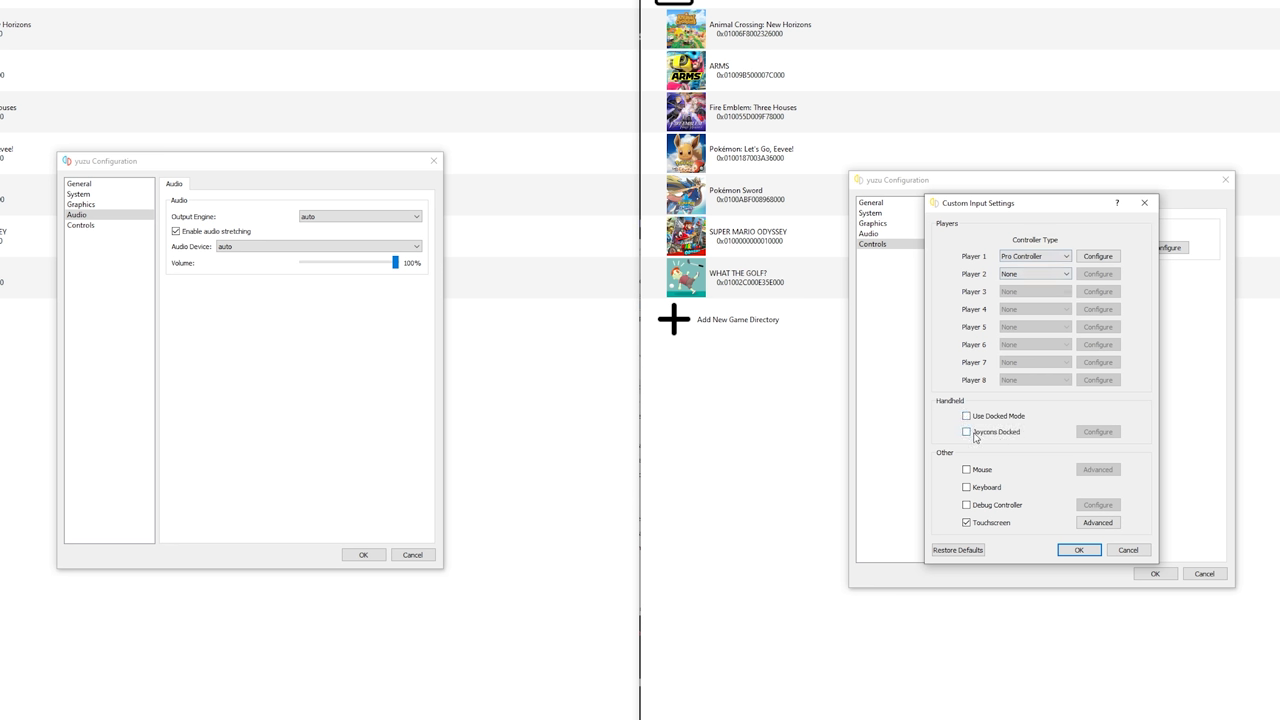
click(966, 431)
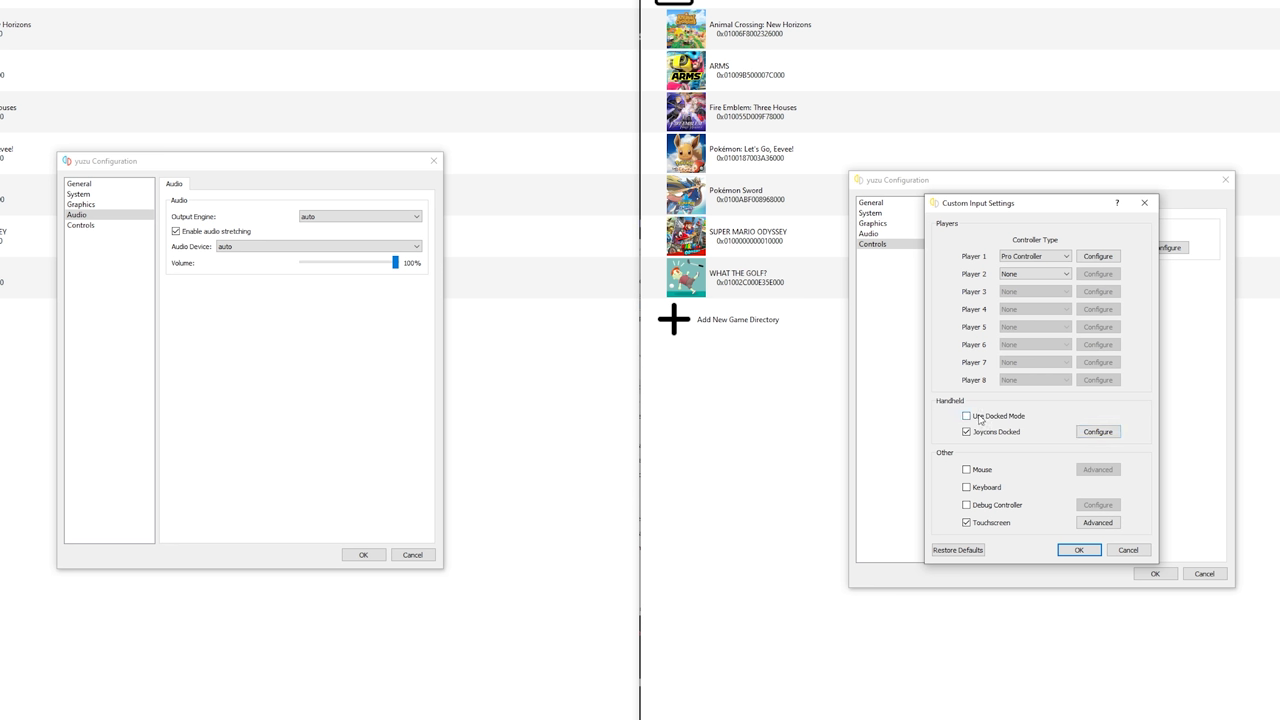
click(966, 416)
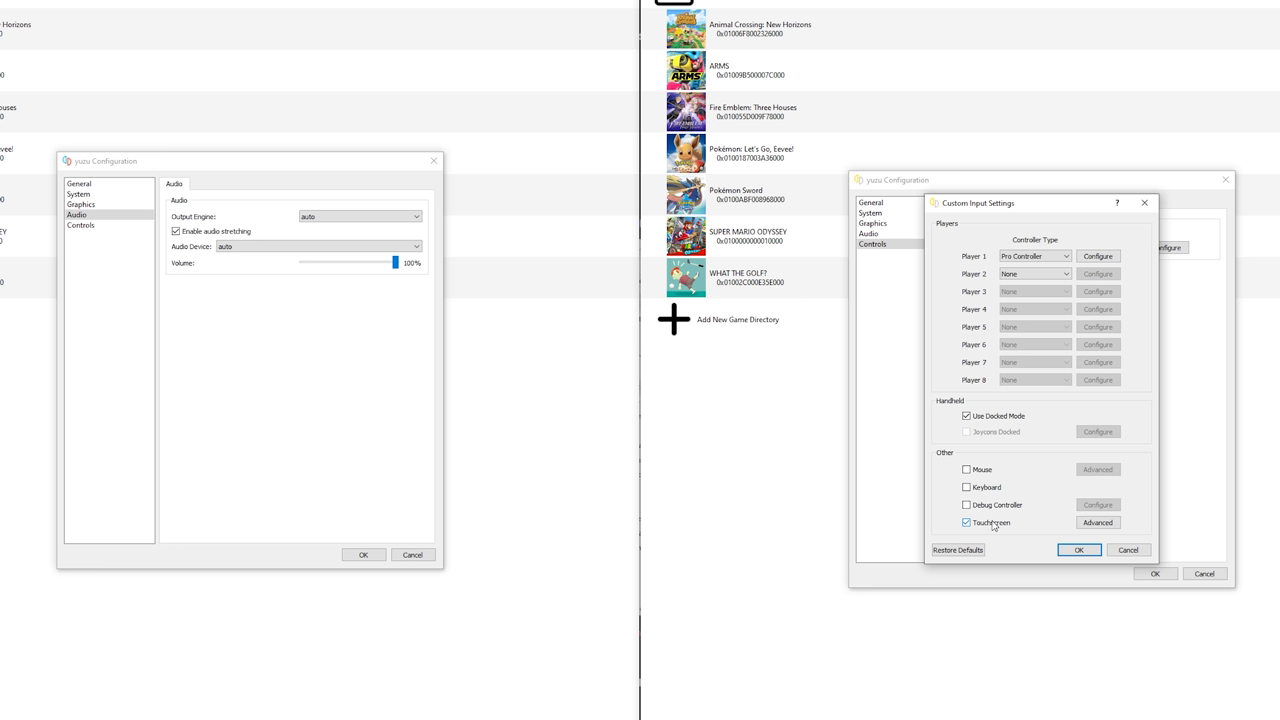
mouse_move(970, 530)
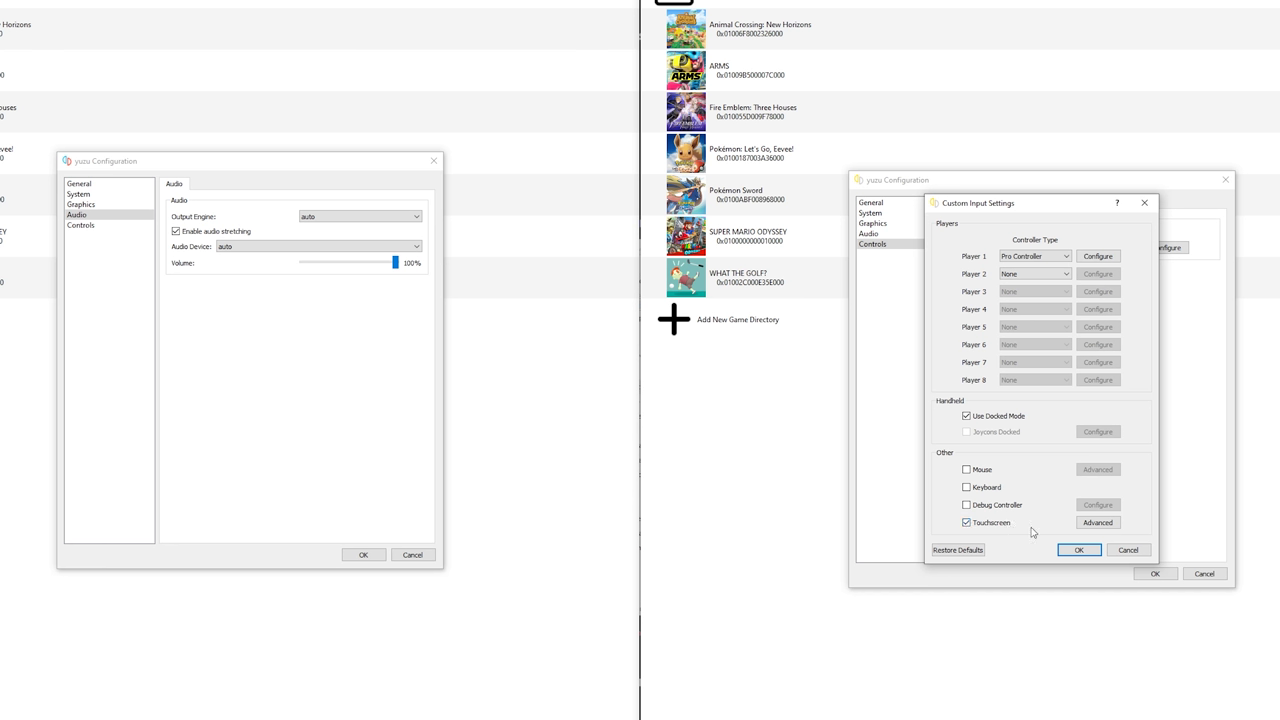
mouse_move(1001, 531)
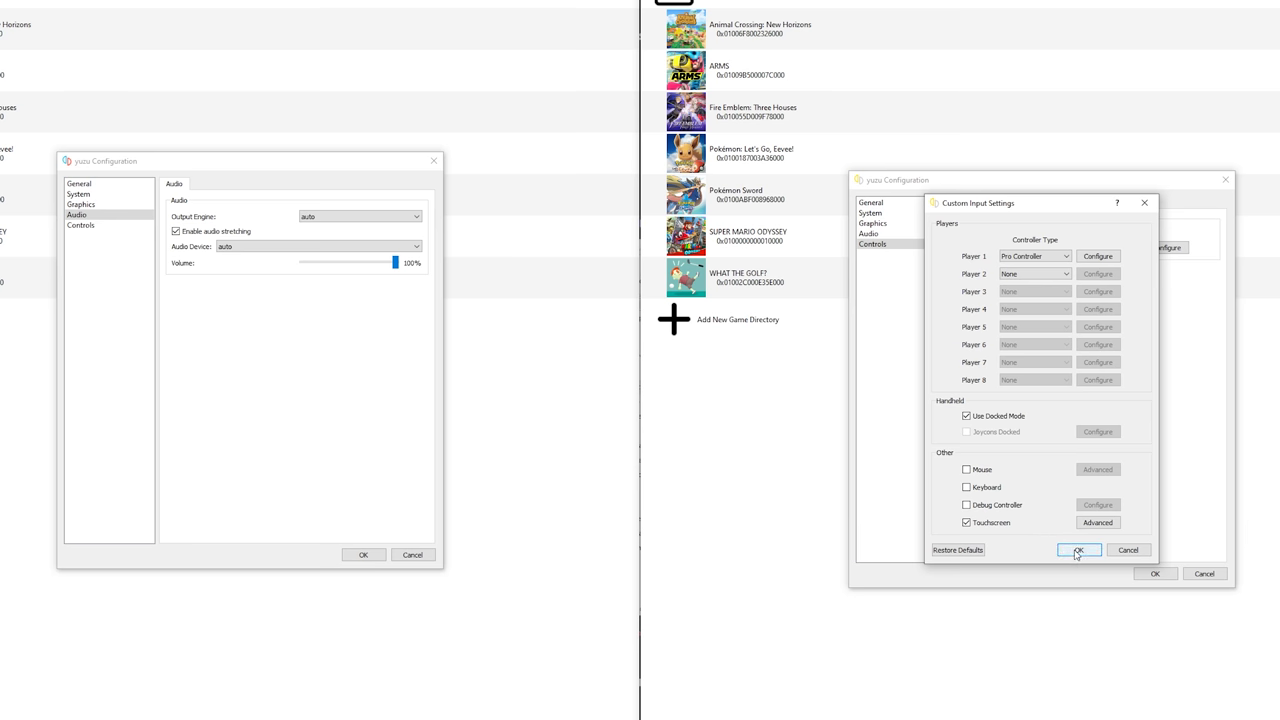
click(1078, 550)
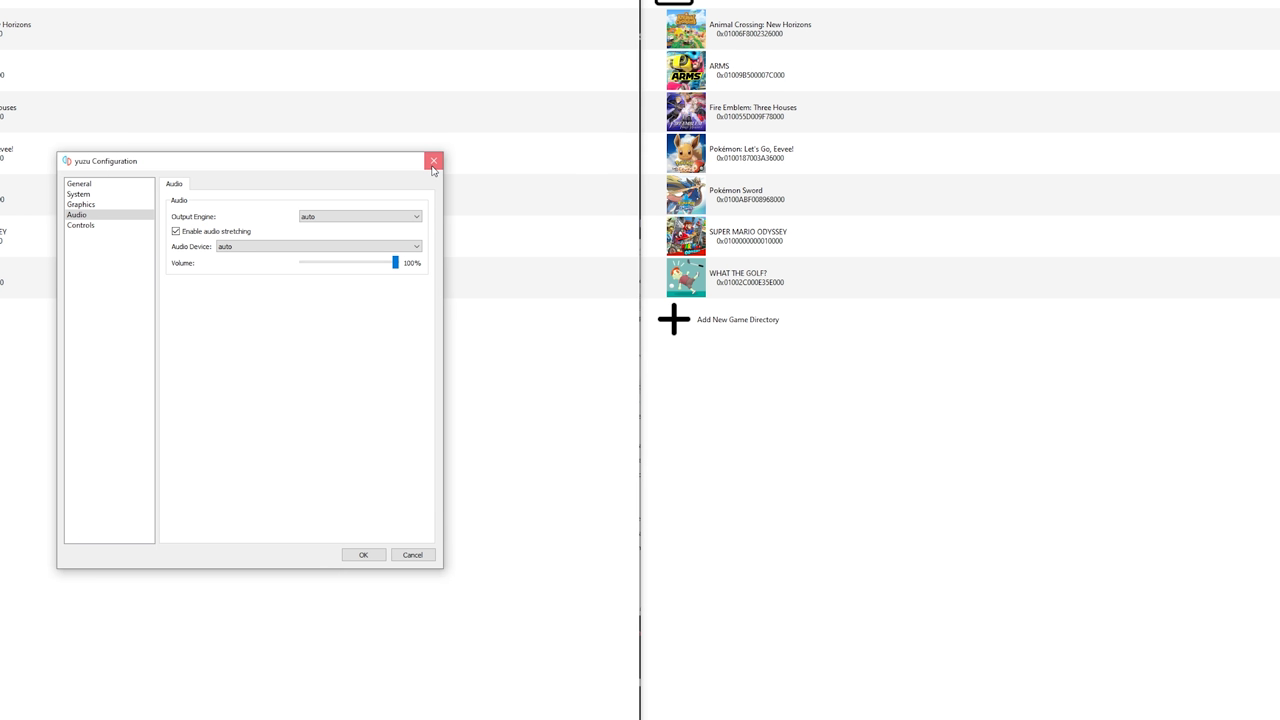
click(433, 161)
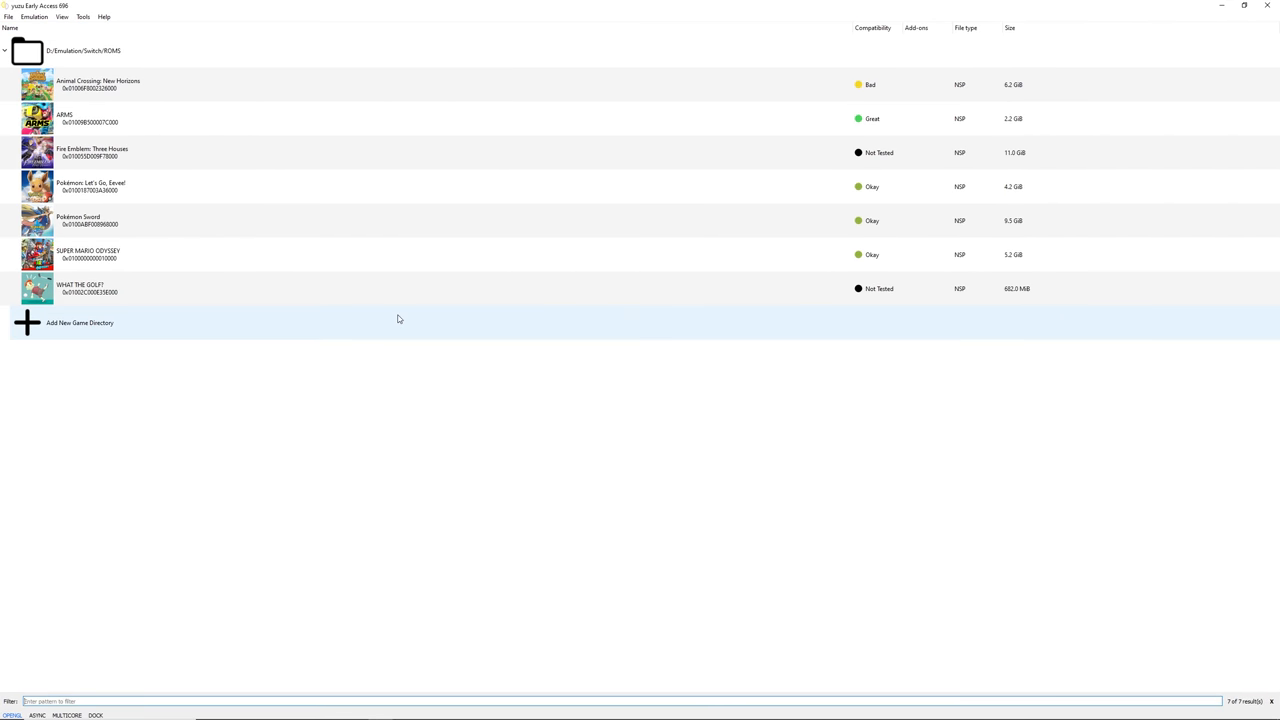
Open the Properties window for Animal Crossing: New Horizons from its context menu
click(100, 84)
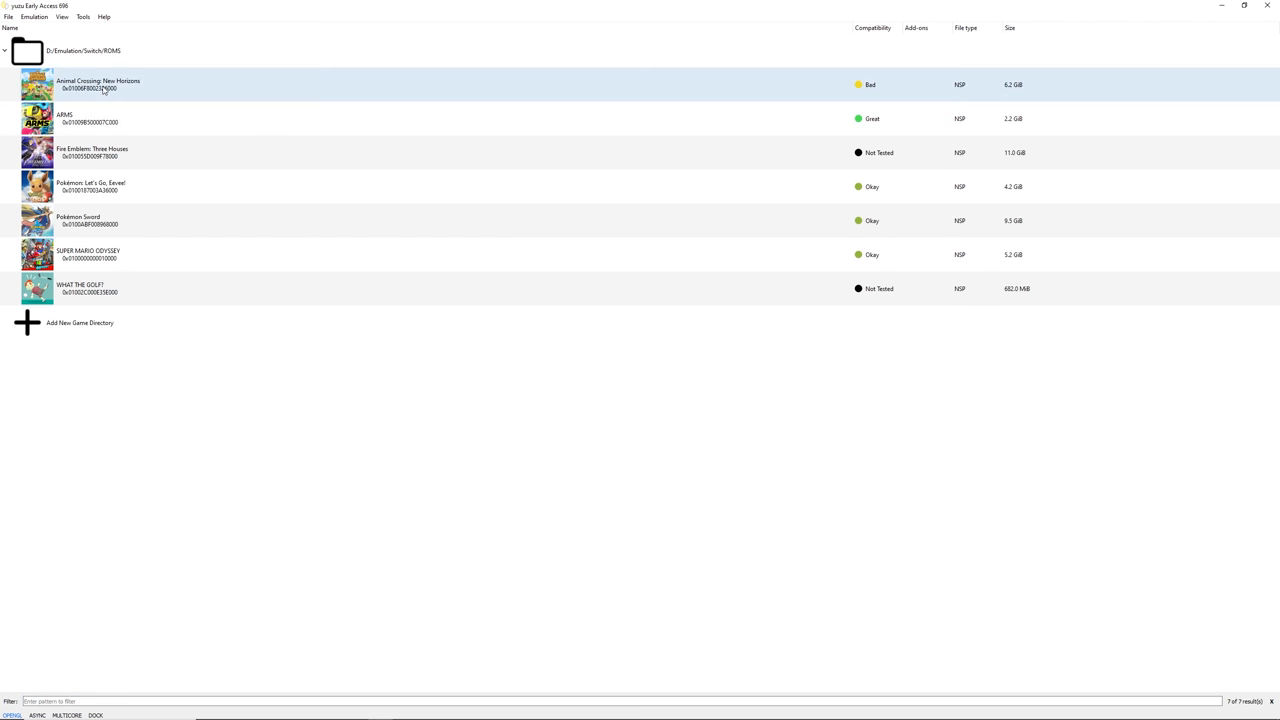
right_click(98, 85)
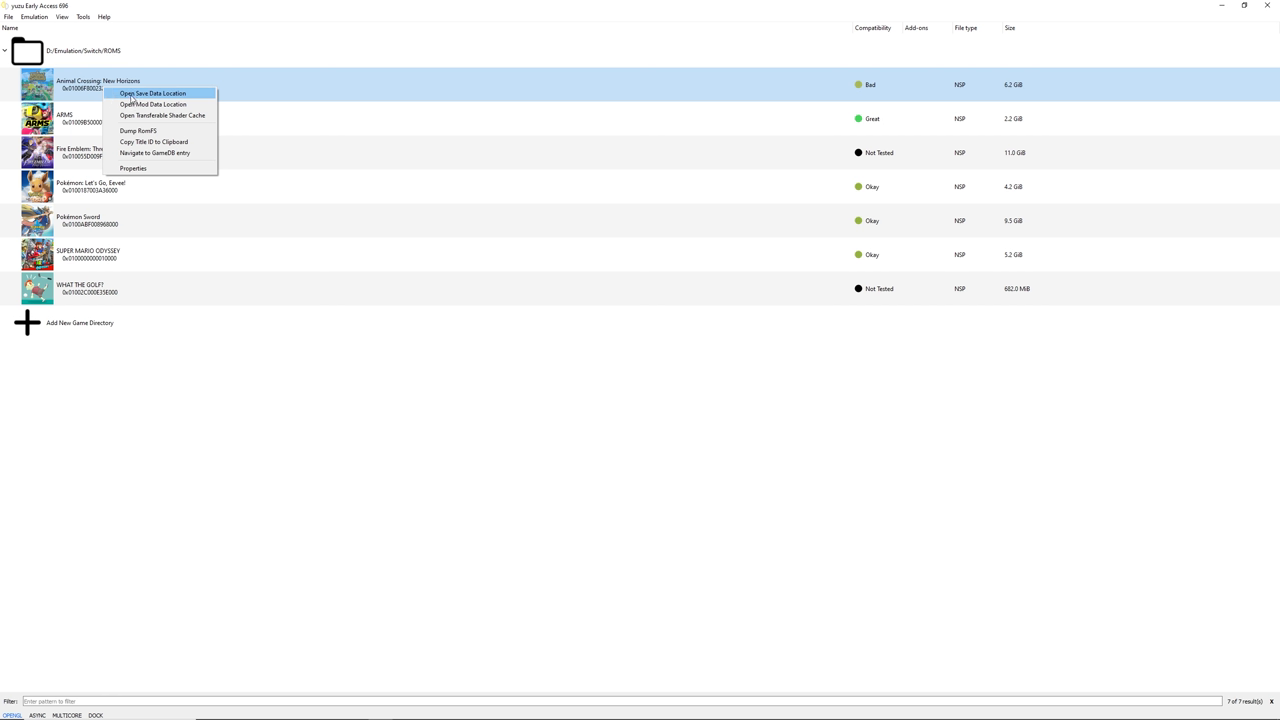
mouse_move(153, 104)
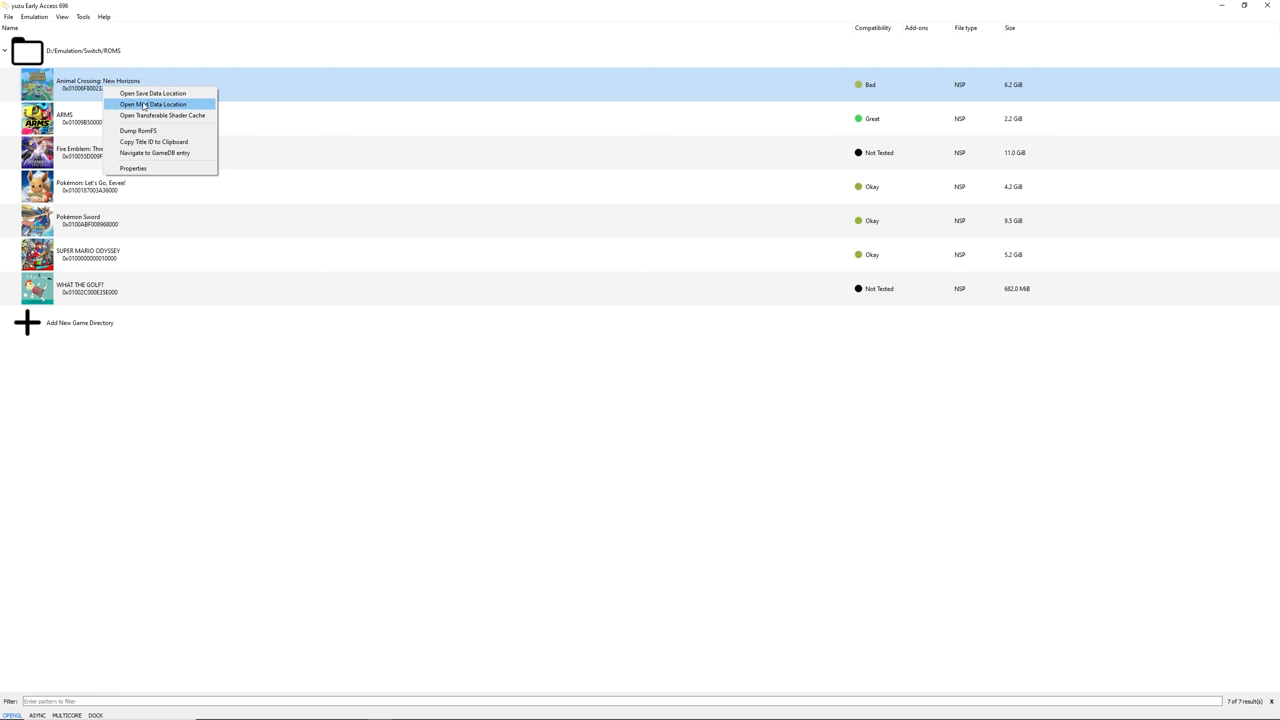
mouse_move(163, 115)
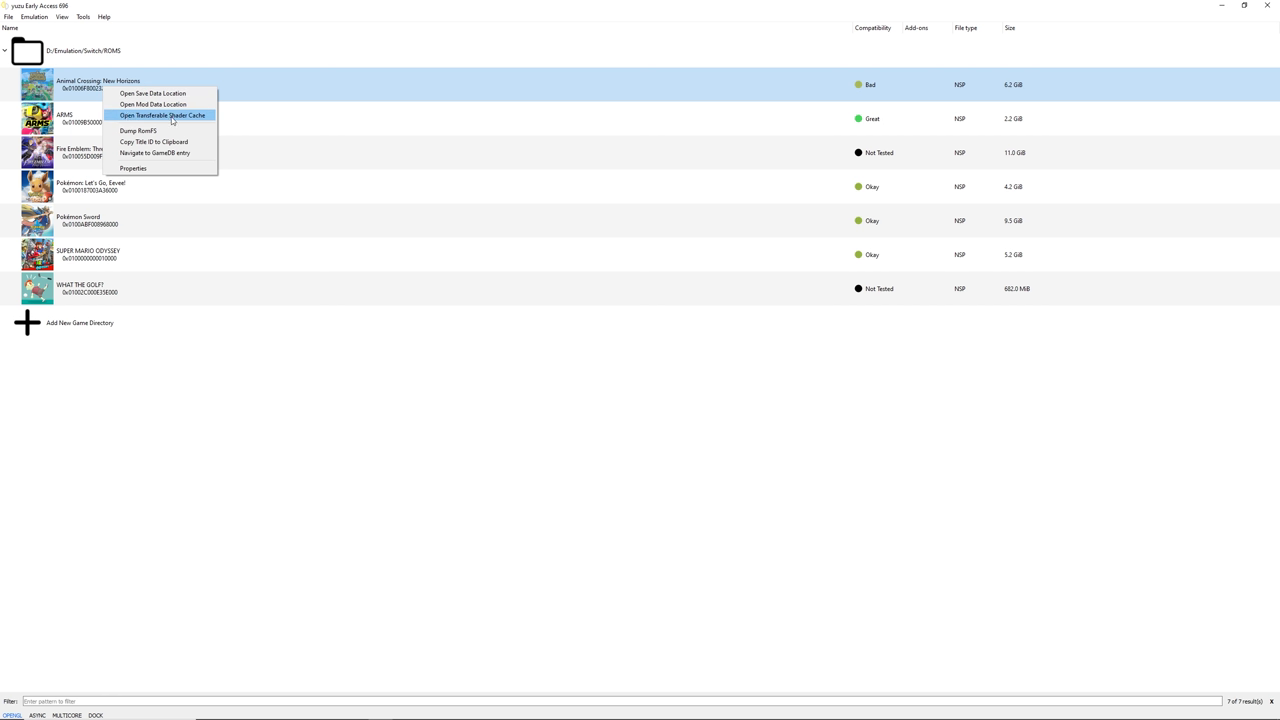
mouse_move(127, 93)
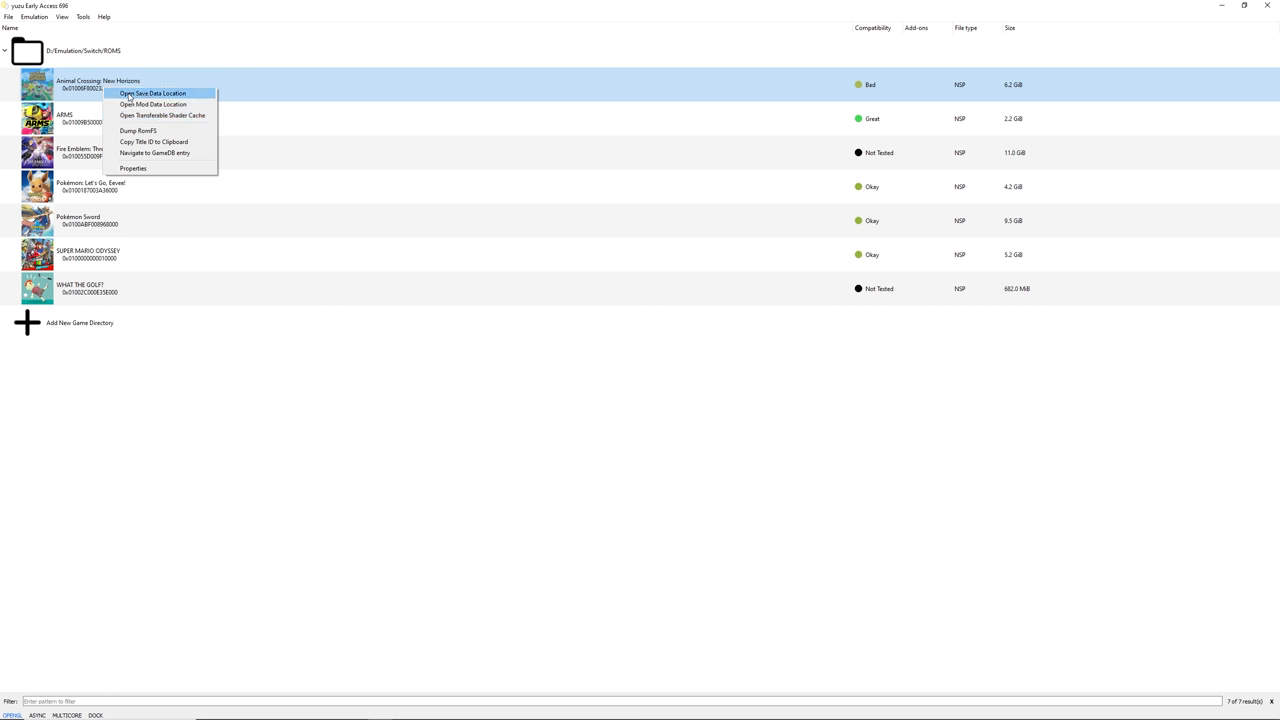
mouse_move(153, 104)
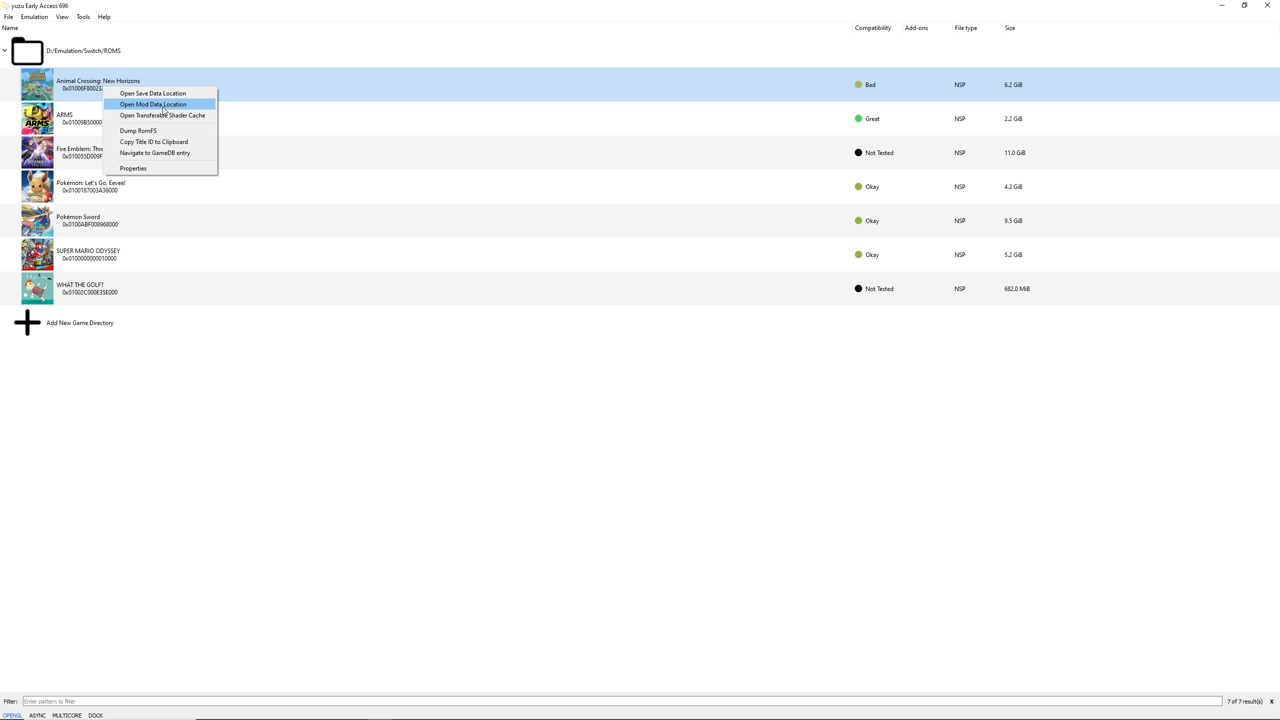
mouse_move(163, 115)
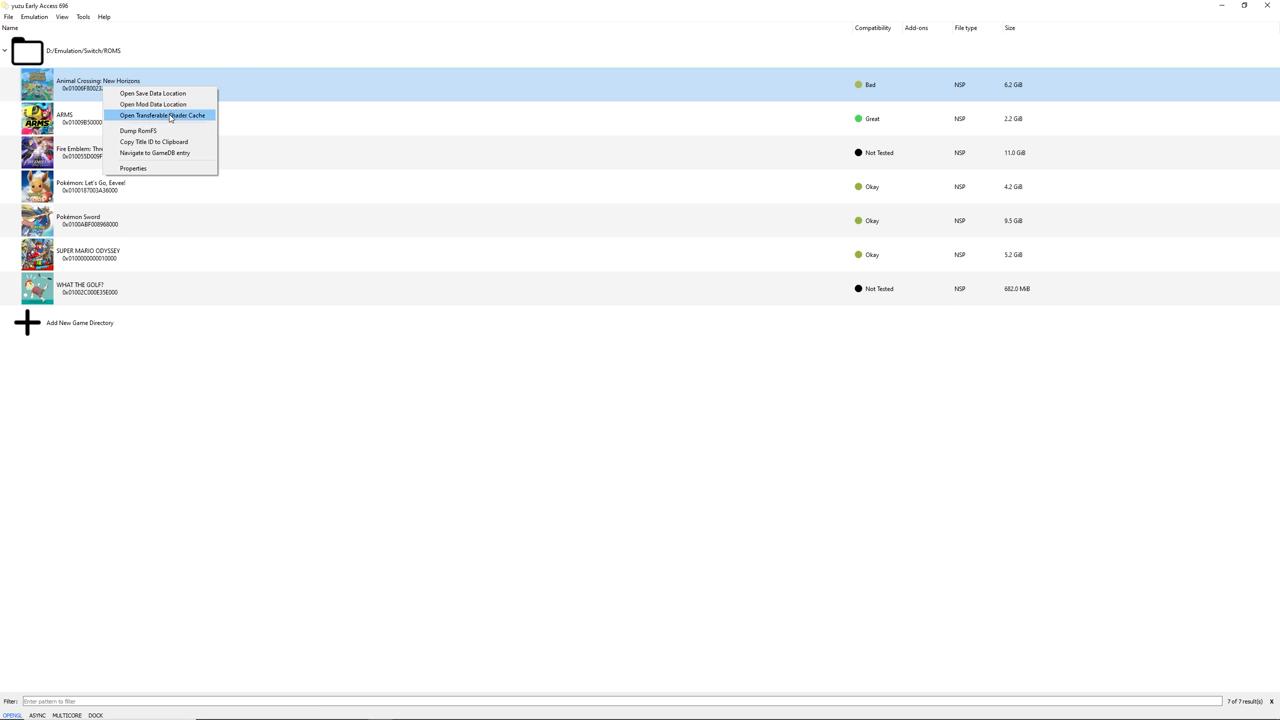
mouse_move(154, 141)
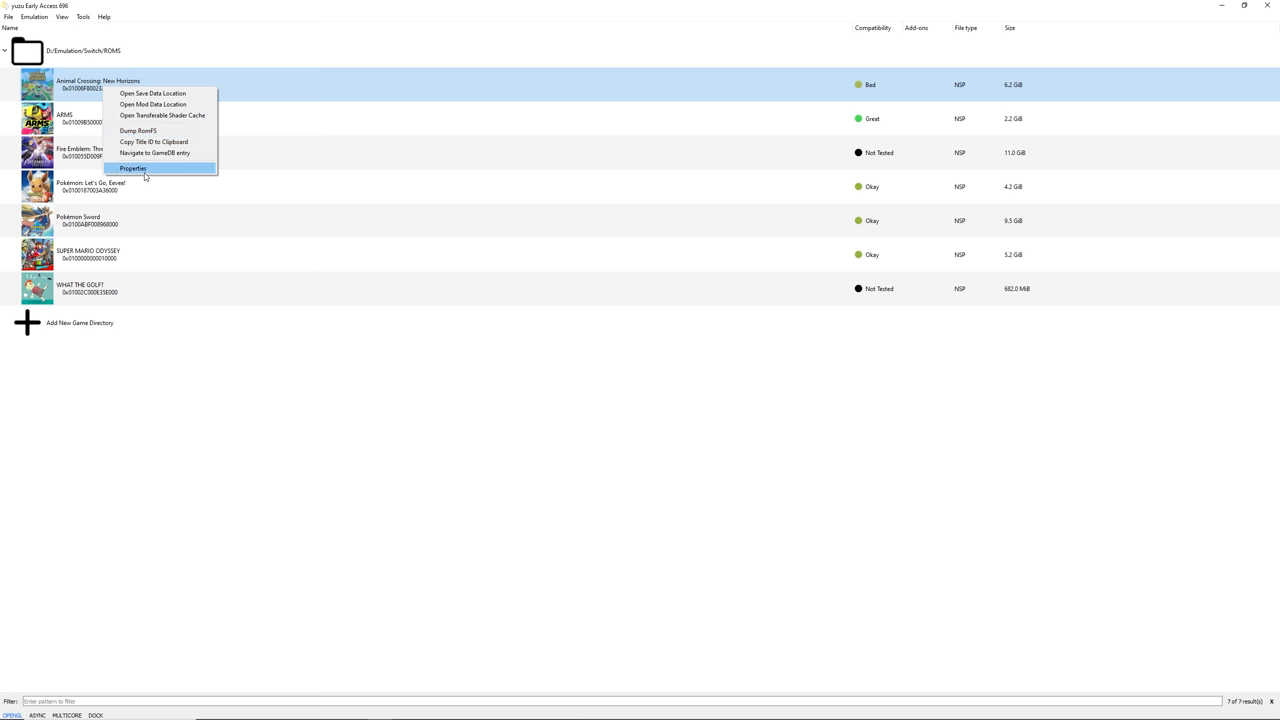
click(133, 168)
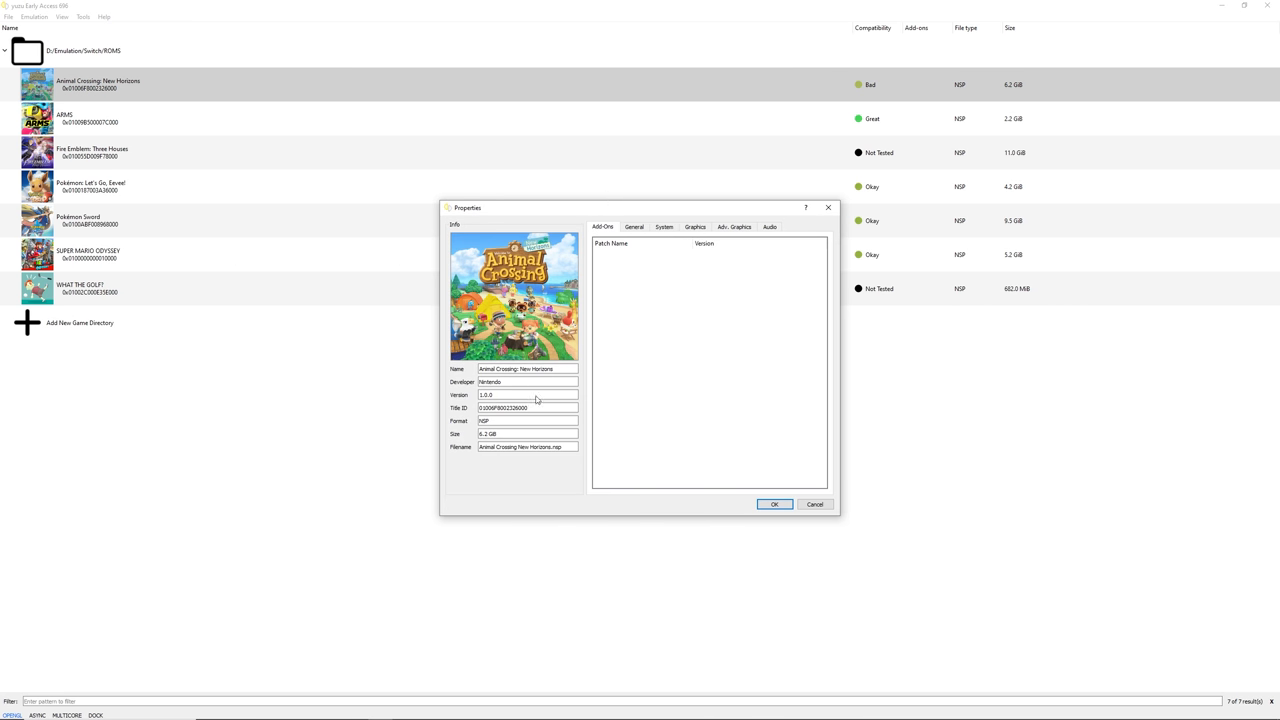
mouse_move(465, 410)
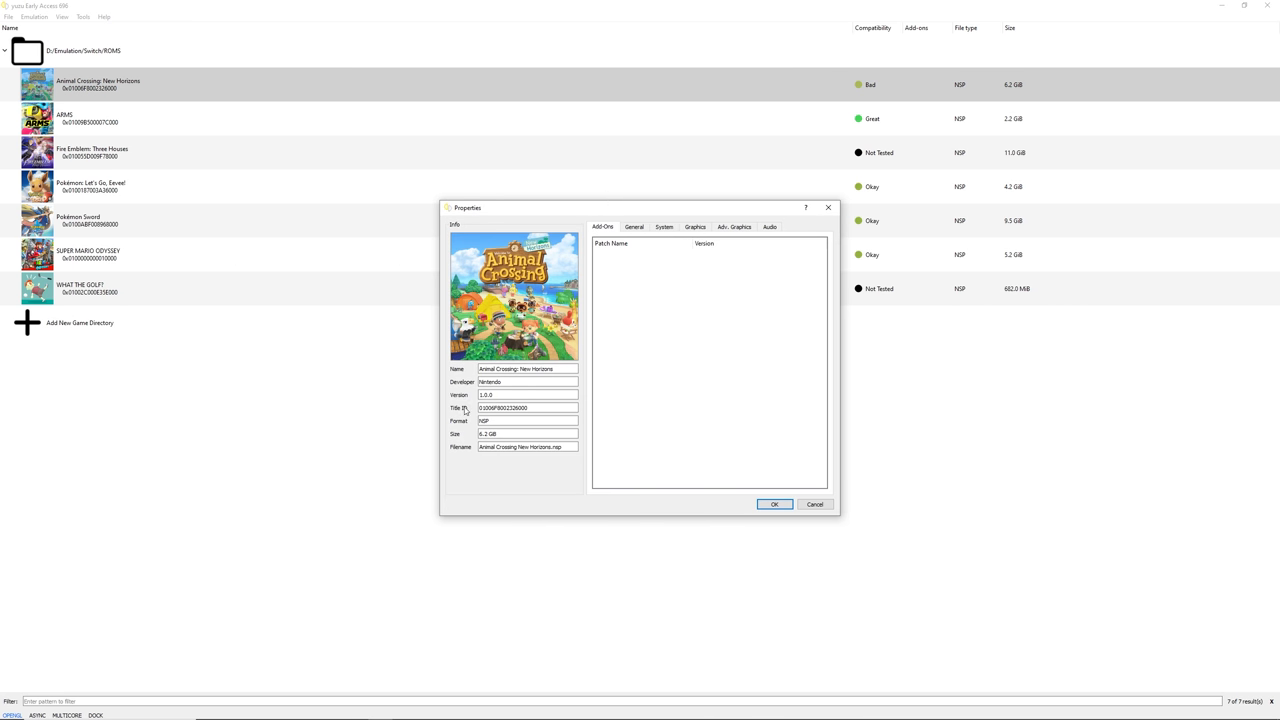
mouse_move(621, 266)
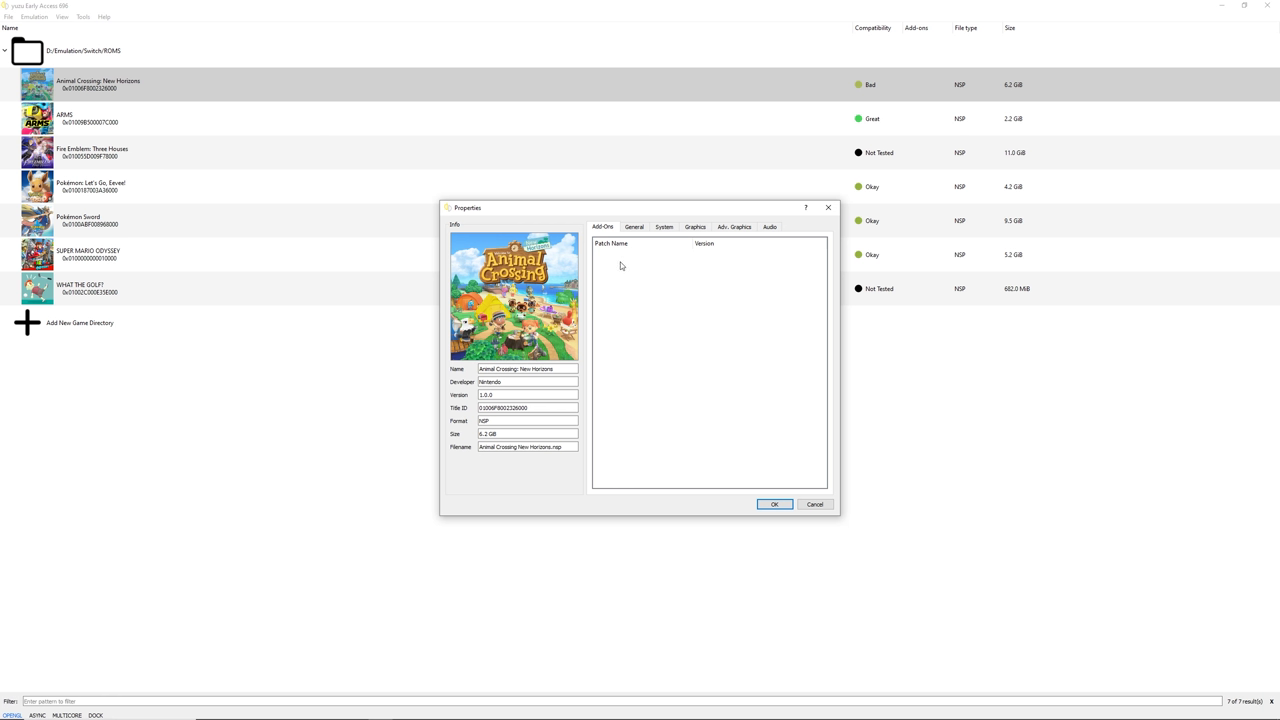
mouse_move(600, 255)
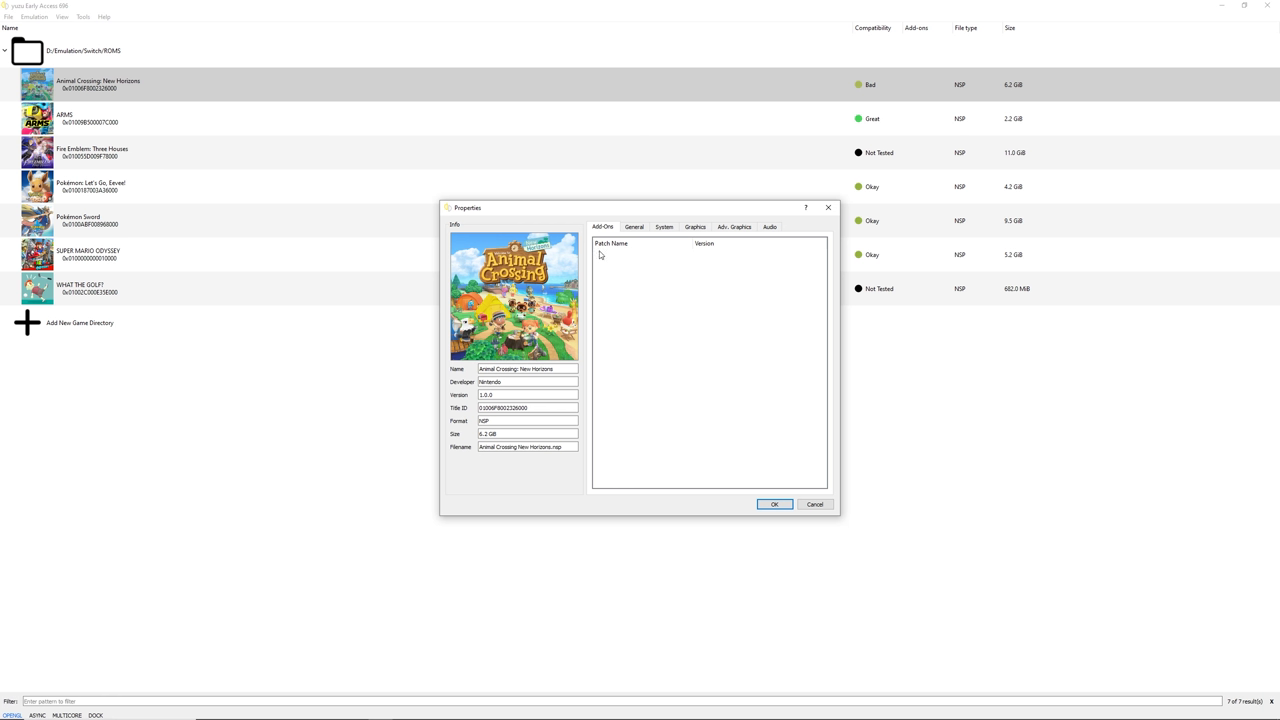
mouse_move(598, 281)
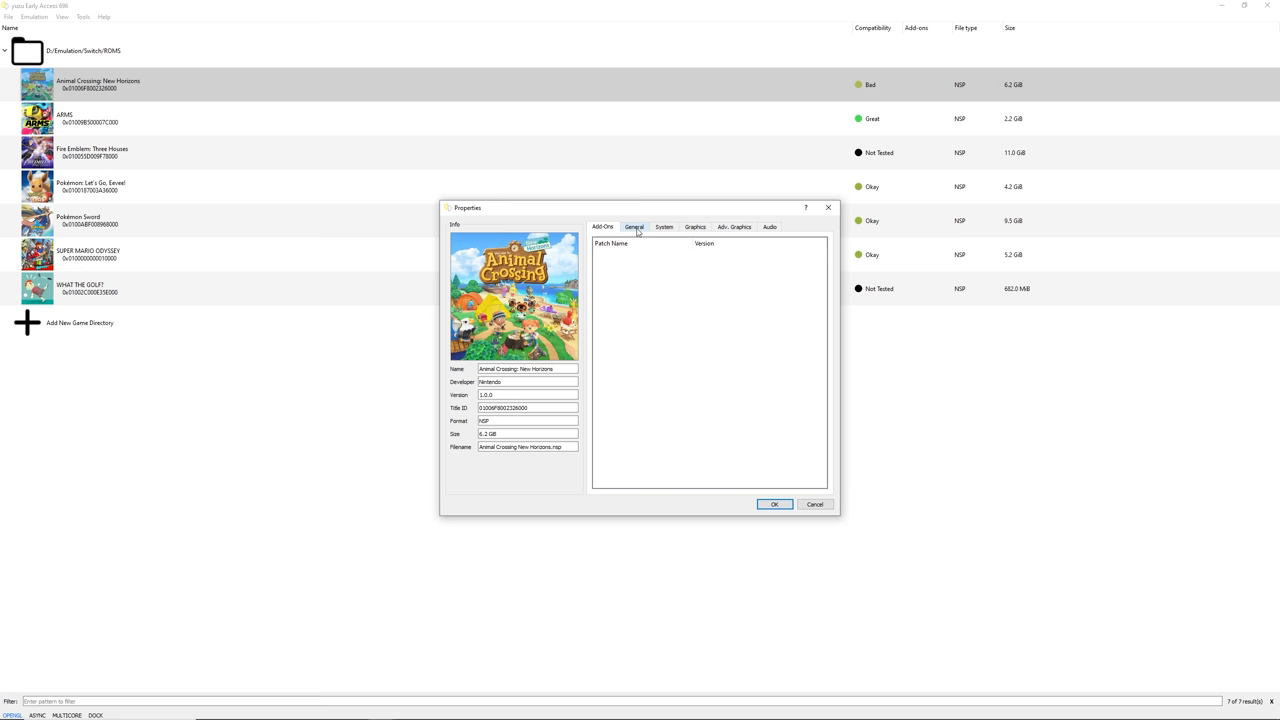
Check the game's Graphics and General overrides and cycle the Multicore CPU Emulation override
click(695, 227)
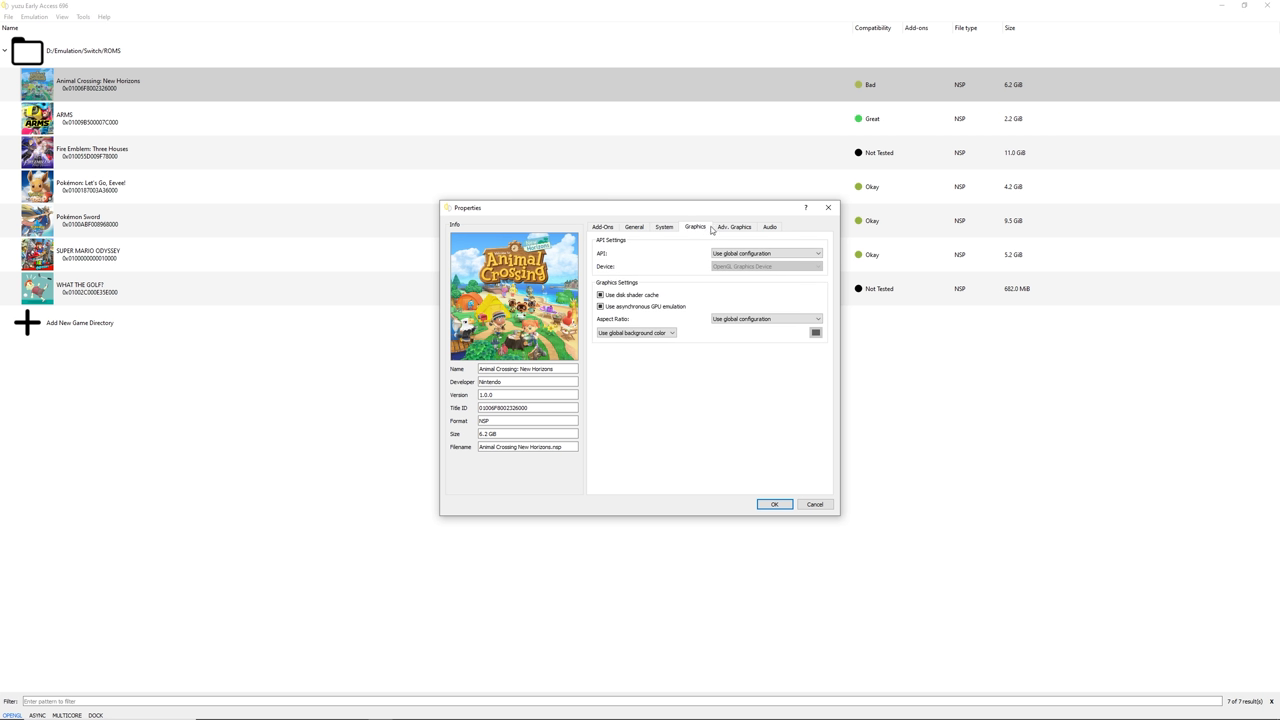
click(634, 226)
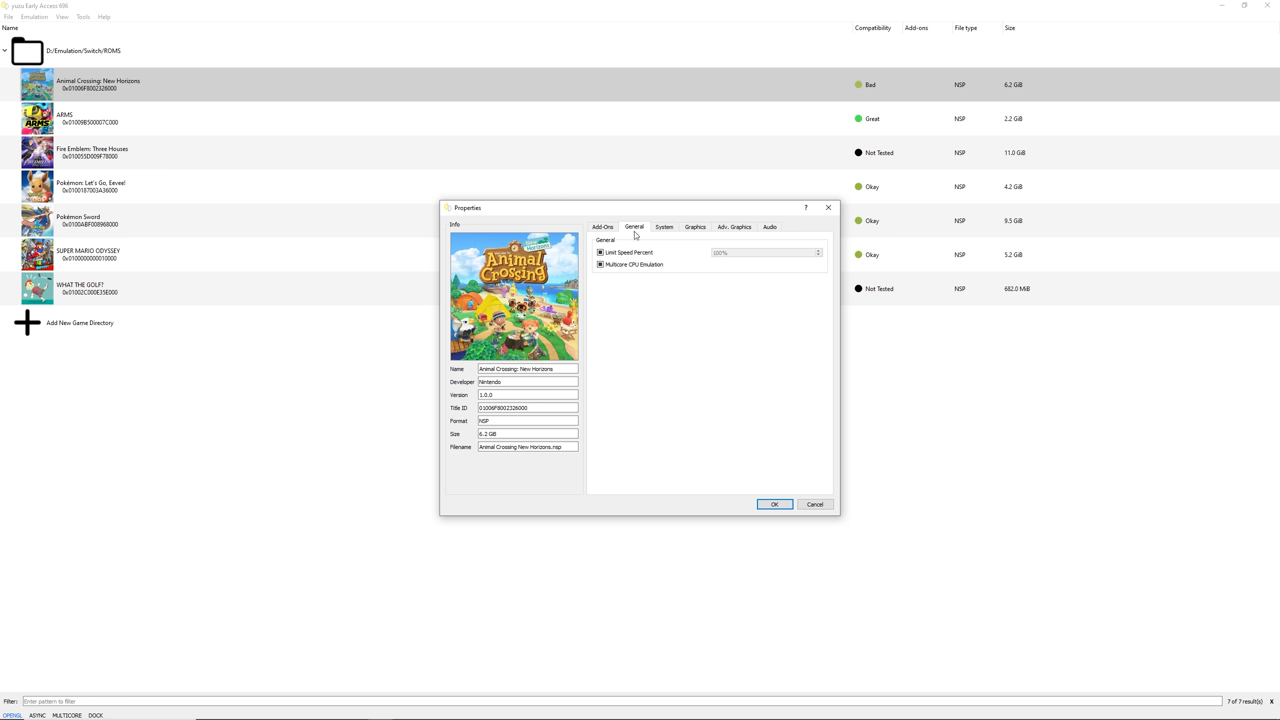
click(600, 264)
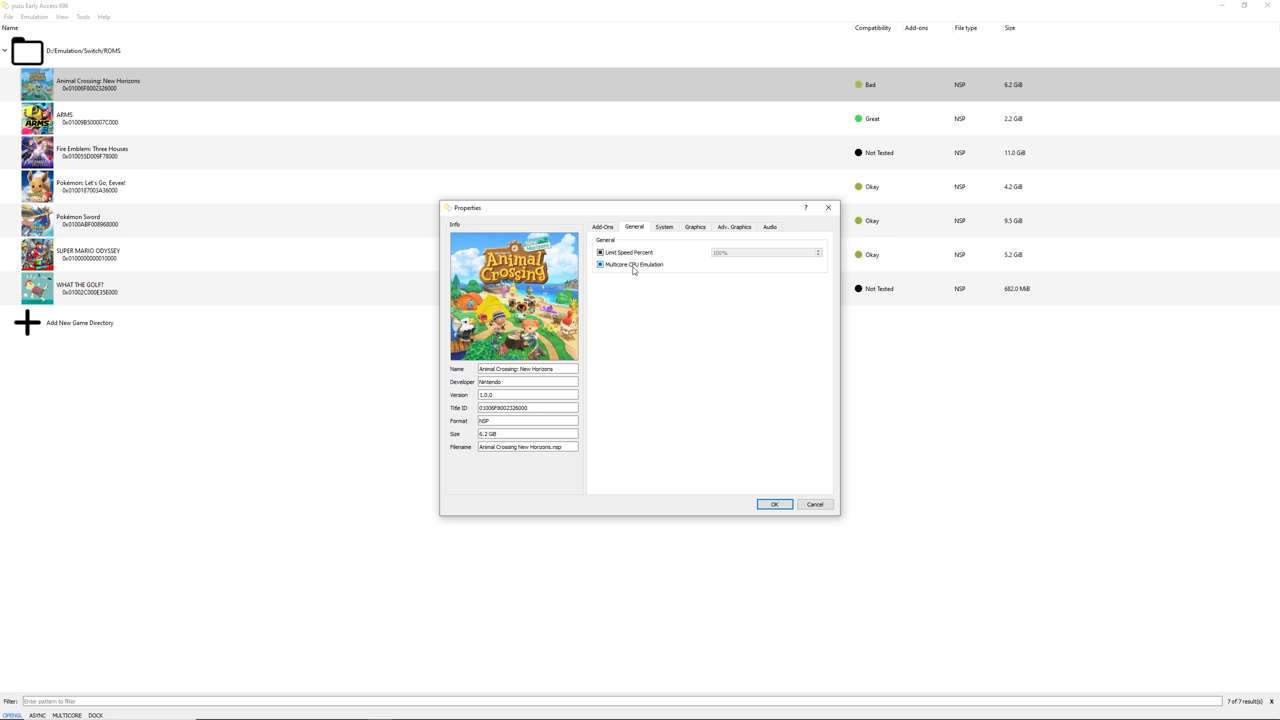
click(600, 264)
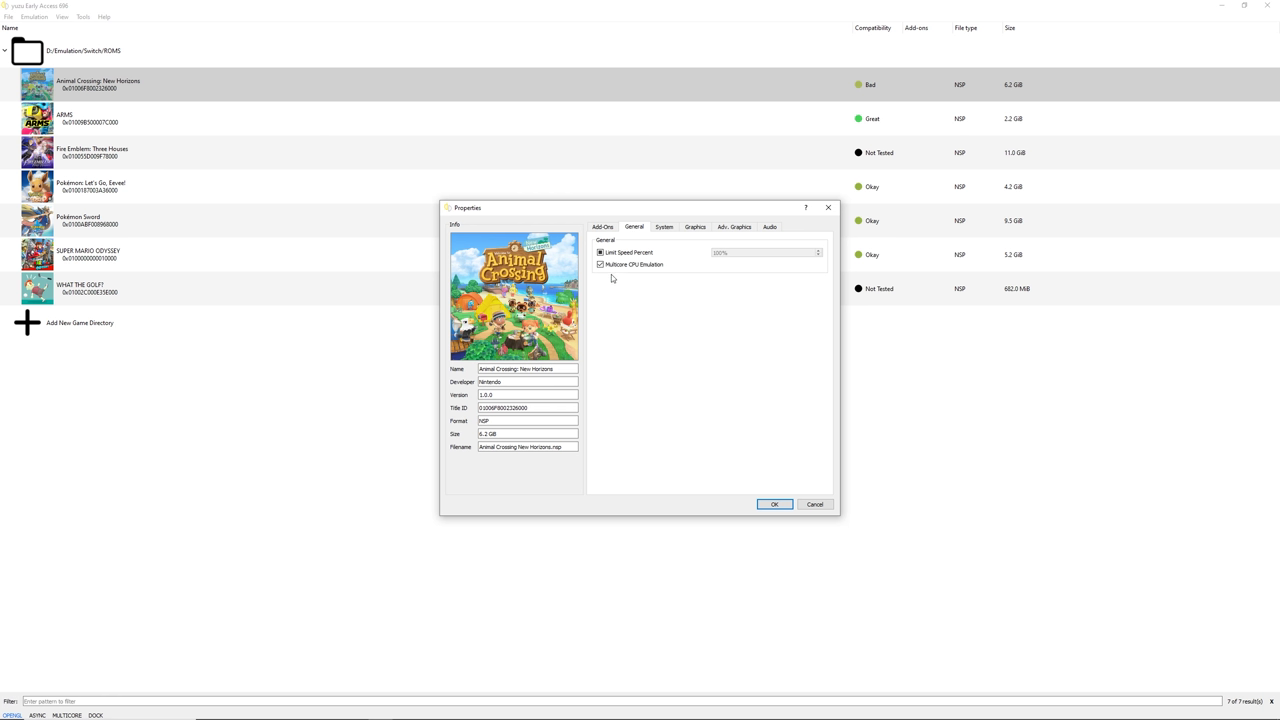
click(600, 264)
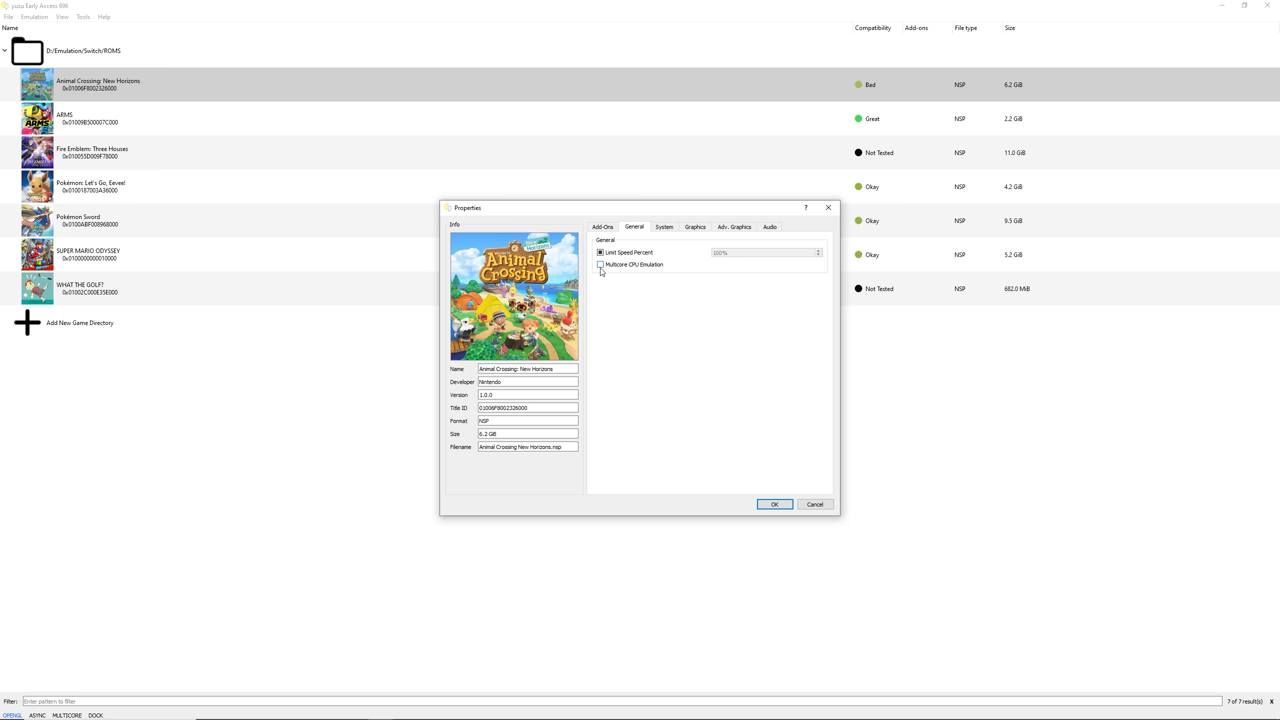
Settle multicore CPU emulation as enabled and confirm the per-game properties with OK
click(600, 264)
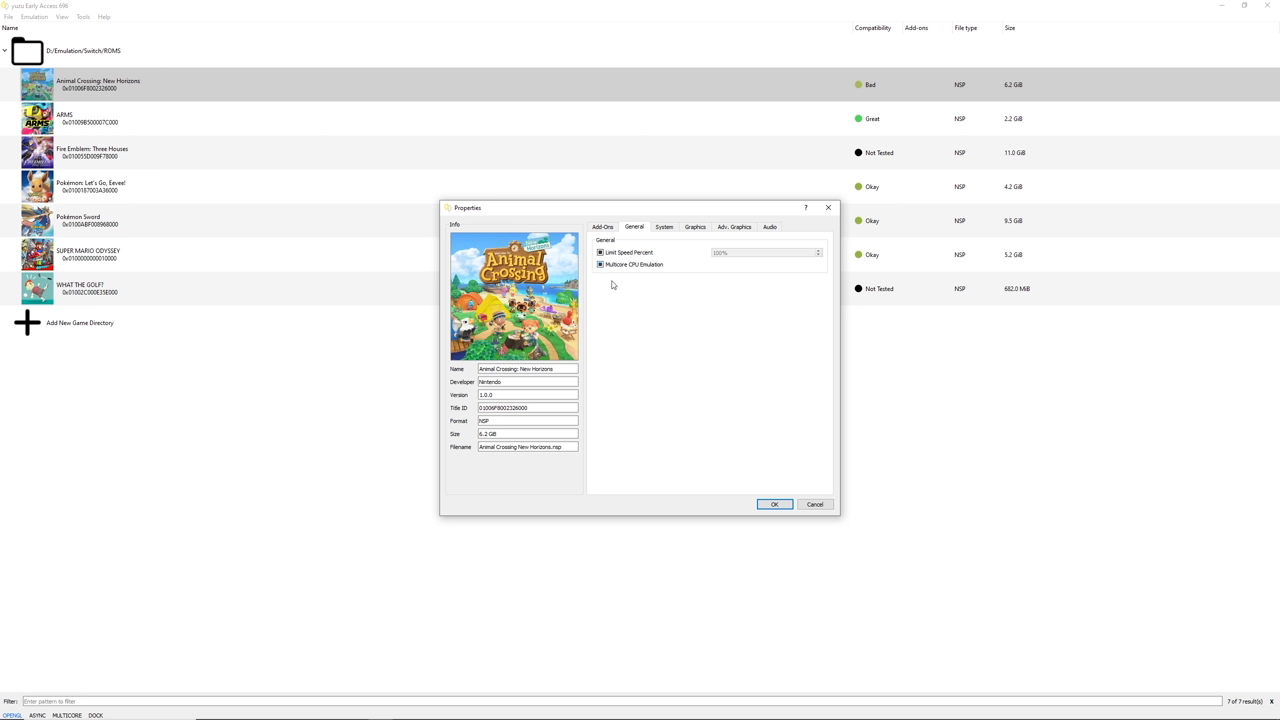
click(600, 265)
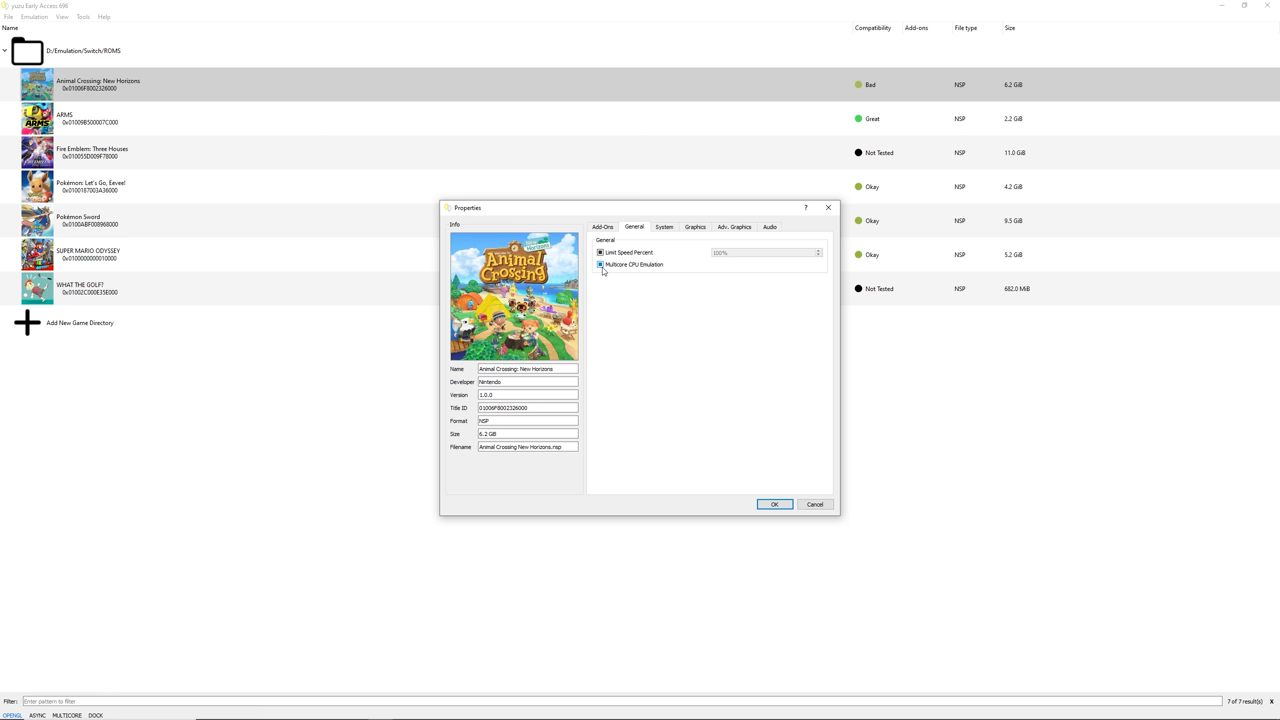
click(600, 265)
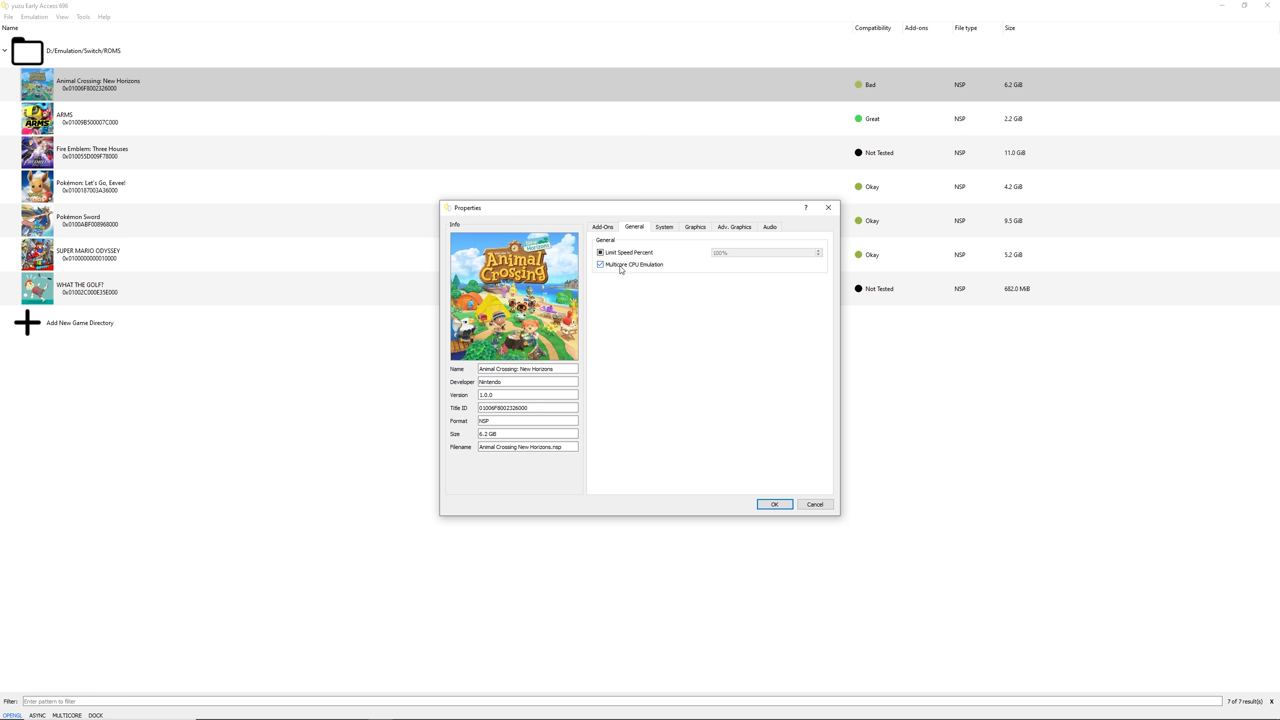
click(600, 264)
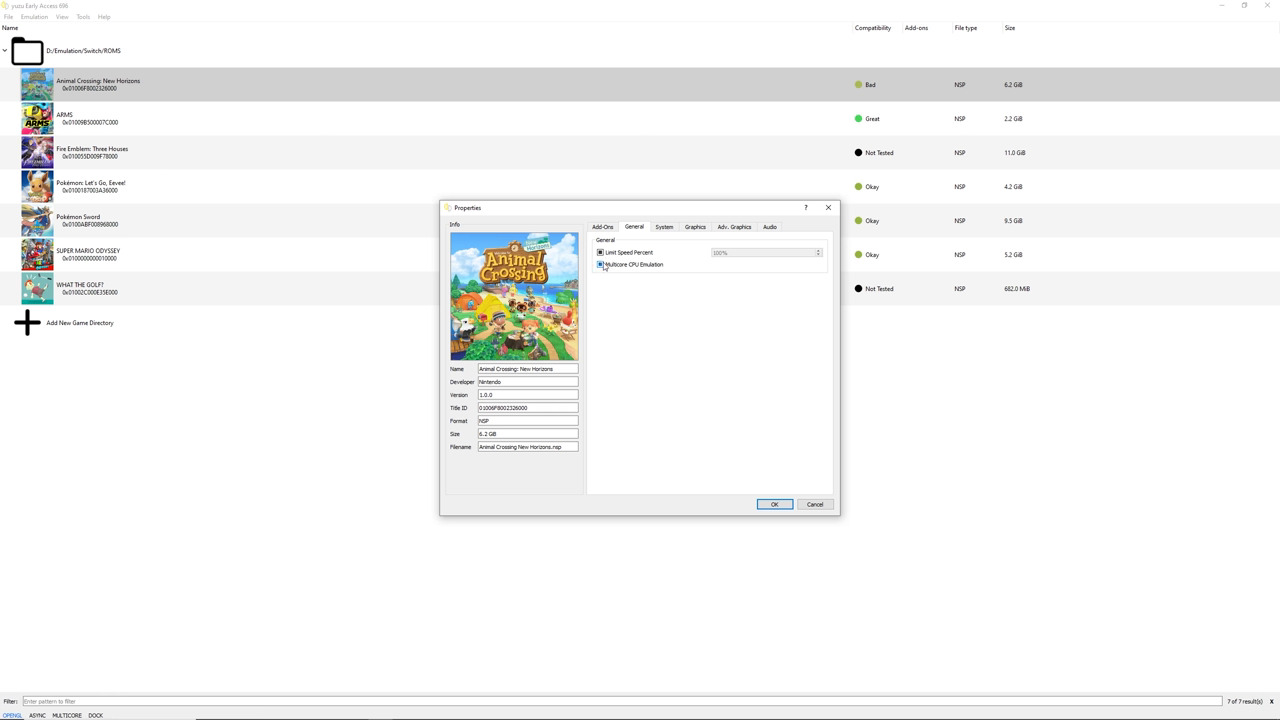
click(600, 265)
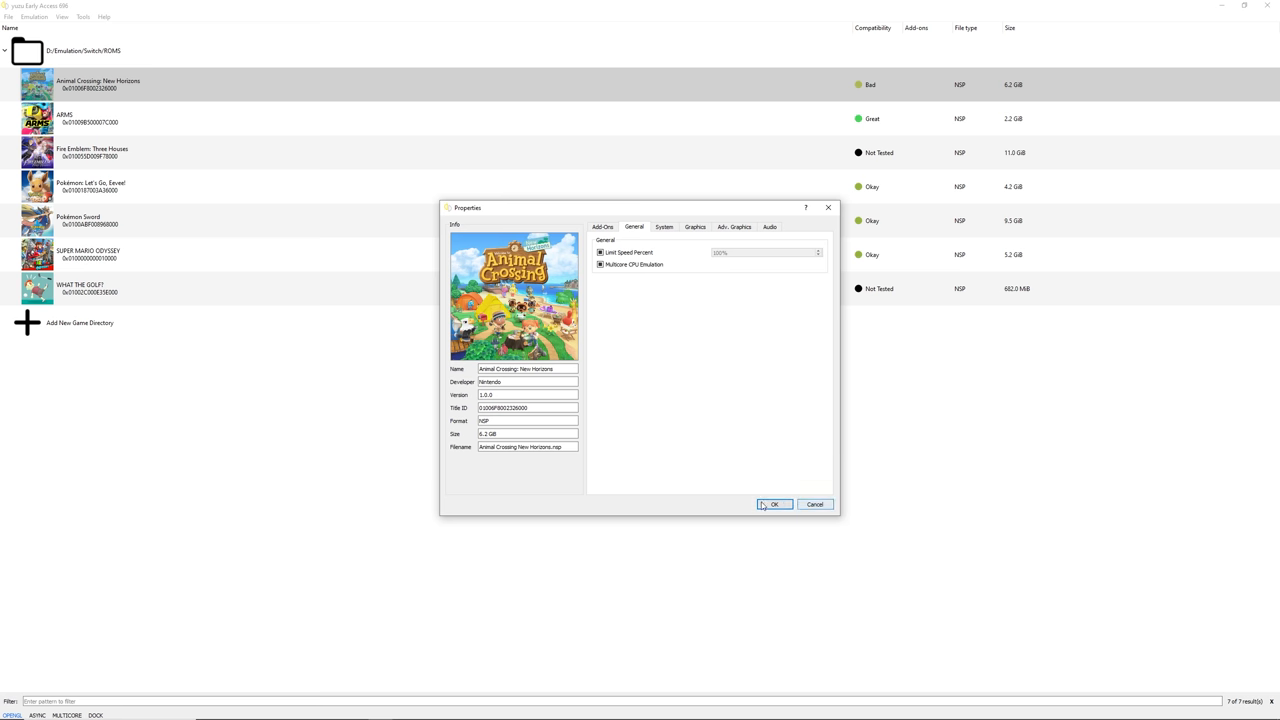
click(773, 504)
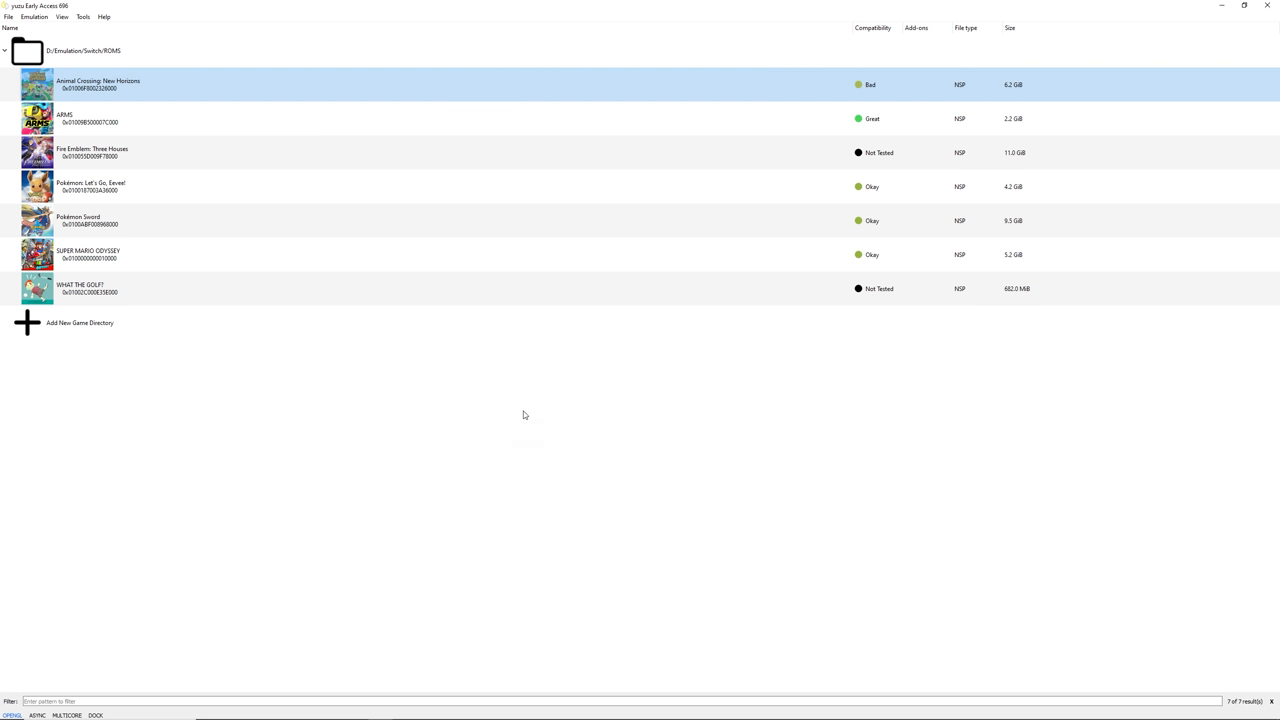
mouse_move(138, 290)
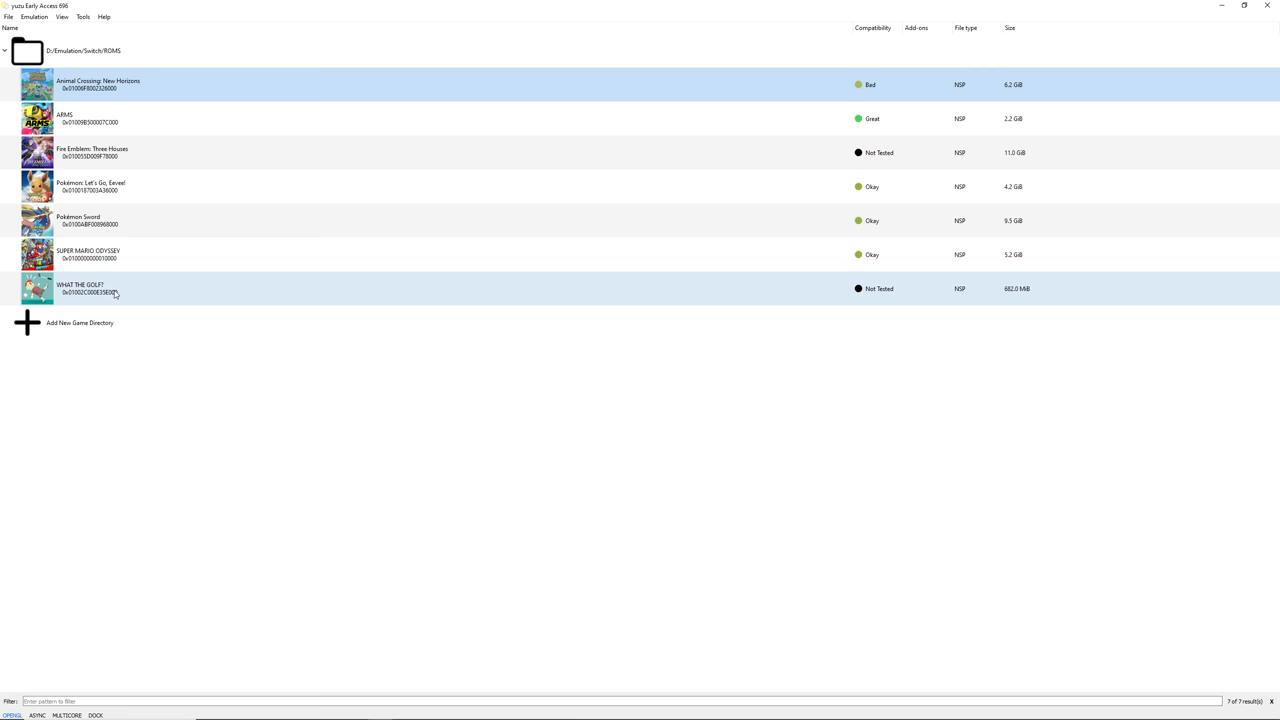
Launch WHAT THE GOLF? from the game list
click(115, 288)
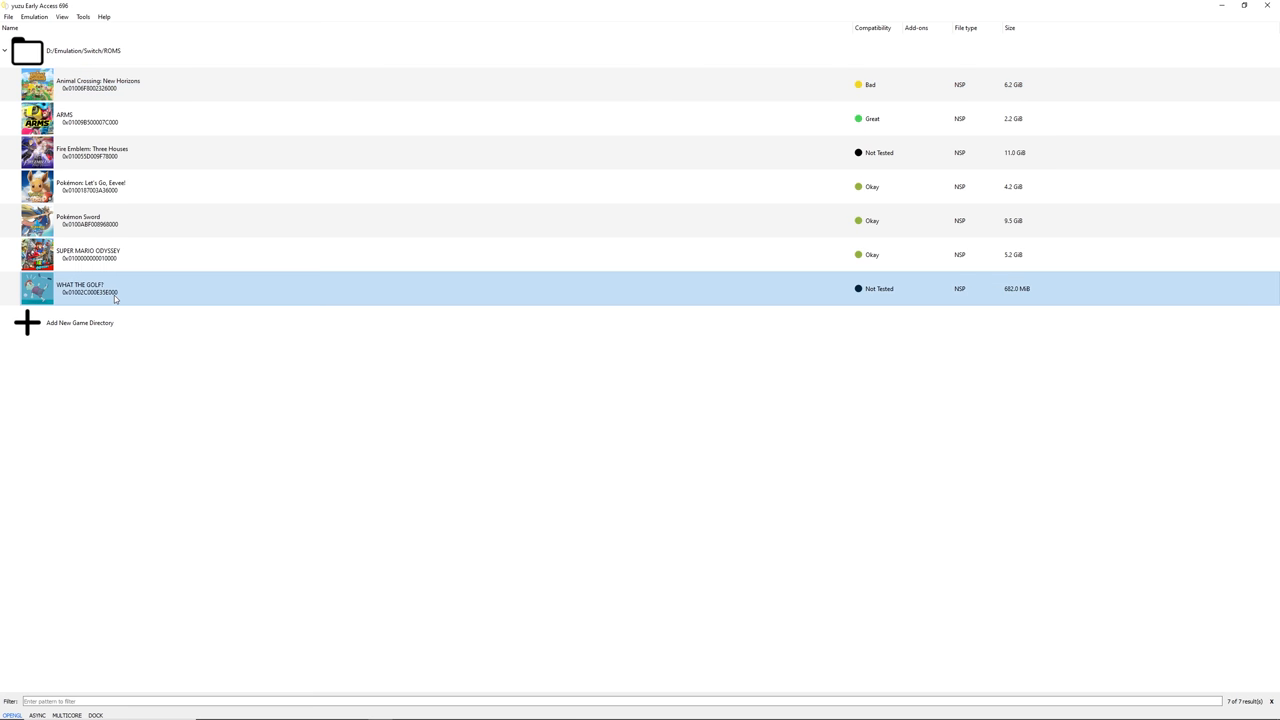
double_click(80, 288)
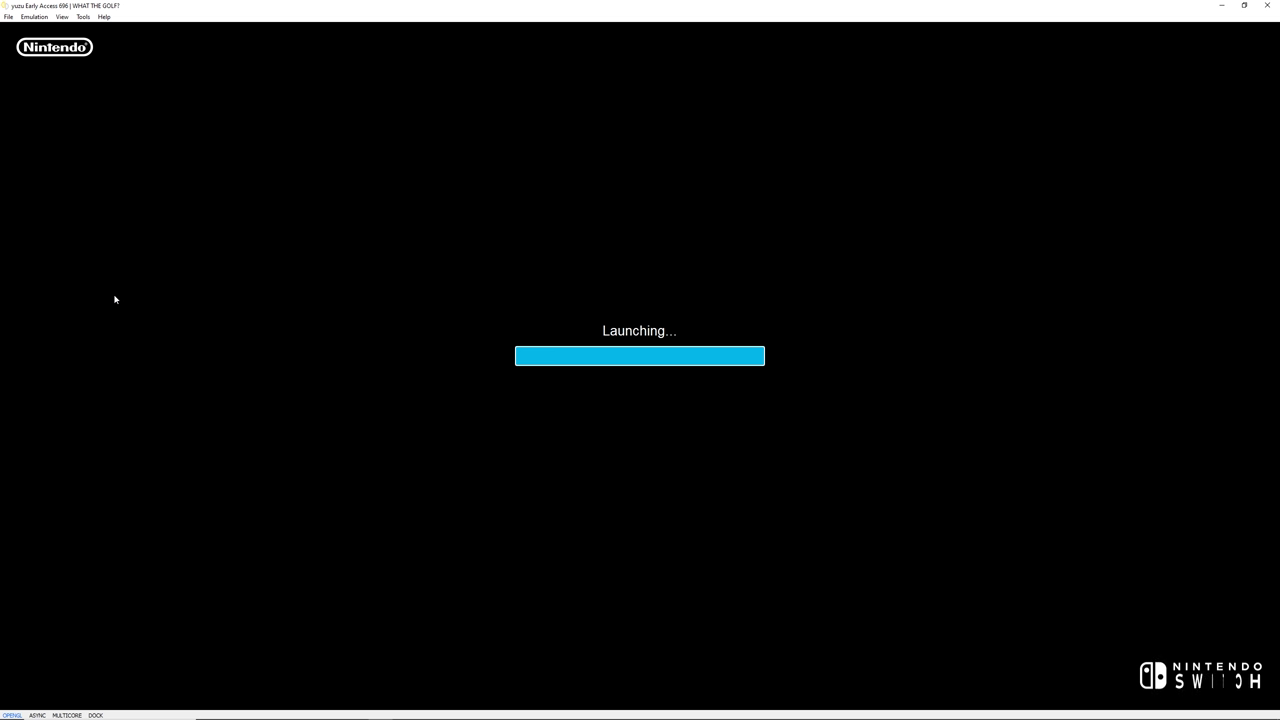